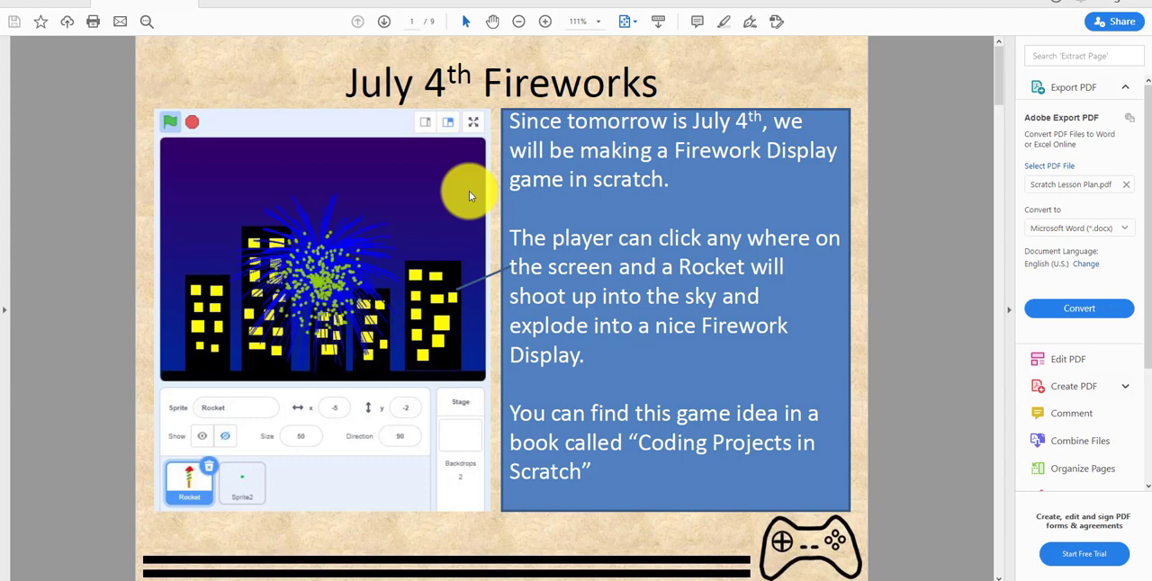
{"action": "mouse_move", "coordinate": [595, 223]}
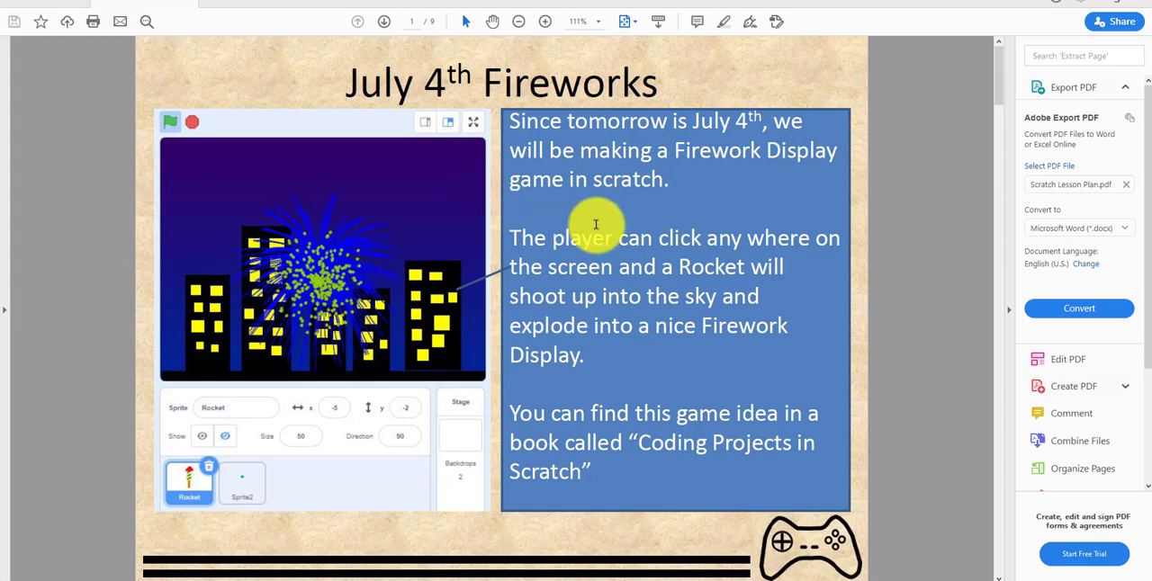
{"action": "mouse_move", "coordinate": [574, 316]}
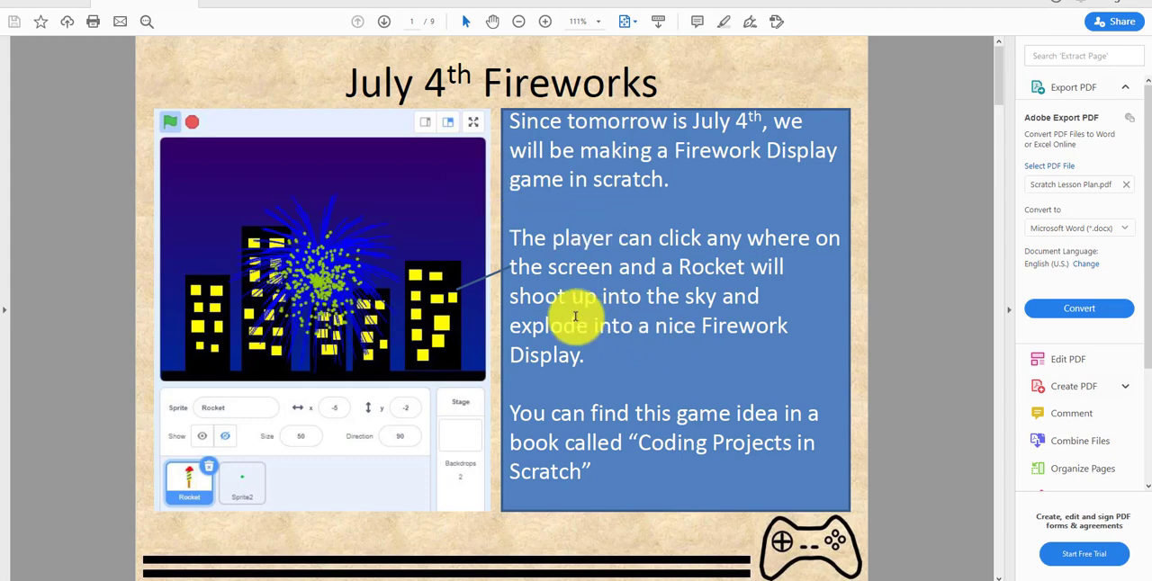
{"action": "mouse_move", "coordinate": [737, 324]}
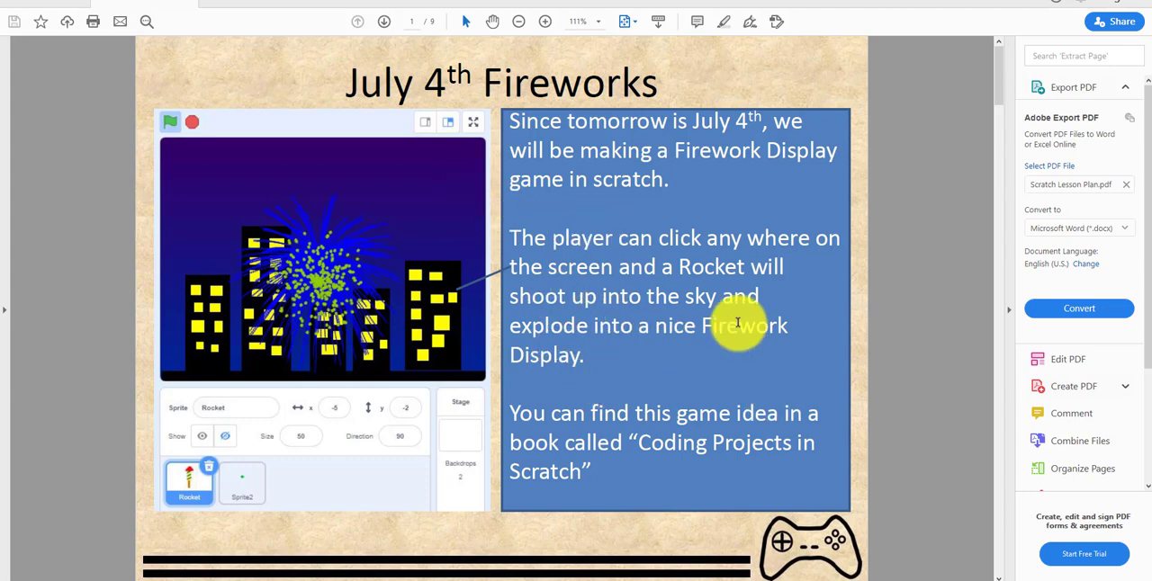
Switch from the July 4th lesson PDF to the finished fireworks project in Scratch
{"action": "left_click", "coordinate": [383, 21]}
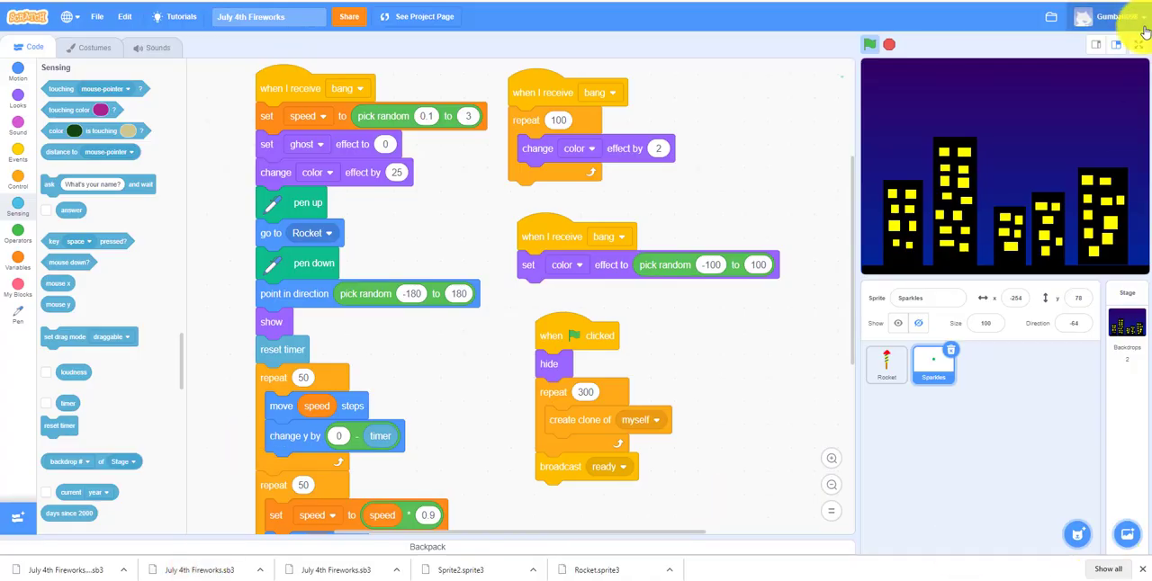
{"action": "left_click", "coordinate": [1094, 44]}
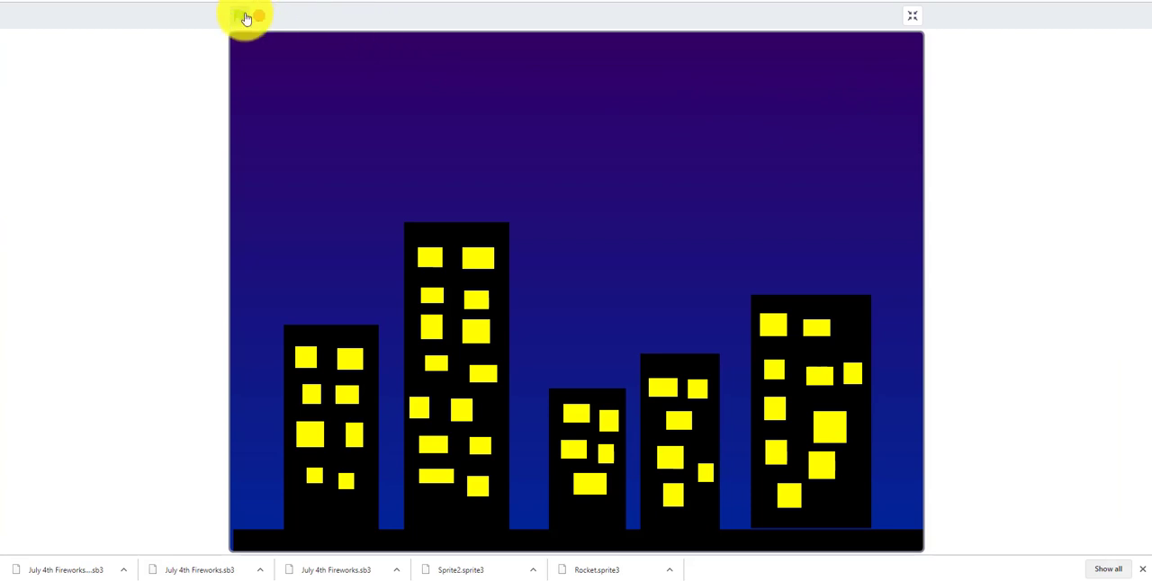
{"action": "left_click", "coordinate": [240, 15]}
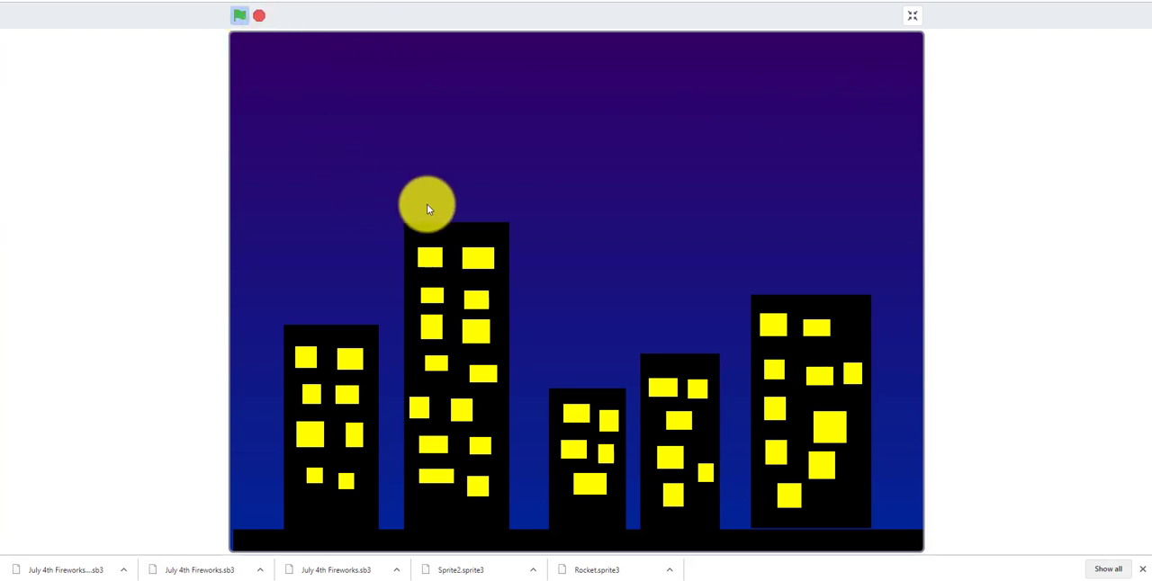
{"action": "mouse_move", "coordinate": [612, 194]}
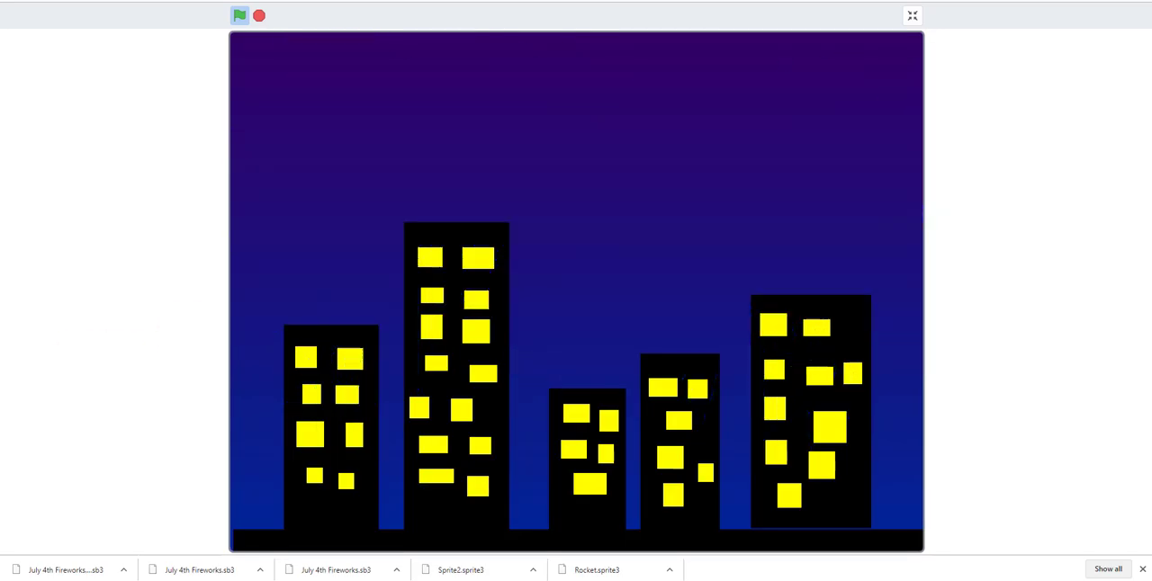
{"action": "left_click", "coordinate": [240, 15]}
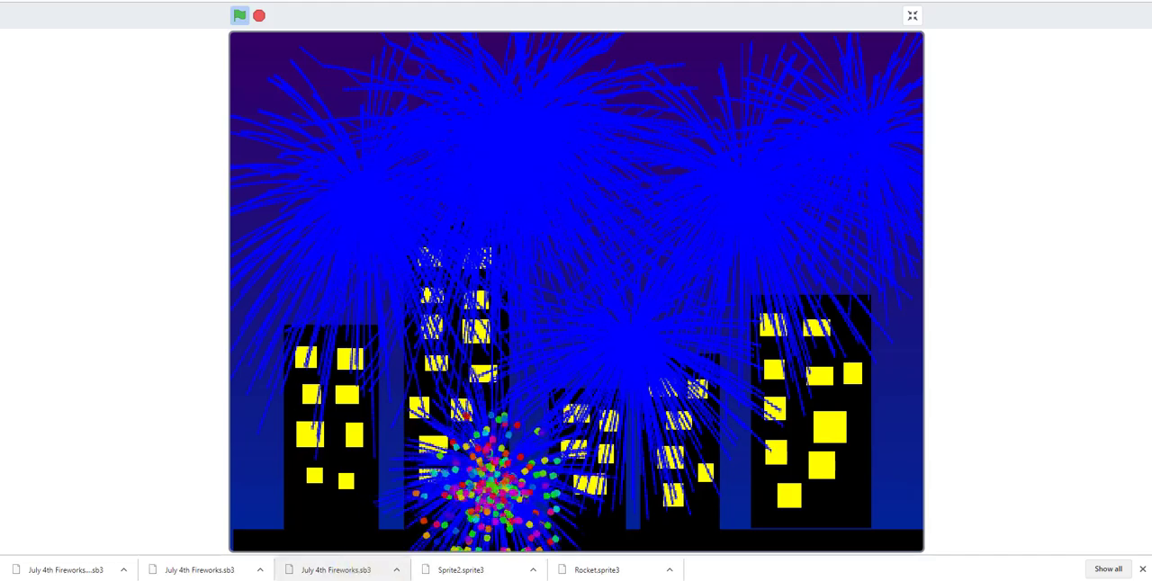
{"action": "left_click", "coordinate": [912, 15]}
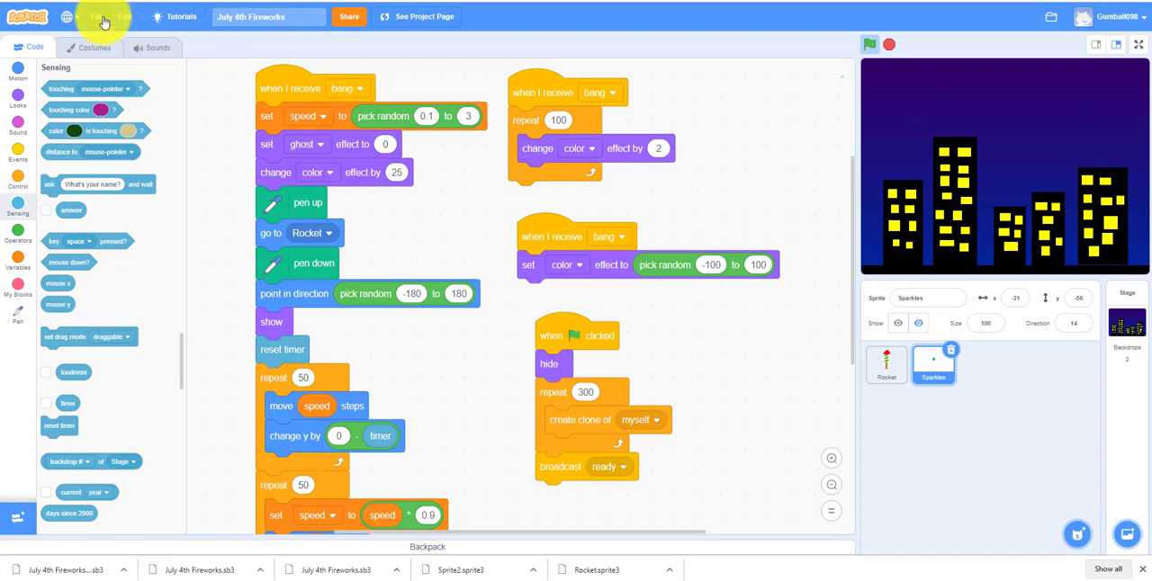
Start a new blank project and browse the backdrop library without choosing one
{"action": "left_click", "coordinate": [98, 16]}
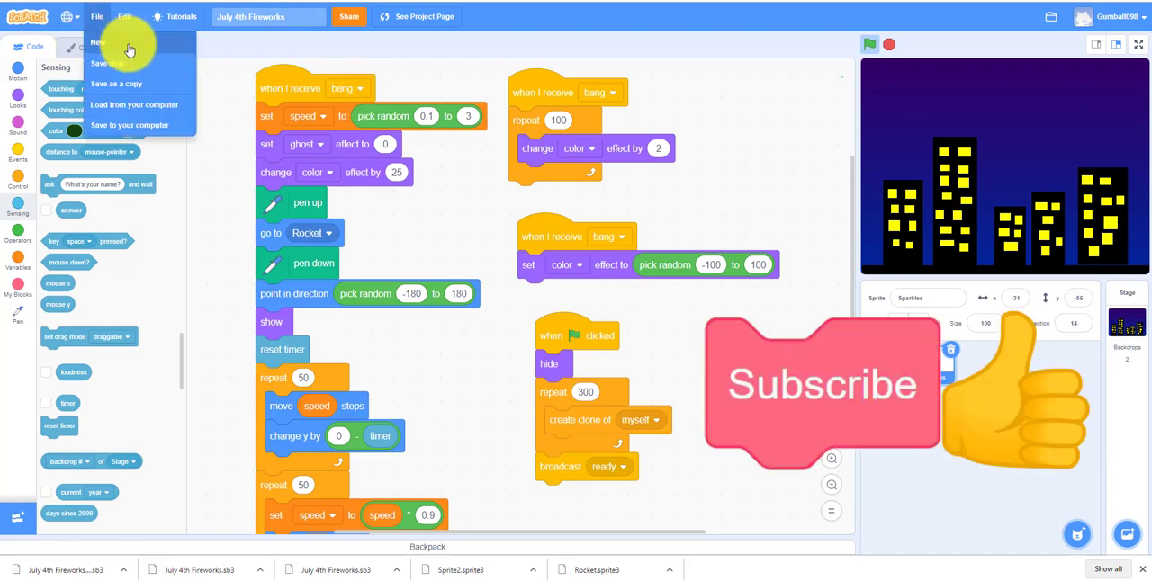
{"action": "mouse_move", "coordinate": [142, 48]}
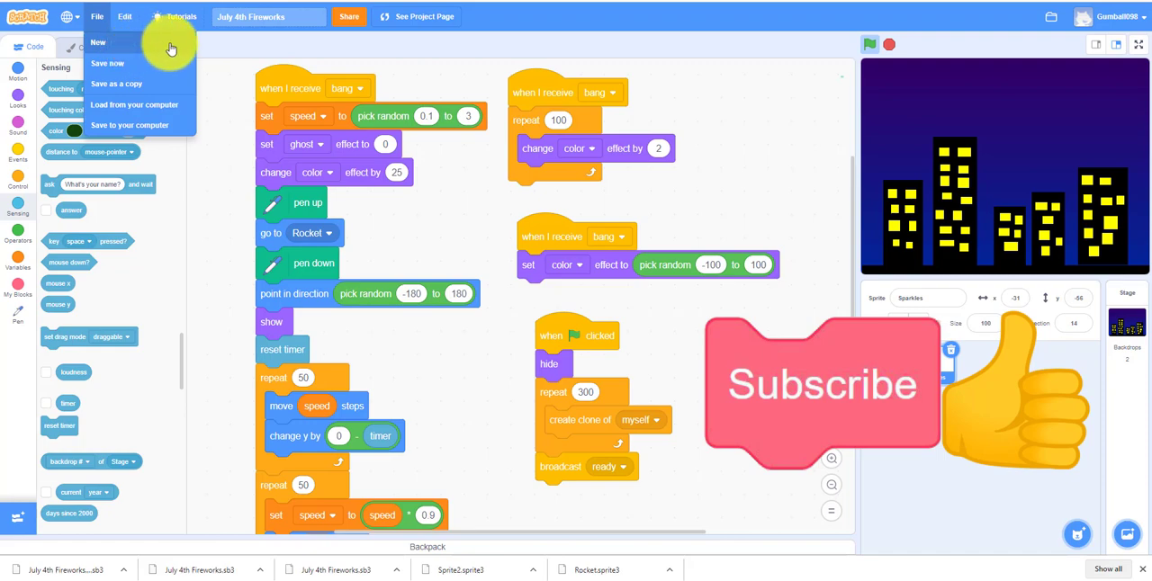
{"action": "mouse_move", "coordinate": [181, 21]}
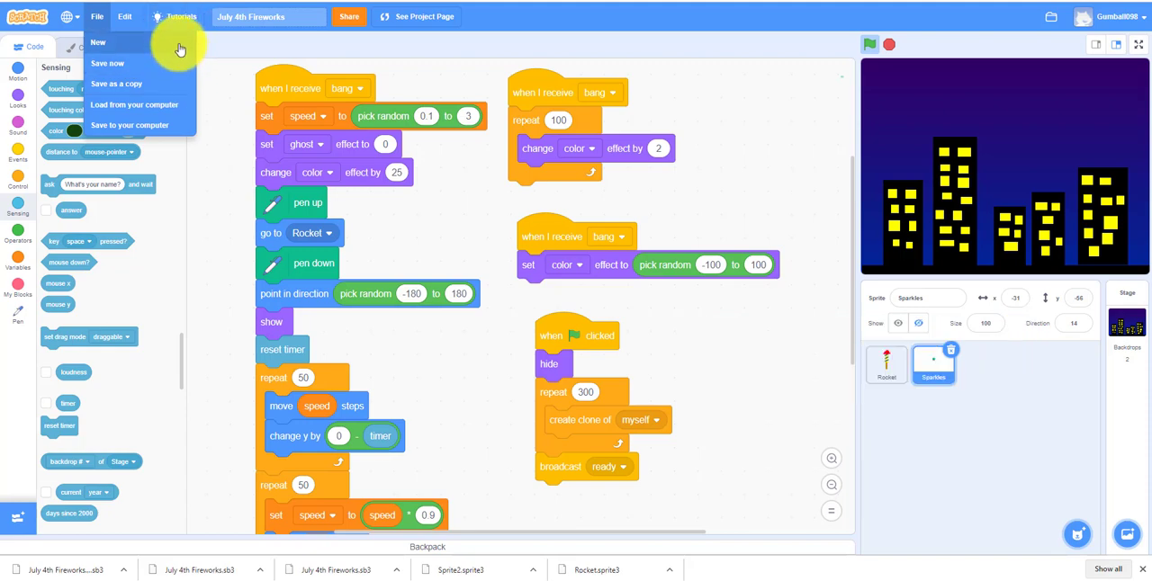
{"action": "left_click", "coordinate": [98, 42]}
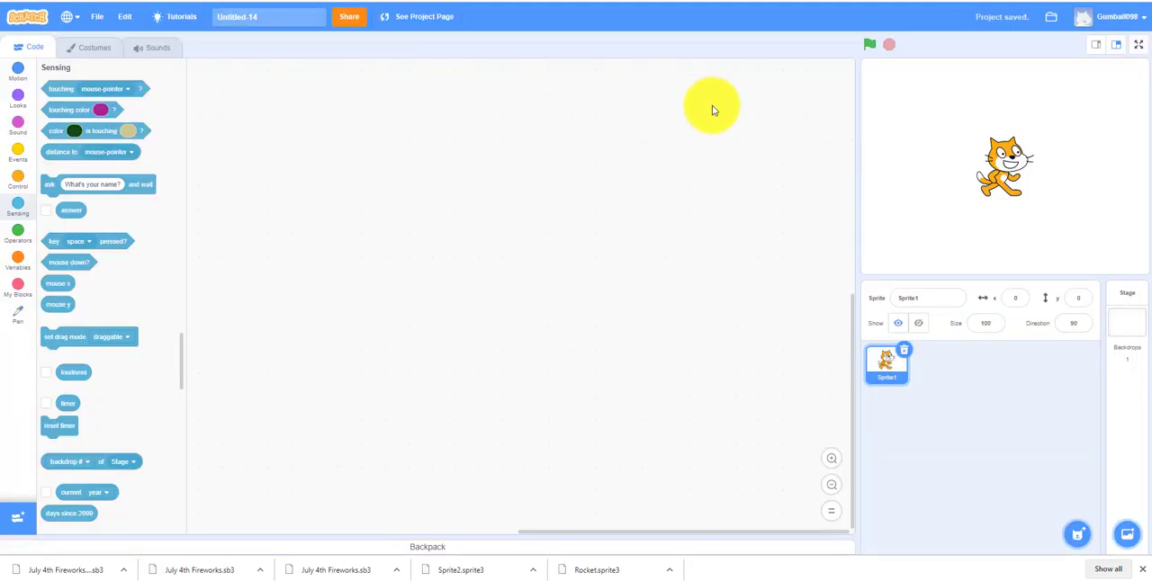
{"action": "mouse_move", "coordinate": [707, 219]}
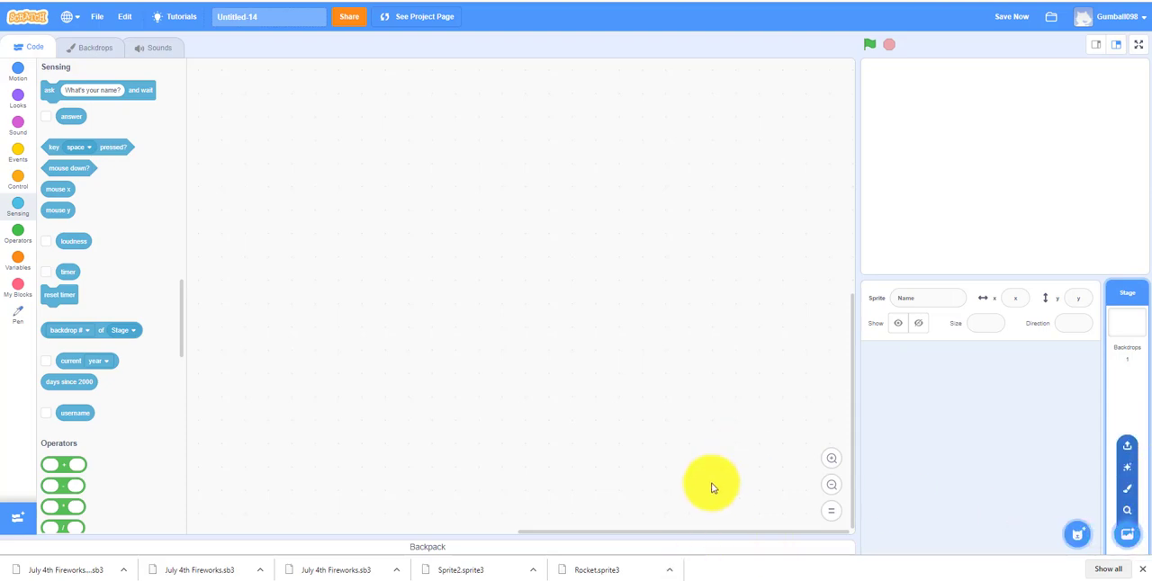
{"action": "mouse_move", "coordinate": [1127, 536]}
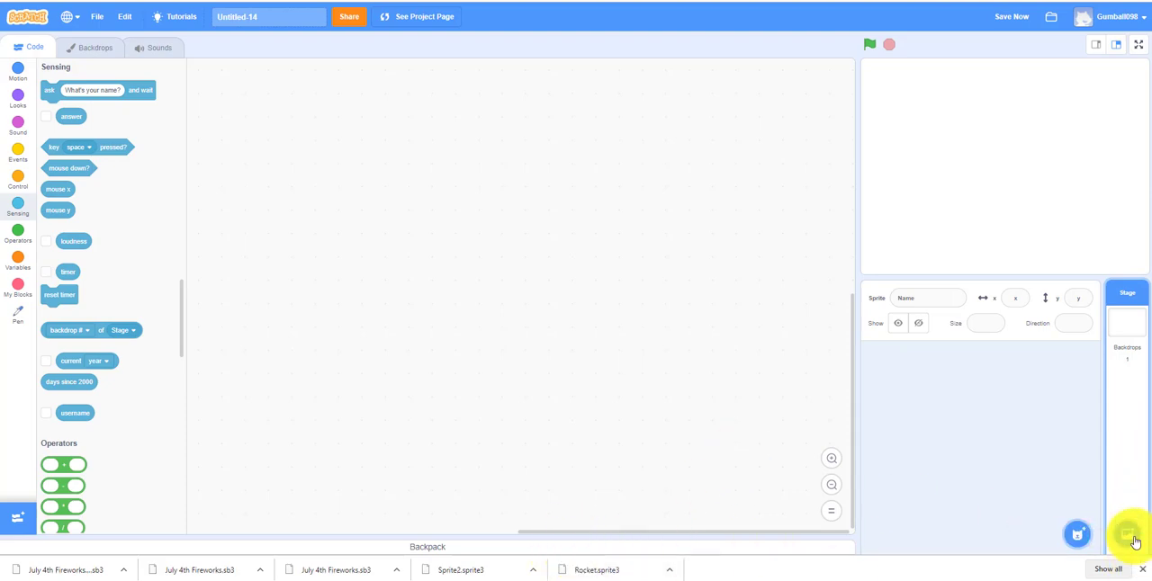
{"action": "left_click", "coordinate": [1128, 534]}
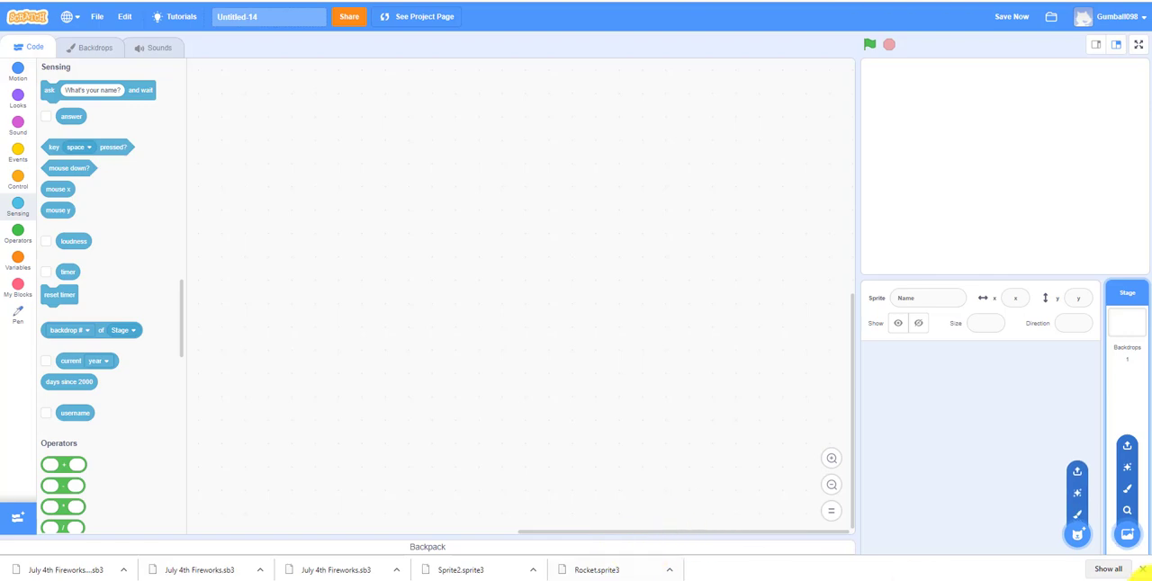
{"action": "left_click", "coordinate": [1126, 534]}
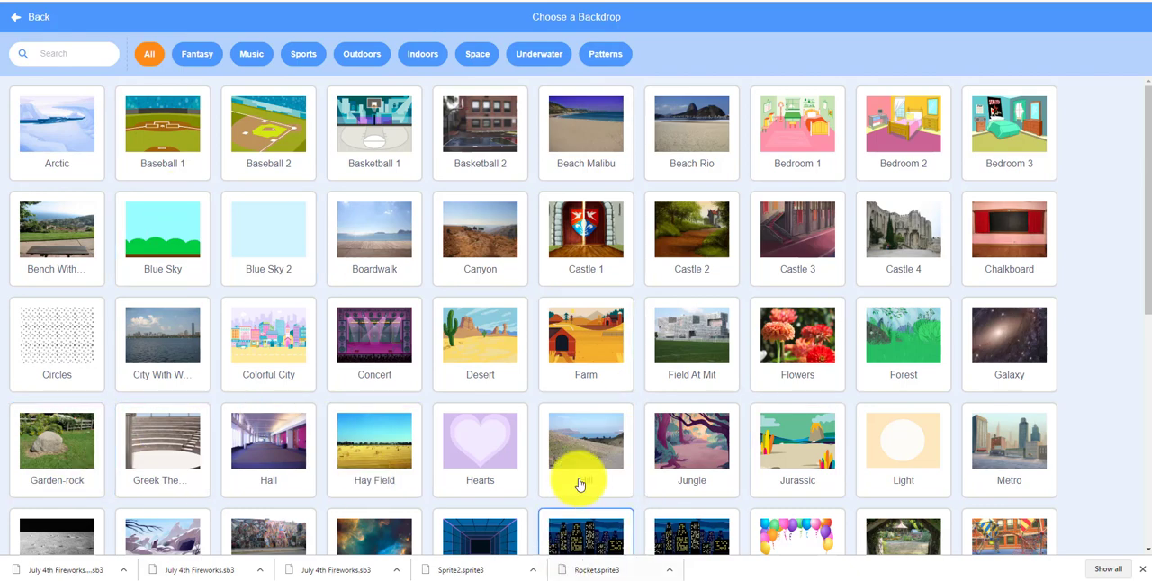
{"action": "left_click", "coordinate": [32, 16]}
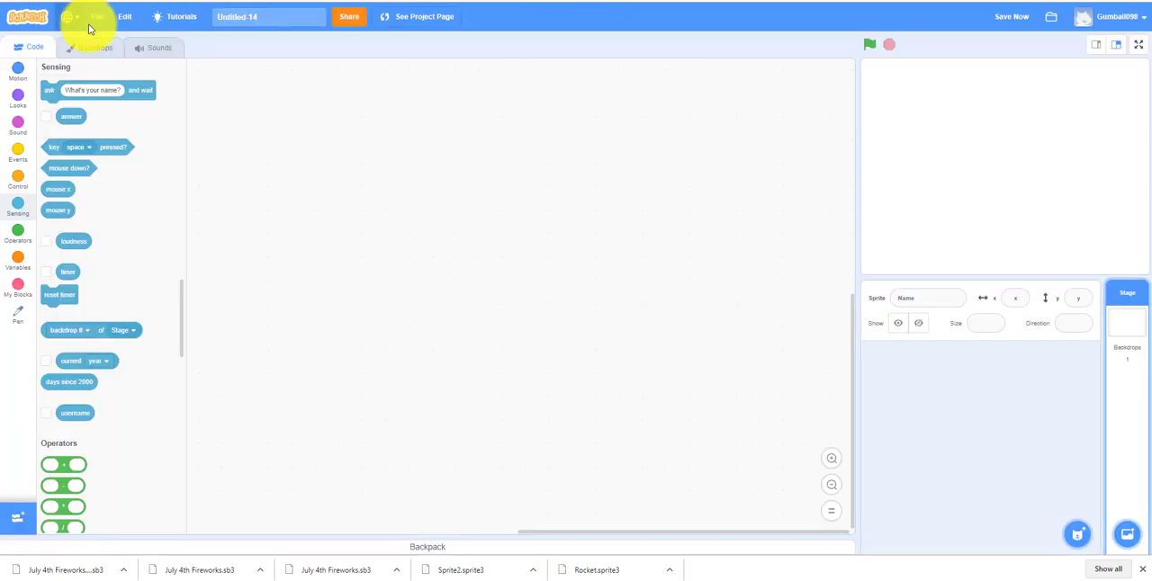
{"action": "mouse_move", "coordinate": [486, 555]}
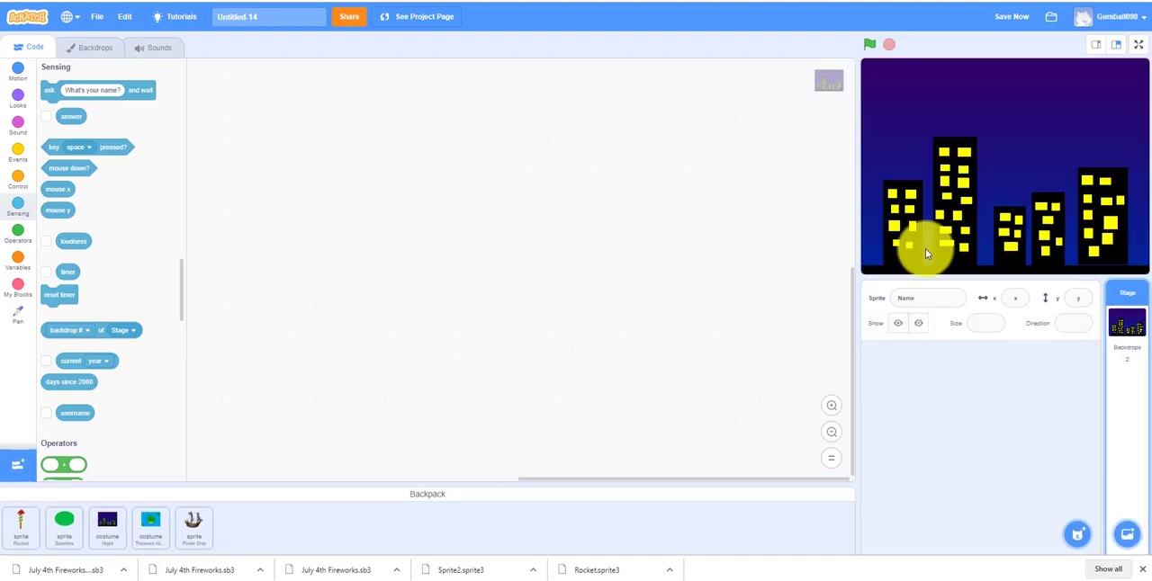
{"action": "mouse_move", "coordinate": [1133, 198]}
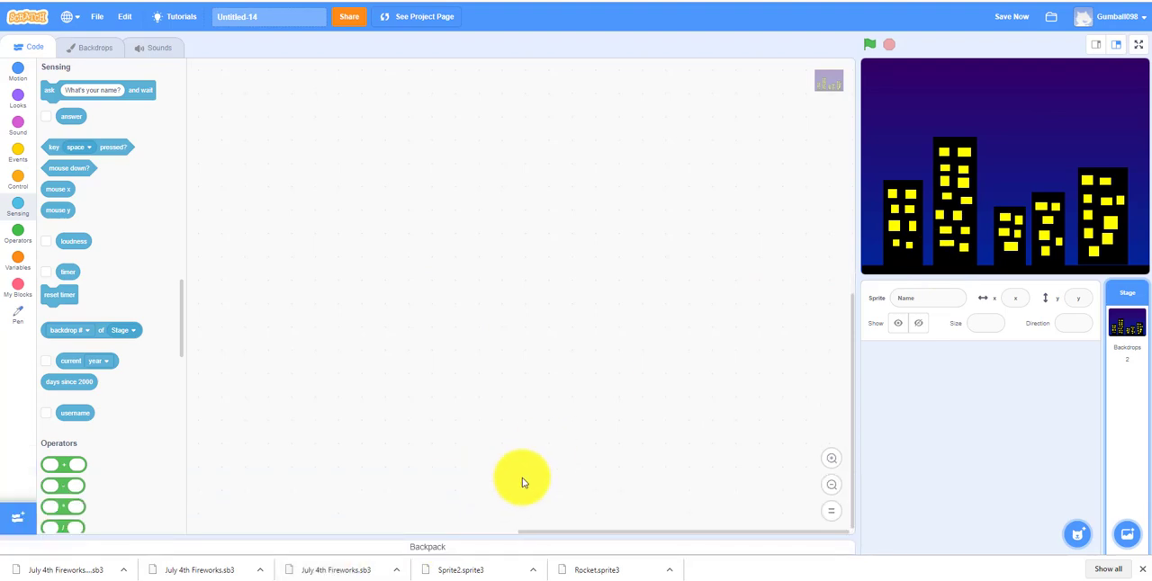
{"action": "mouse_move", "coordinate": [396, 345]}
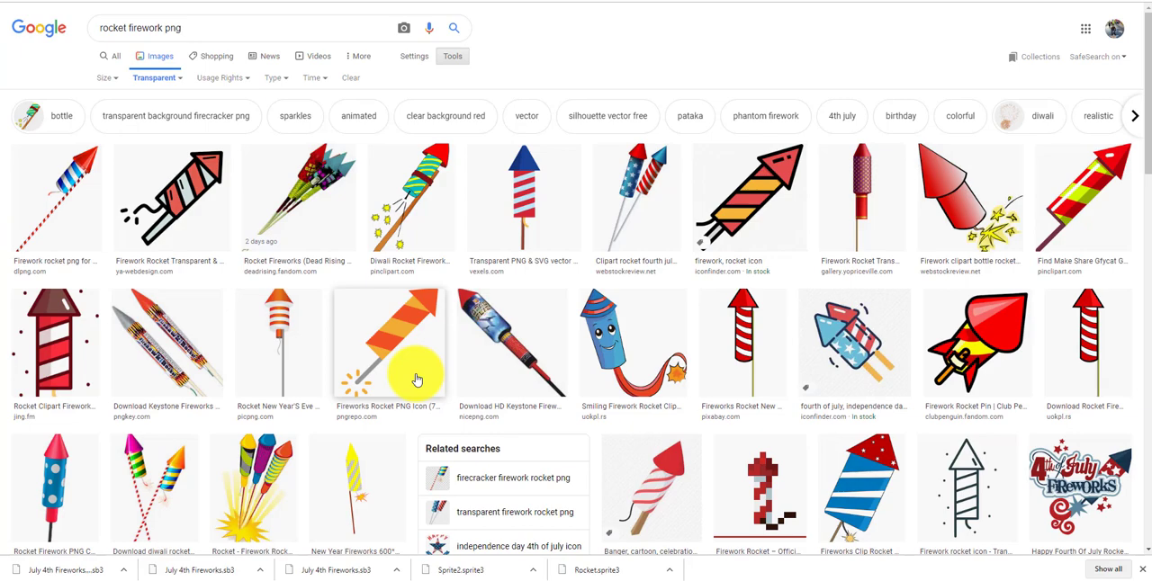
{"action": "mouse_move", "coordinate": [539, 108]}
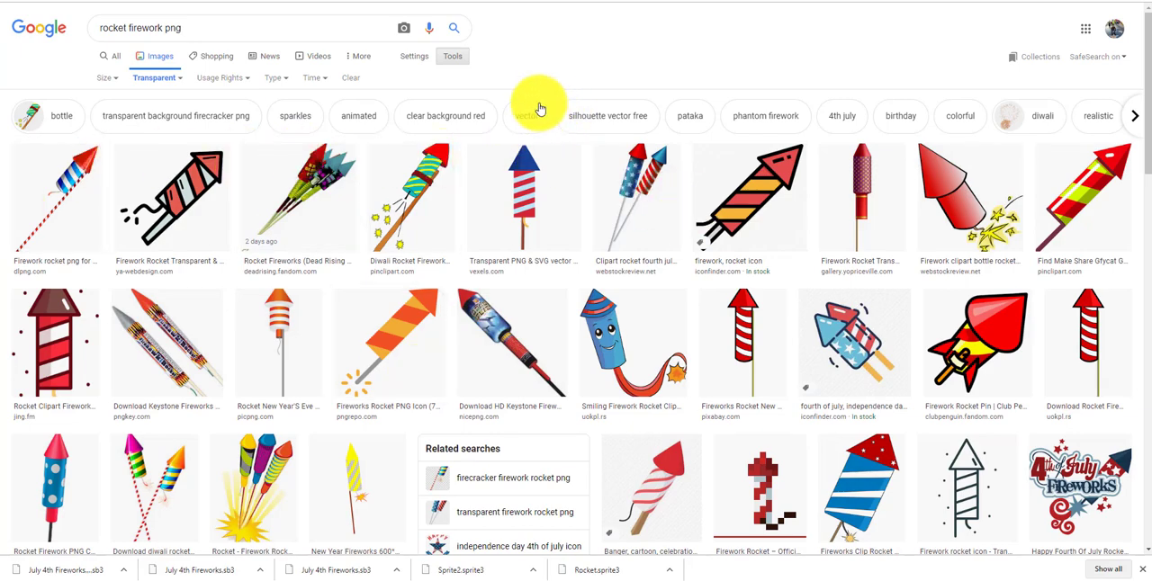
{"action": "mouse_move", "coordinate": [464, 60]}
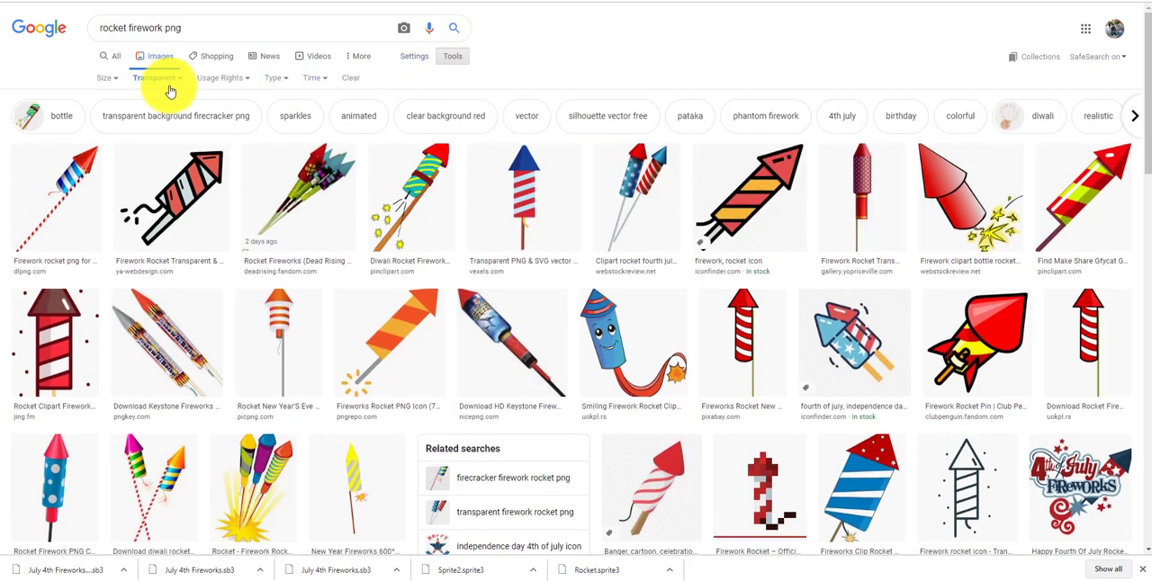
Filter the rocket firework PNG results to transparent-background images
{"action": "left_click", "coordinate": [154, 78]}
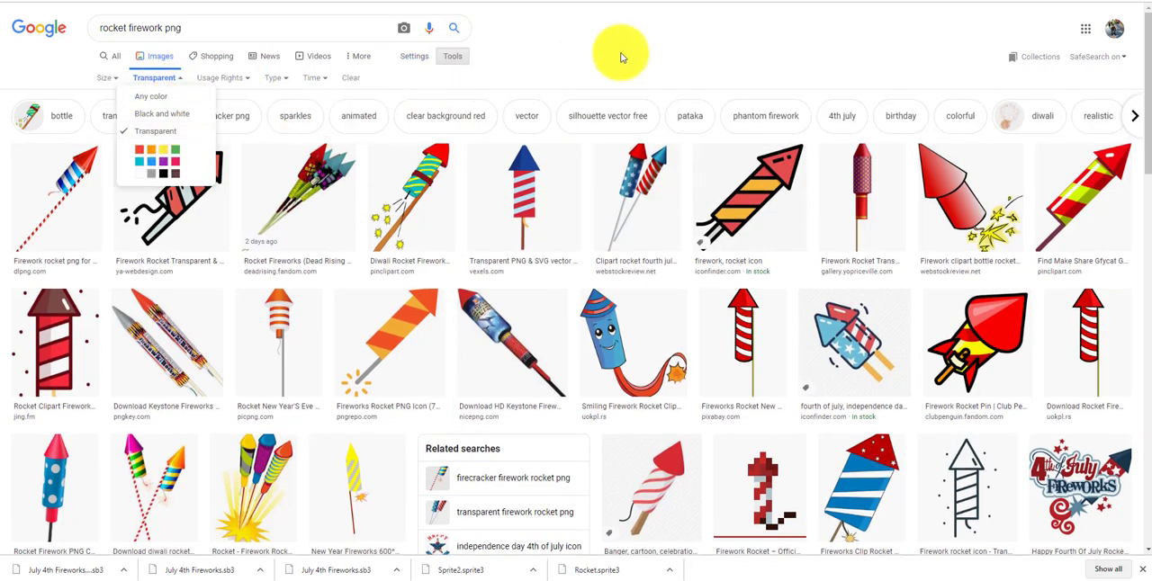
{"action": "mouse_move", "coordinate": [523, 198]}
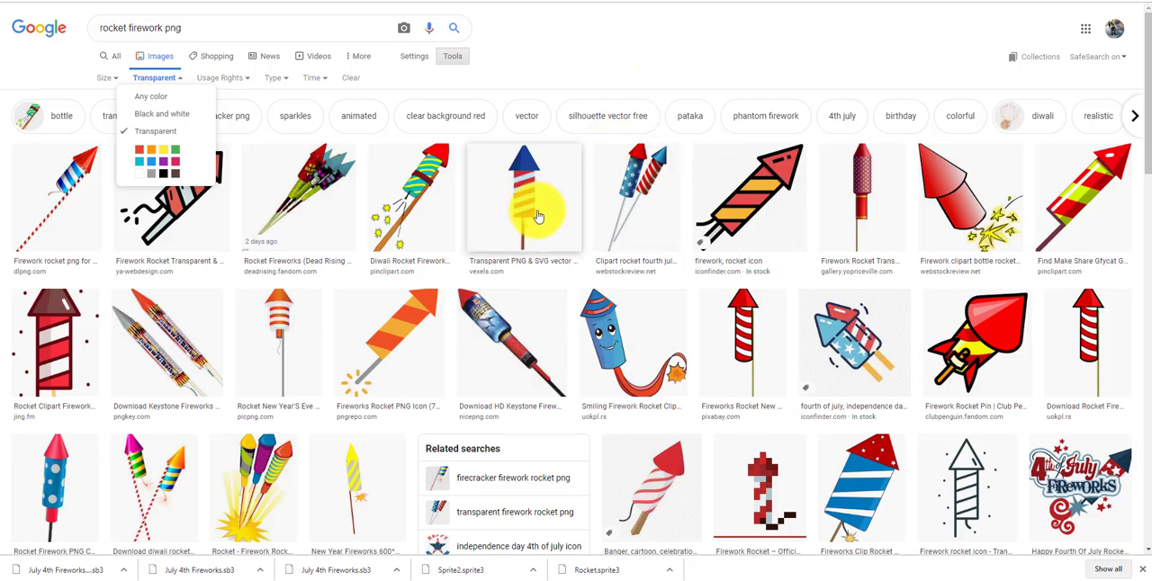
{"action": "mouse_move", "coordinate": [568, 196]}
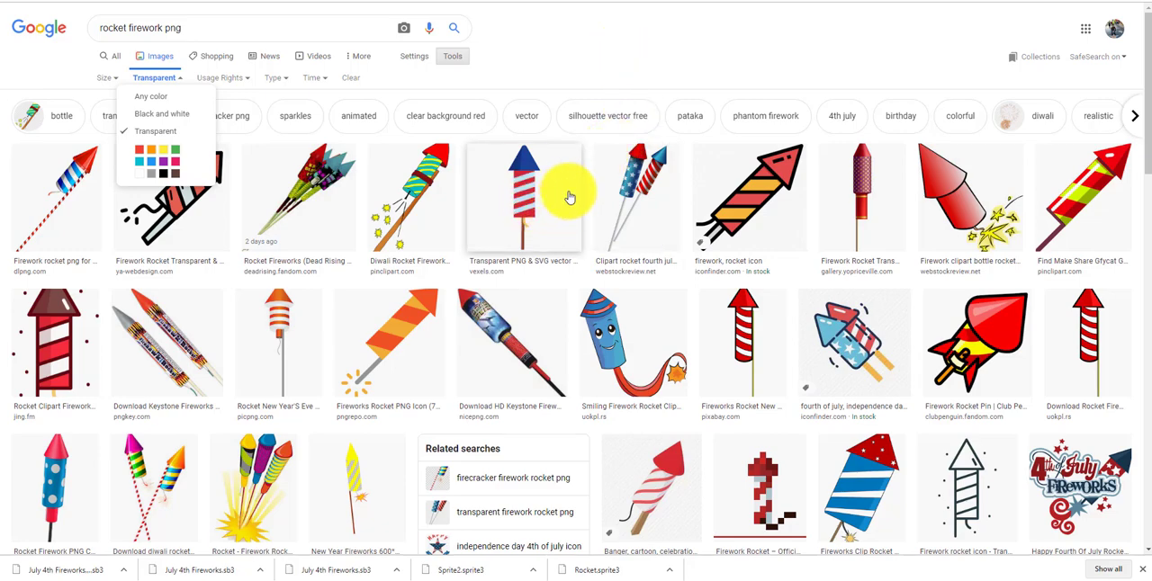
{"action": "mouse_move", "coordinate": [561, 196]}
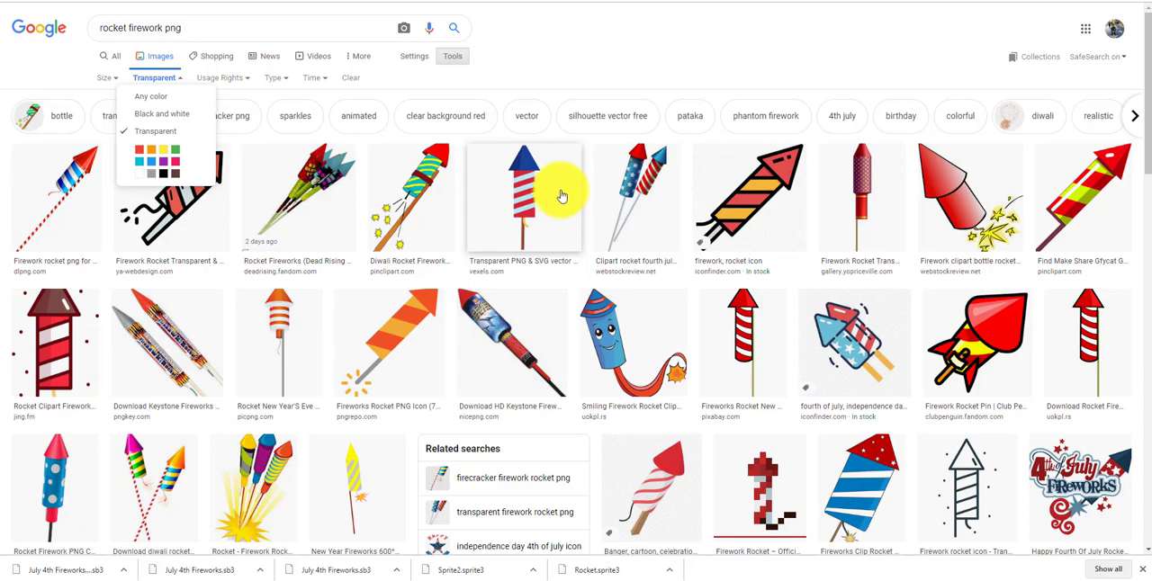
{"action": "mouse_move", "coordinate": [561, 194]}
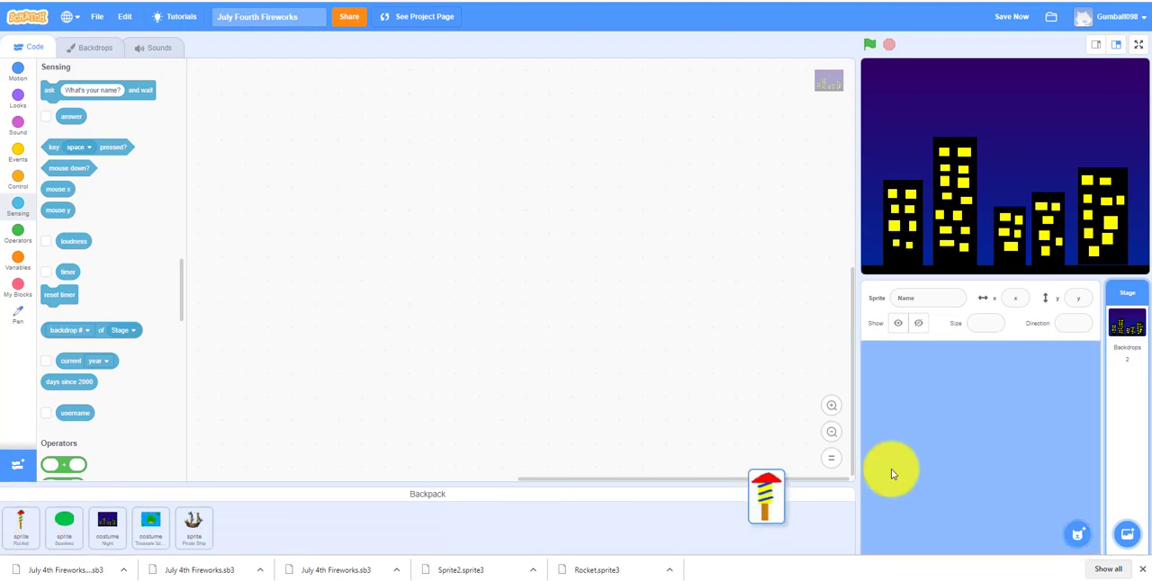
Add the Rocket sprite from the backpack and browse the sprite library without picking one
{"action": "left_click", "coordinate": [21, 528]}
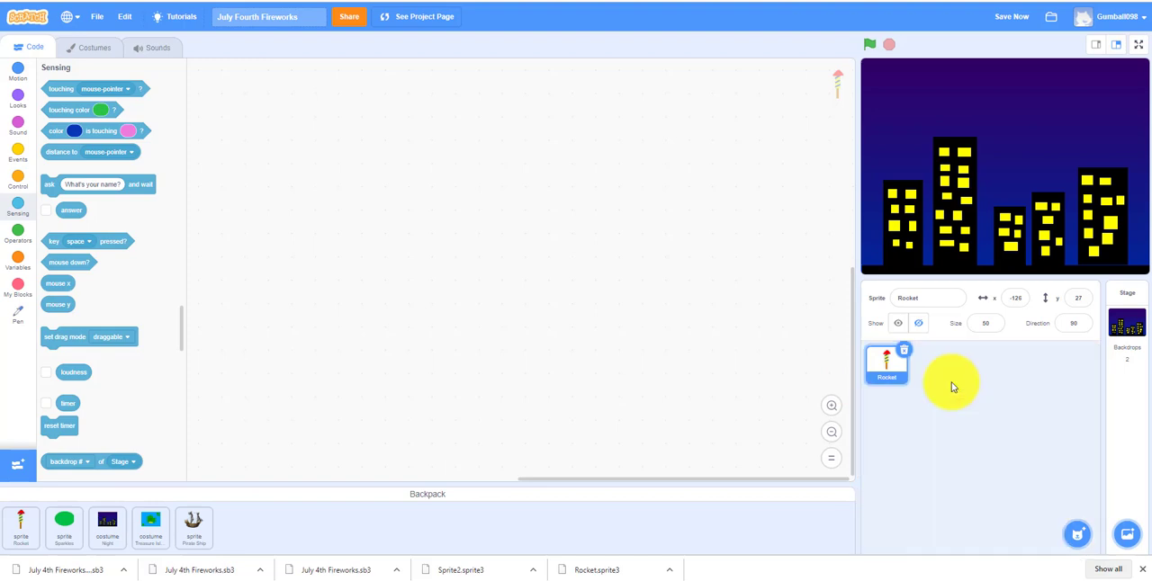
{"action": "left_click", "coordinate": [933, 364]}
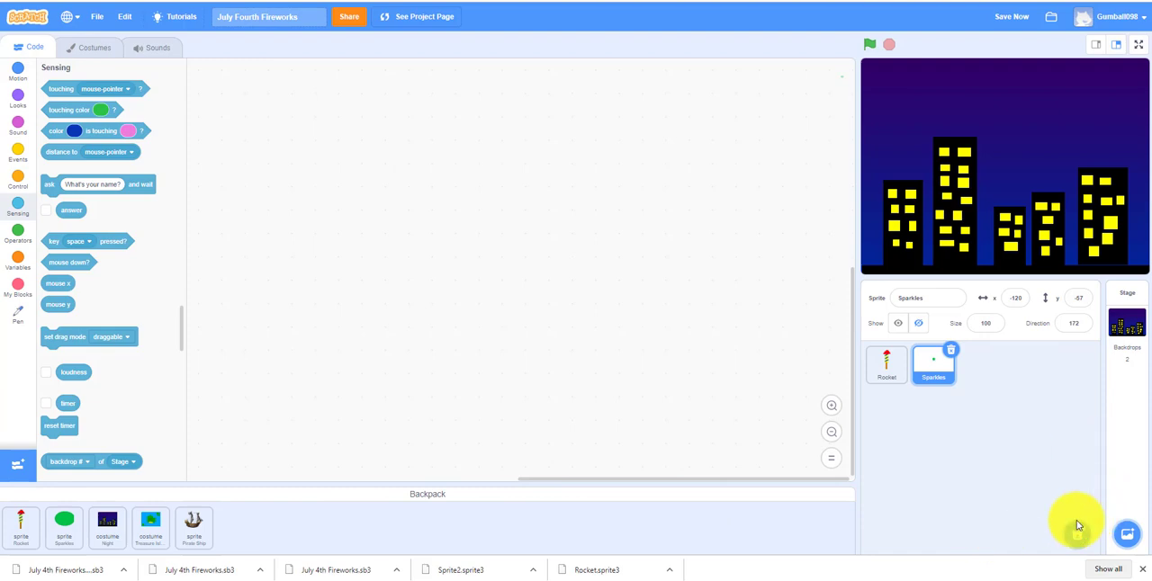
{"action": "left_click", "coordinate": [1127, 535]}
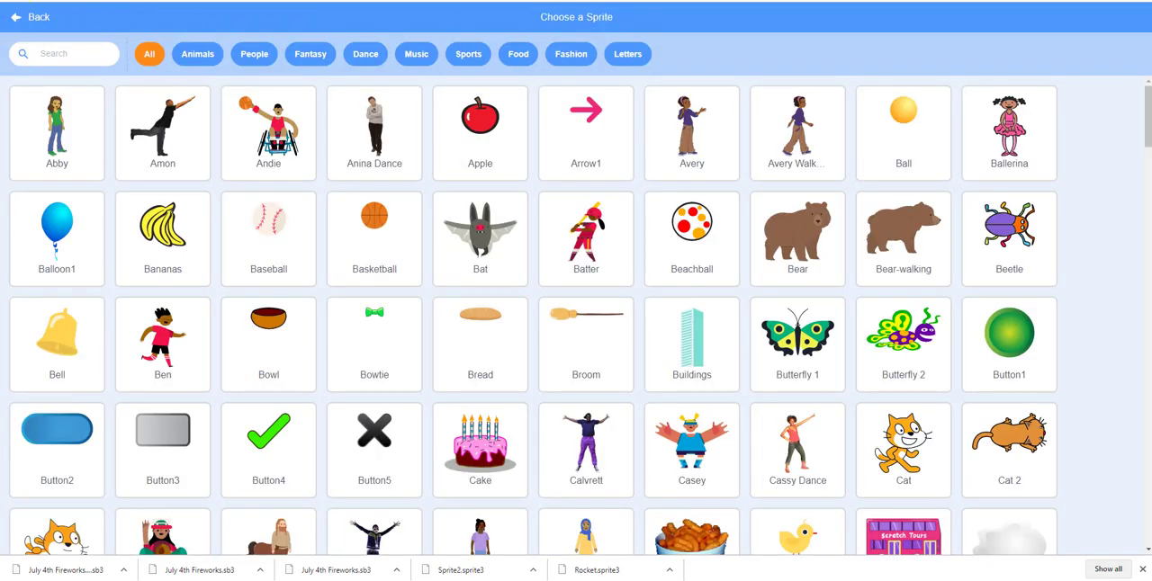
{"action": "left_click", "coordinate": [31, 16]}
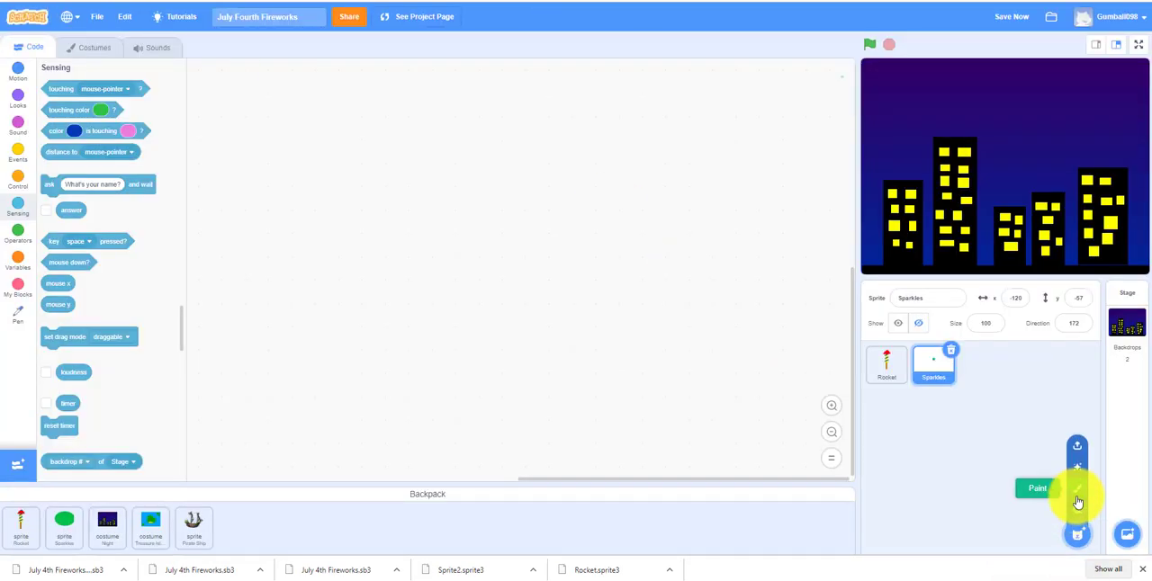
Paint a new sprite with a small light-green circle at the canvas centre, then zoom in
{"action": "left_click", "coordinate": [1037, 489]}
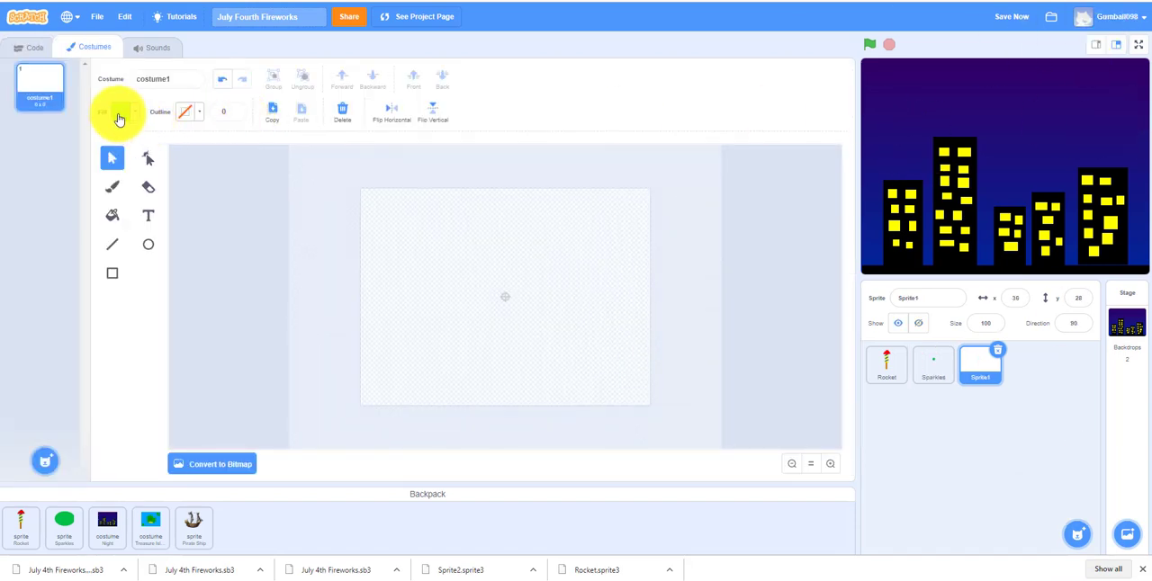
{"action": "left_click", "coordinate": [119, 112]}
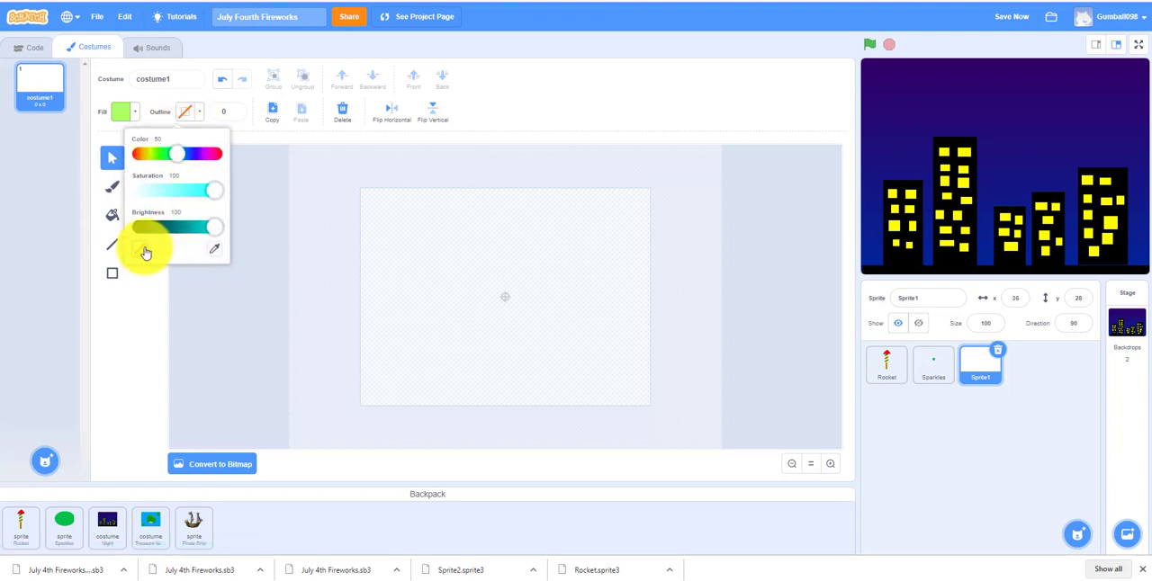
{"action": "left_click", "coordinate": [148, 247]}
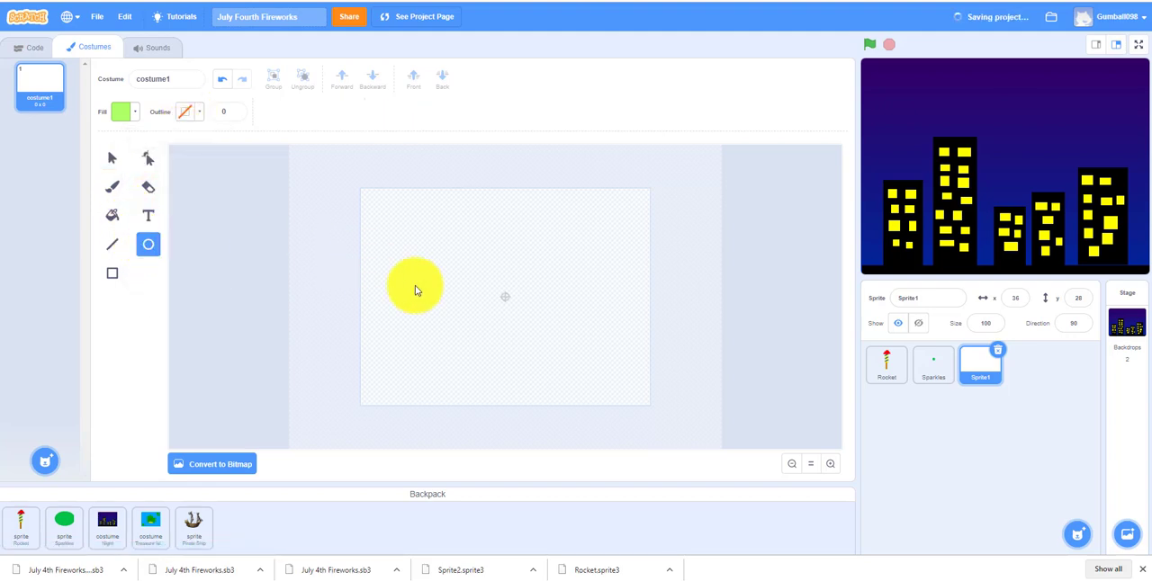
{"action": "left_click_drag", "start_coordinate": [414, 286], "coordinate": [505, 302]}
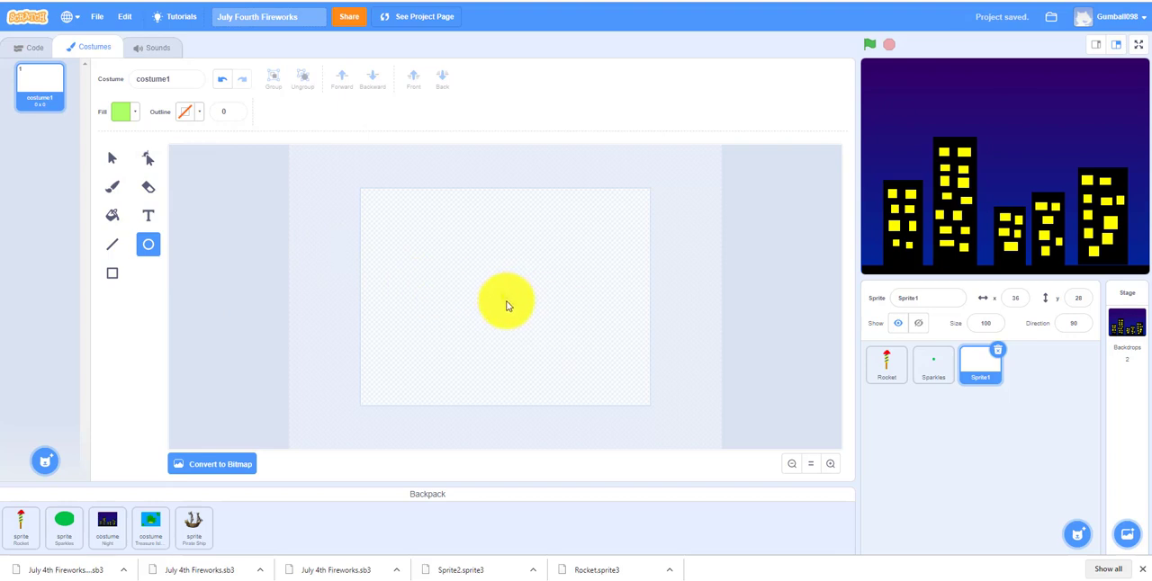
{"action": "left_click_drag", "start_coordinate": [503, 301], "coordinate": [535, 319]}
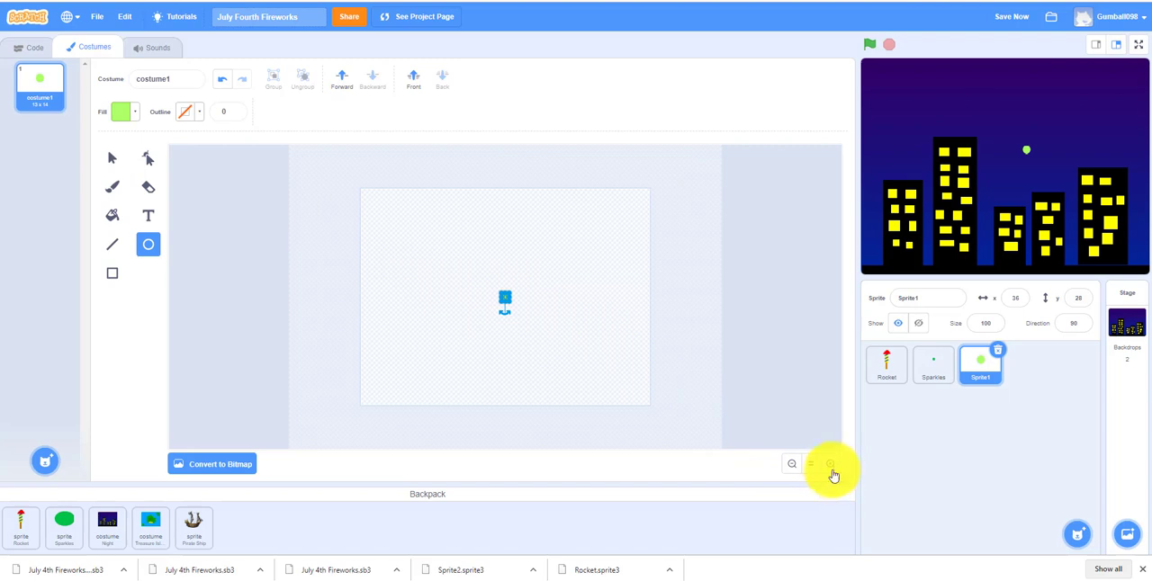
{"action": "left_click", "coordinate": [830, 464]}
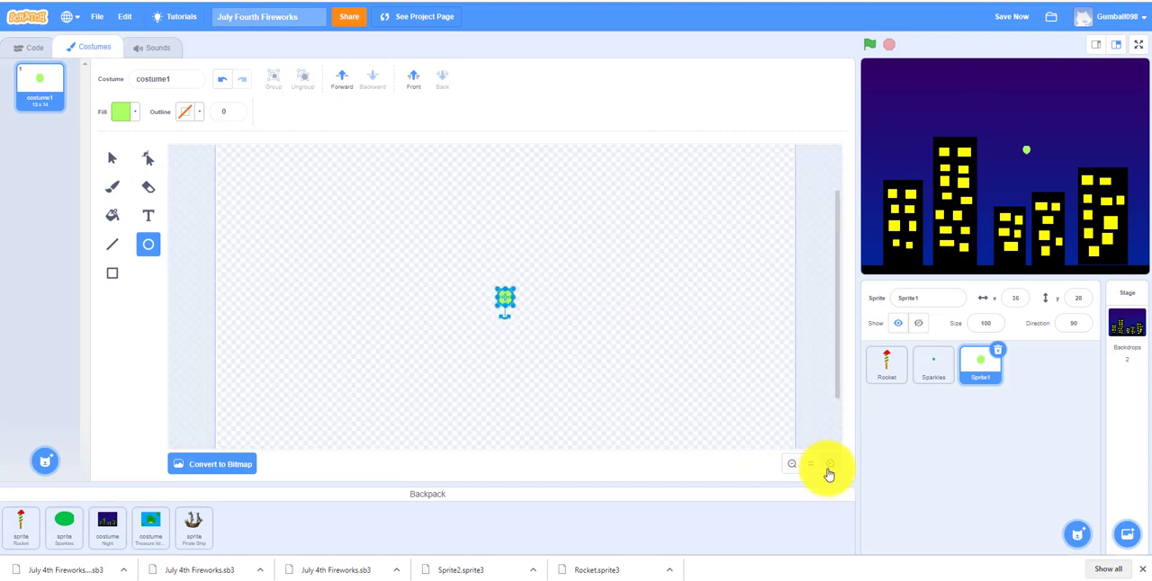
Shrink the circle to a tiny dot and name the sprite Sparkles2
{"action": "left_click", "coordinate": [829, 463]}
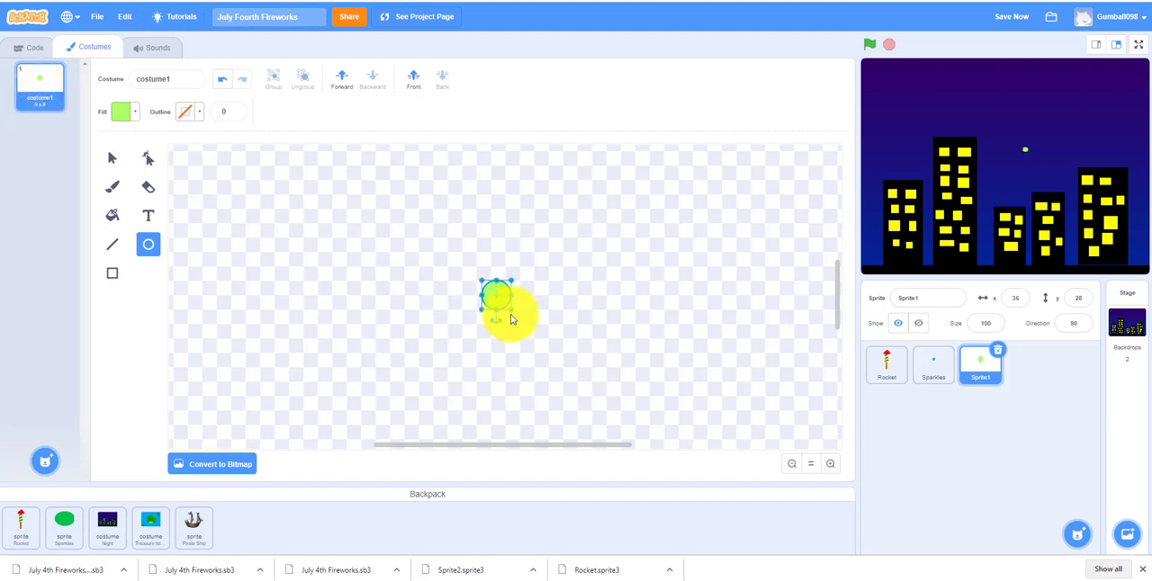
{"action": "left_click", "coordinate": [224, 195]}
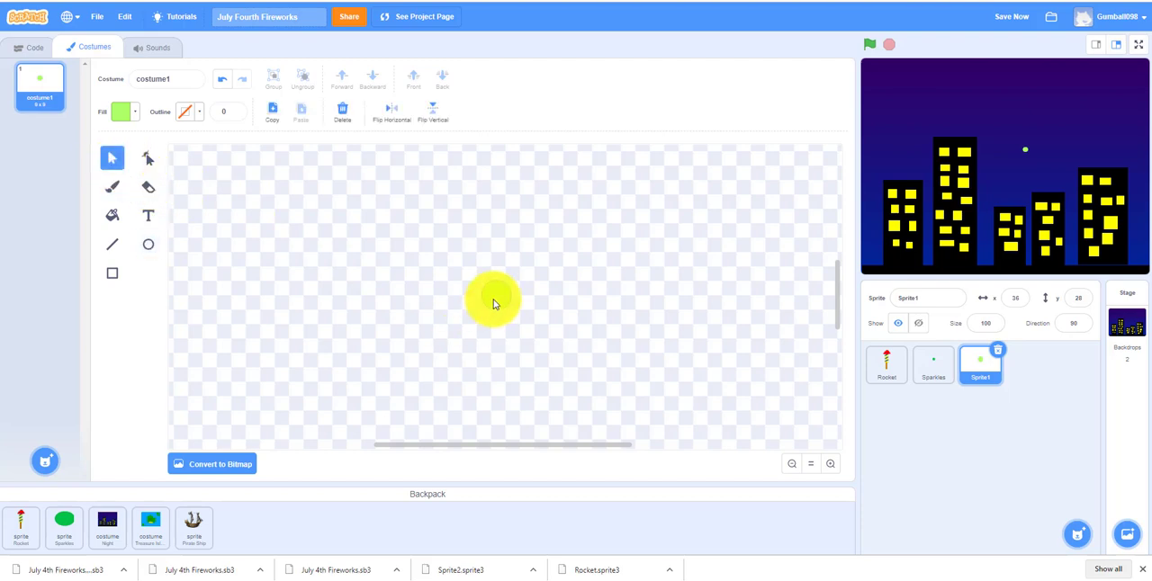
{"action": "left_click", "coordinate": [493, 301]}
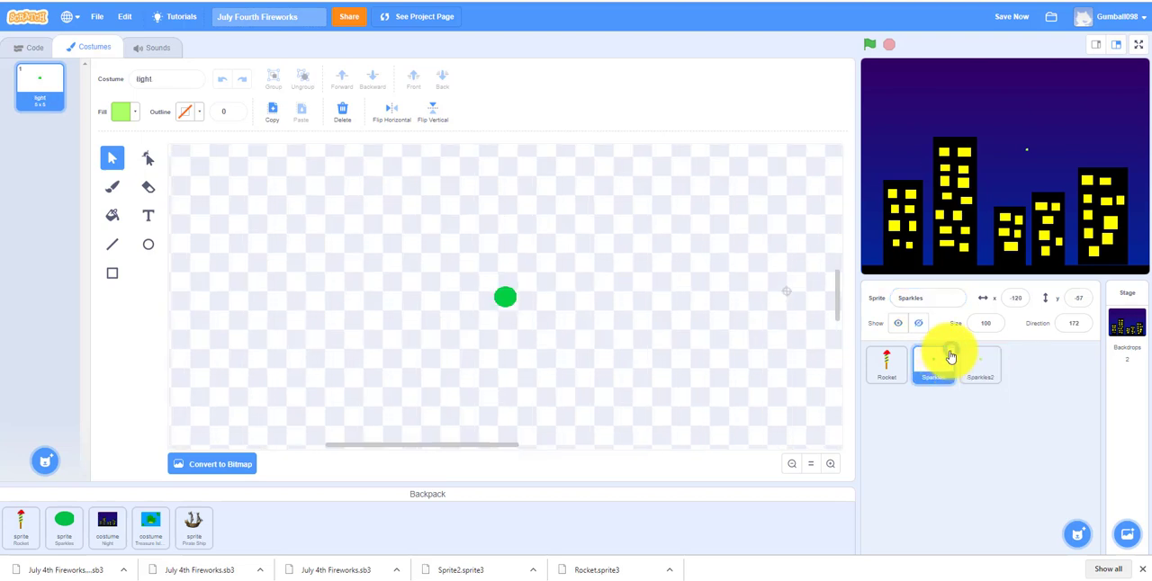
Delete the old Sparkles sprite and create a 'For this sprite only' variable named speed
{"action": "left_click", "coordinate": [979, 365]}
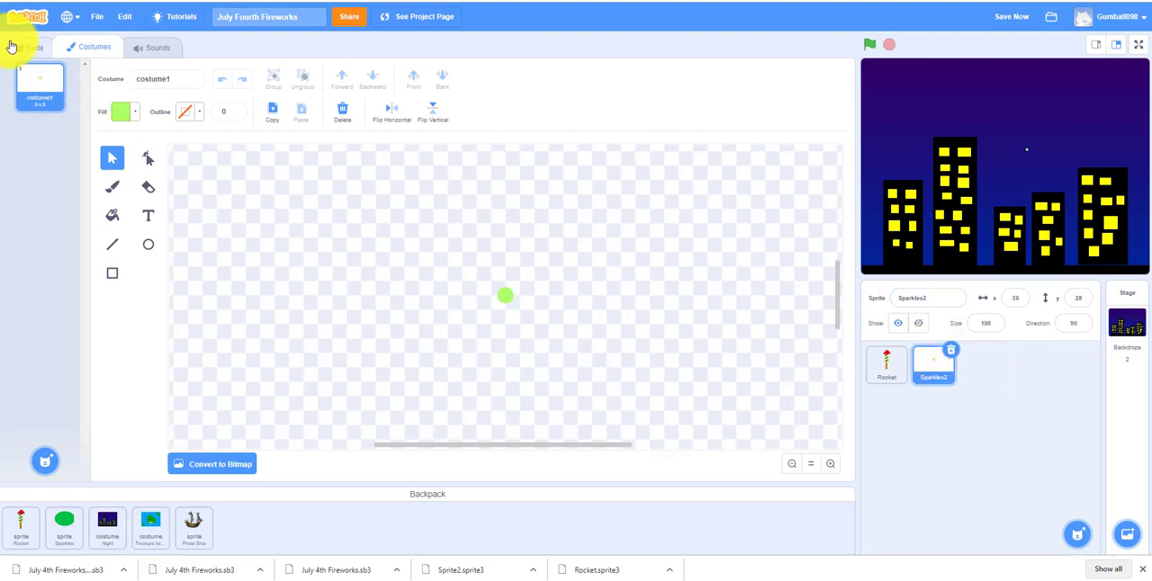
{"action": "left_click", "coordinate": [35, 46]}
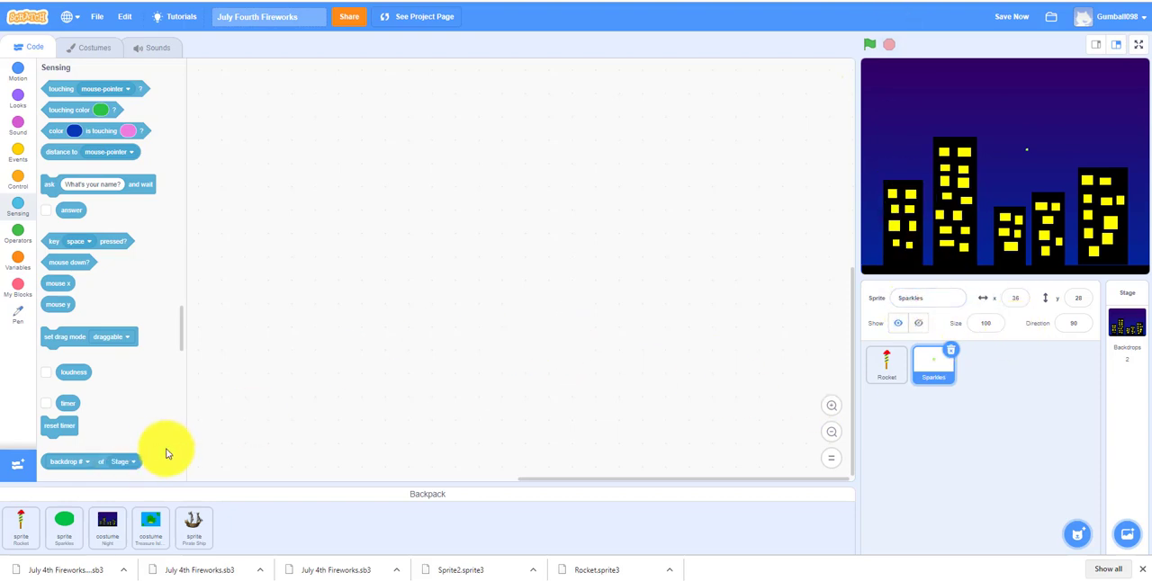
{"action": "left_click", "coordinate": [18, 261]}
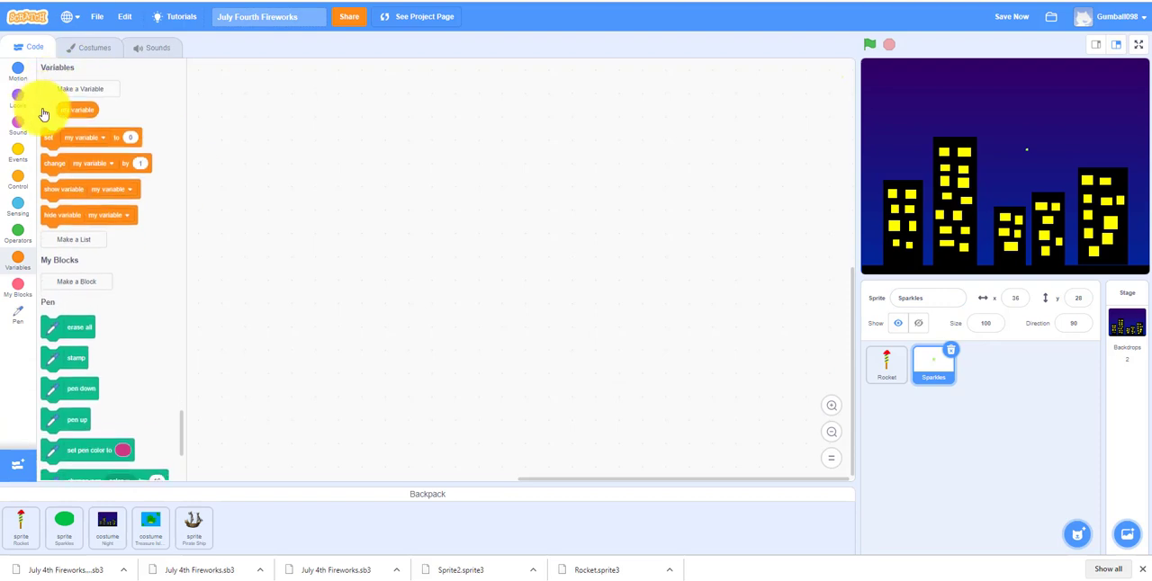
{"action": "left_click", "coordinate": [80, 88]}
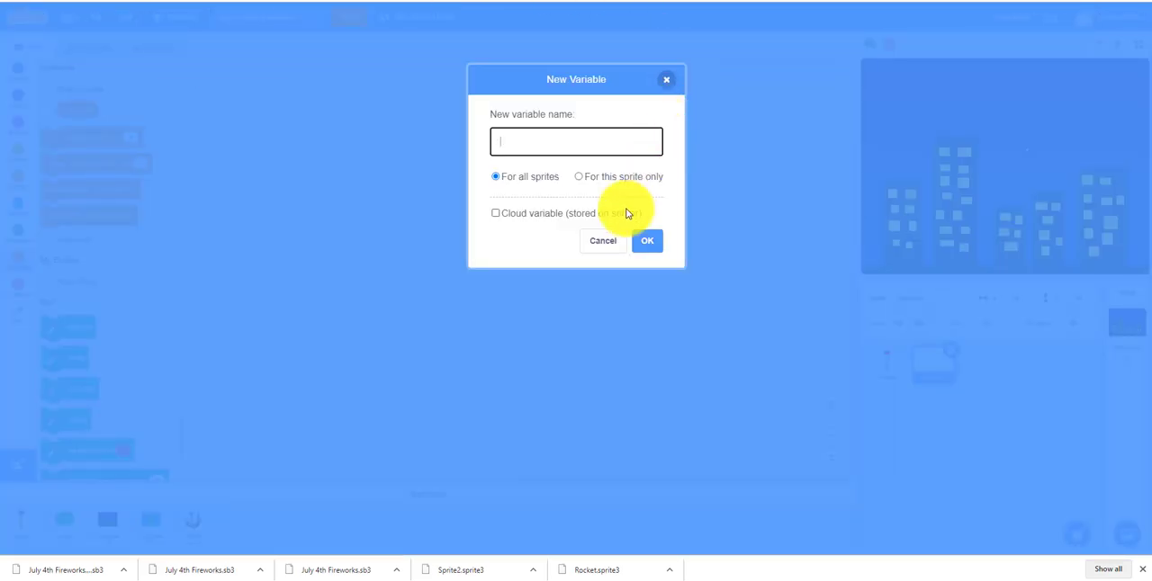
{"action": "type", "text": "speed"}
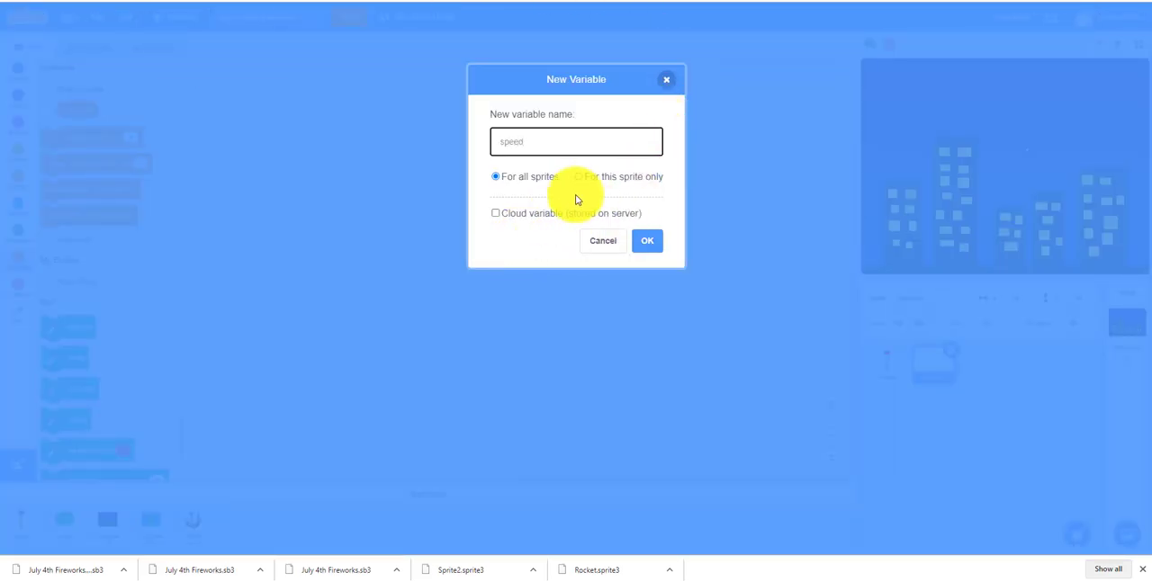
{"action": "left_click", "coordinate": [578, 176]}
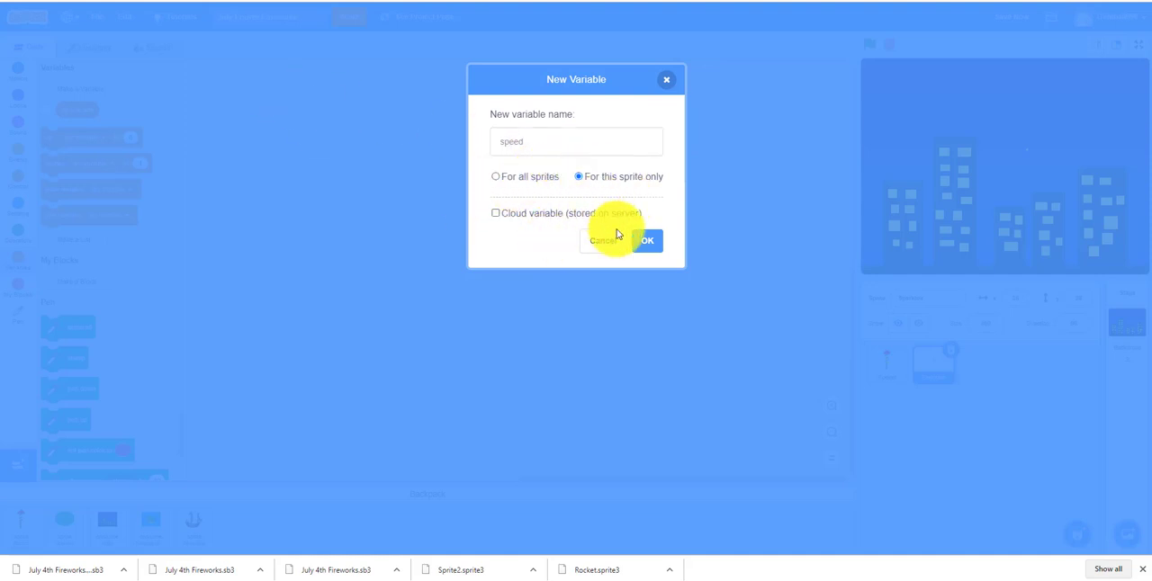
{"action": "left_click", "coordinate": [647, 240]}
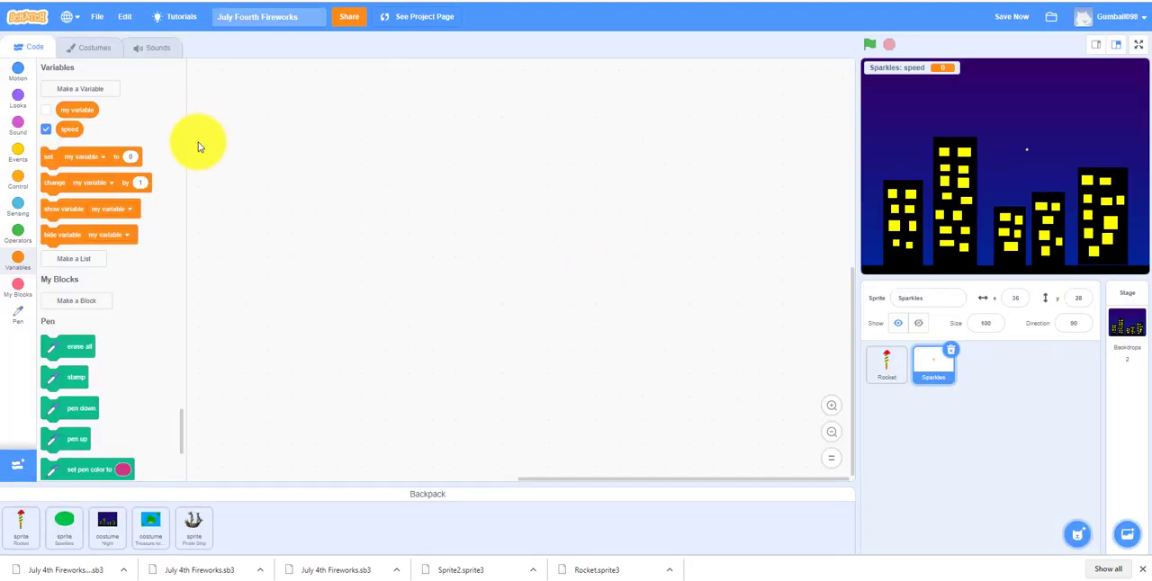
{"action": "mouse_move", "coordinate": [88, 241]}
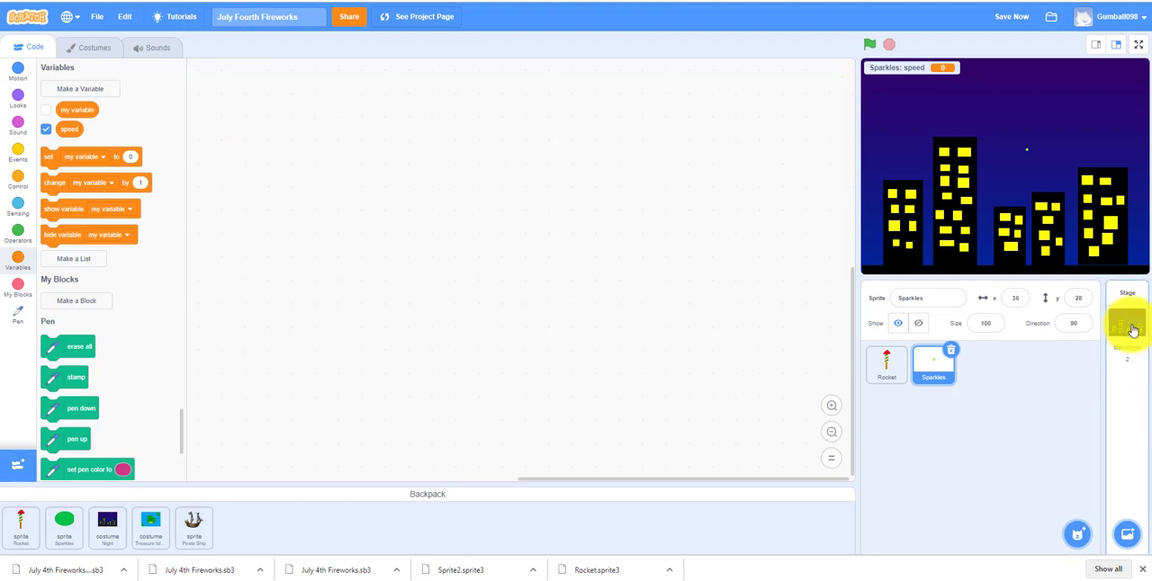
Rename the stage's blank backdrop to Flash and keep Night as the current backdrop
{"action": "left_click", "coordinate": [1126, 320]}
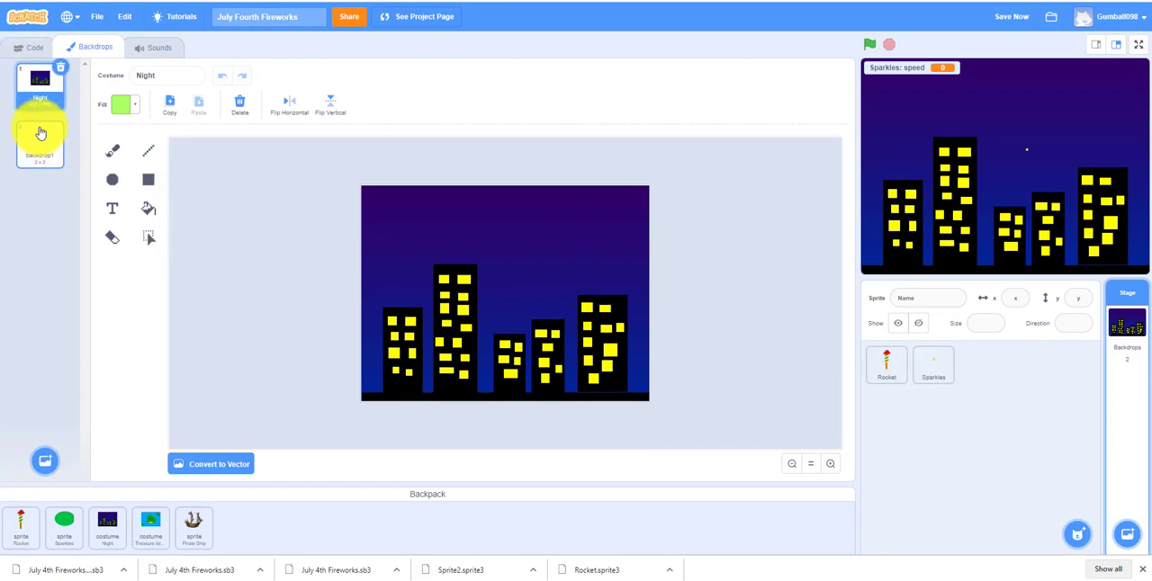
{"action": "left_click", "coordinate": [40, 133]}
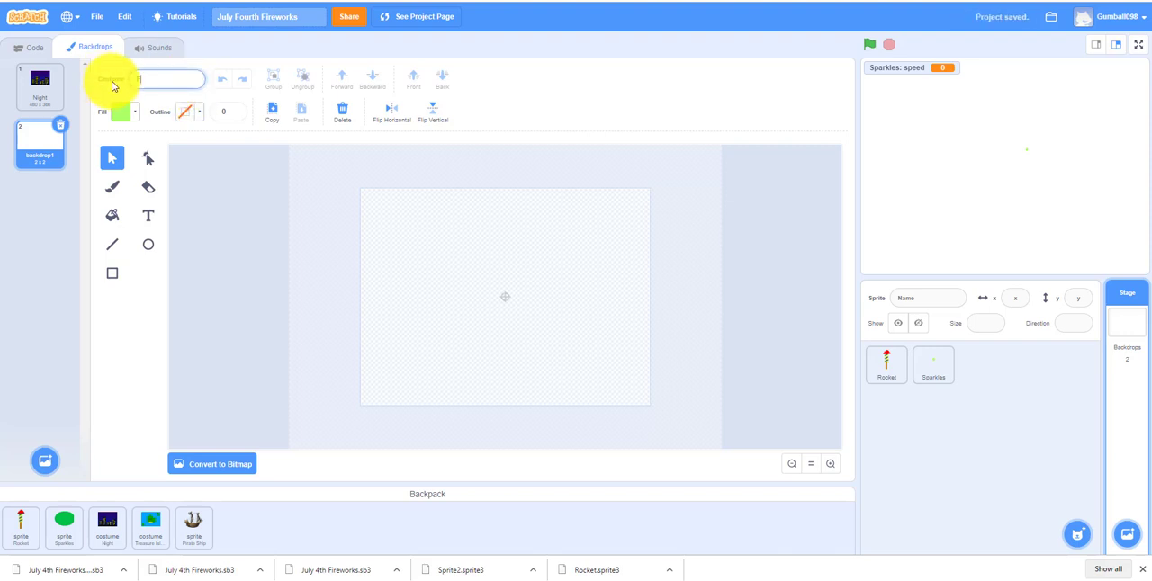
{"action": "type", "text": "Flash"}
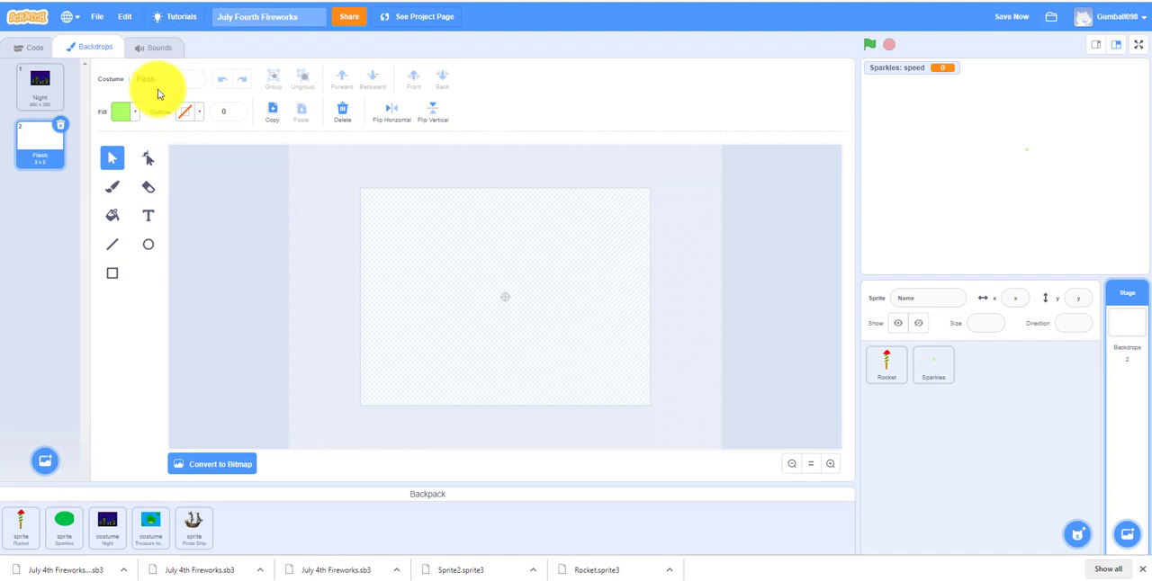
{"action": "left_click", "coordinate": [32, 47]}
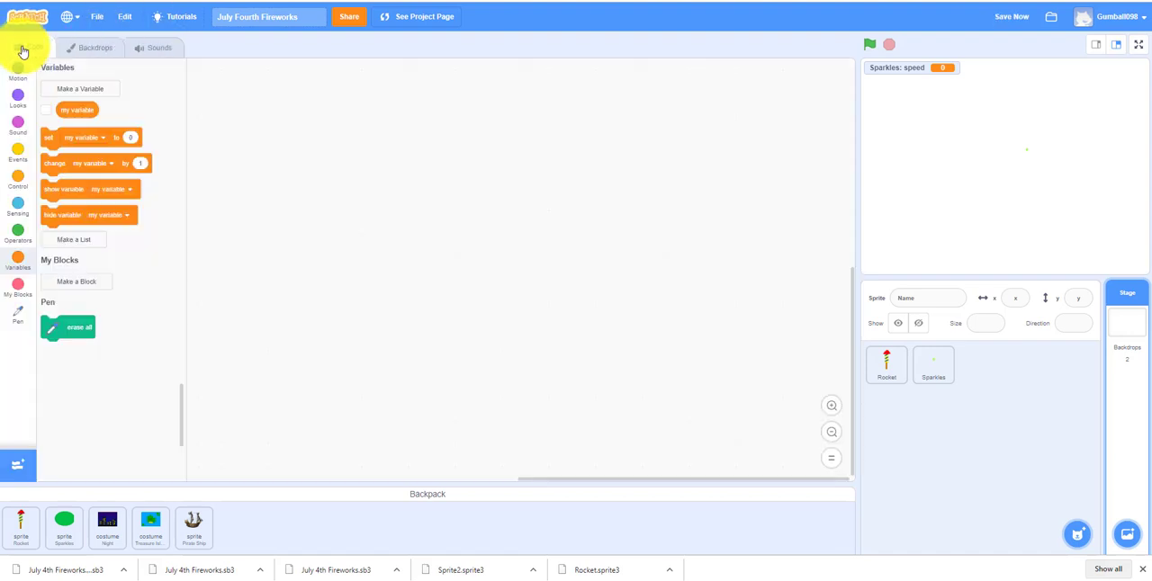
{"action": "left_click", "coordinate": [96, 47]}
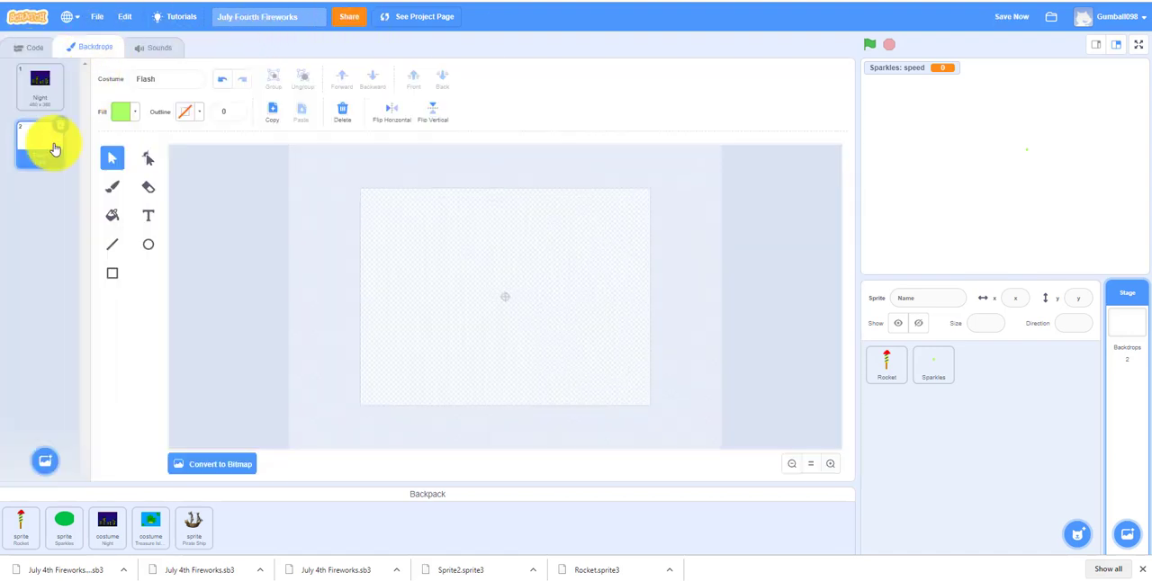
{"action": "left_click", "coordinate": [39, 85]}
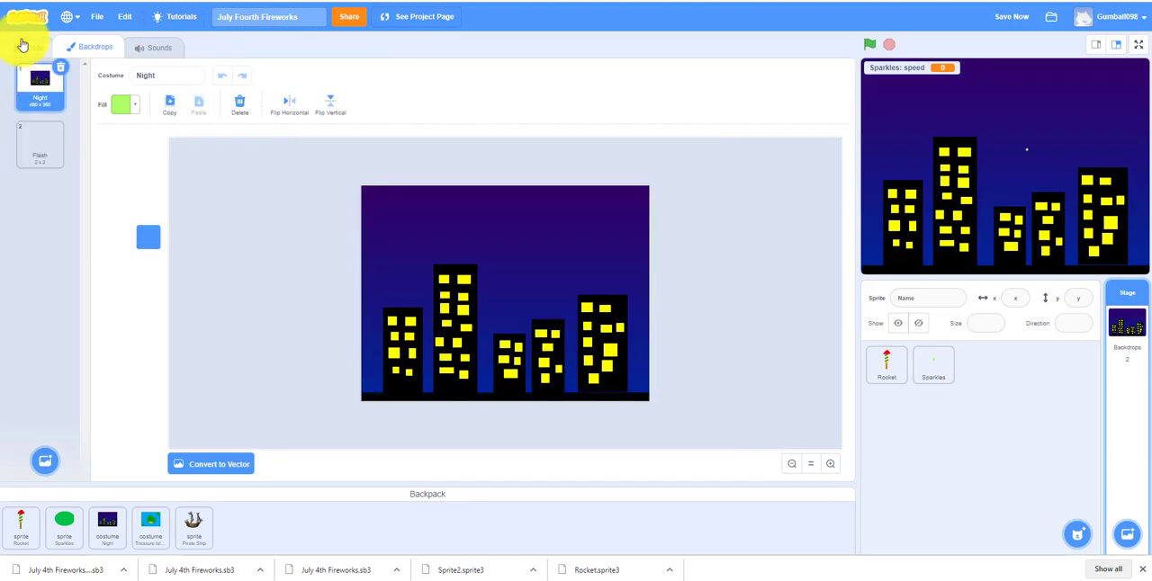
{"action": "left_click", "coordinate": [35, 46]}
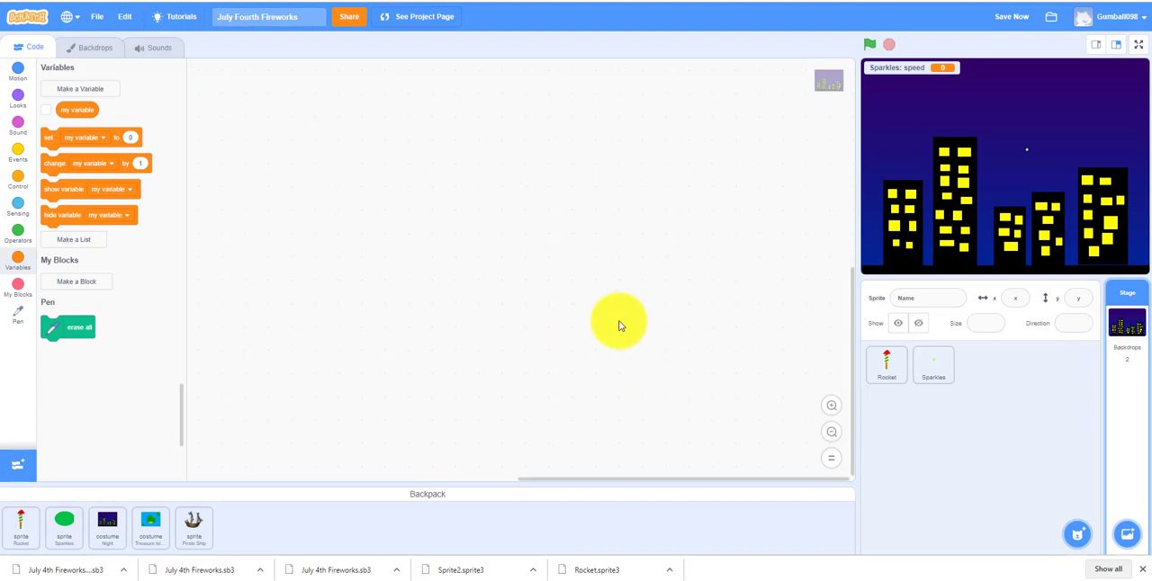
Build Sparkles' green-flag script with hide and a repeat 300 loop creating clones
{"action": "left_click", "coordinate": [932, 364]}
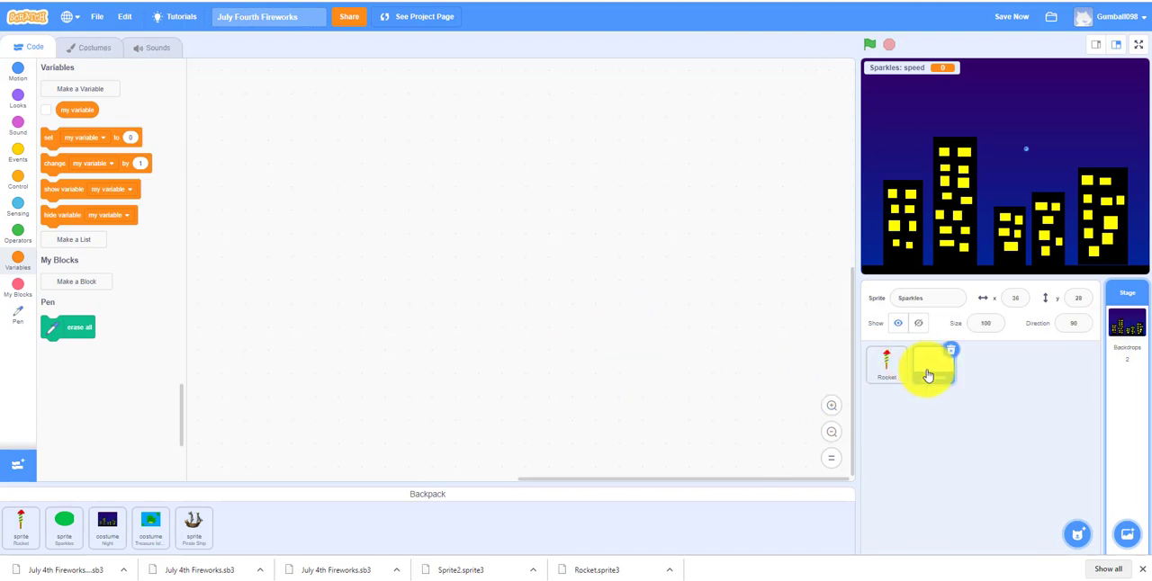
{"action": "left_click", "coordinate": [933, 364]}
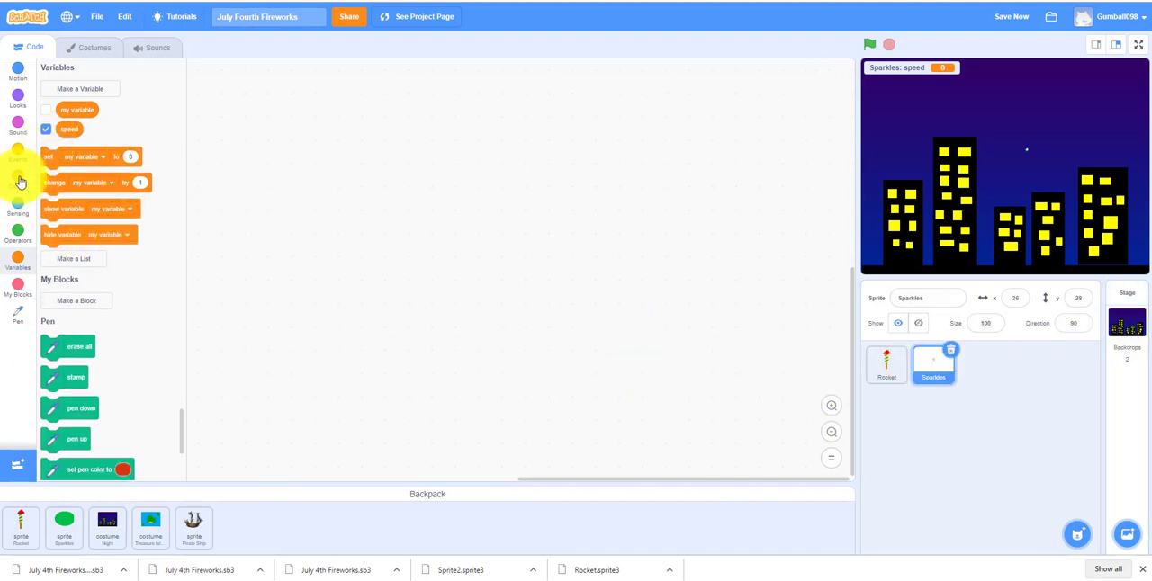
{"action": "left_click", "coordinate": [18, 153]}
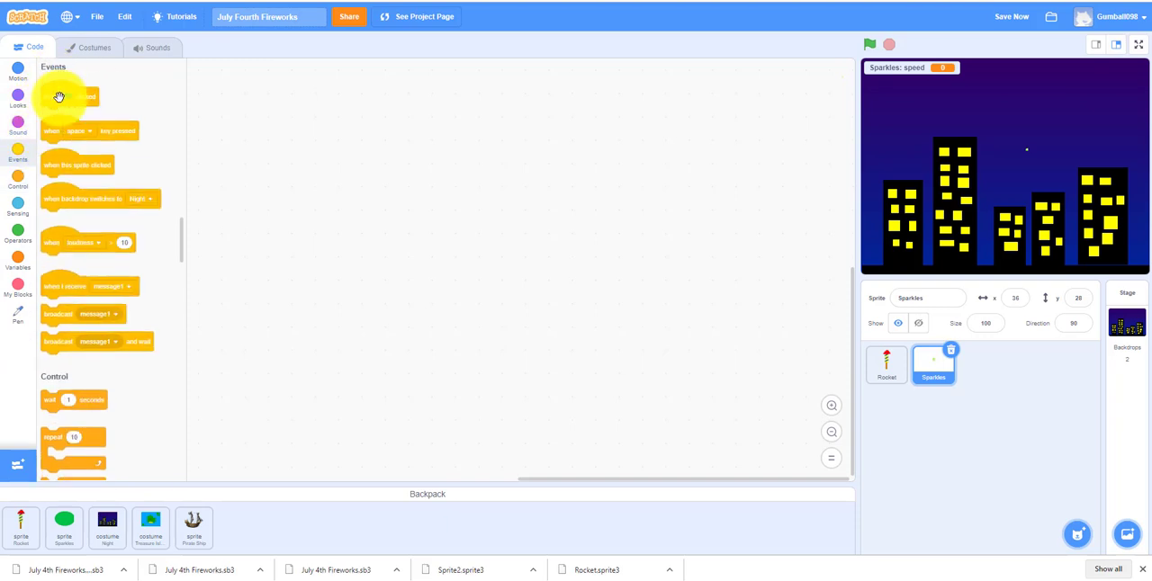
{"action": "left_click_drag", "start_coordinate": [69, 96], "coordinate": [447, 182]}
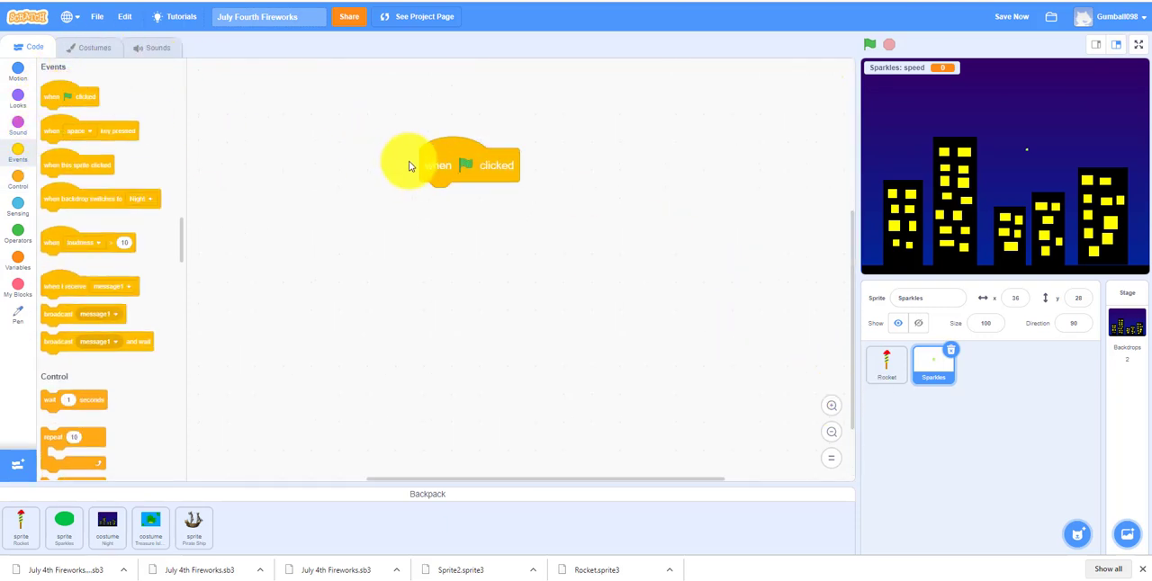
{"action": "left_click_drag", "start_coordinate": [449, 165], "coordinate": [471, 247]}
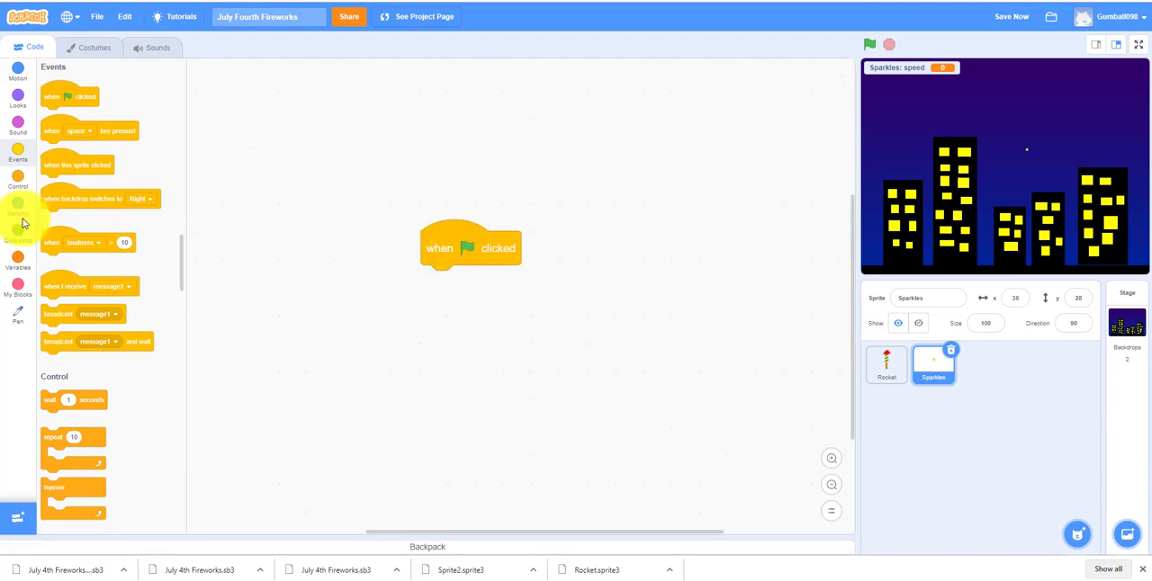
{"action": "left_click", "coordinate": [17, 126]}
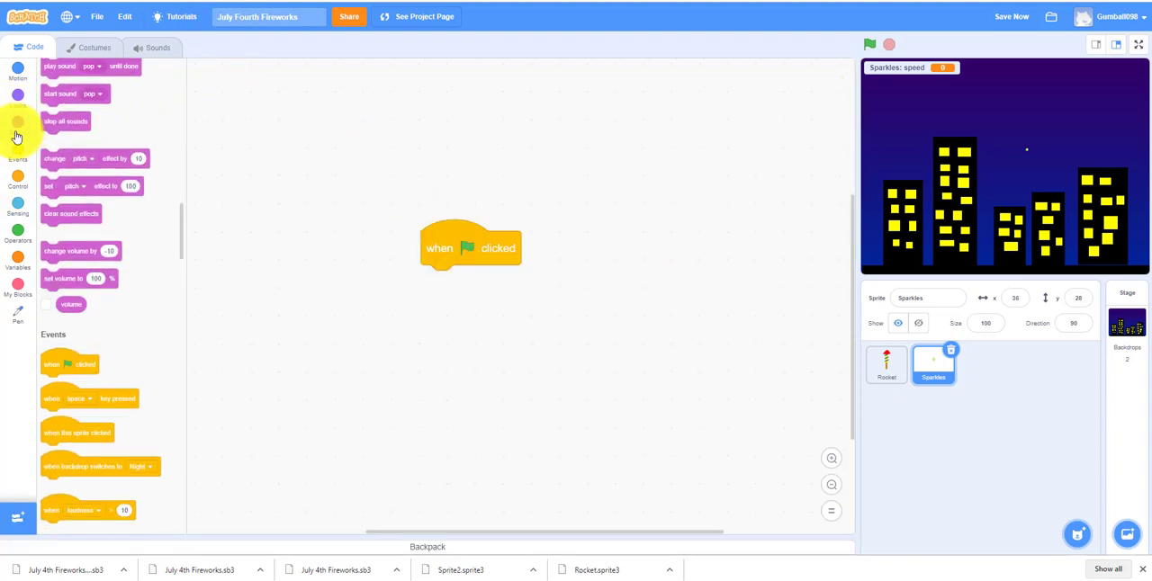
{"action": "left_click", "coordinate": [17, 96]}
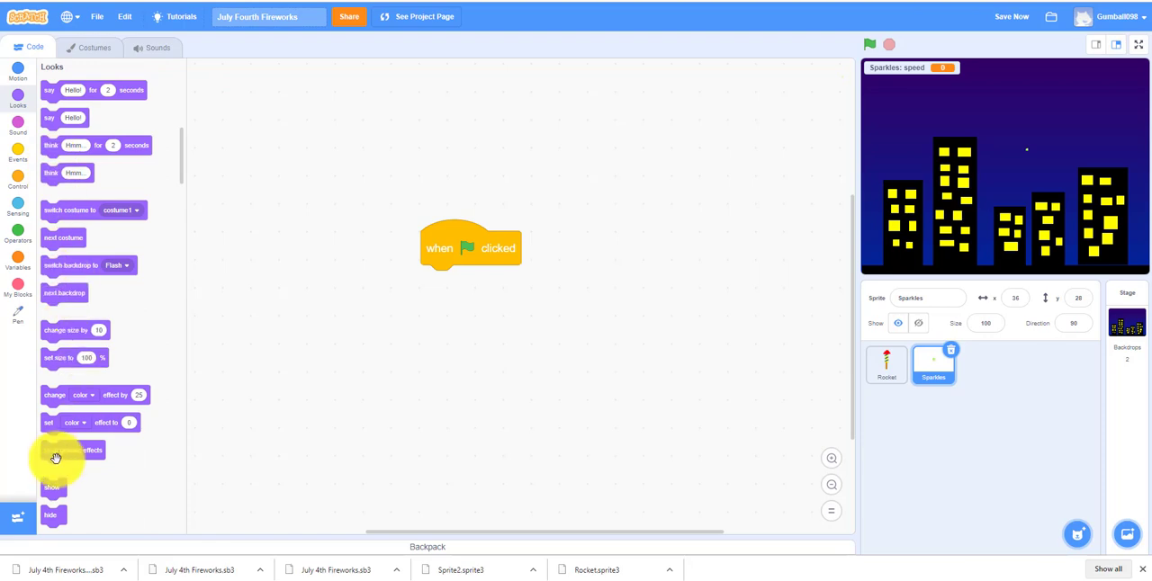
{"action": "left_click_drag", "start_coordinate": [50, 515], "coordinate": [436, 282]}
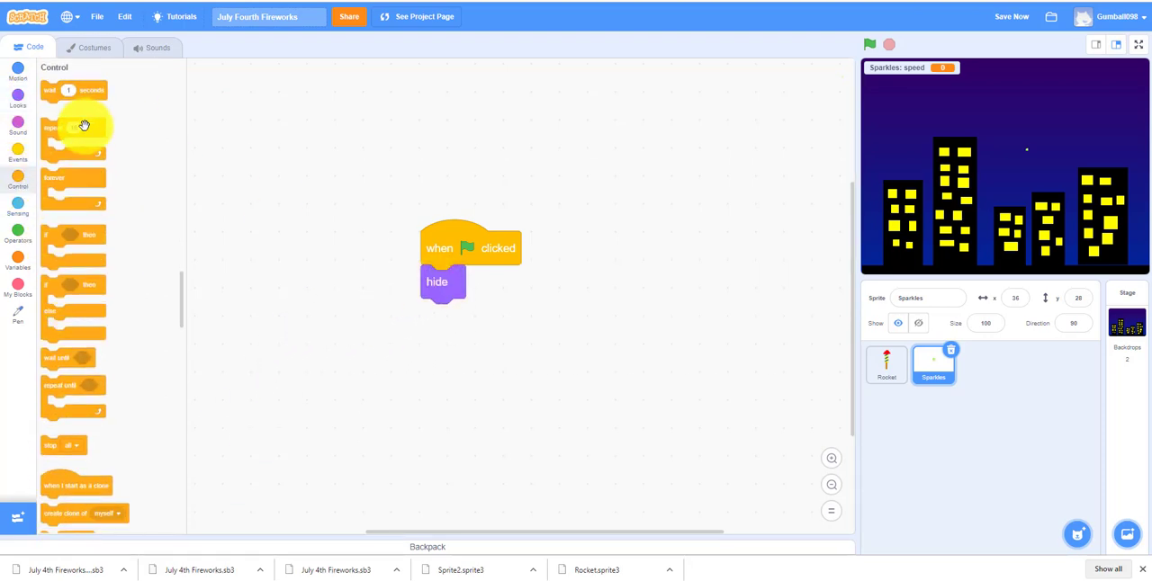
{"action": "left_click_drag", "start_coordinate": [74, 127], "coordinate": [476, 316]}
{"action": "type", "text": "300"}
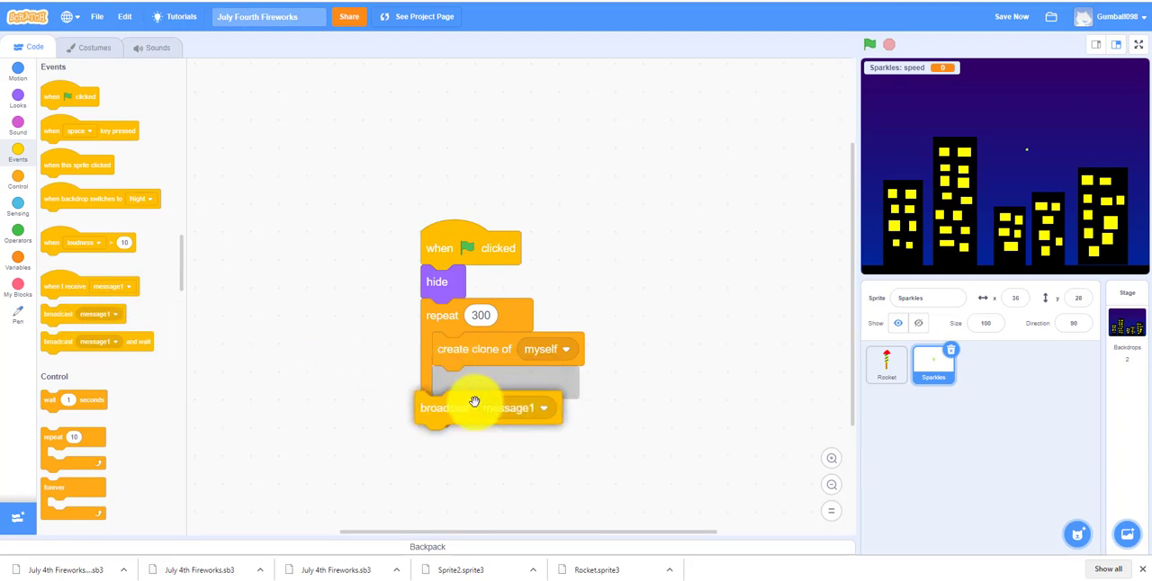
End the script by broadcasting a new message named ready
{"action": "left_click", "coordinate": [543, 406]}
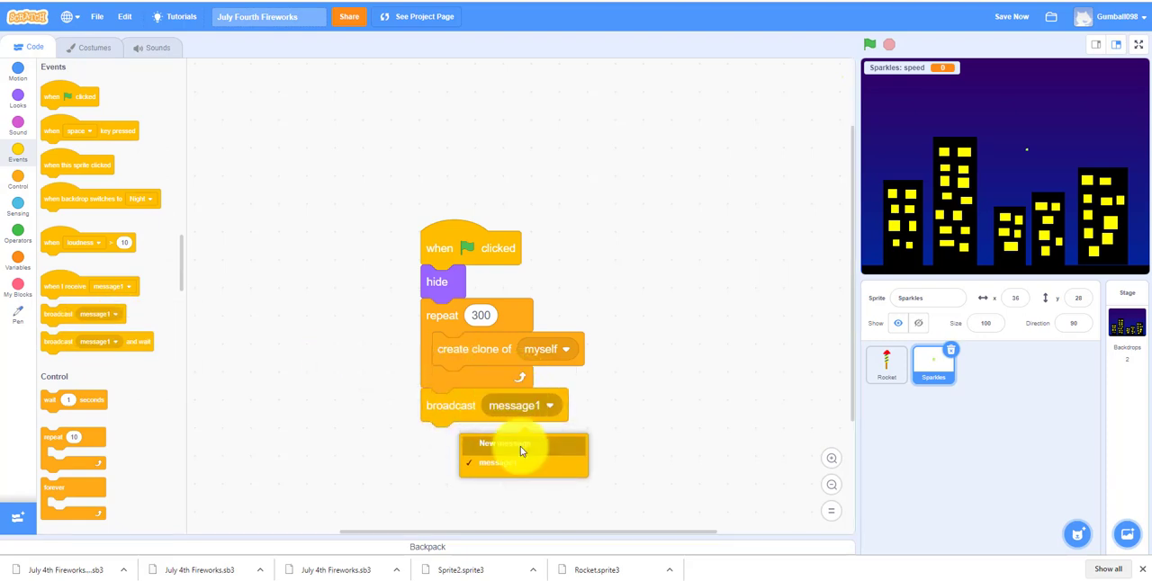
{"action": "left_click", "coordinate": [499, 443]}
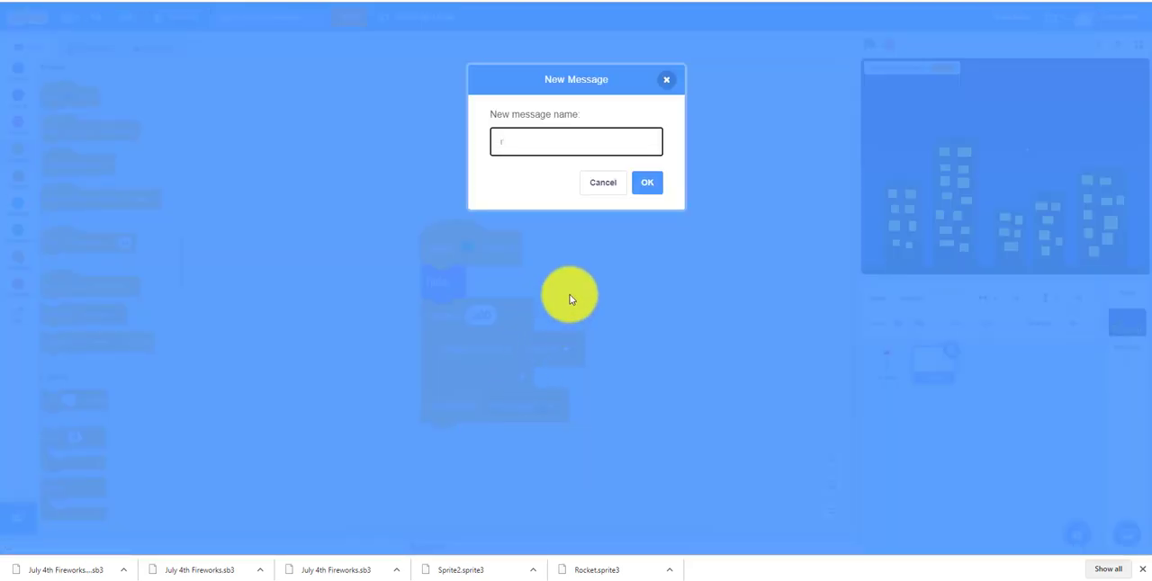
{"action": "type", "text": "ready"}
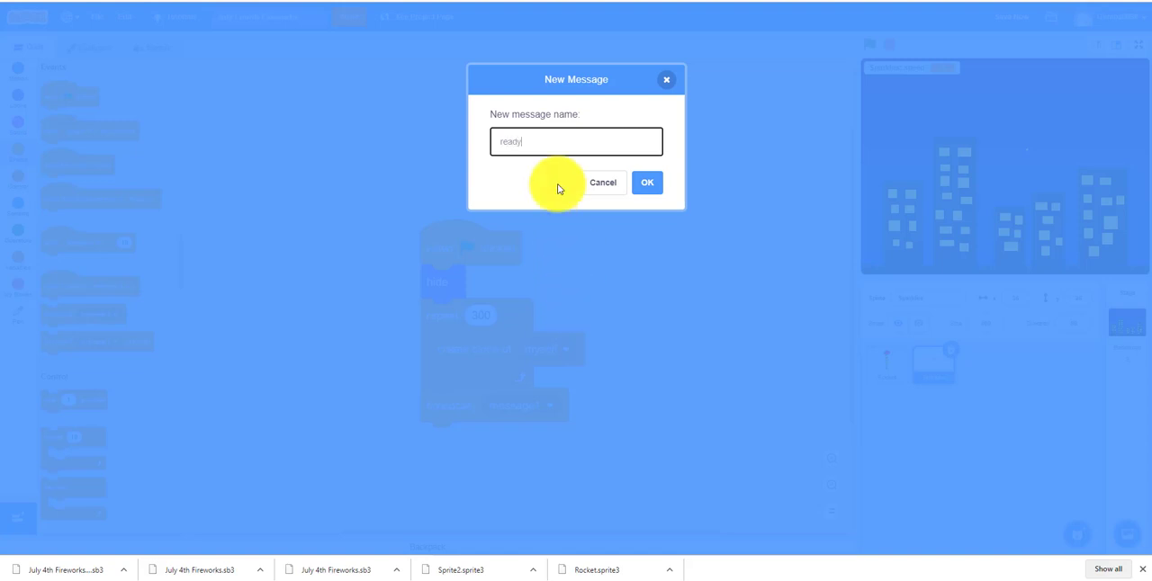
{"action": "left_click", "coordinate": [647, 182]}
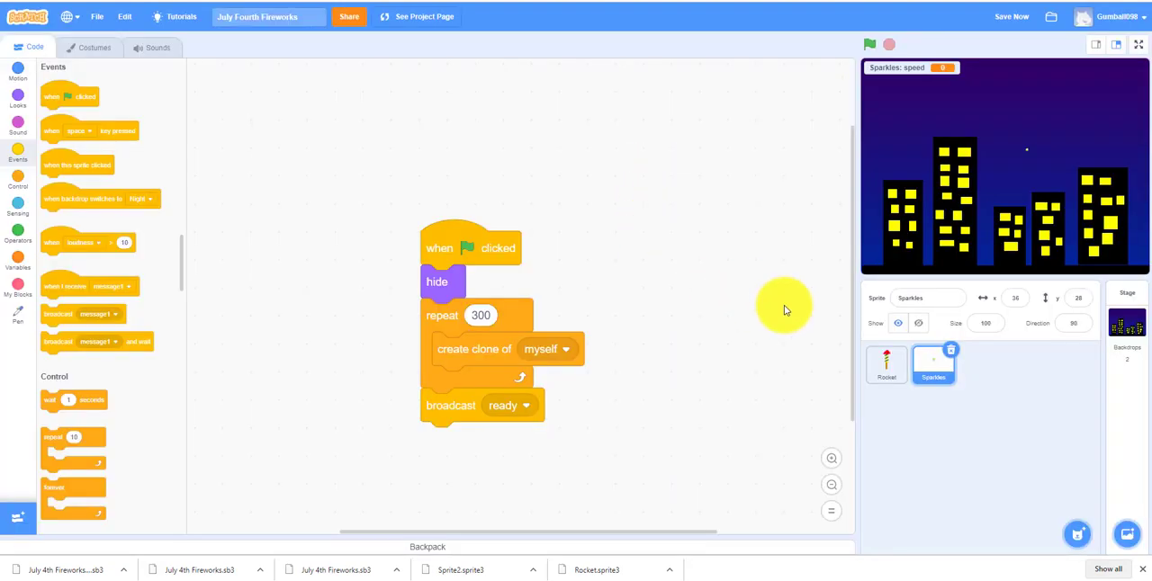
{"action": "mouse_move", "coordinate": [527, 271]}
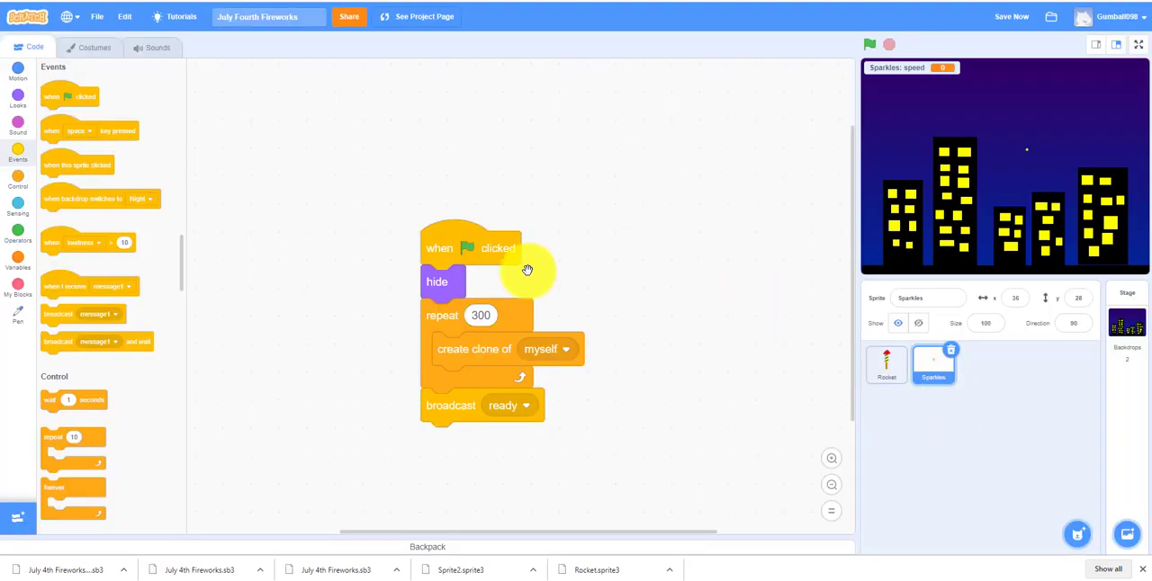
Give Rocket a when I receive ready script that forever waits until mouse down
{"action": "left_click", "coordinate": [887, 364]}
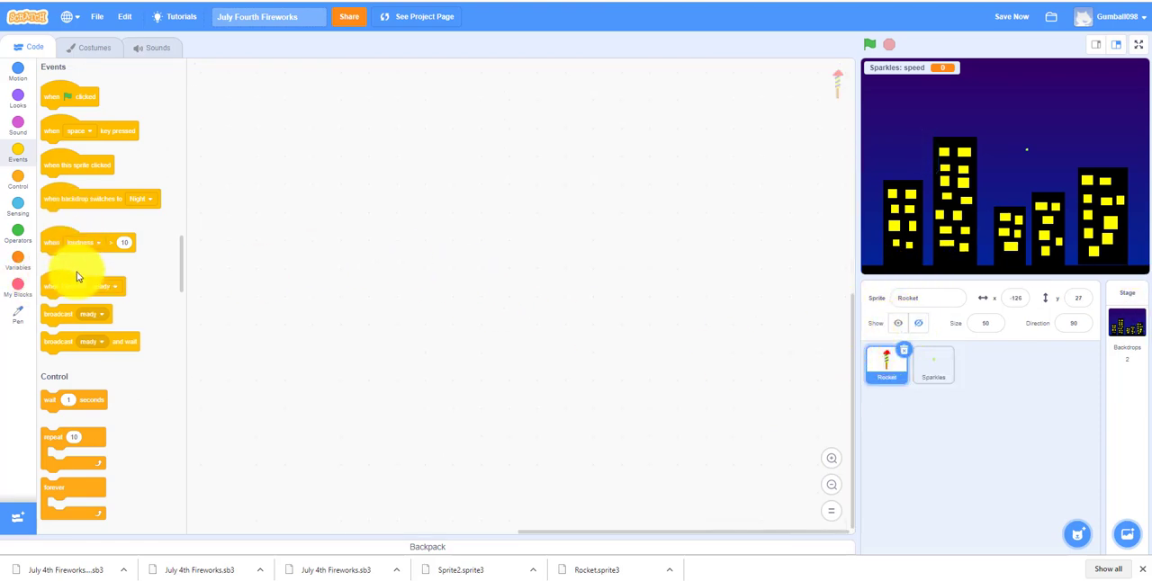
{"action": "scroll", "scroll_direction": "up", "scroll_amount": 3}
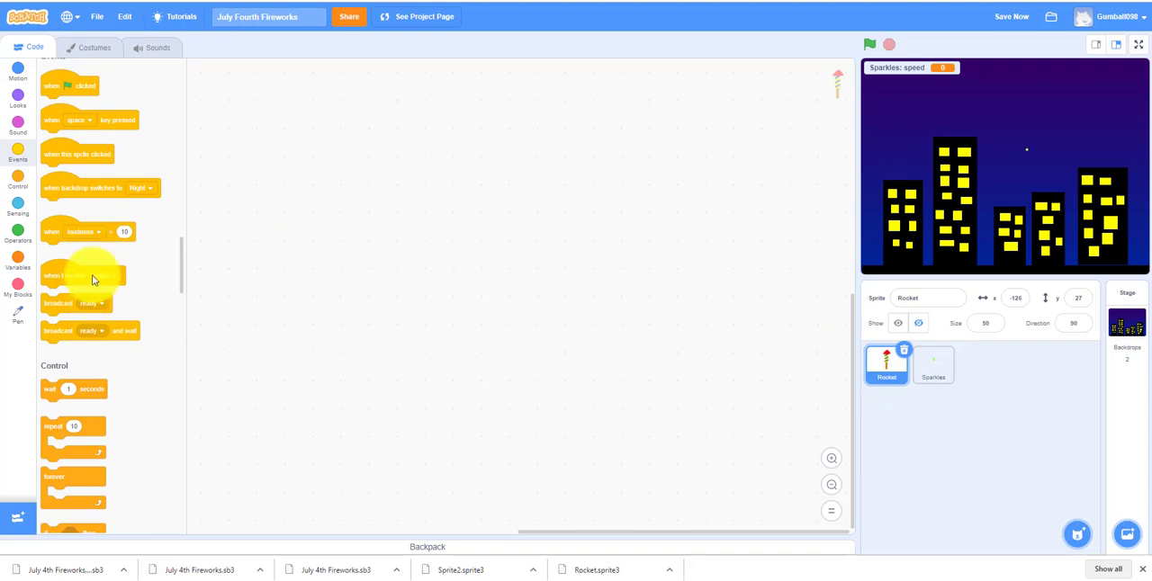
{"action": "left_click_drag", "start_coordinate": [81, 275], "coordinate": [391, 133]}
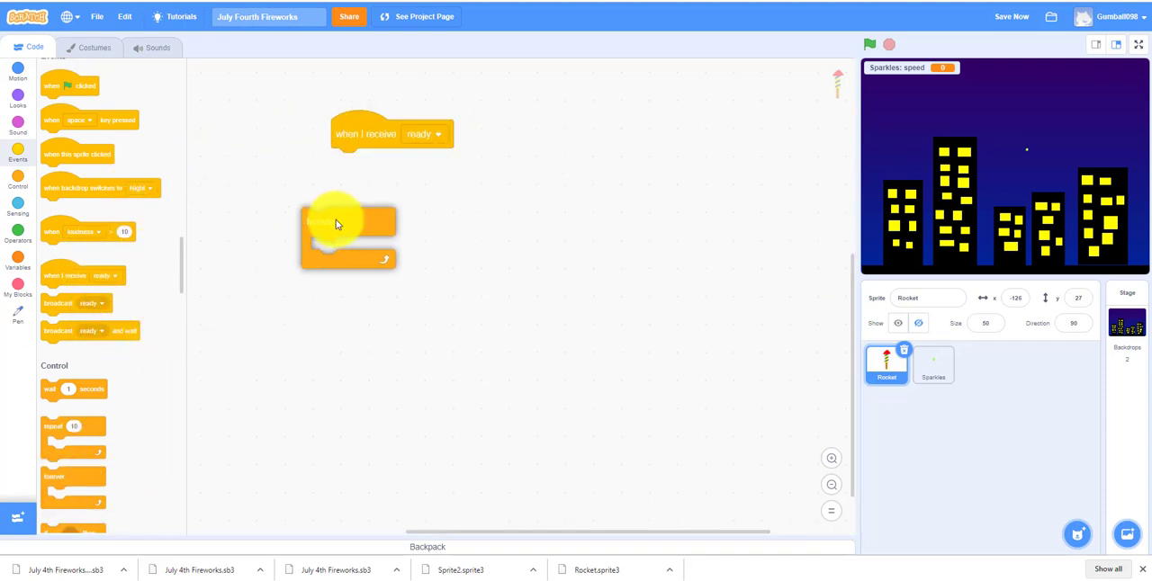
{"action": "left_click_drag", "start_coordinate": [346, 223], "coordinate": [378, 166]}
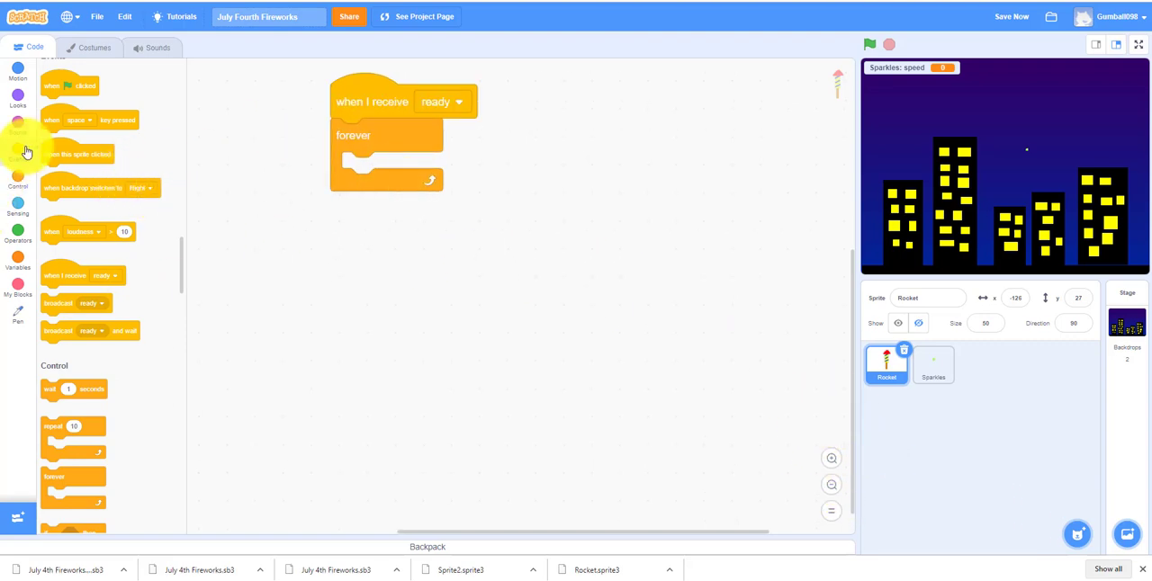
{"action": "mouse_move", "coordinate": [25, 235]}
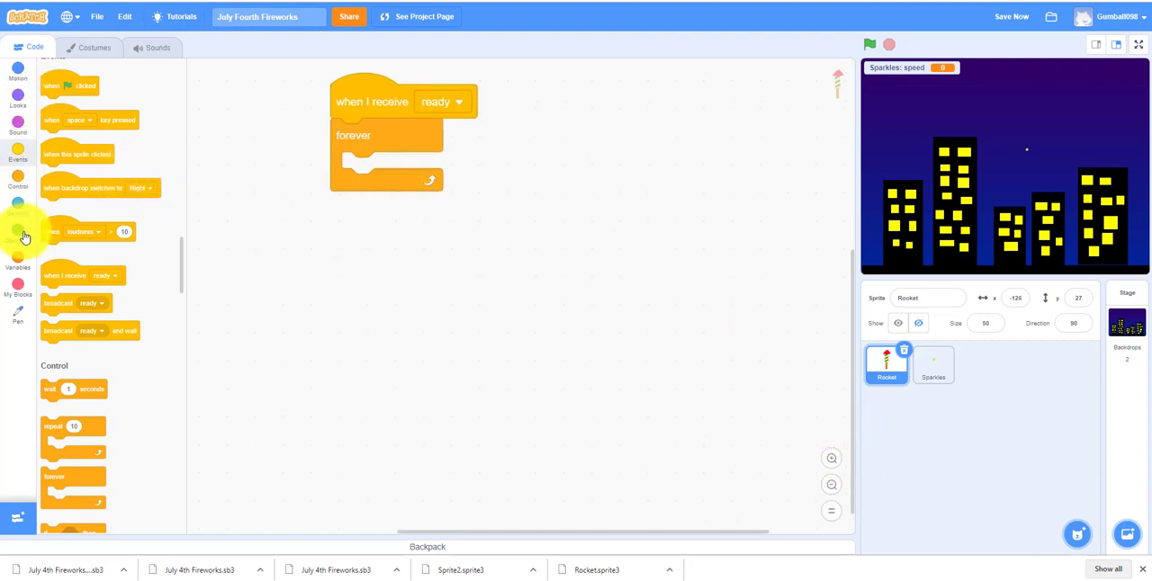
{"action": "scroll", "scroll_direction": "down", "scroll_amount": 3}
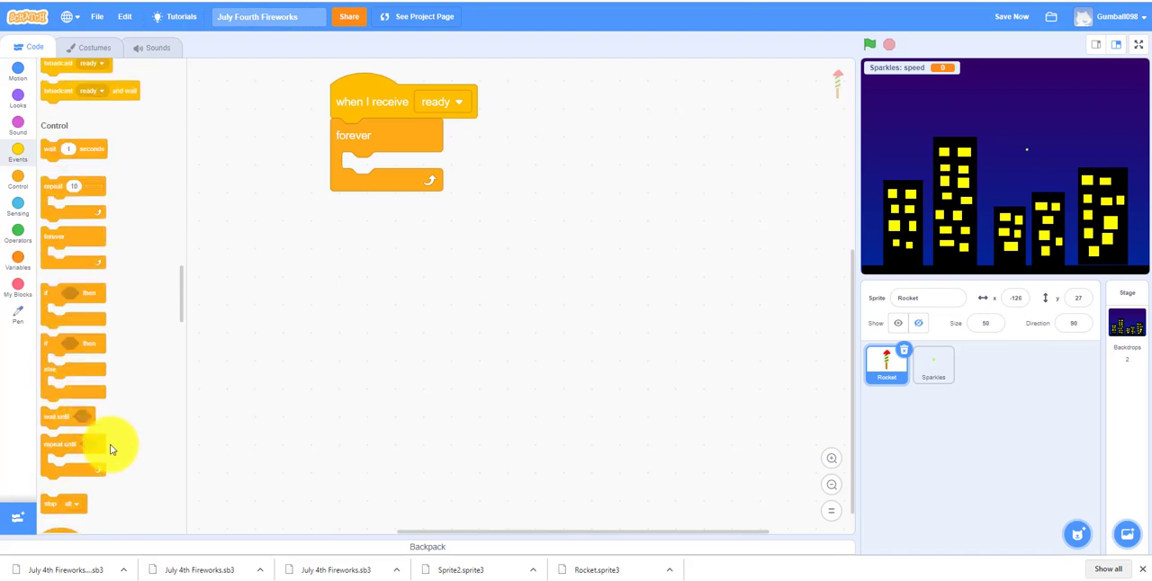
{"action": "left_click_drag", "start_coordinate": [68, 417], "coordinate": [369, 169]}
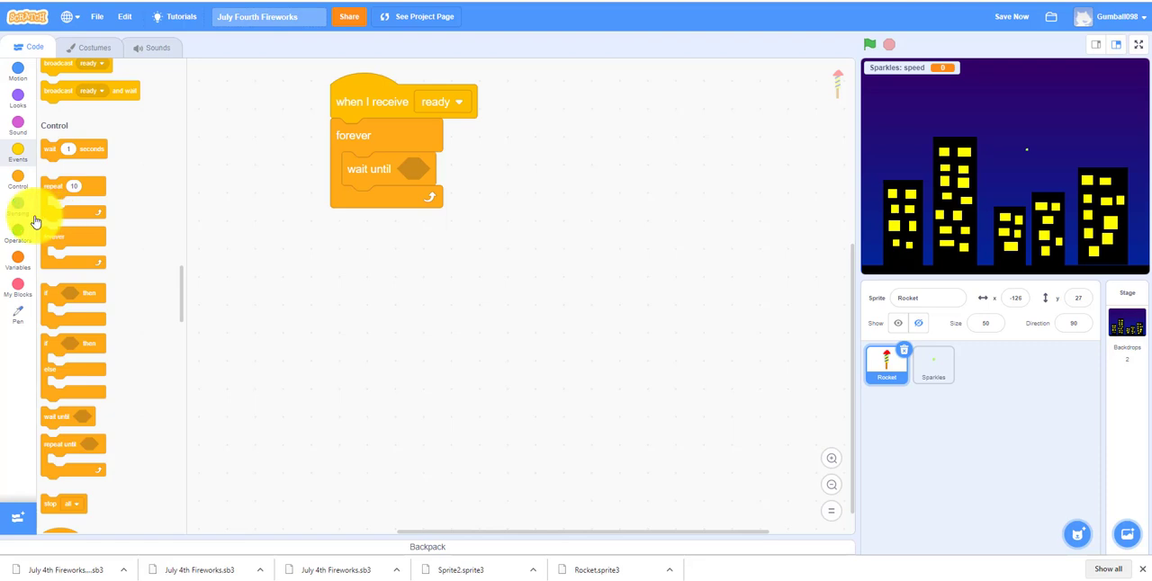
{"action": "left_click", "coordinate": [18, 205]}
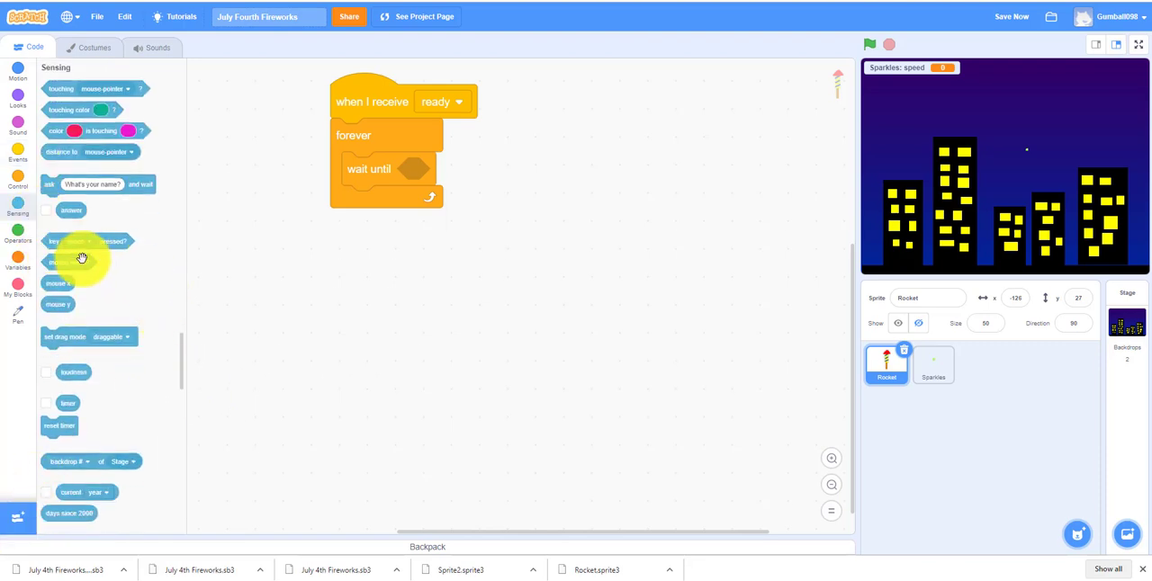
{"action": "left_click_drag", "start_coordinate": [69, 262], "coordinate": [466, 216]}
{"action": "type", "text": "-180"}
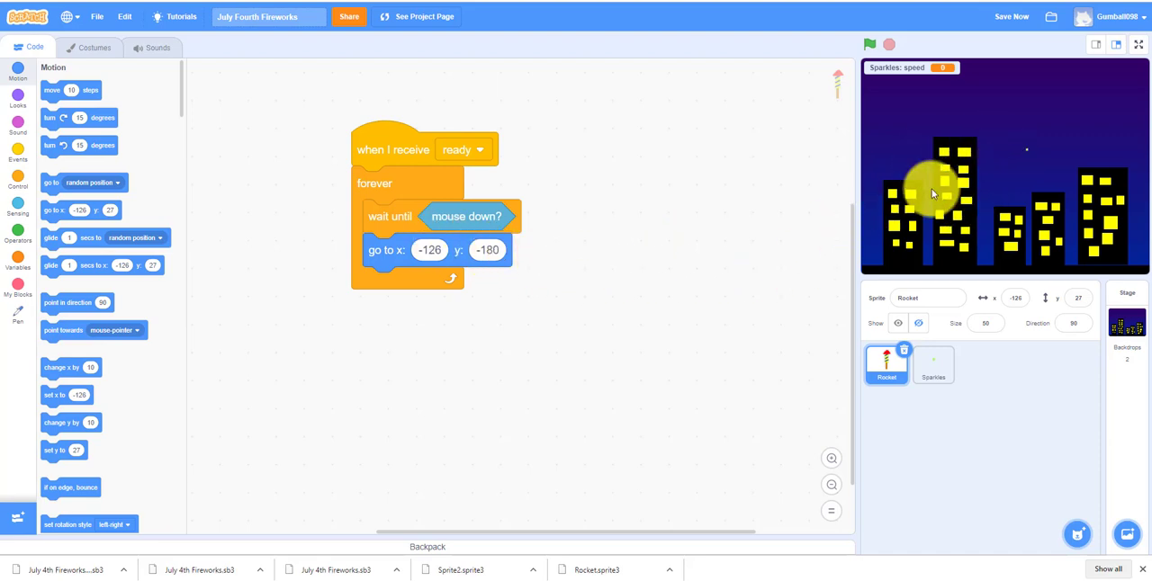
Move the rocket to mouse x at y -180 and show it
{"action": "left_click", "coordinate": [18, 207]}
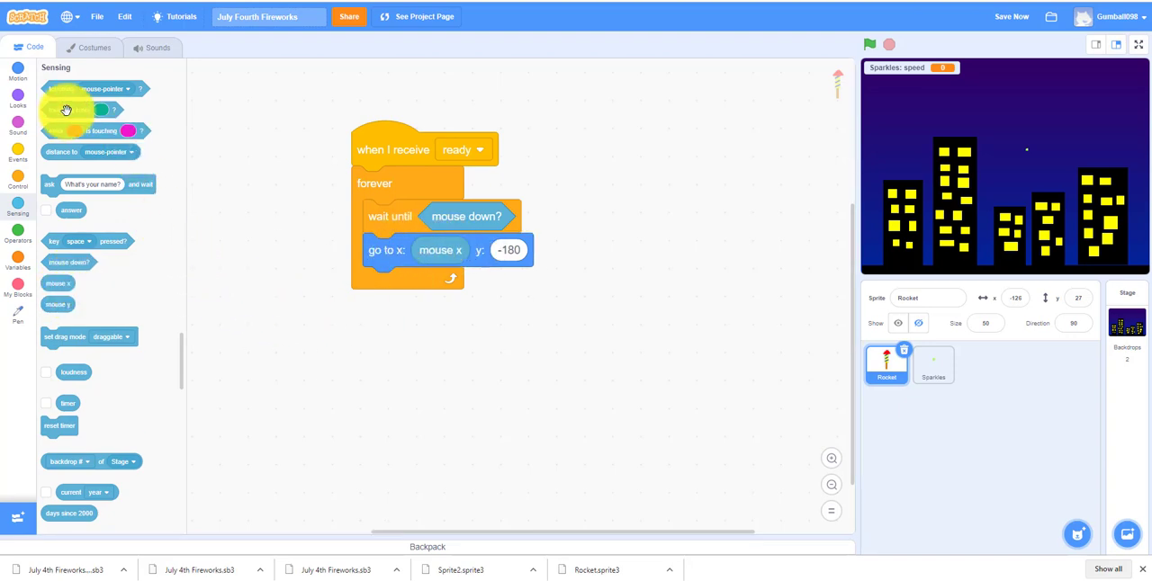
{"action": "left_click", "coordinate": [18, 97]}
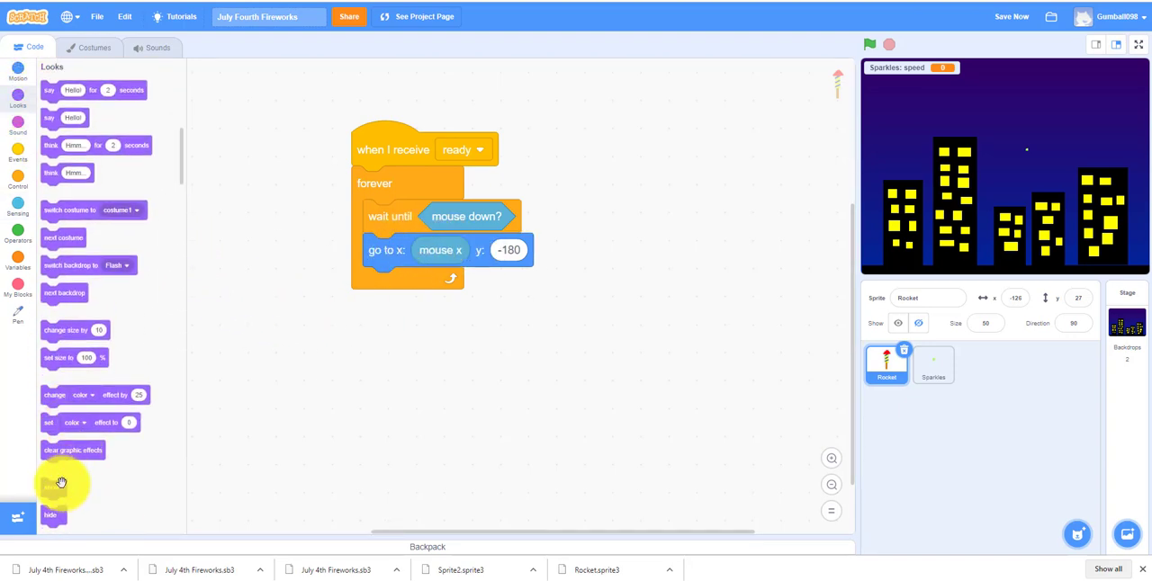
{"action": "left_click_drag", "start_coordinate": [52, 488], "coordinate": [378, 283]}
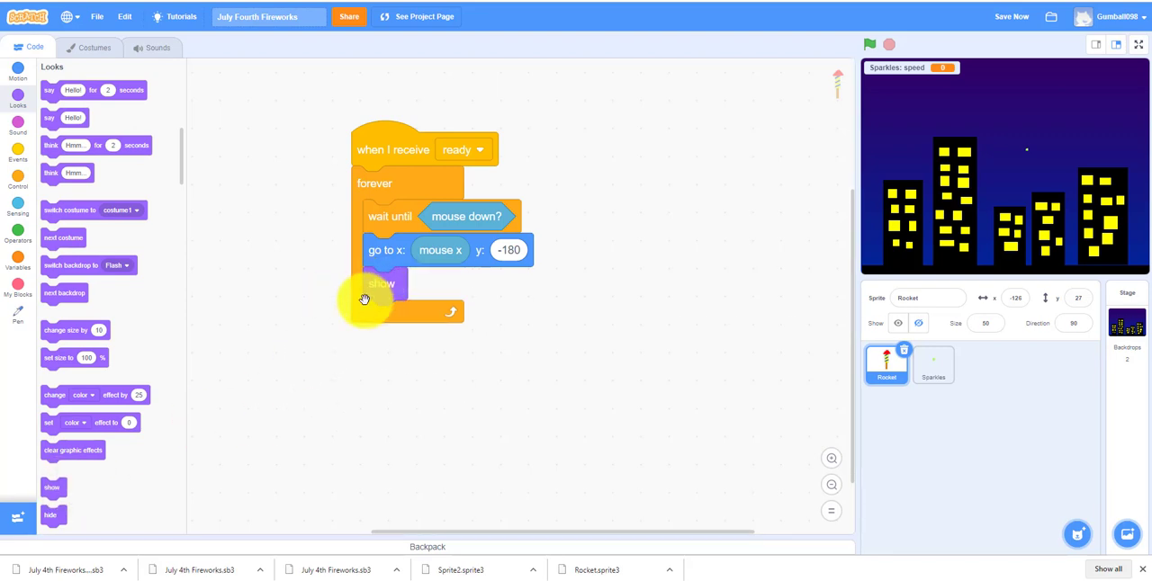
Add the Gong sound to Rocket from the sound library
{"action": "left_click", "coordinate": [158, 47]}
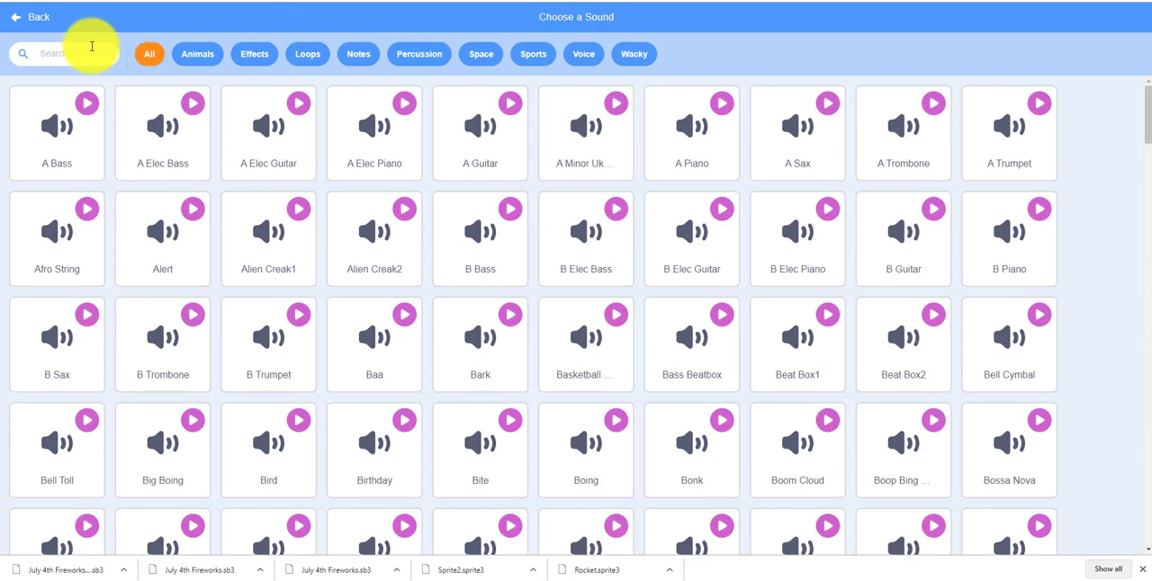
{"action": "type", "text": "gong"}
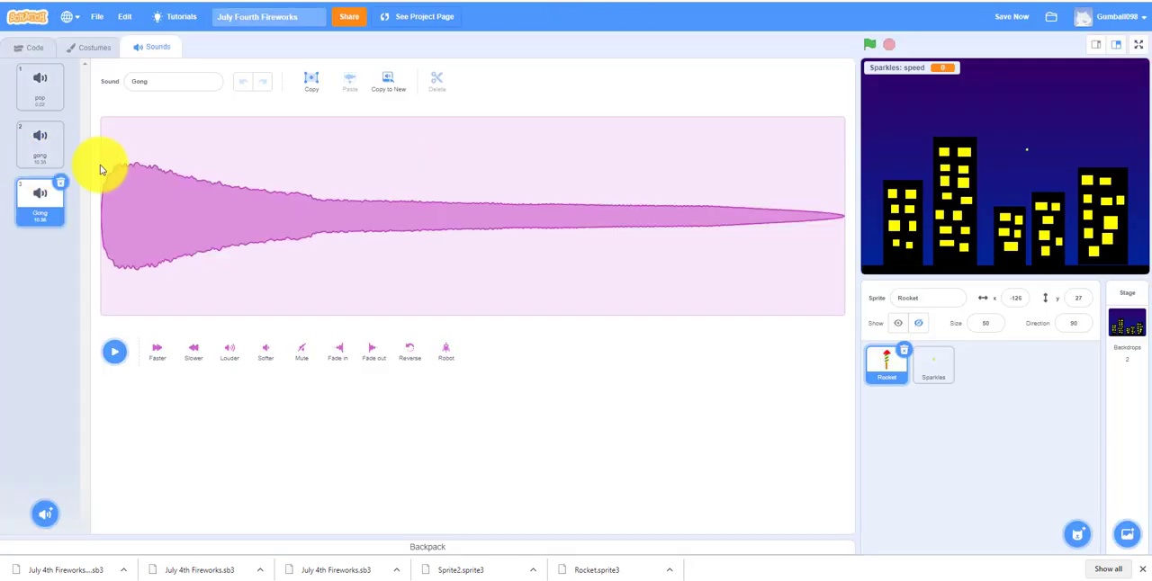
{"action": "left_click", "coordinate": [40, 85]}
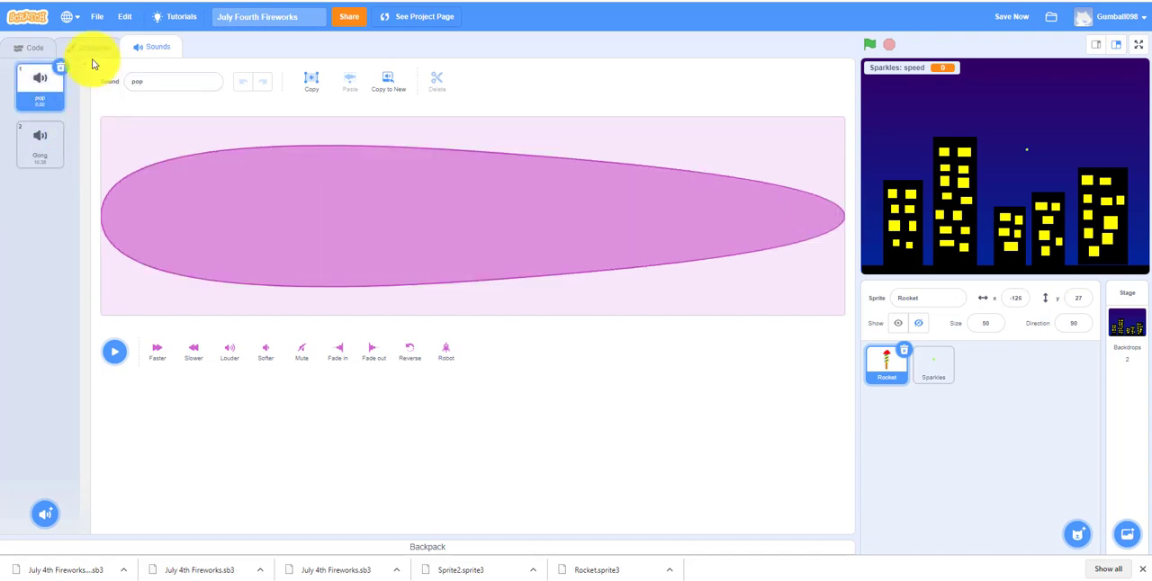
{"action": "left_click", "coordinate": [34, 46]}
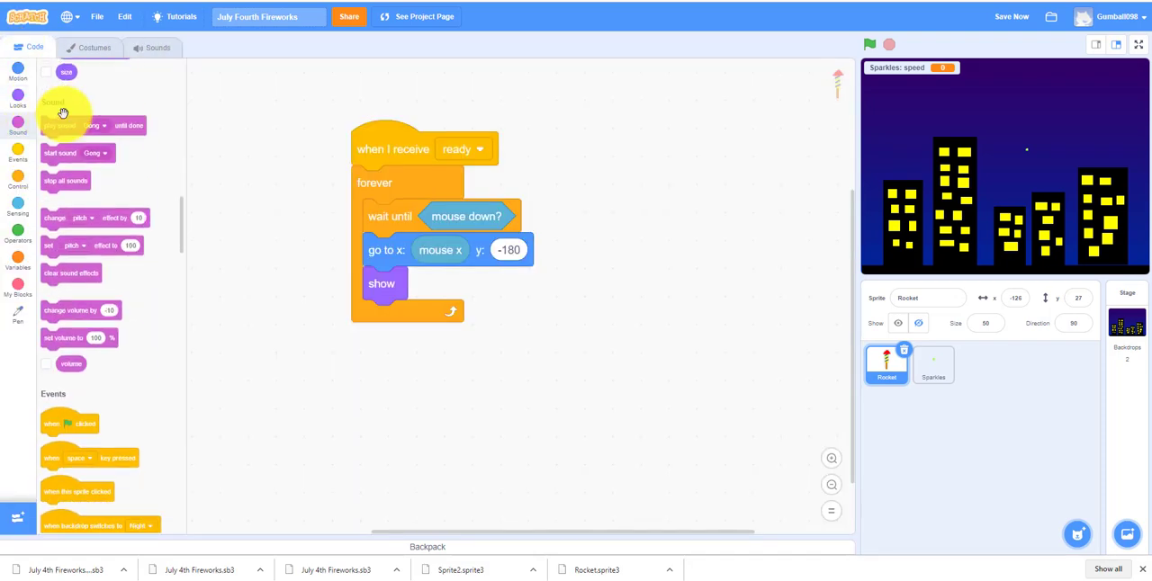
Add the Gong sound and a 1-second glide block to the Rocket's forever loop
{"action": "scroll", "scroll_direction": "up", "scroll_amount": 3}
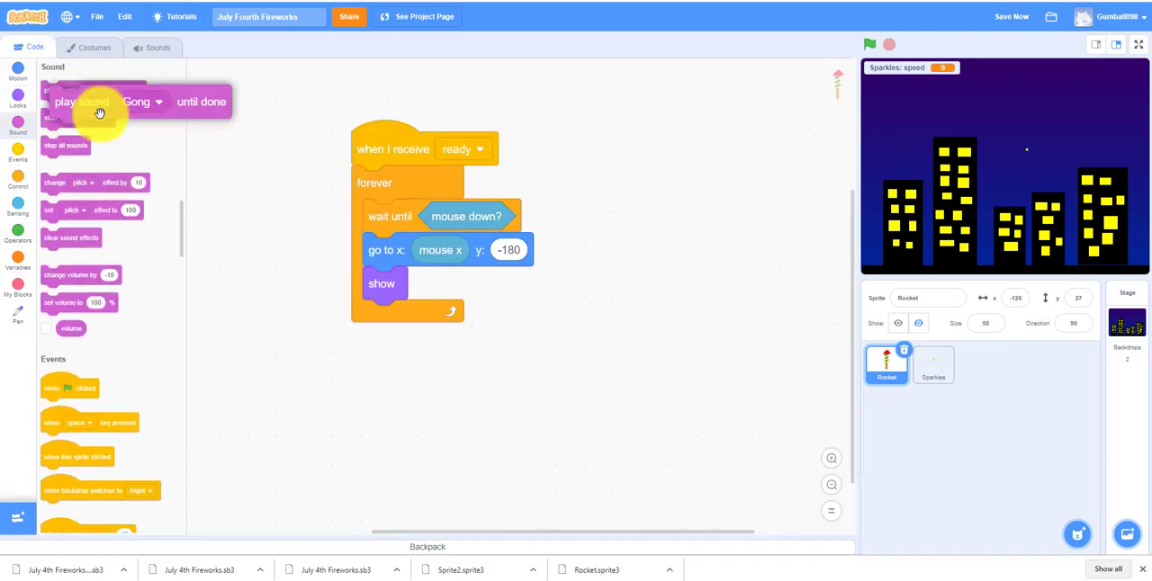
{"action": "left_click_drag", "start_coordinate": [97, 101], "coordinate": [395, 317]}
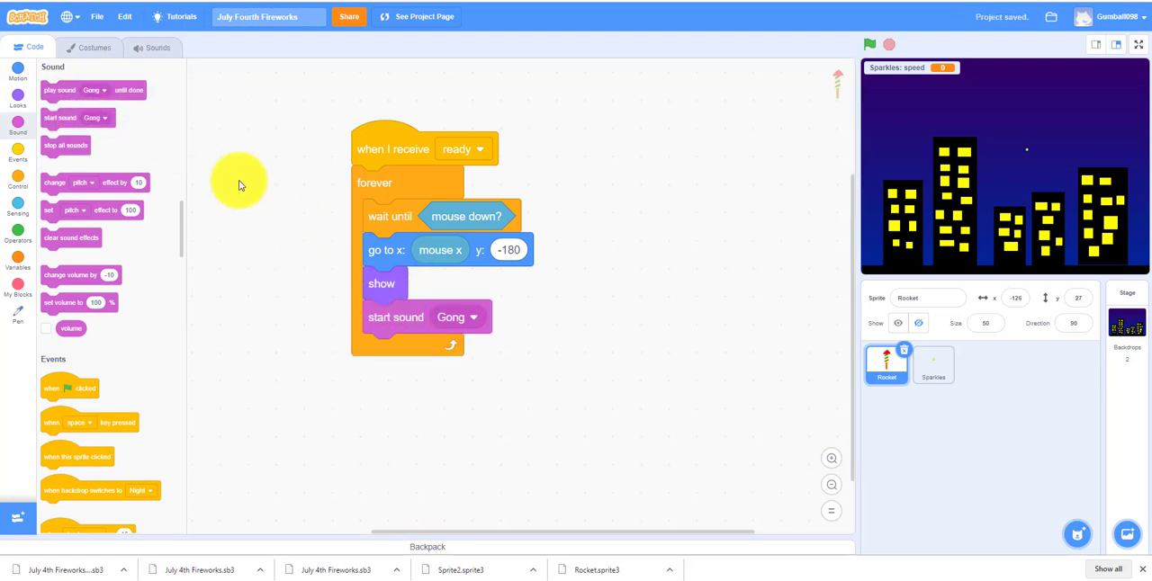
{"action": "left_click", "coordinate": [18, 70]}
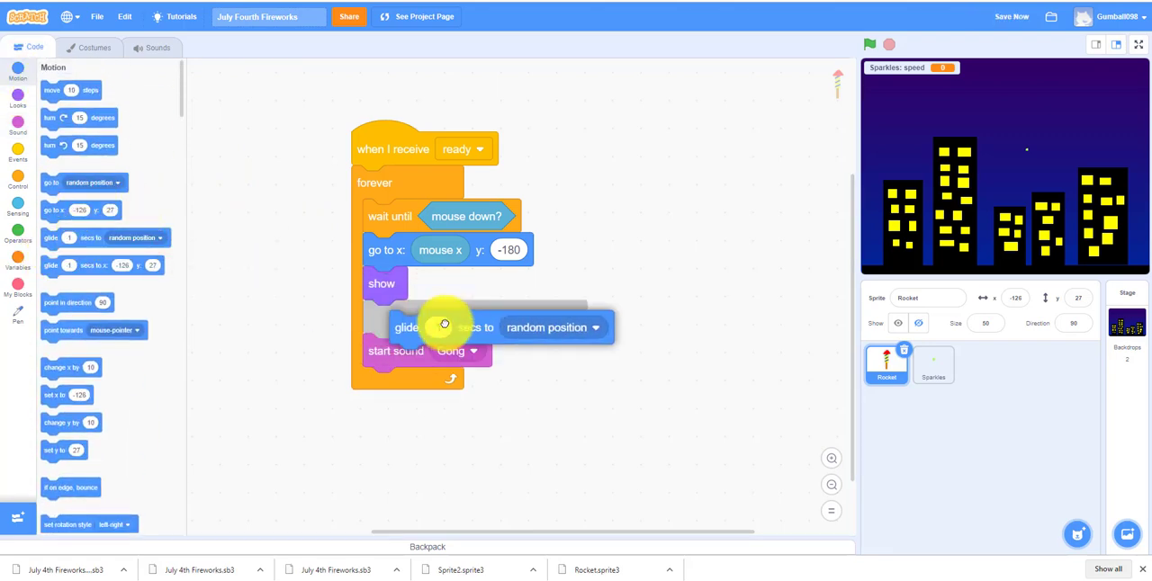
{"action": "left_click_drag", "start_coordinate": [444, 327], "coordinate": [70, 210]}
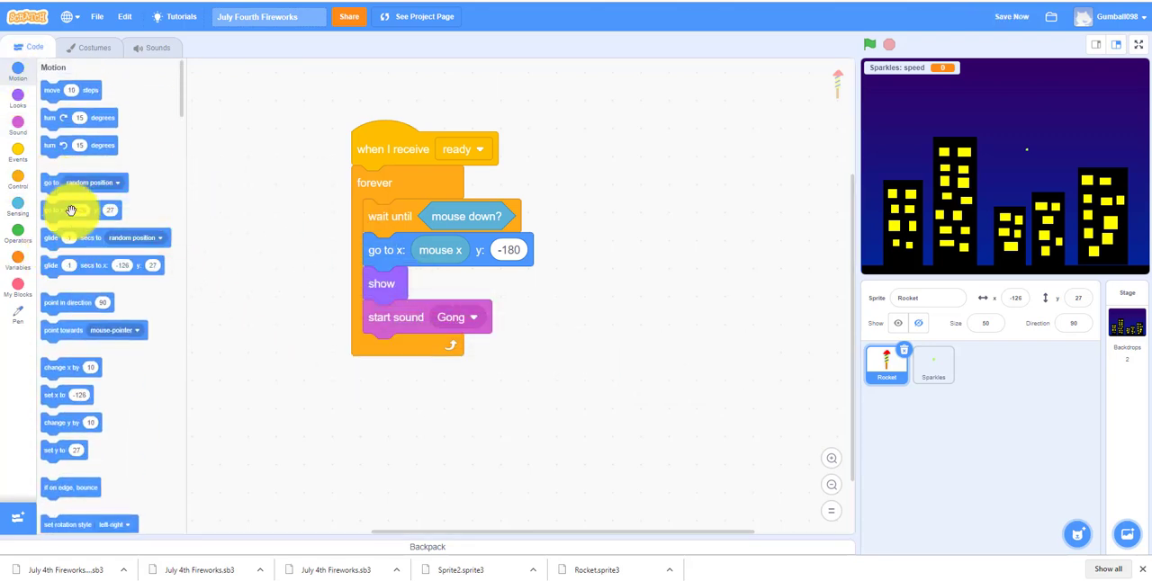
{"action": "left_click_drag", "start_coordinate": [70, 210], "coordinate": [410, 360]}
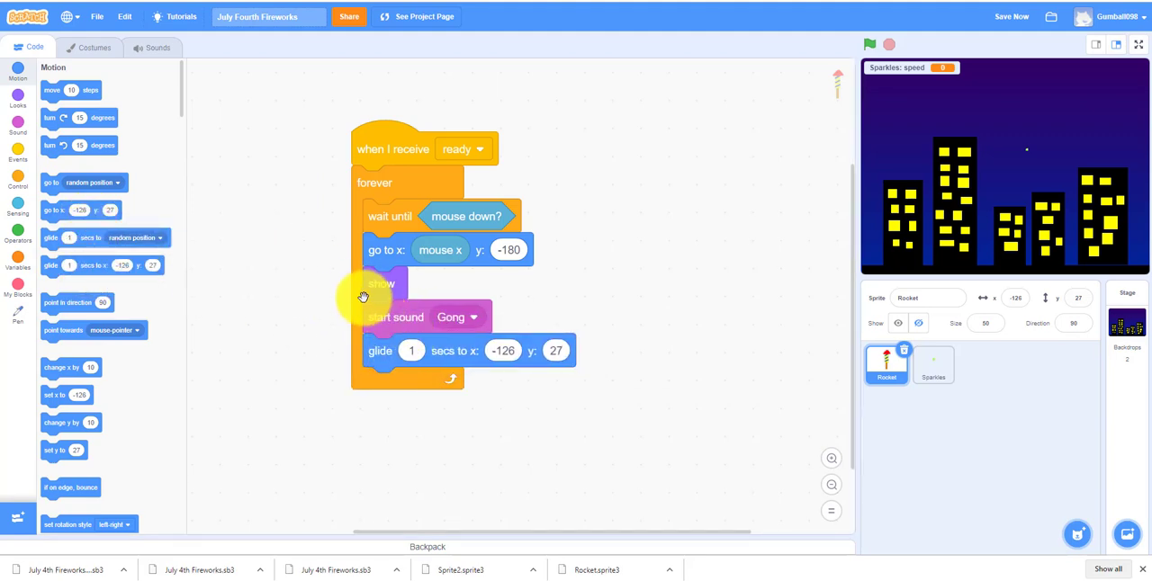
Make the glide target the mouse x and y, then hide the Rocket
{"action": "left_click", "coordinate": [18, 99]}
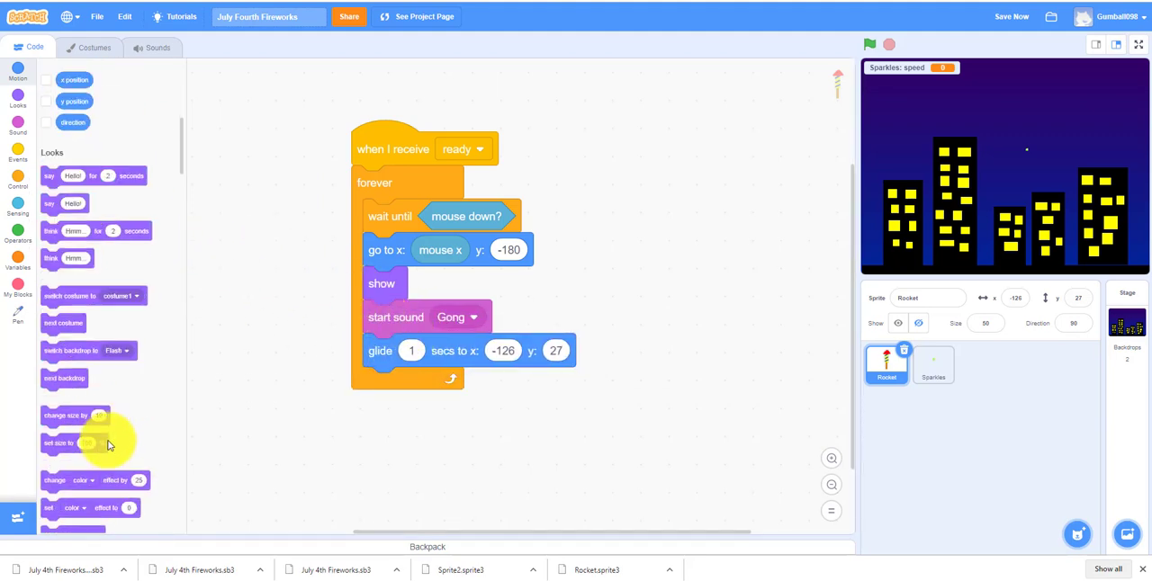
{"action": "scroll", "scroll_direction": "down", "scroll_amount": 3}
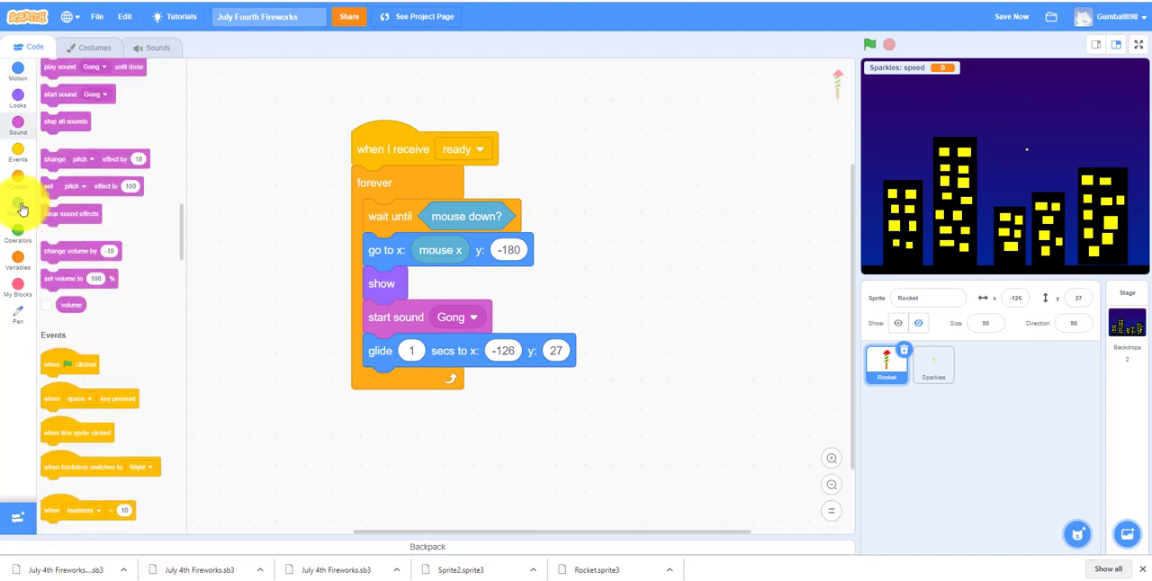
{"action": "left_click", "coordinate": [18, 207]}
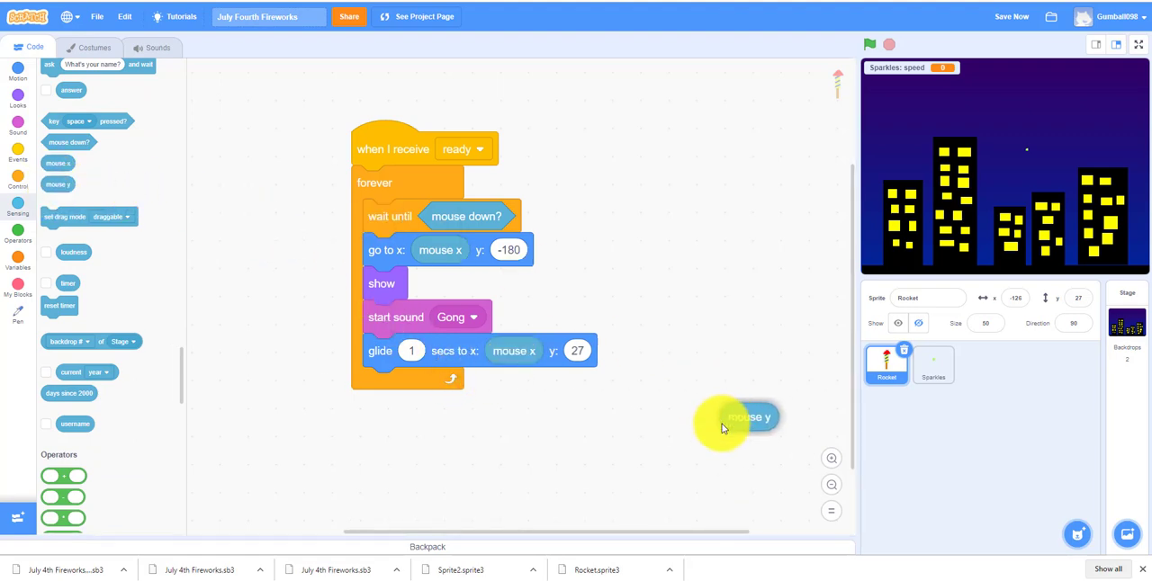
{"action": "left_click_drag", "start_coordinate": [738, 417], "coordinate": [593, 351]}
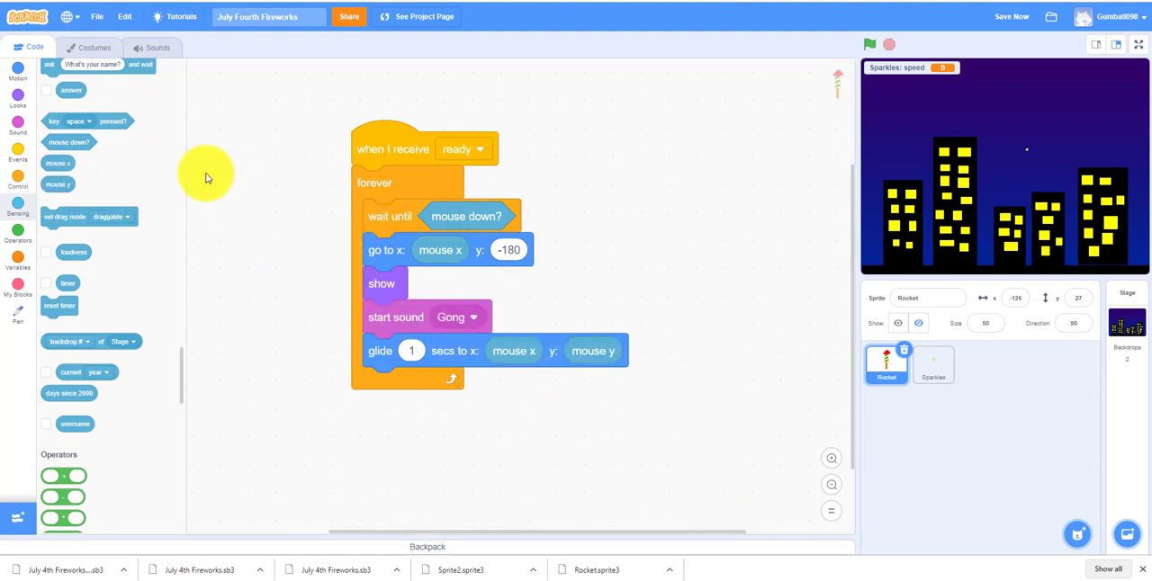
{"action": "left_click", "coordinate": [18, 99]}
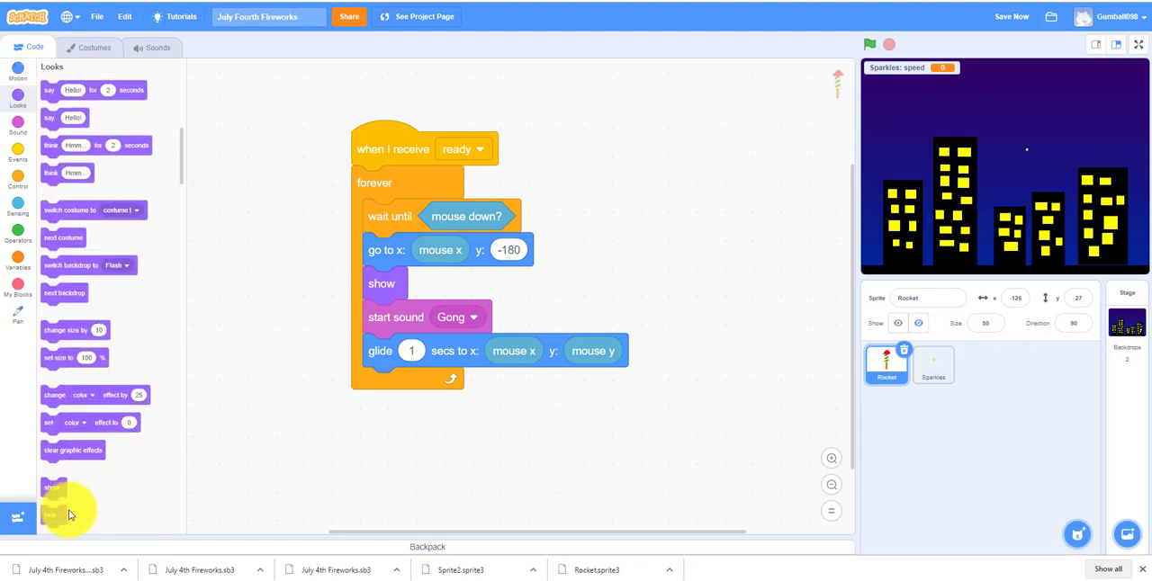
{"action": "left_click_drag", "start_coordinate": [51, 515], "coordinate": [379, 384]}
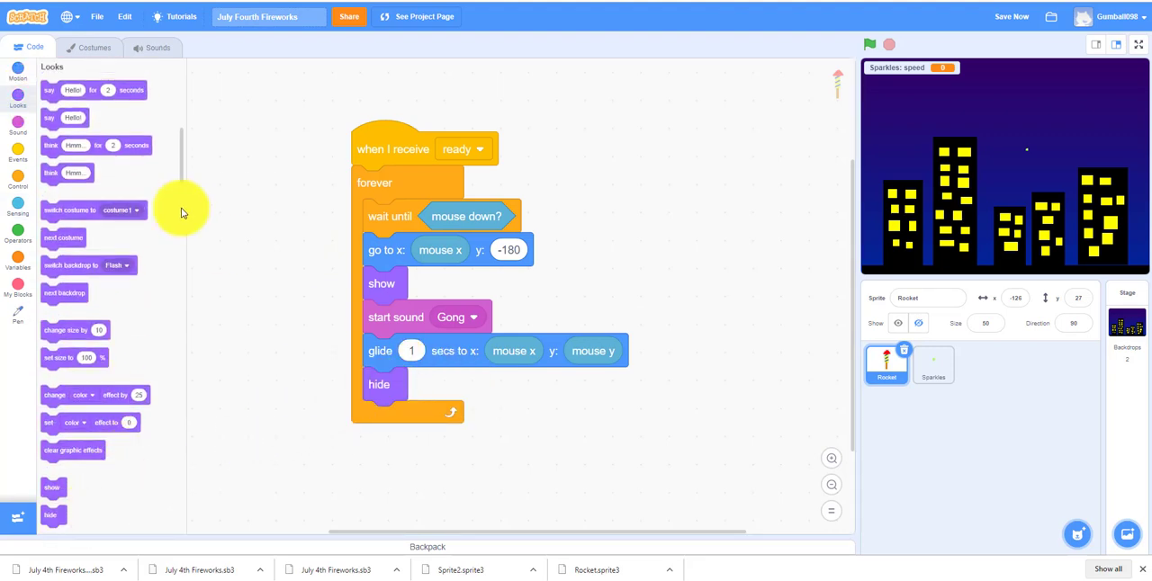
{"action": "left_click", "coordinate": [18, 180]}
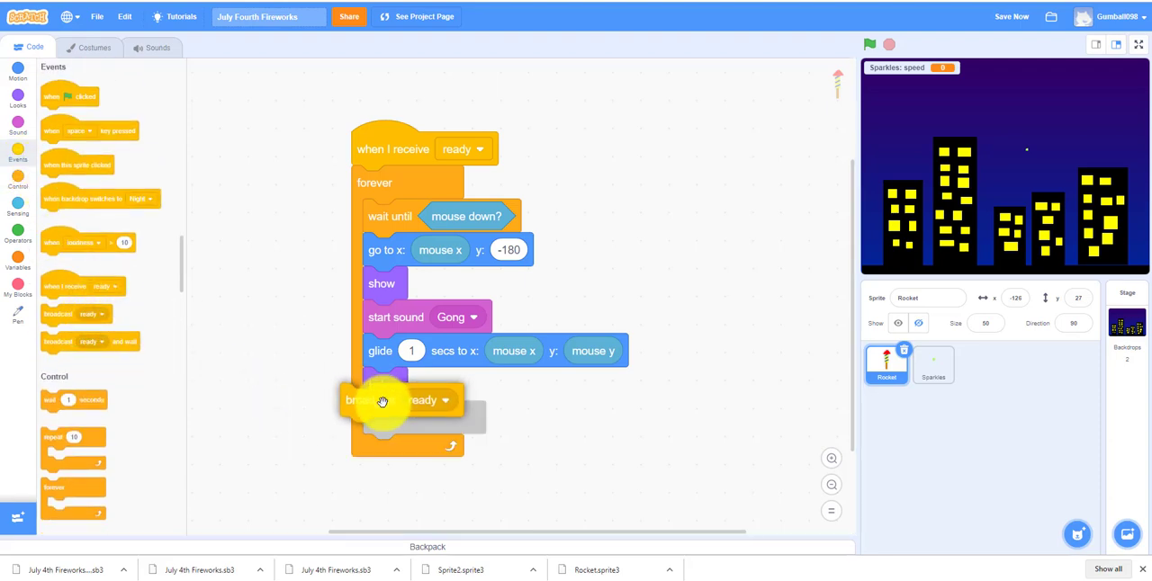
Create a new broadcast message named 'bang' for the Rocket
{"action": "left_click", "coordinate": [444, 400]}
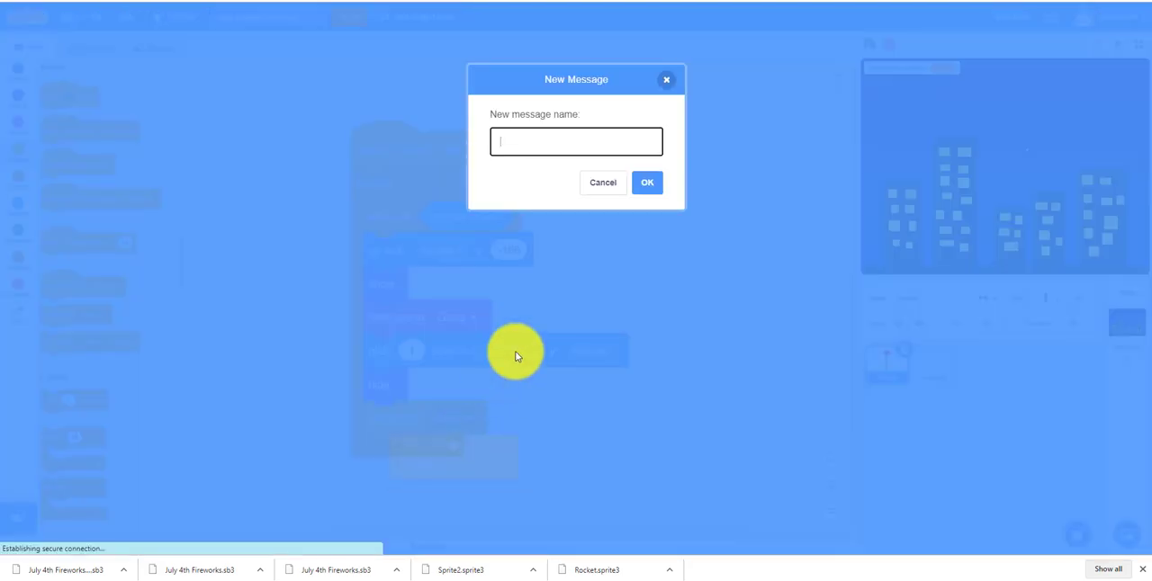
{"action": "type", "text": "bang"}
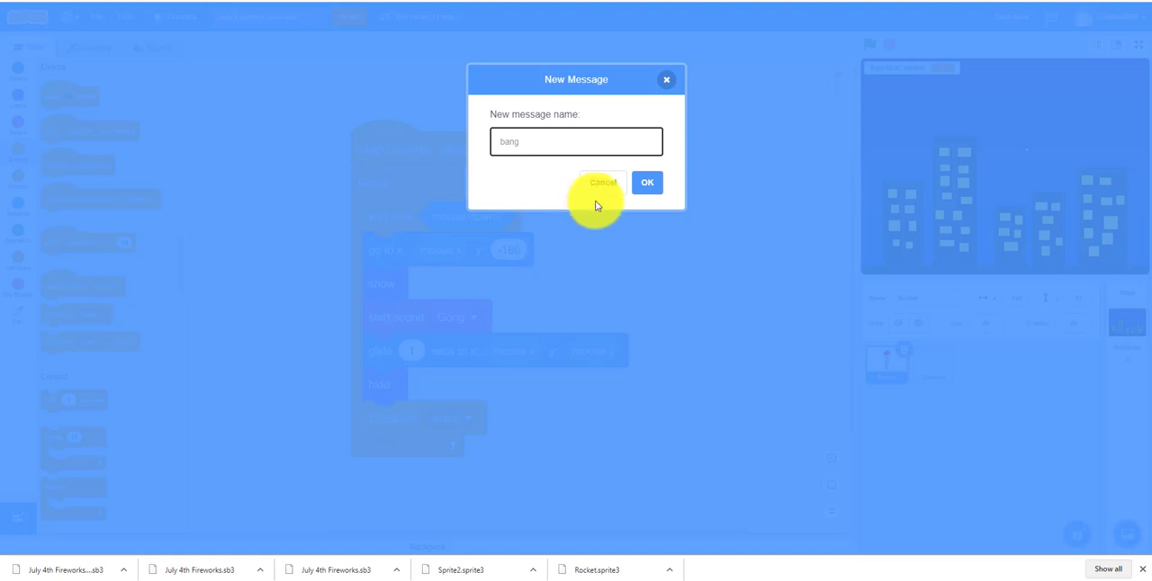
{"action": "left_click", "coordinate": [647, 181]}
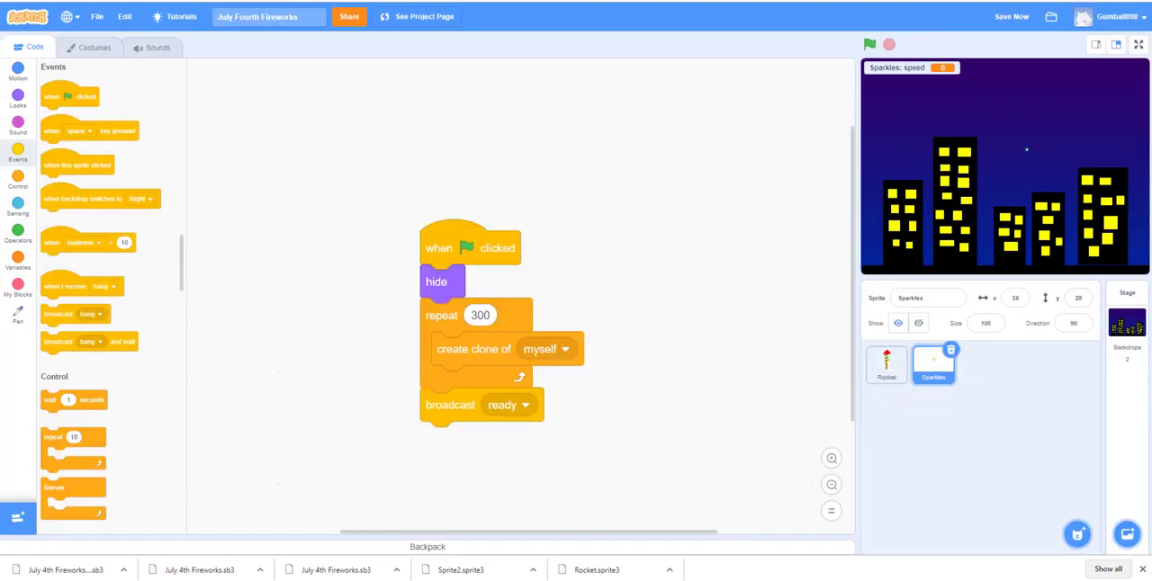
Give the Stage a bang script: Flash backdrop, wait 0.1 seconds, back to Night
{"action": "left_click", "coordinate": [1126, 324]}
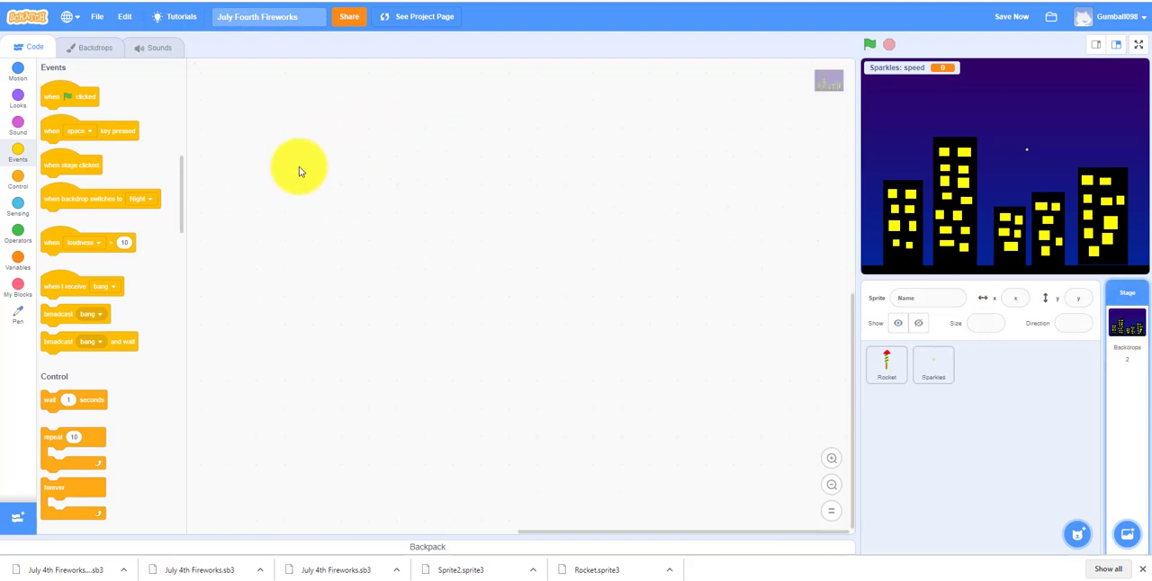
{"action": "left_click_drag", "start_coordinate": [81, 286], "coordinate": [387, 226]}
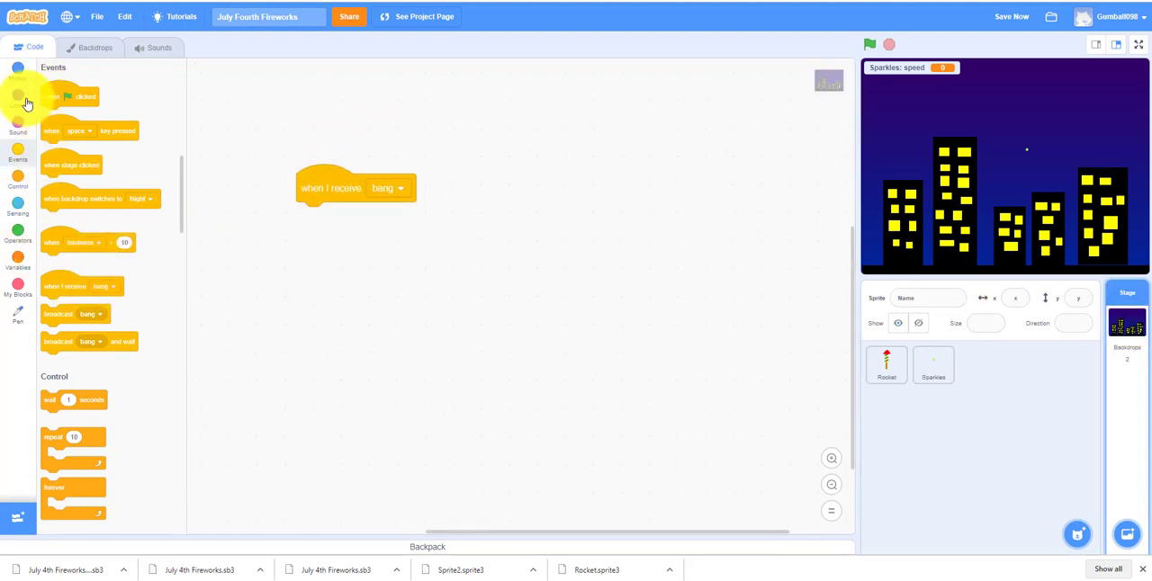
{"action": "left_click", "coordinate": [17, 98]}
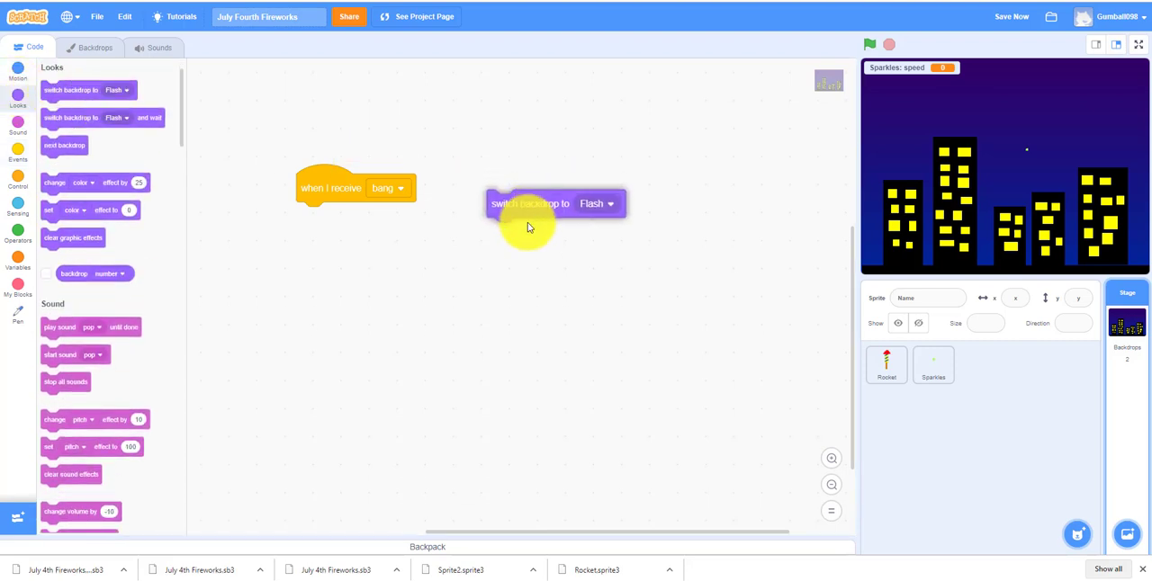
{"action": "left_click_drag", "start_coordinate": [529, 203], "coordinate": [339, 216]}
{"action": "type", "text": "0.1"}
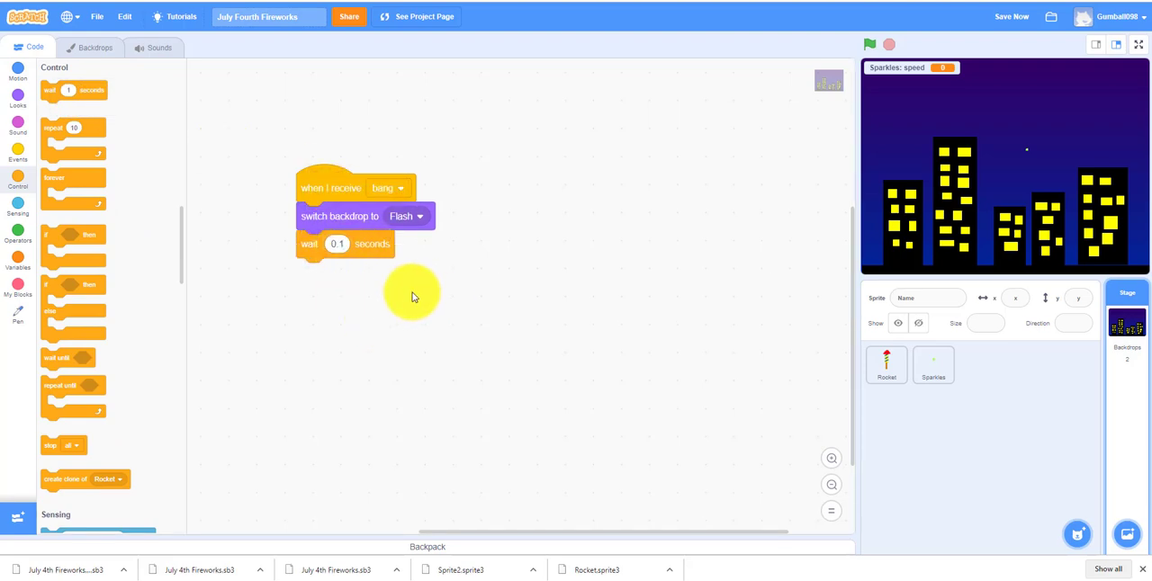
{"action": "mouse_move", "coordinate": [114, 177]}
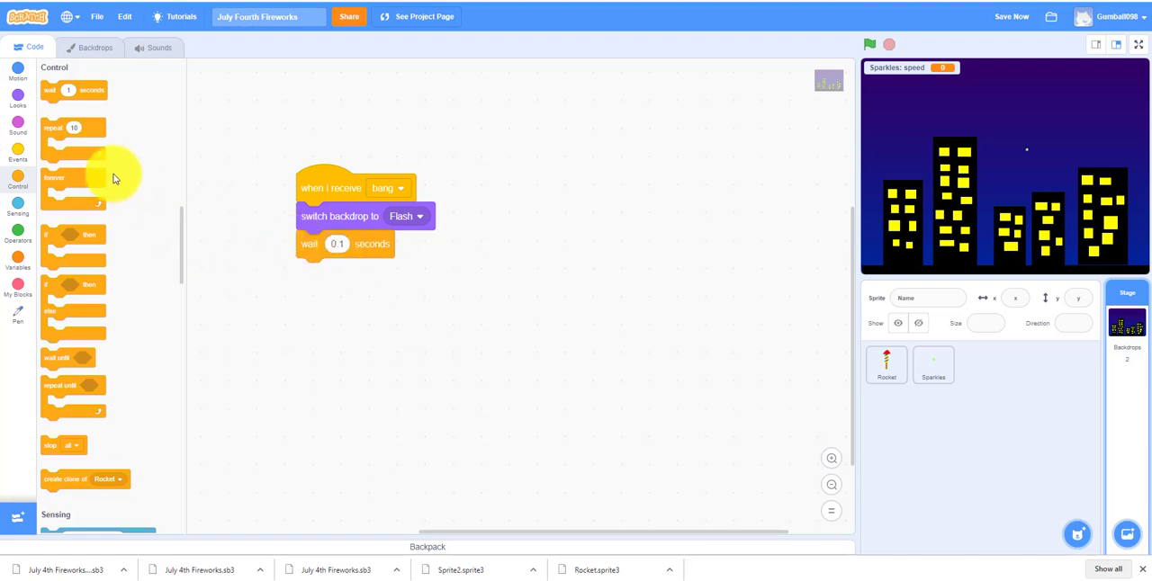
{"action": "left_click", "coordinate": [18, 96]}
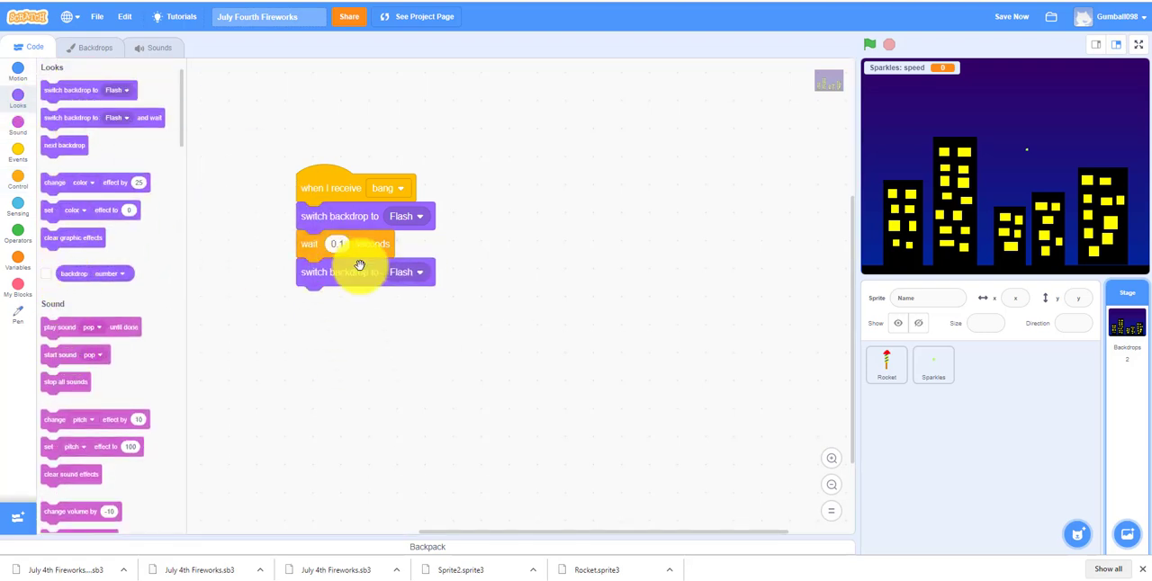
{"action": "left_click", "coordinate": [400, 271]}
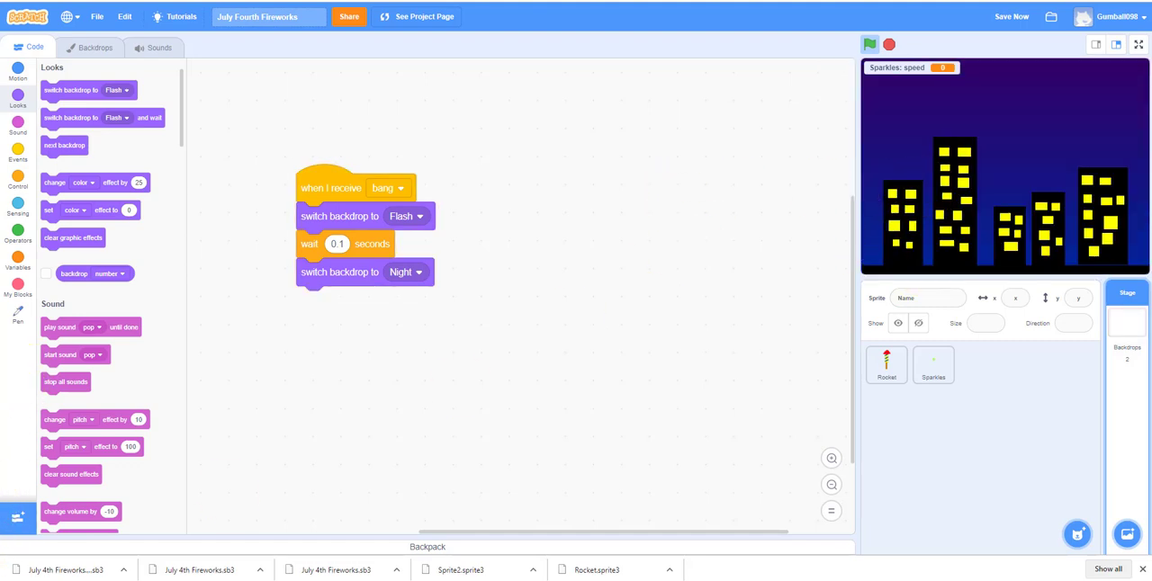
{"action": "mouse_move", "coordinate": [638, 219]}
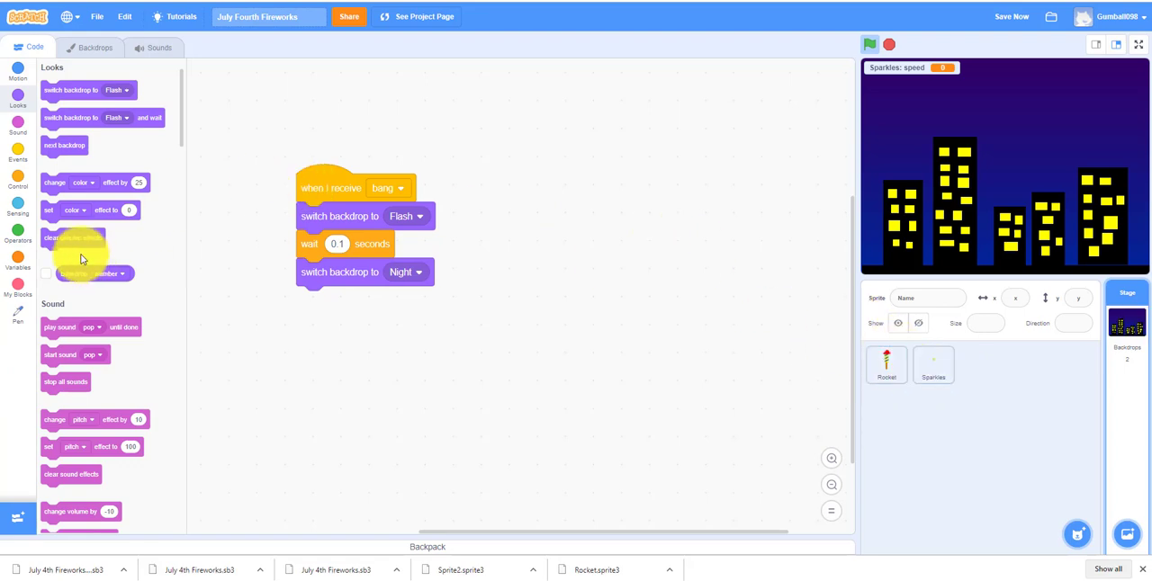
{"action": "left_click", "coordinate": [933, 365]}
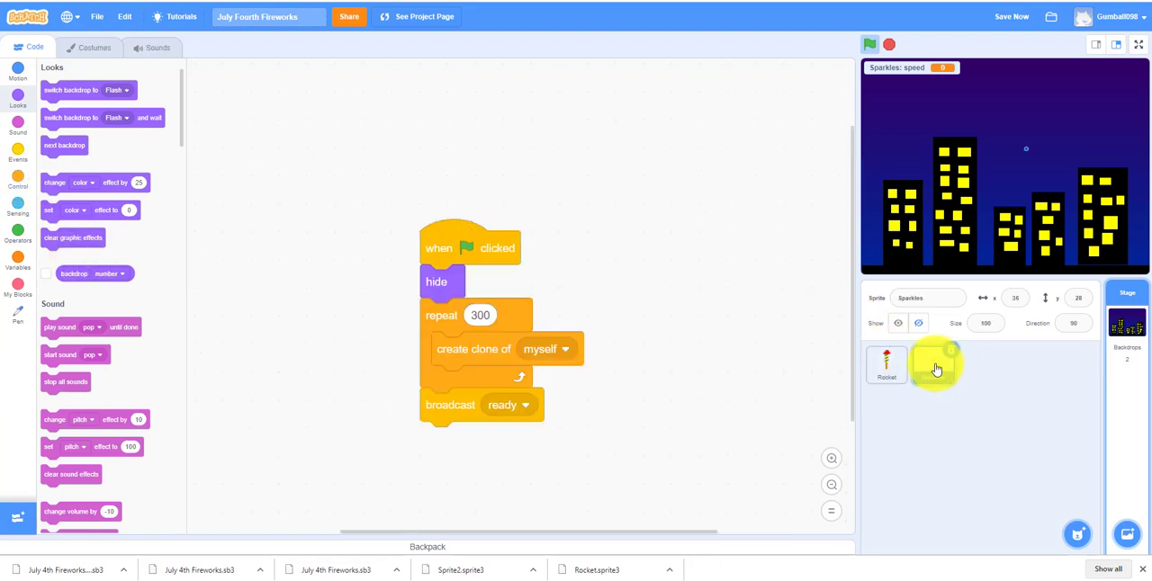
Make the Sparkles set block assign speed a random value from 0.1 to 3
{"action": "left_click", "coordinate": [933, 364]}
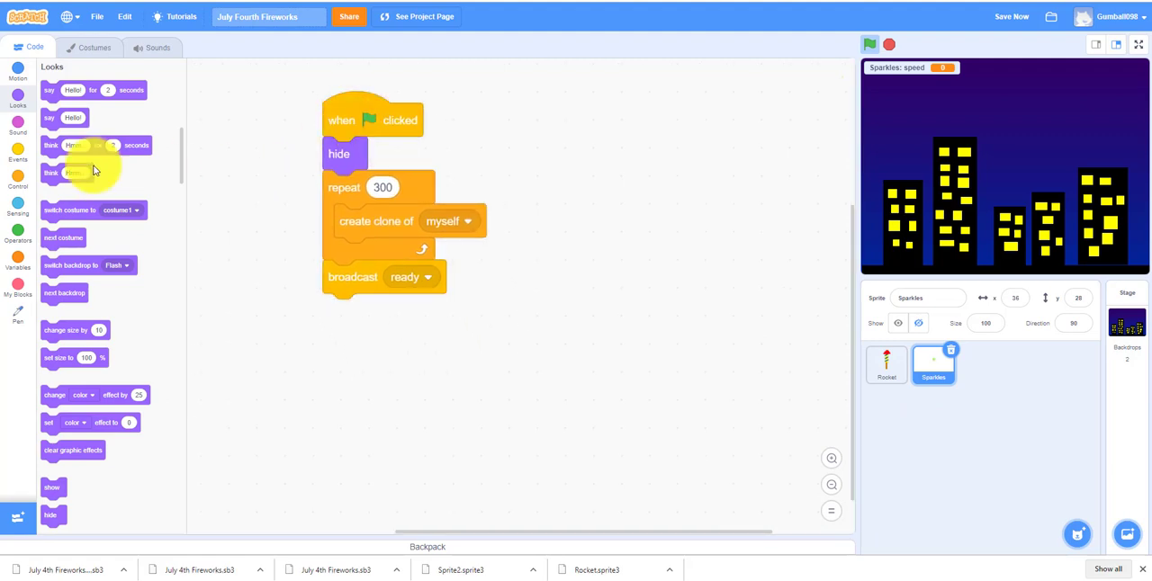
{"action": "left_click", "coordinate": [18, 180]}
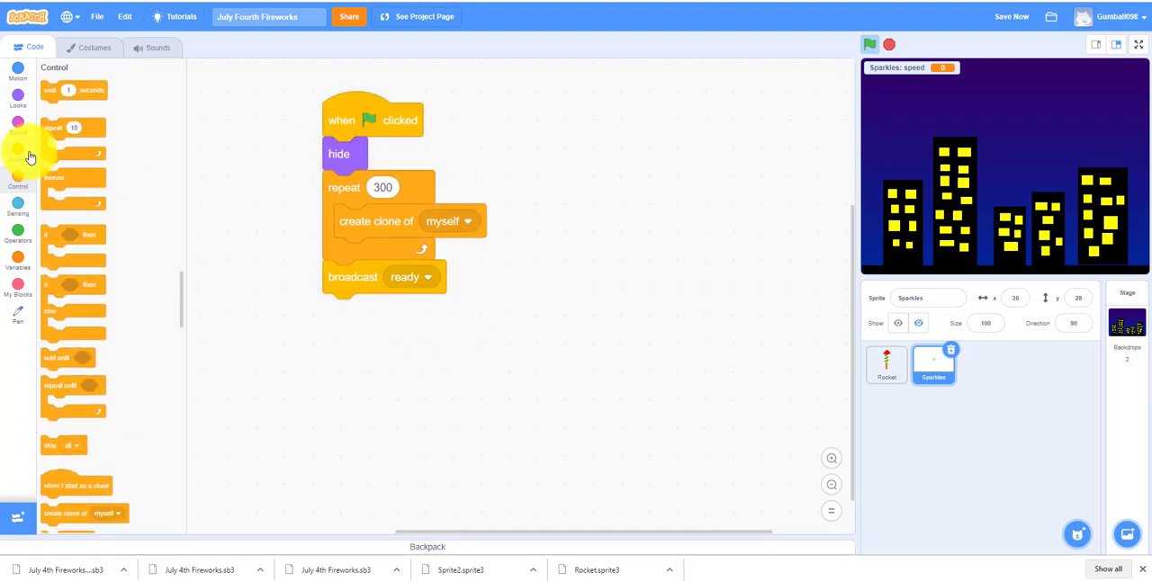
{"action": "left_click", "coordinate": [18, 153]}
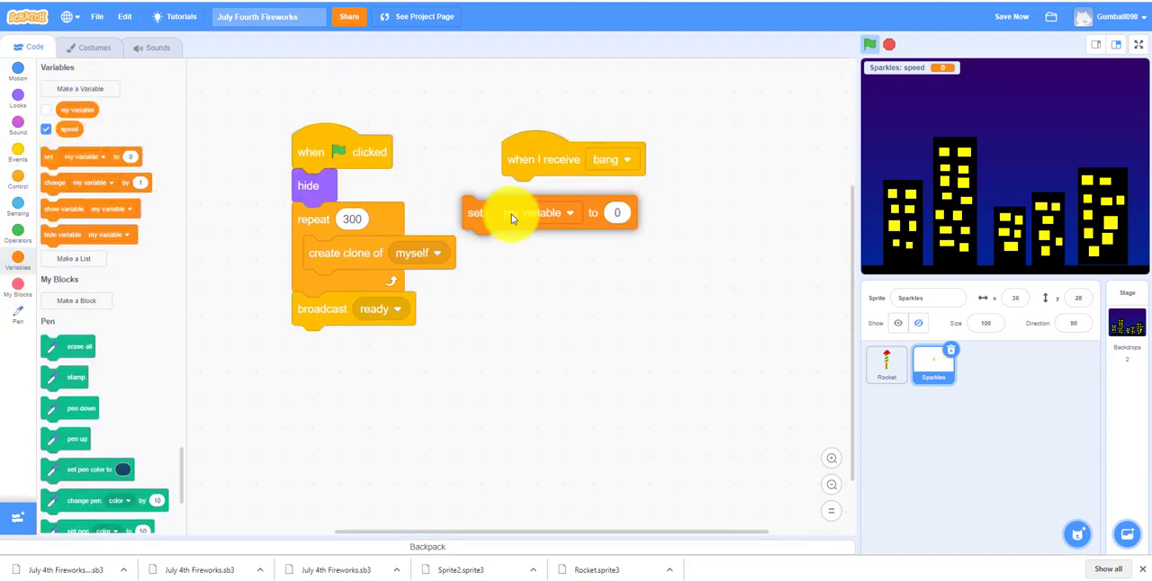
{"action": "left_click", "coordinate": [544, 213]}
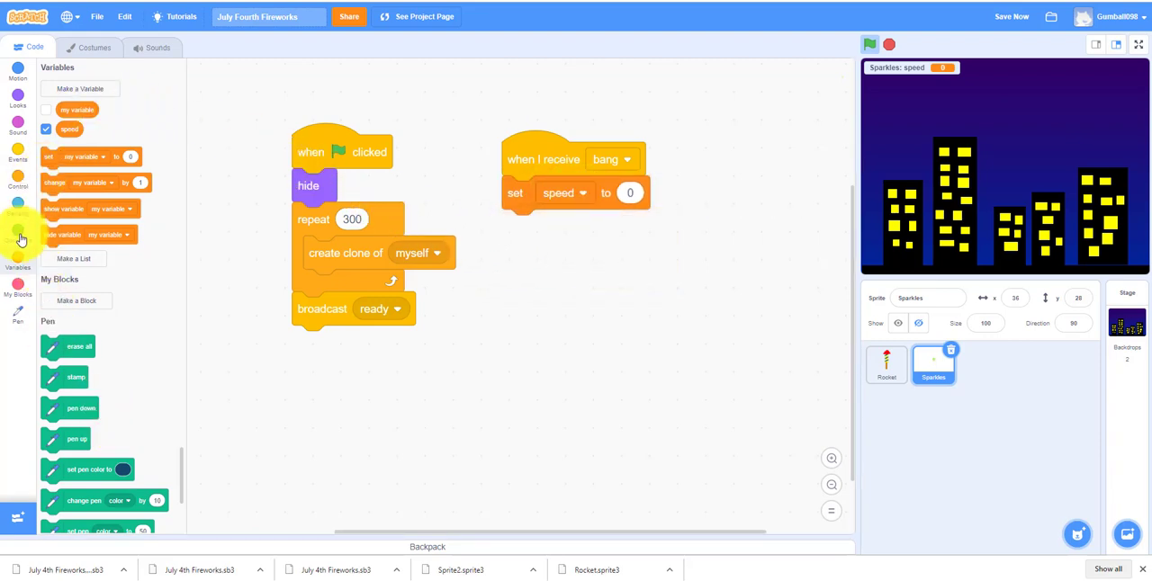
{"action": "left_click", "coordinate": [18, 232]}
{"action": "type", "text": "3"}
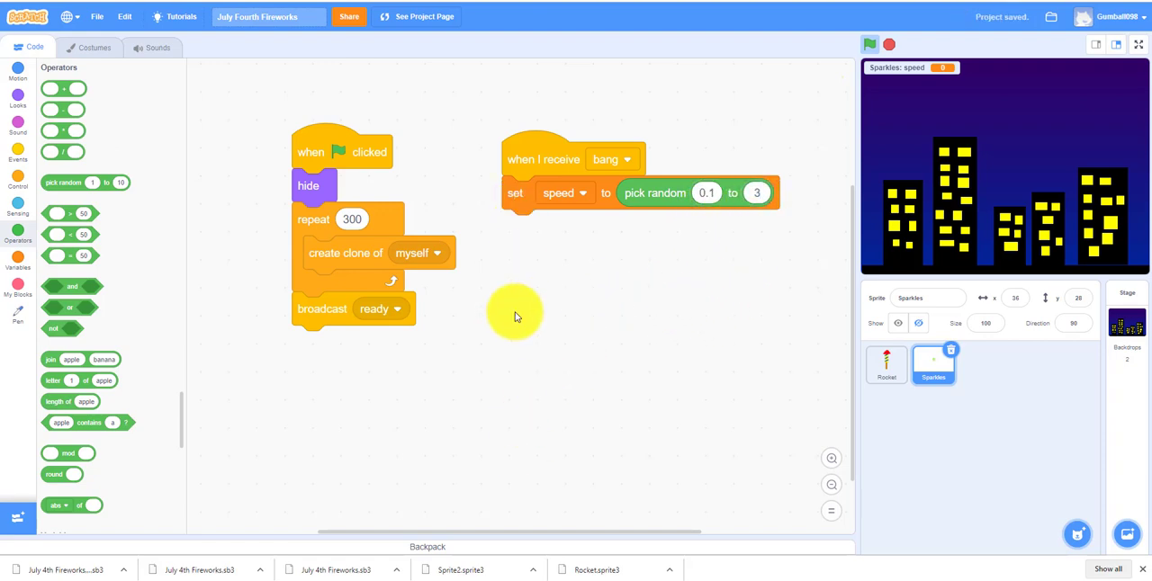
{"action": "mouse_move", "coordinate": [435, 276]}
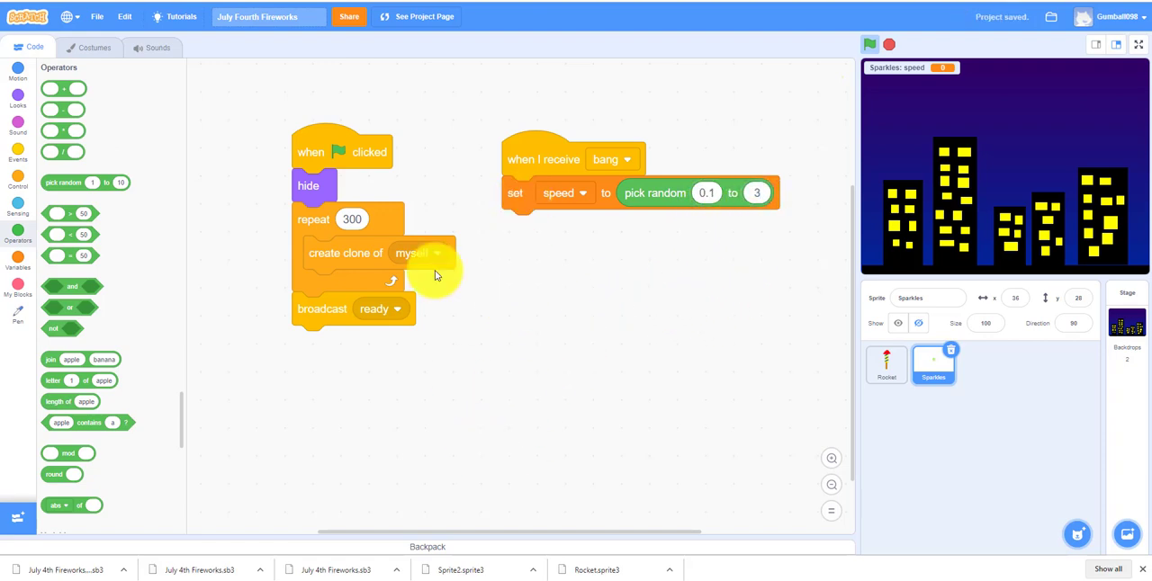
Change the set color effect block to set the ghost effect to 0
{"action": "left_click", "coordinate": [18, 99]}
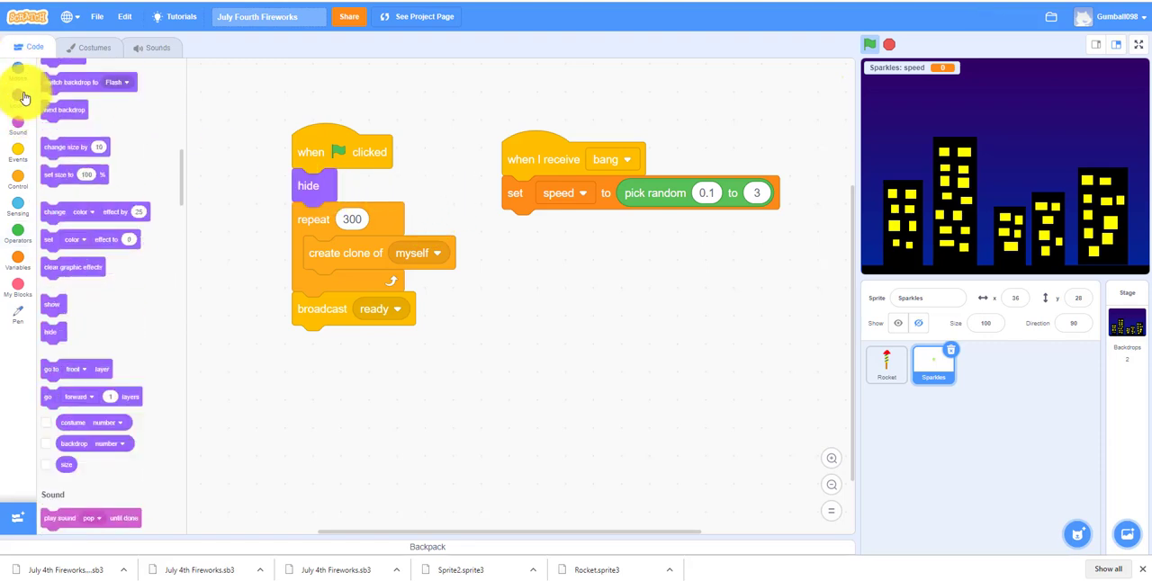
{"action": "left_click", "coordinate": [18, 99]}
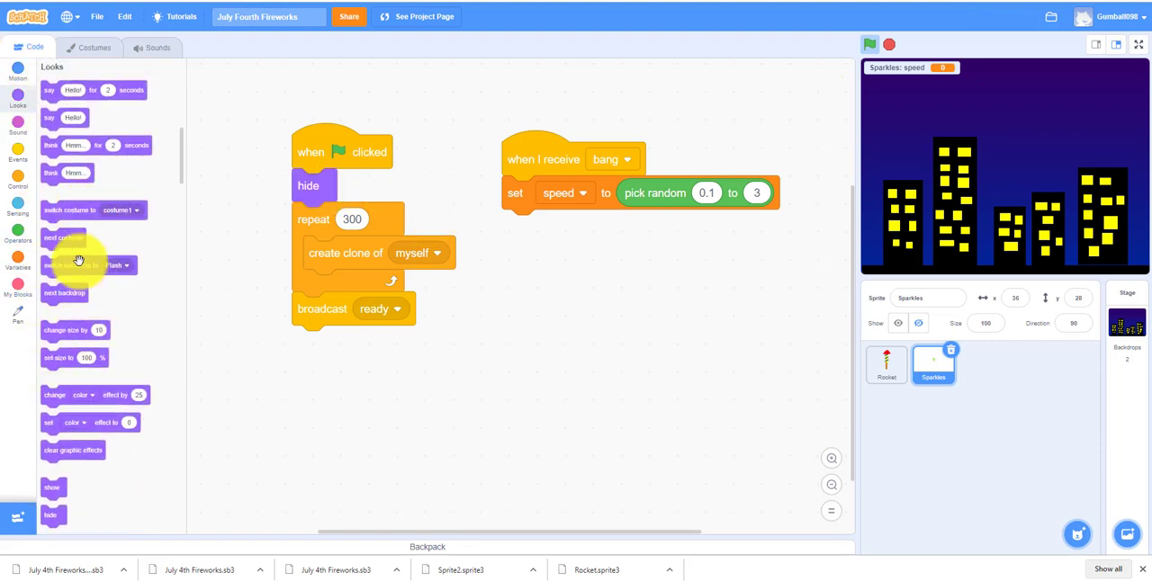
{"action": "scroll", "scroll_direction": "down", "scroll_amount": 3}
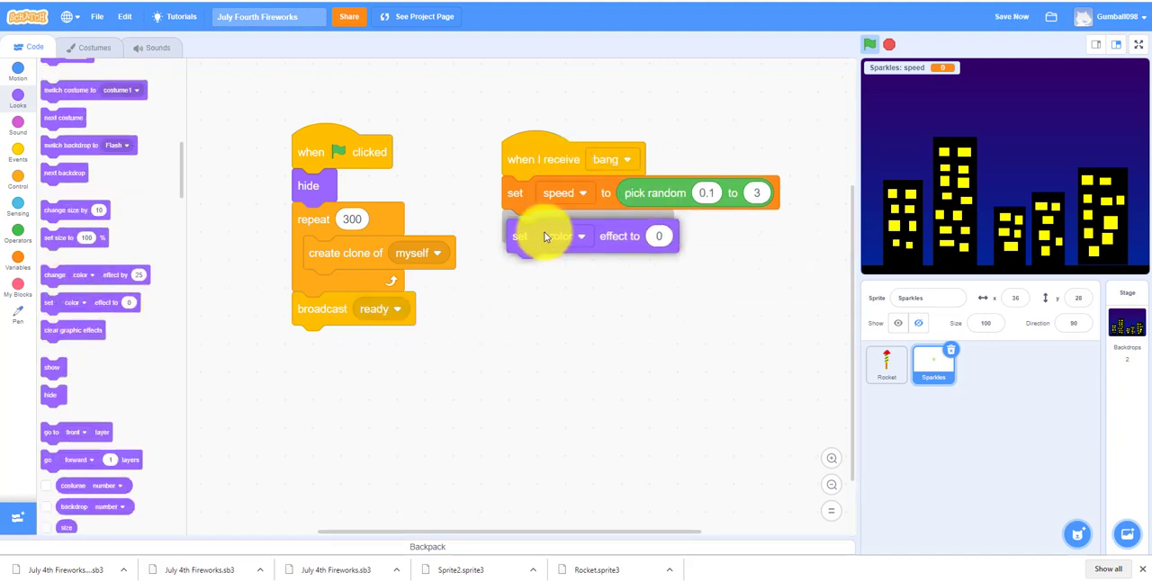
{"action": "left_click", "coordinate": [560, 226]}
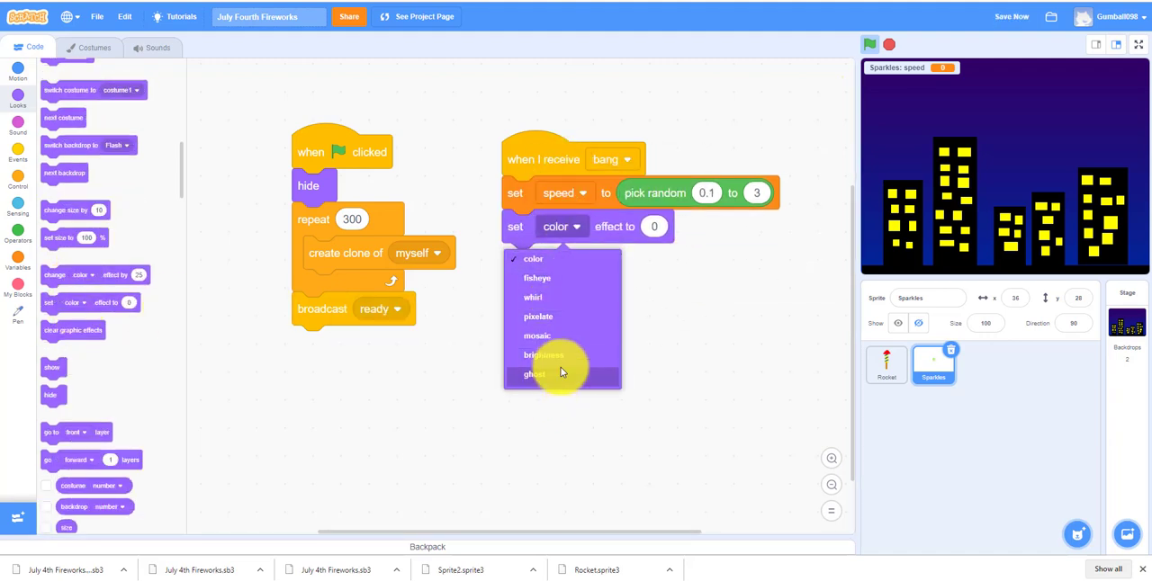
{"action": "left_click", "coordinate": [533, 374]}
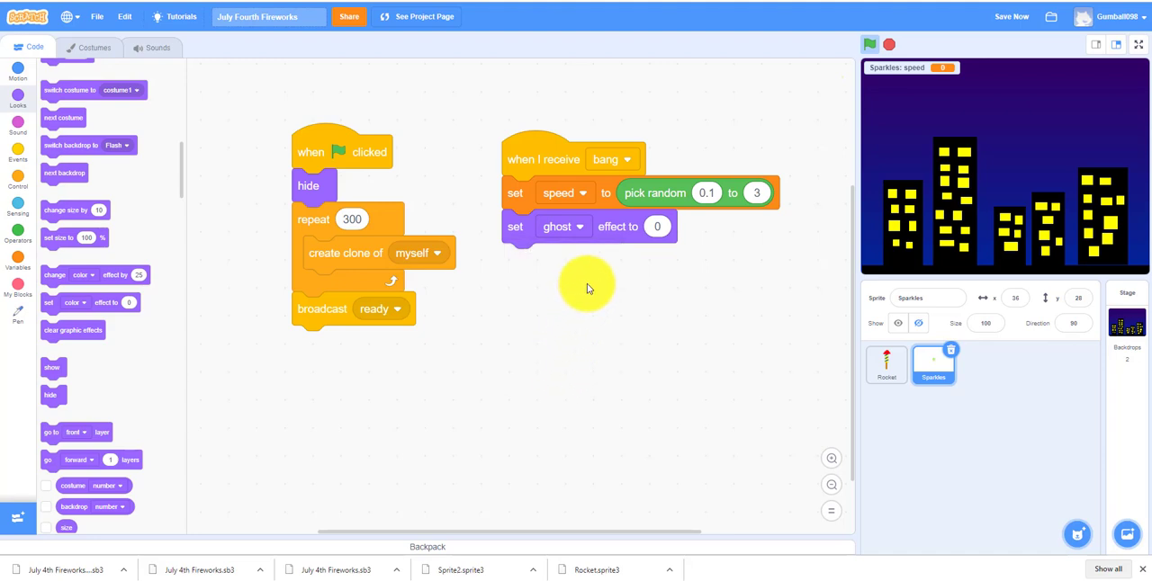
{"action": "mouse_move", "coordinate": [645, 331]}
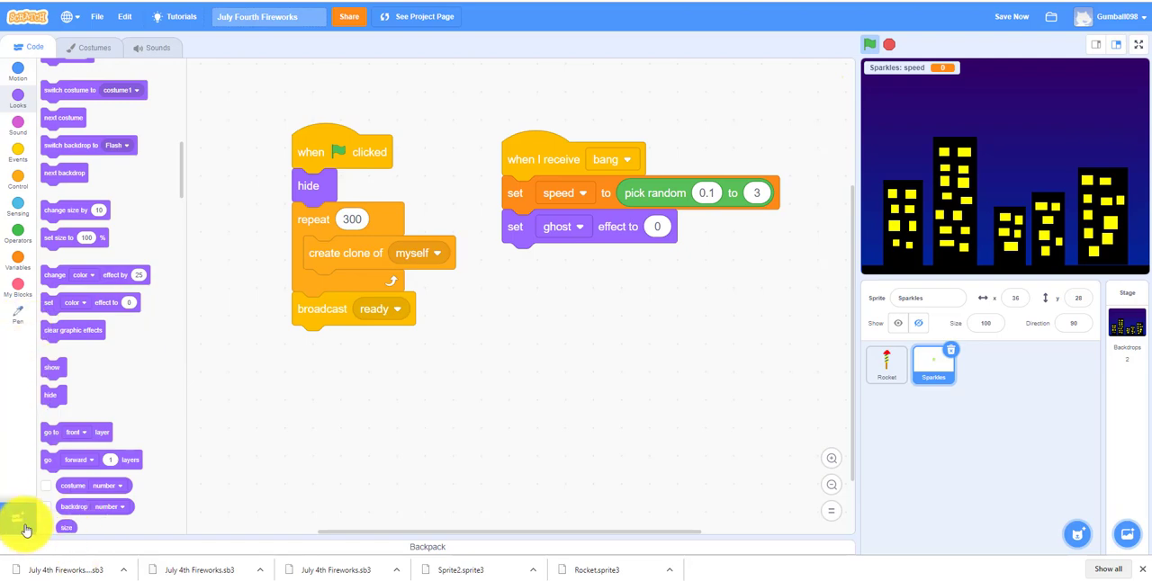
Add the Pen extension and attach change color effect by 25 and pen up
{"action": "left_click", "coordinate": [17, 518]}
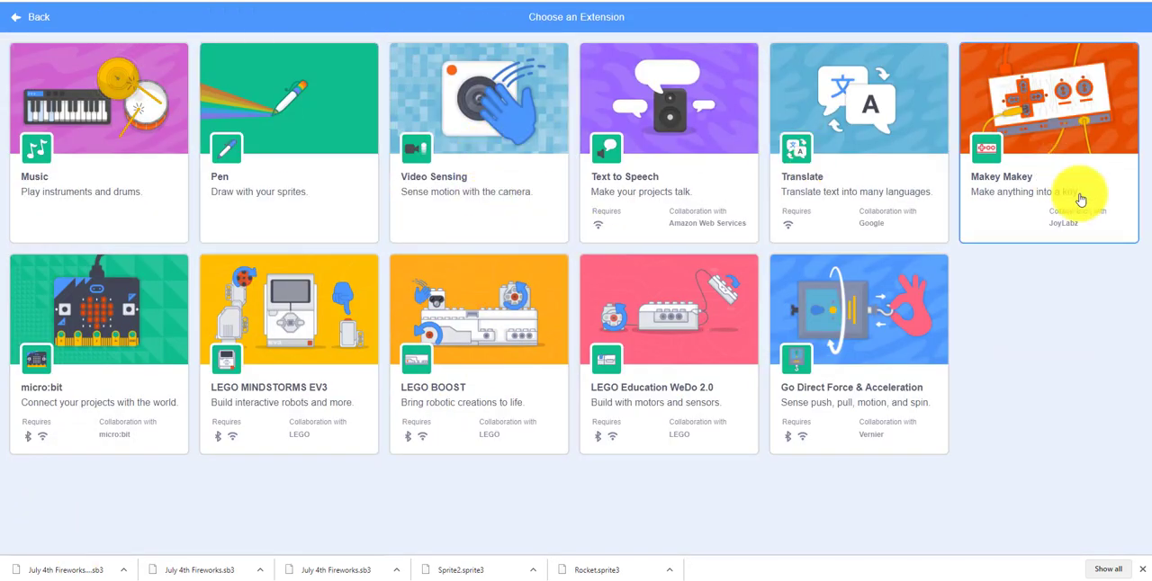
{"action": "mouse_move", "coordinate": [413, 210]}
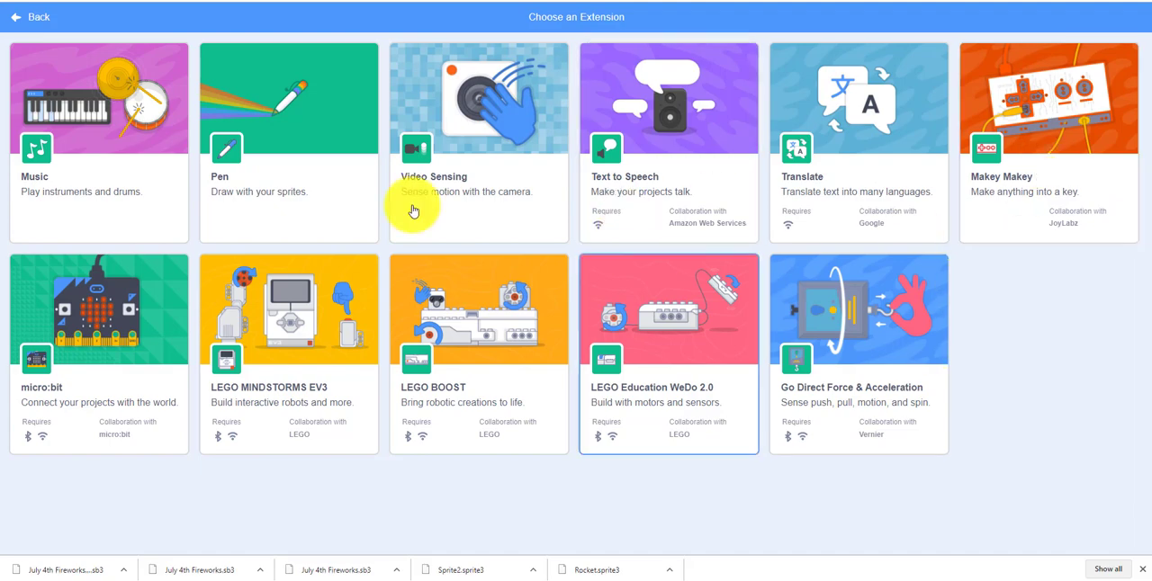
{"action": "left_click", "coordinate": [29, 16]}
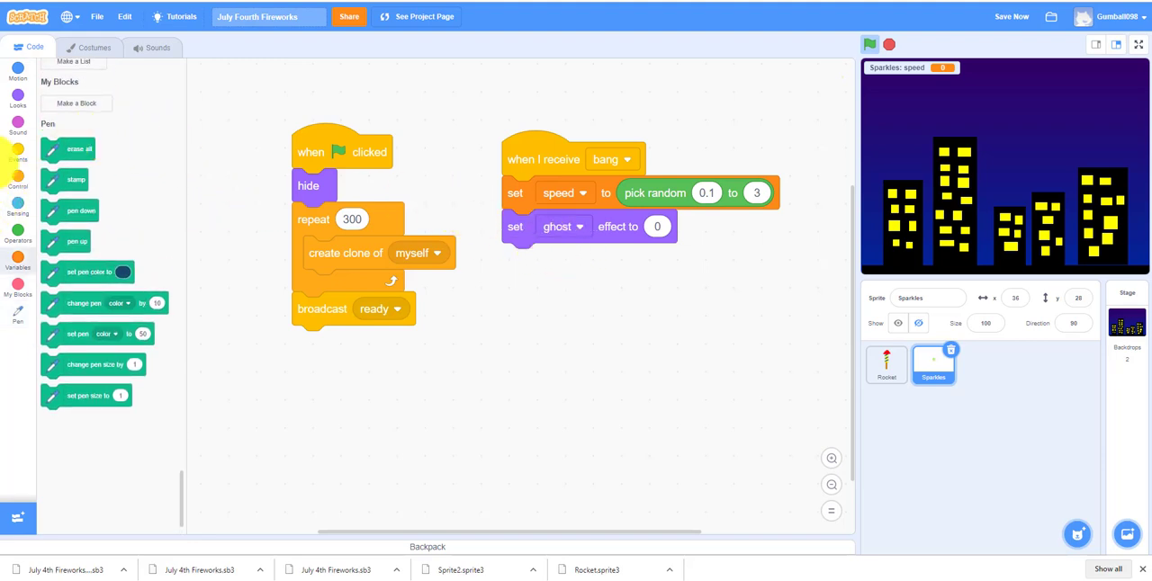
{"action": "left_click_drag", "start_coordinate": [77, 241], "coordinate": [578, 371]}
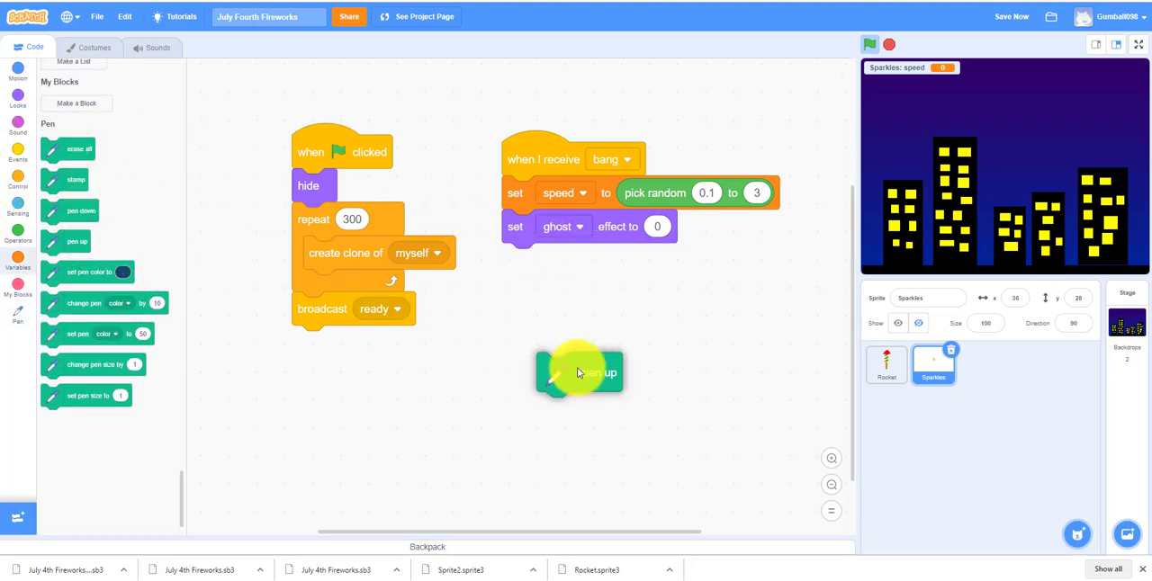
{"action": "left_click", "coordinate": [18, 101]}
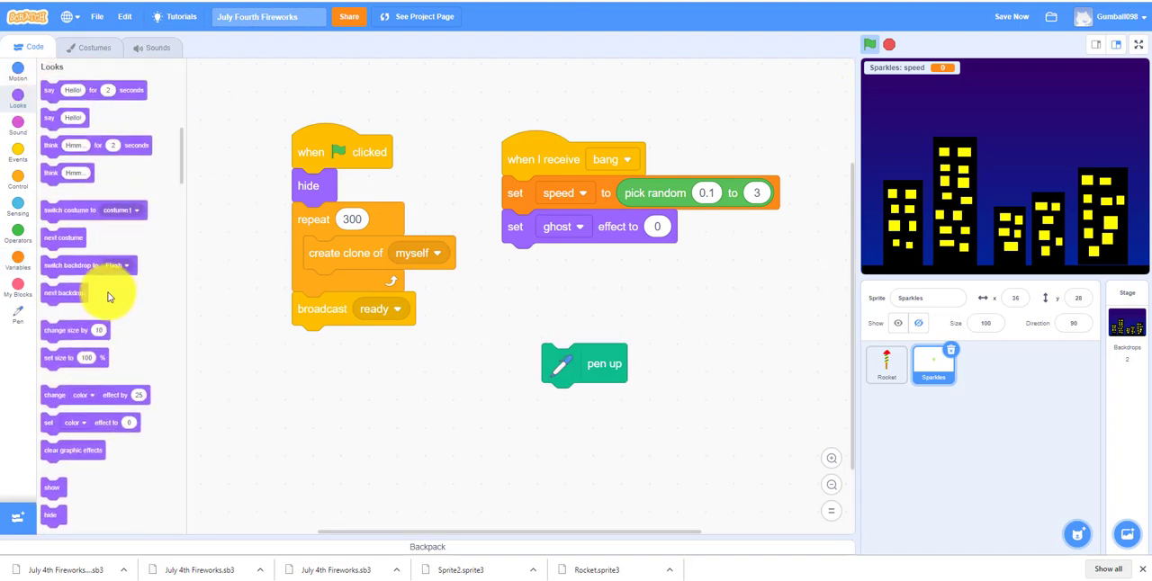
{"action": "mouse_move", "coordinate": [76, 257]}
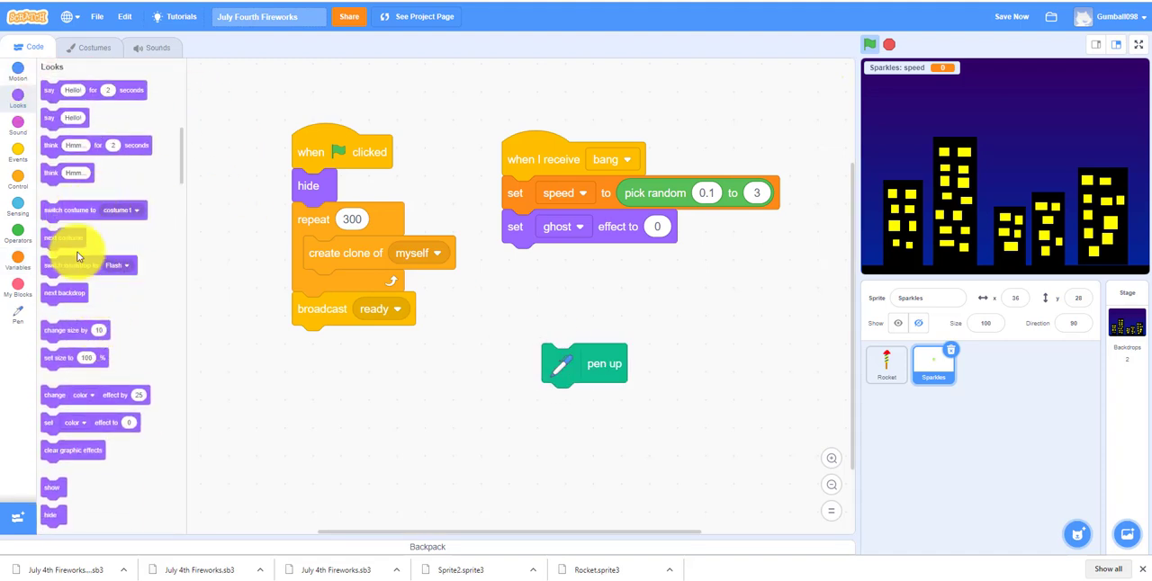
{"action": "scroll", "scroll_direction": "down", "scroll_amount": 3}
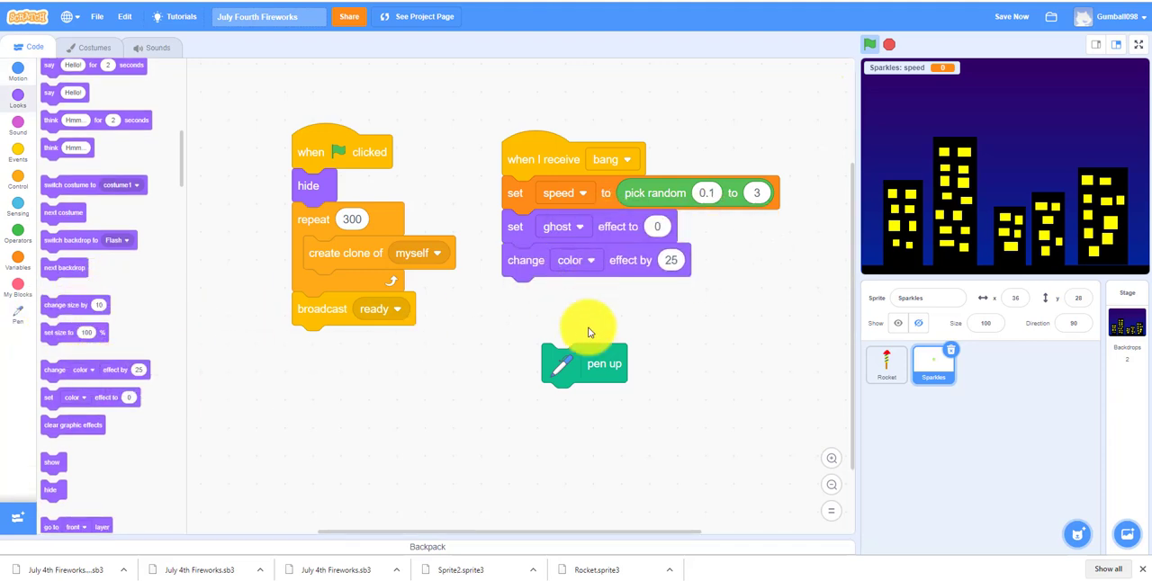
{"action": "left_click_drag", "start_coordinate": [604, 364], "coordinate": [565, 297]}
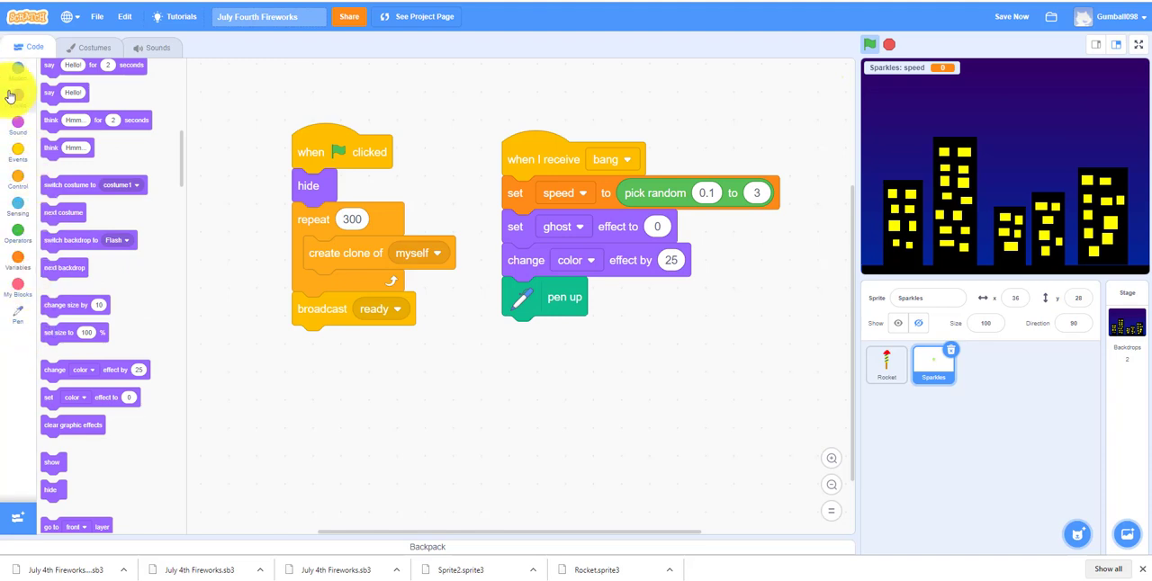
Attach a go to block targeting the Rocket sprite
{"action": "left_click", "coordinate": [17, 72]}
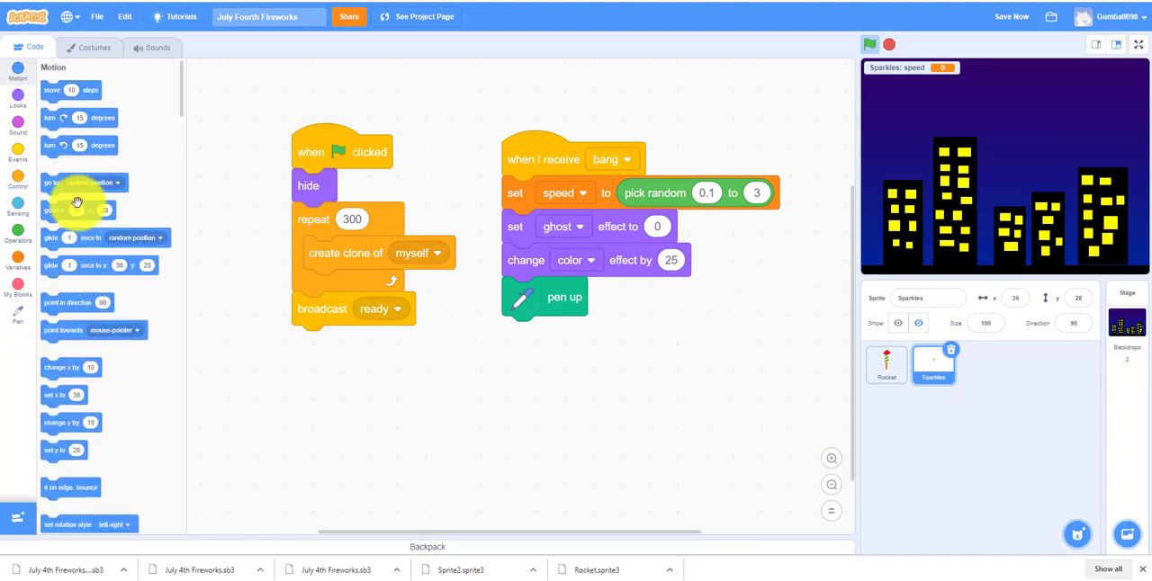
{"action": "left_click", "coordinate": [632, 333]}
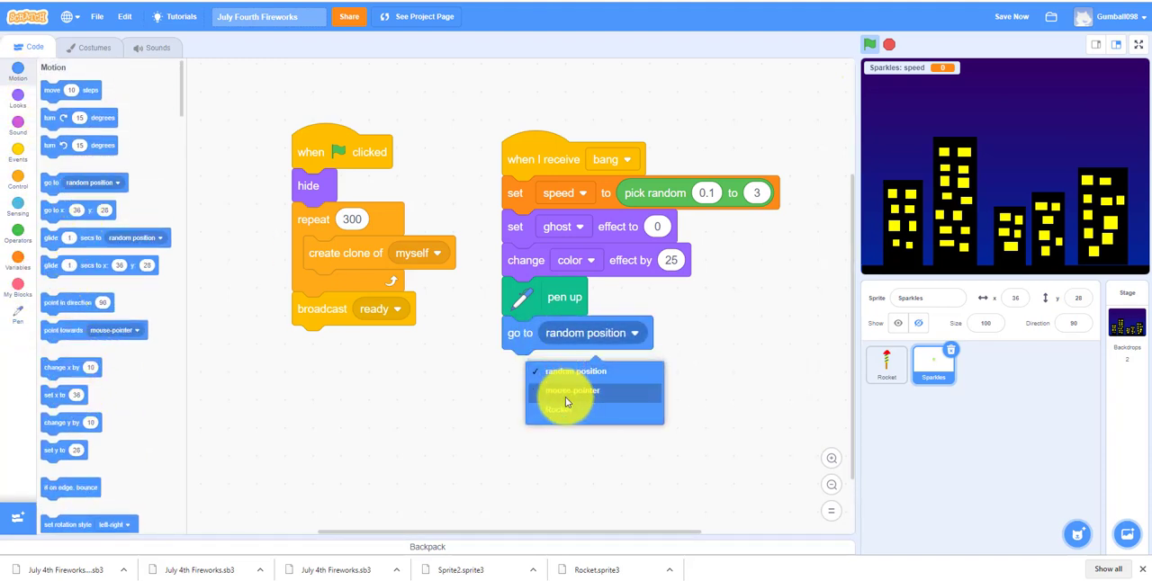
{"action": "left_click", "coordinate": [554, 409]}
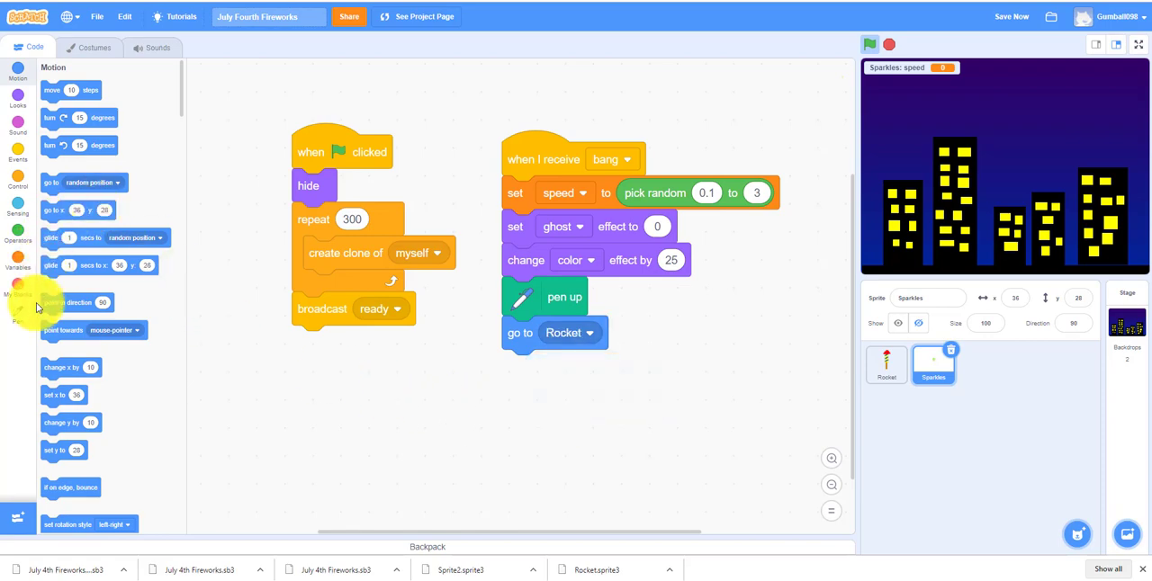
{"action": "left_click", "coordinate": [17, 307]}
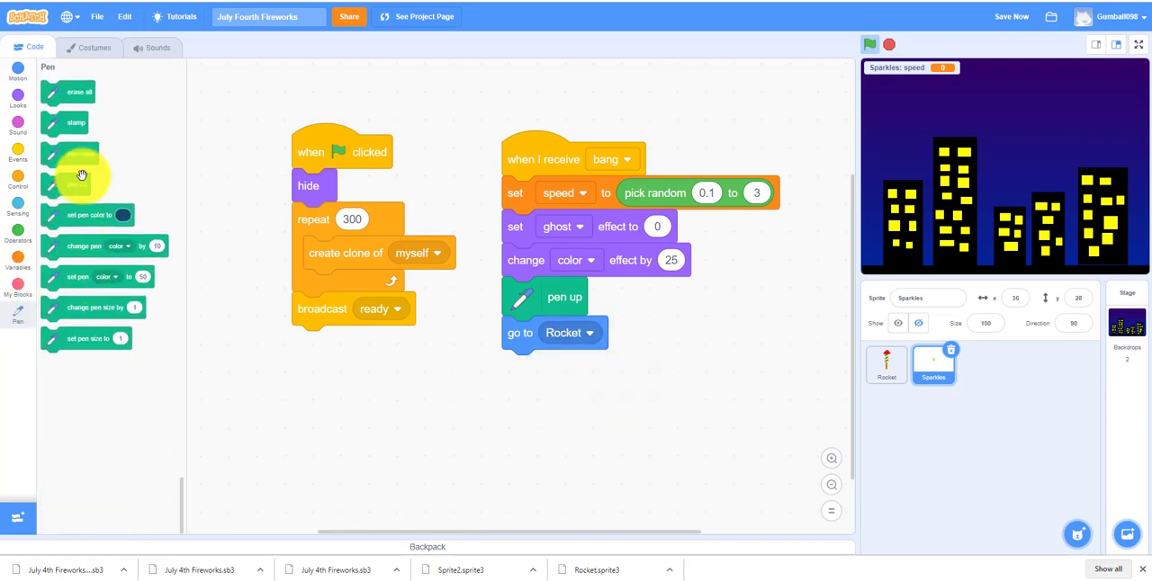
Attach pen down and point in direction pick random -180 to 180 after go to Rocket
{"action": "left_click_drag", "start_coordinate": [70, 153], "coordinate": [418, 407]}
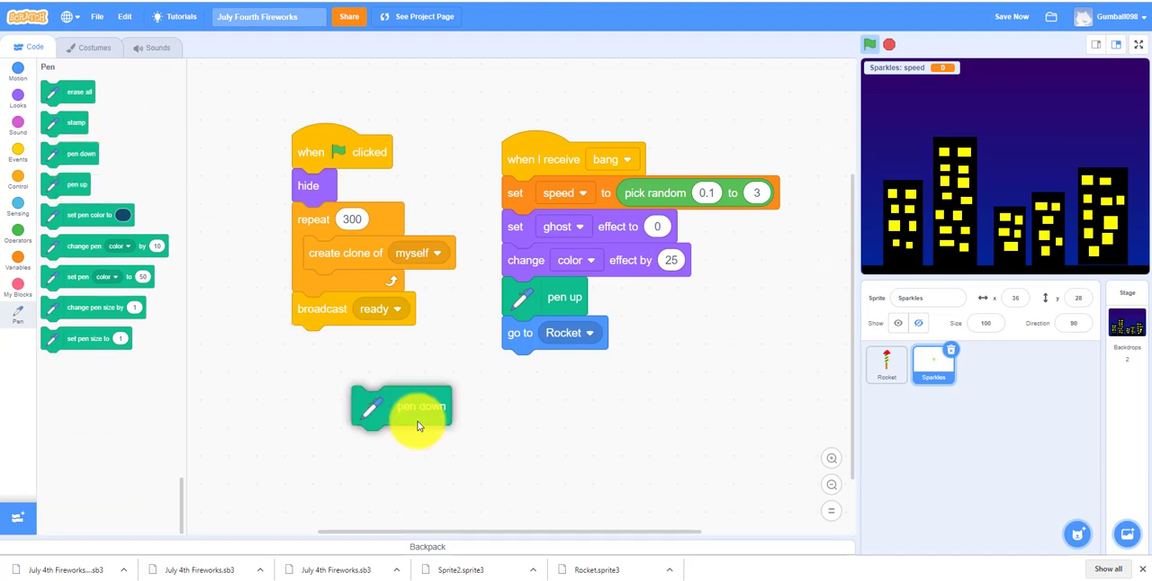
{"action": "left_click_drag", "start_coordinate": [418, 405], "coordinate": [572, 369]}
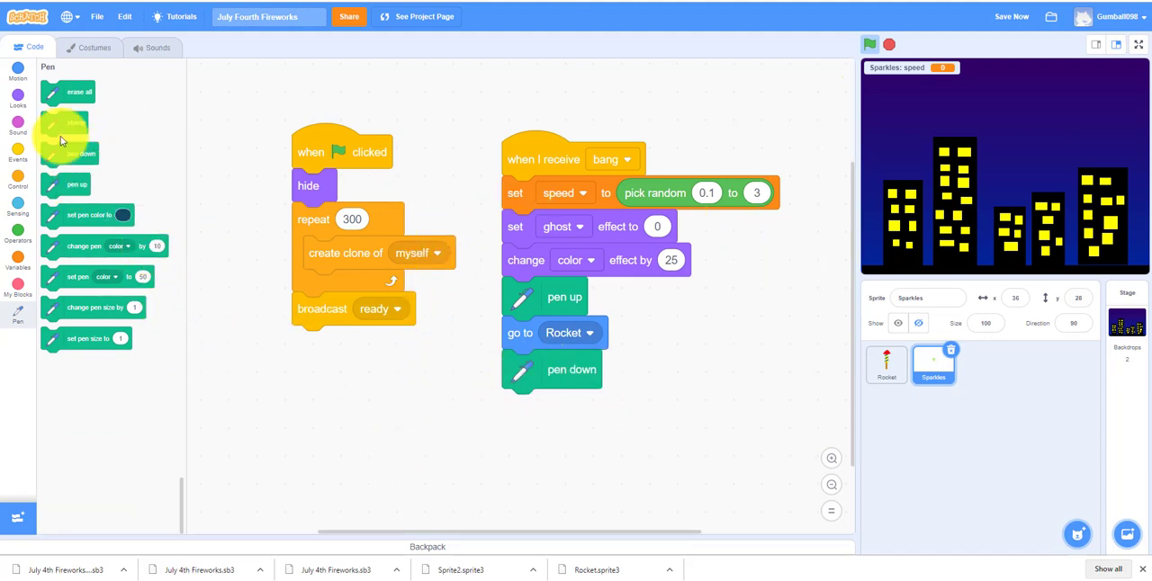
{"action": "left_click", "coordinate": [18, 72]}
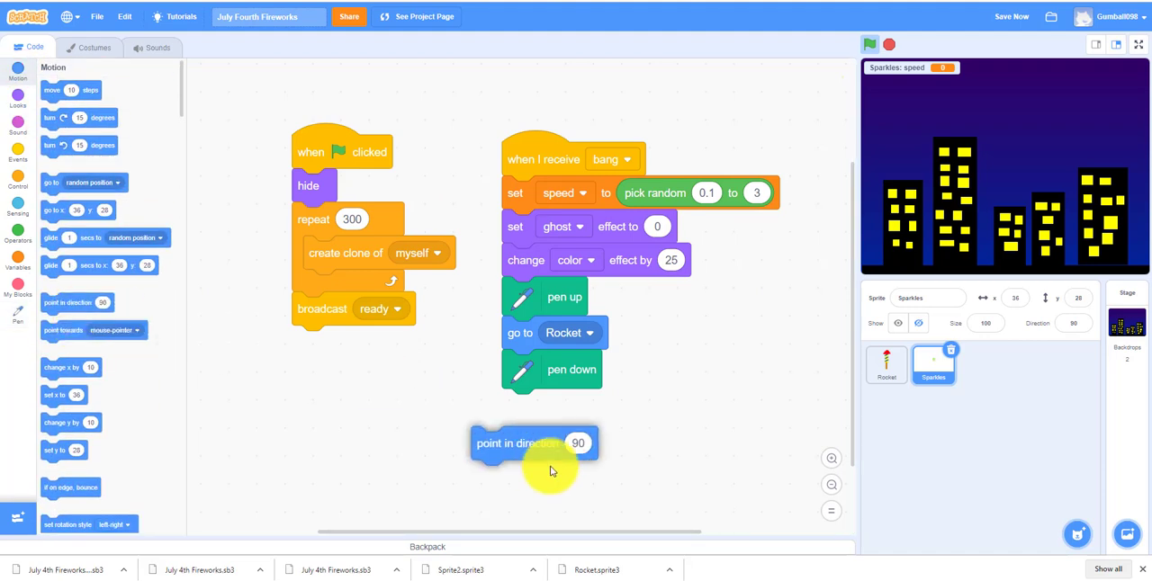
{"action": "left_click_drag", "start_coordinate": [517, 442], "coordinate": [549, 406]}
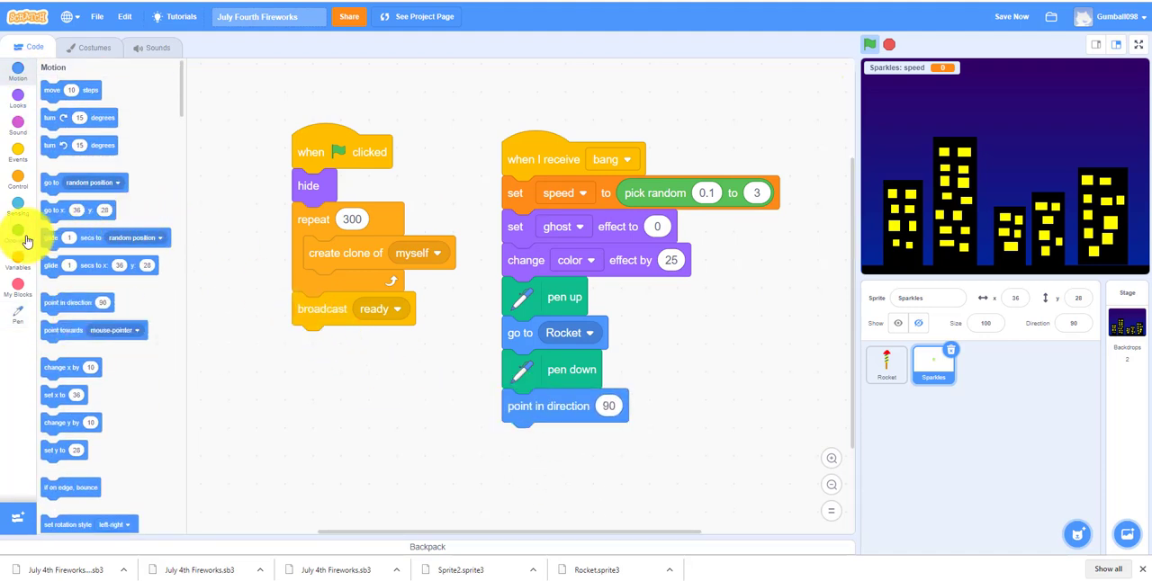
{"action": "left_click", "coordinate": [18, 232]}
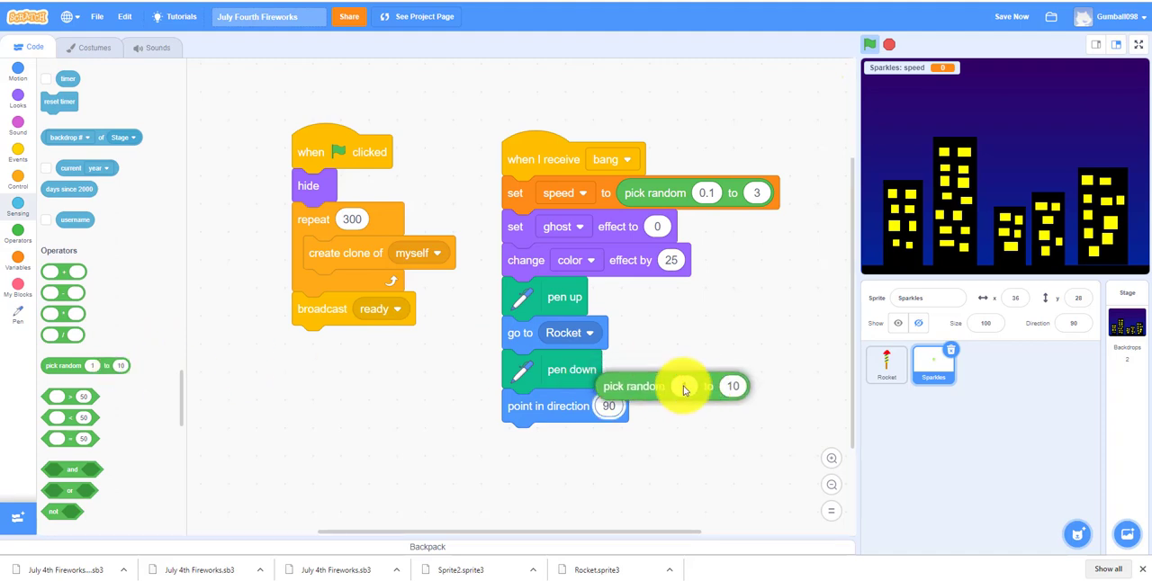
{"action": "left_click_drag", "start_coordinate": [683, 386], "coordinate": [702, 406]}
{"action": "type", "text": "180"}
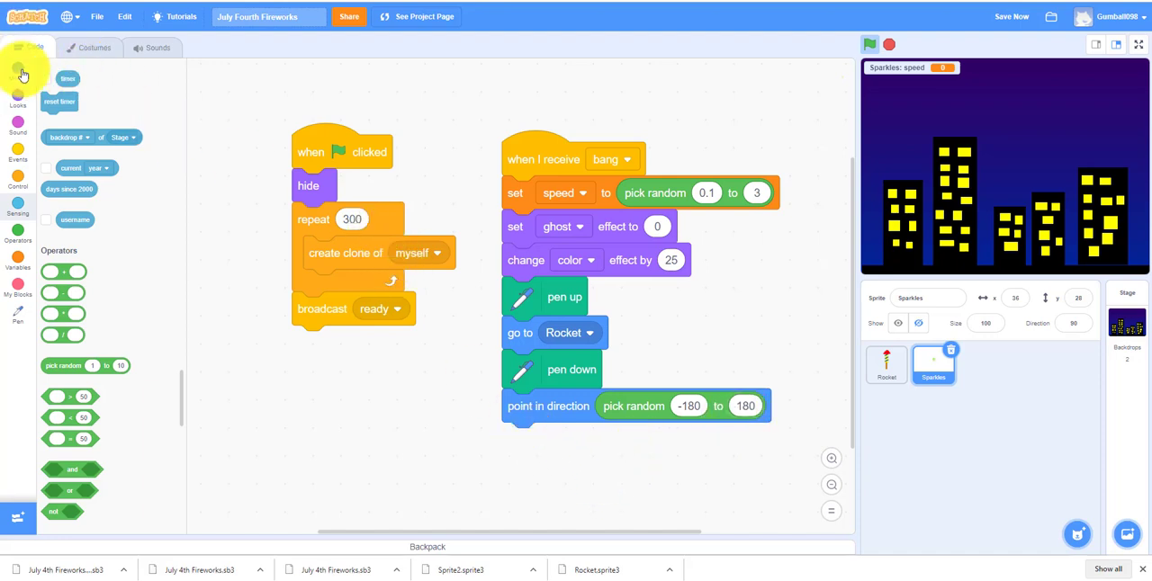
{"action": "left_click", "coordinate": [18, 99]}
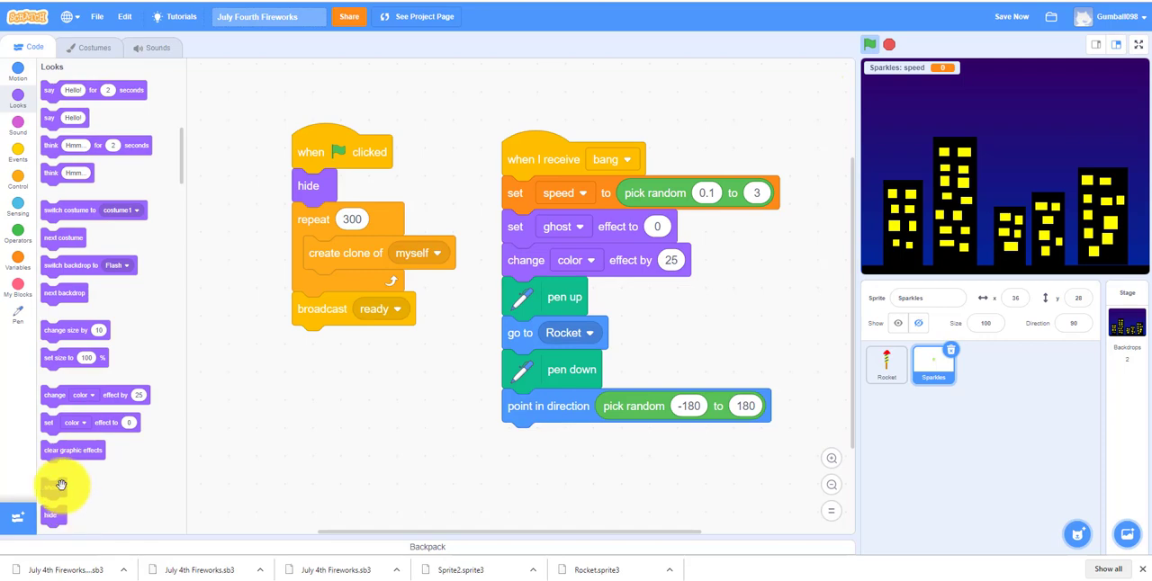
Append show and reset timer to the Sparkles bang script
{"action": "left_click_drag", "start_coordinate": [52, 486], "coordinate": [520, 439]}
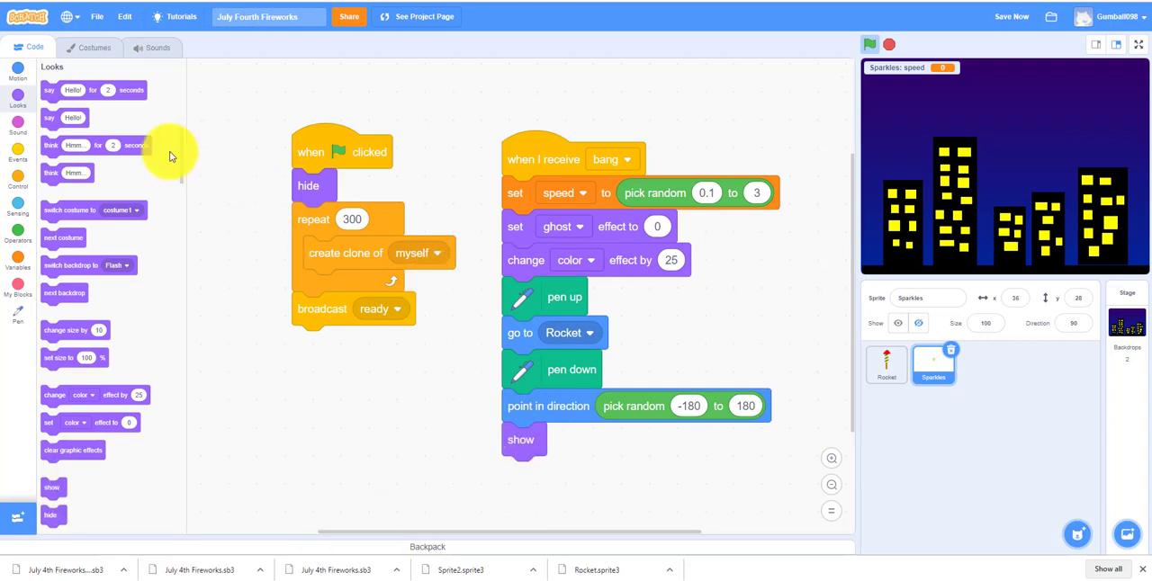
{"action": "left_click", "coordinate": [18, 207]}
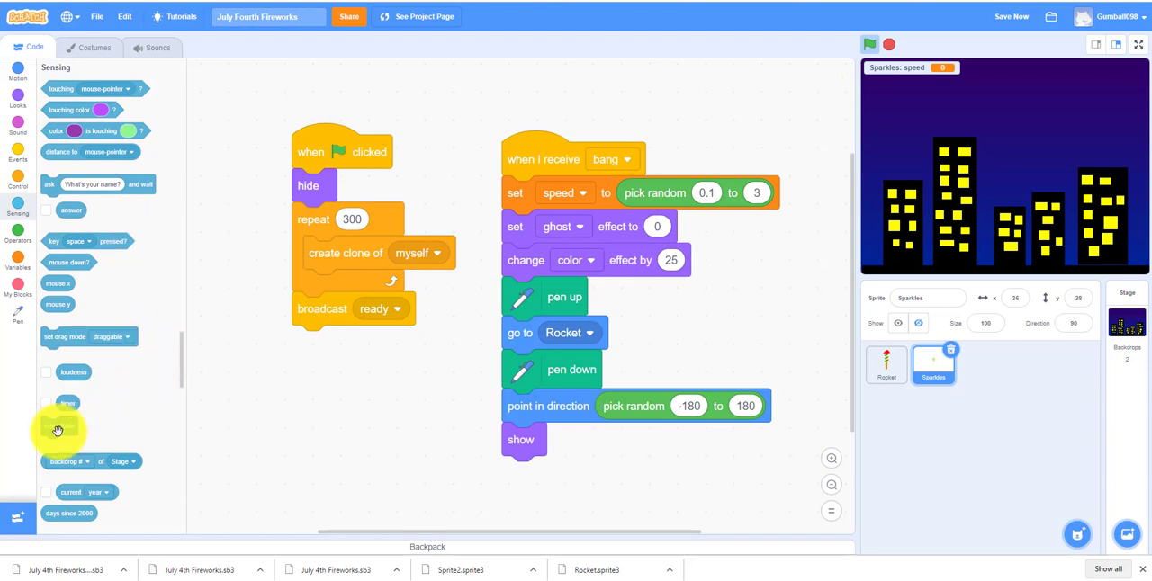
{"action": "left_click_drag", "start_coordinate": [58, 426], "coordinate": [534, 353]}
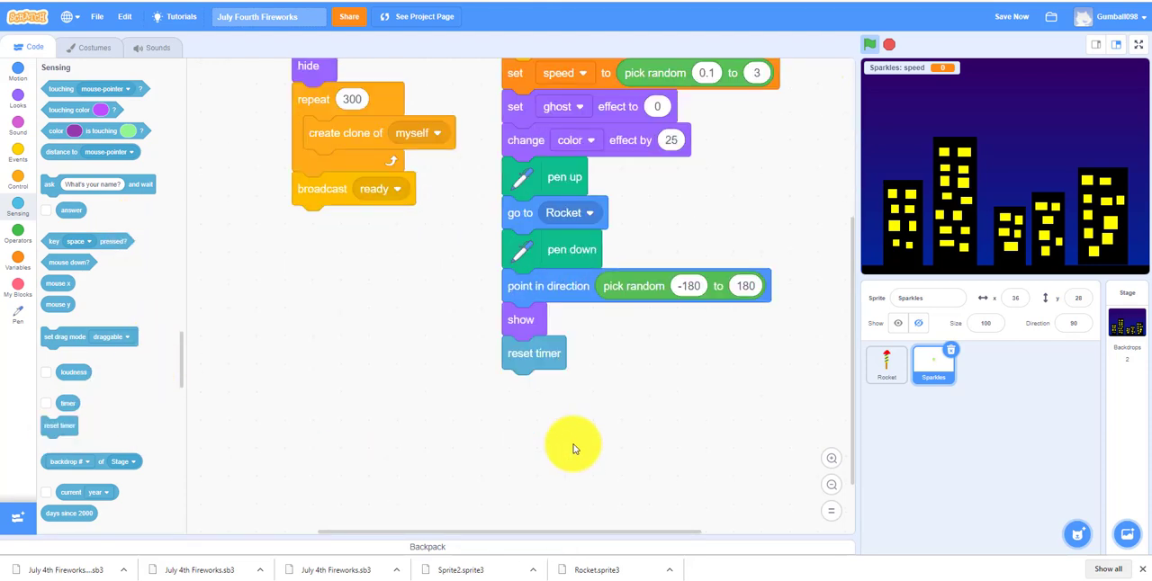
{"action": "mouse_move", "coordinate": [484, 308]}
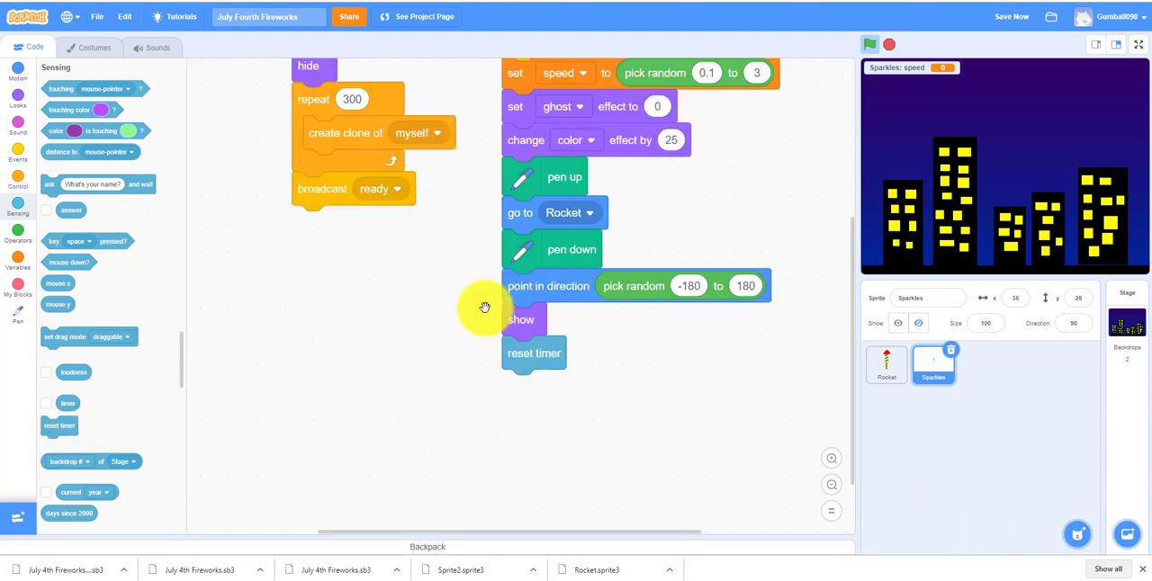
{"action": "mouse_move", "coordinate": [52, 407]}
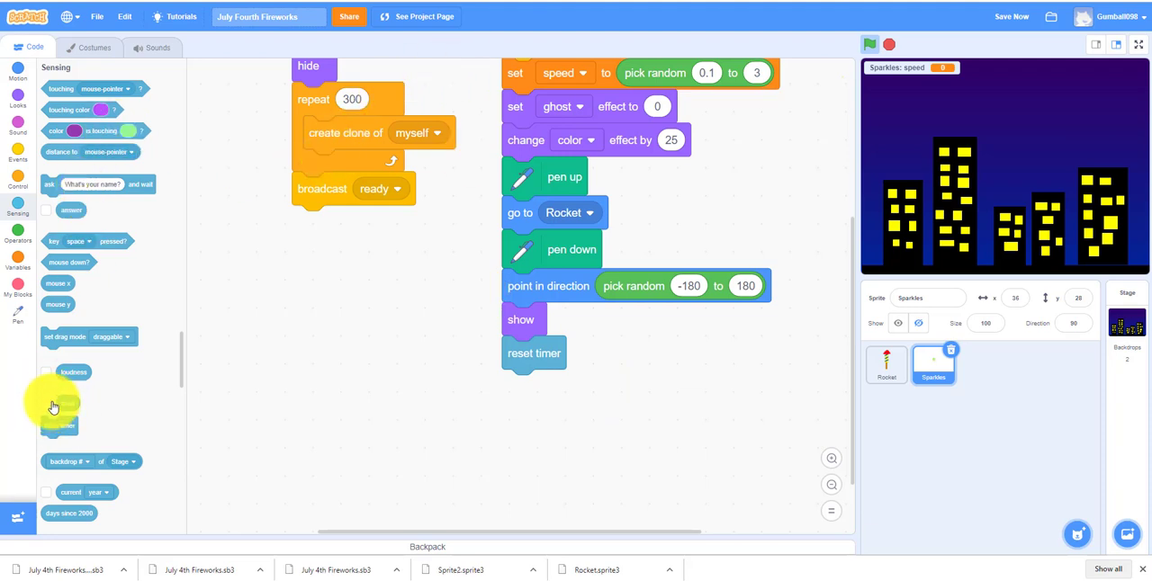
{"action": "left_click", "coordinate": [46, 402]}
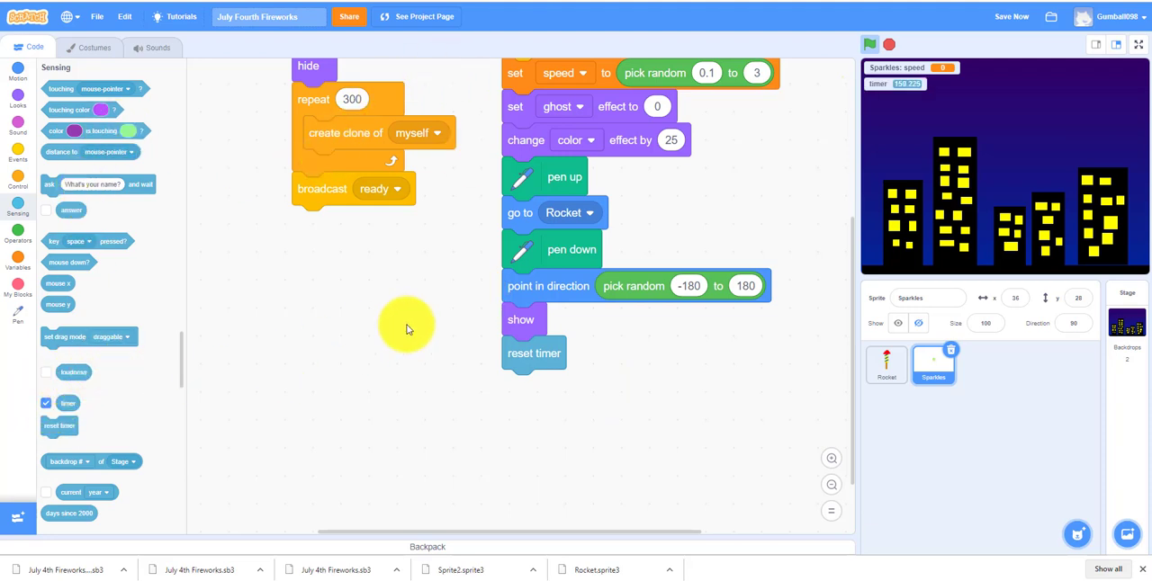
{"action": "mouse_move", "coordinate": [256, 392]}
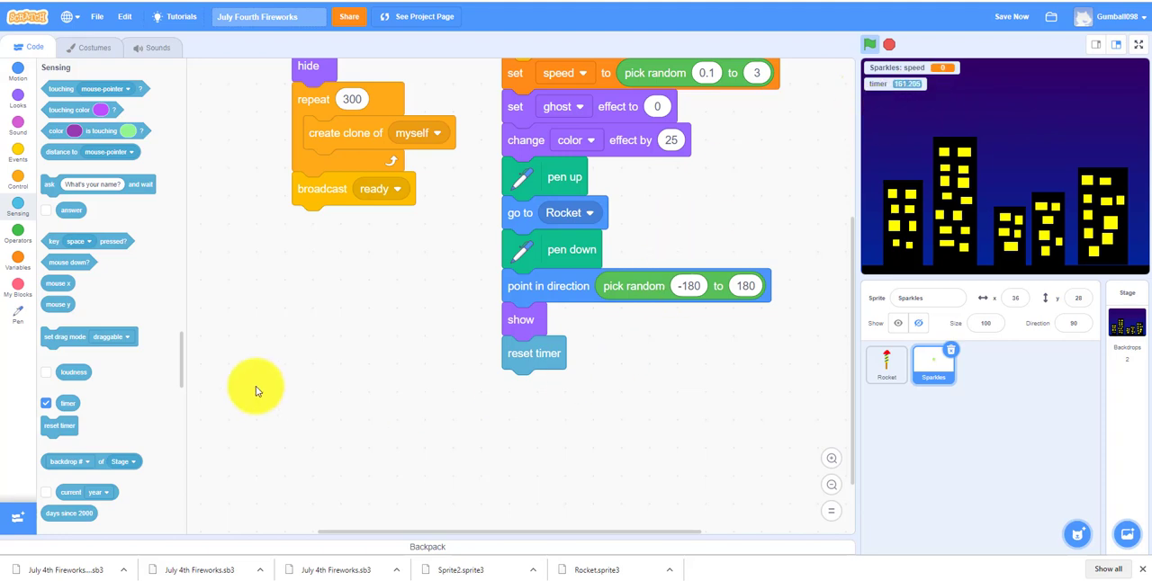
{"action": "left_click", "coordinate": [46, 403]}
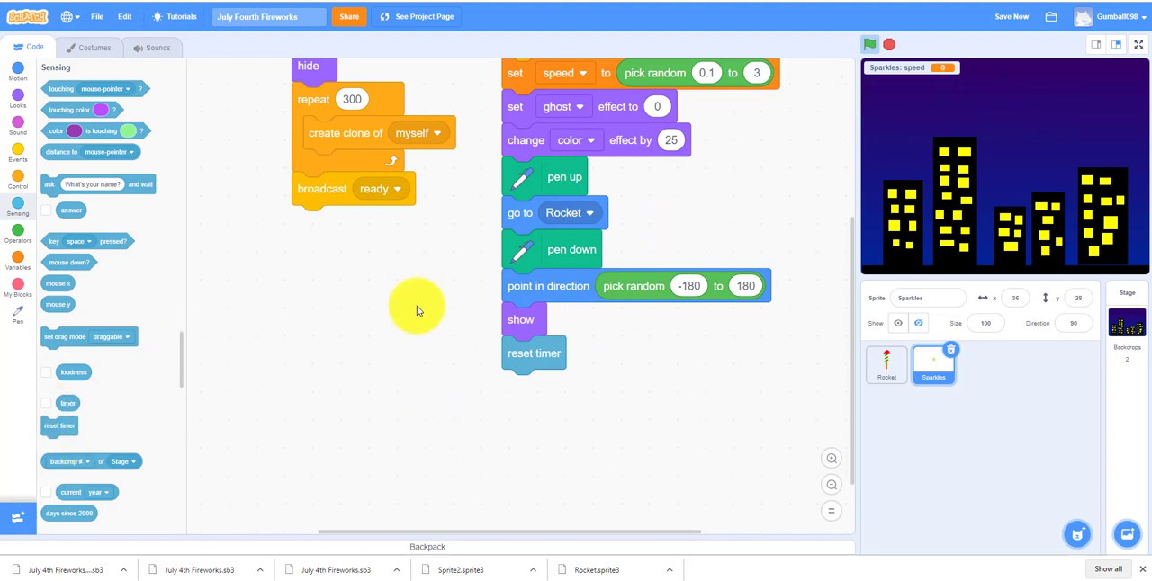
{"action": "mouse_move", "coordinate": [351, 459]}
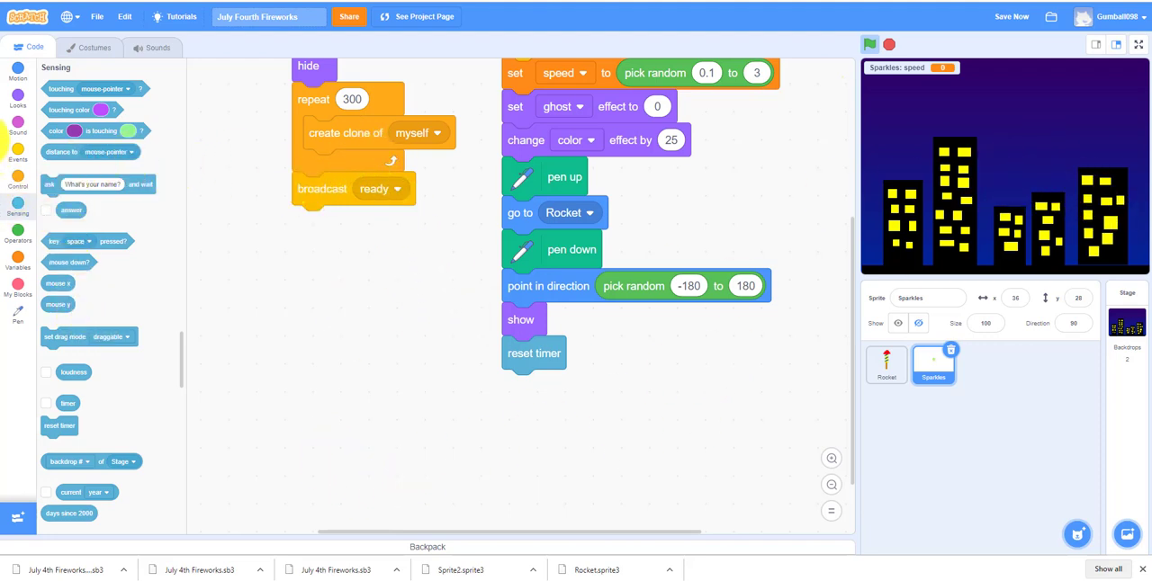
{"action": "left_click", "coordinate": [18, 187]}
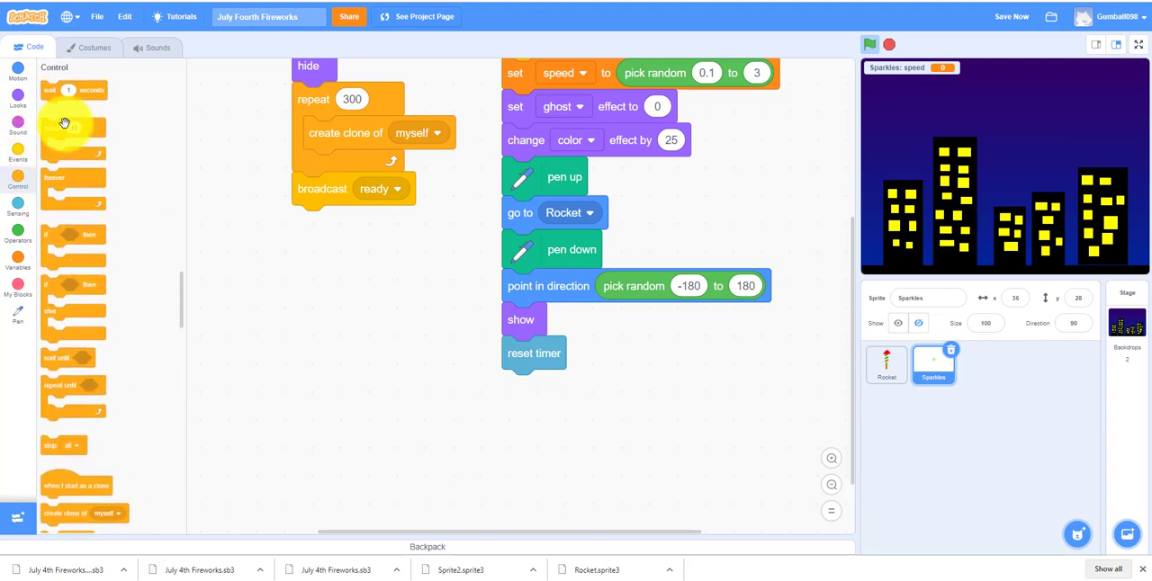
Add a repeat 50 loop containing move speed steps
{"action": "left_click_drag", "start_coordinate": [73, 128], "coordinate": [558, 387]}
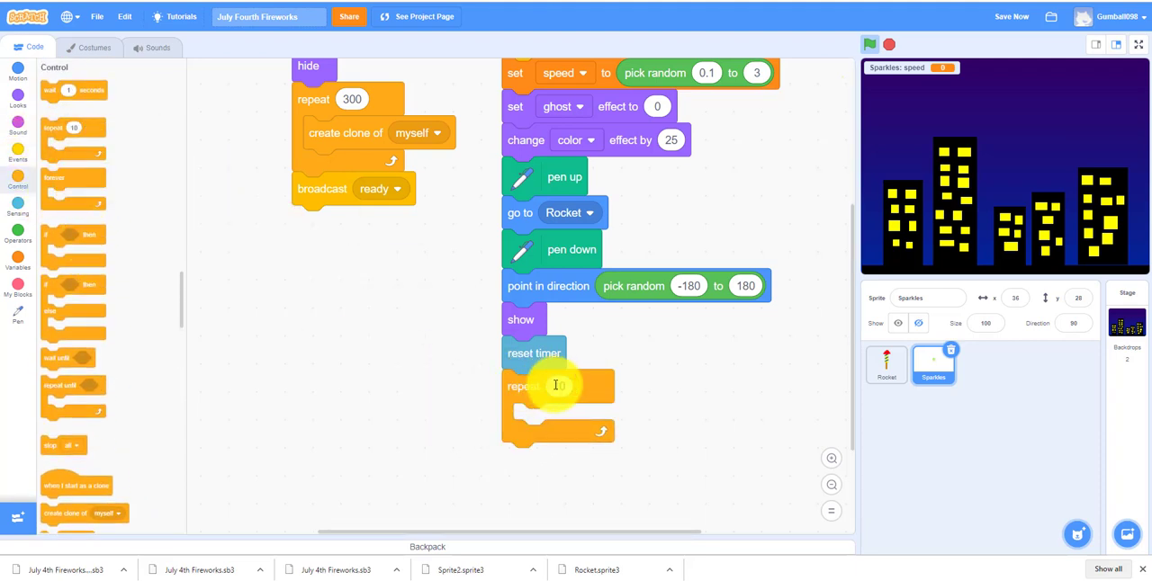
{"action": "type", "text": "50"}
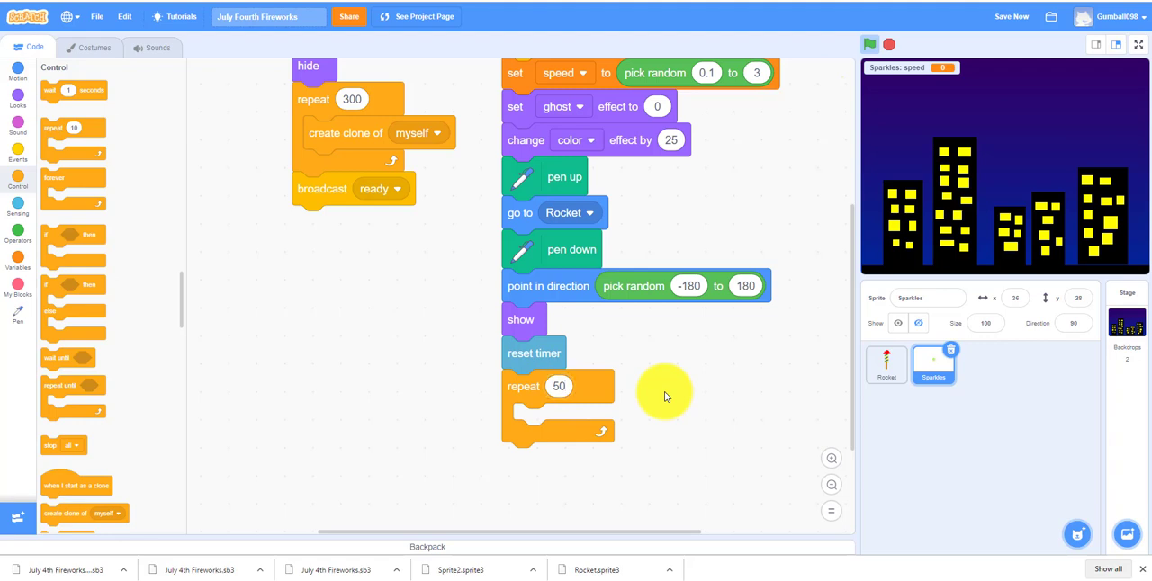
{"action": "mouse_move", "coordinate": [16, 81]}
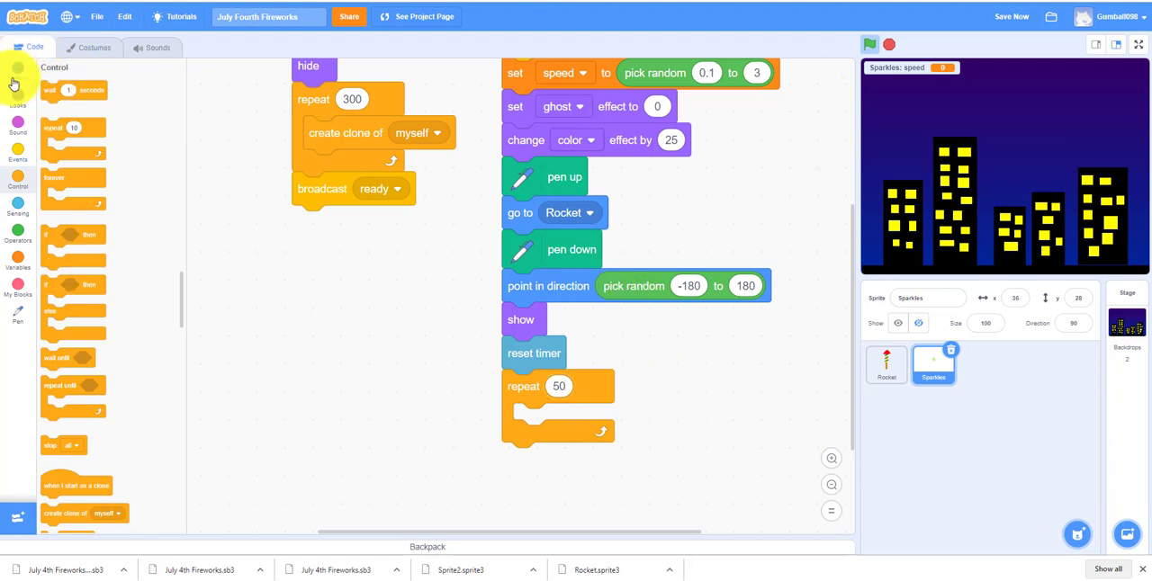
{"action": "left_click", "coordinate": [17, 72]}
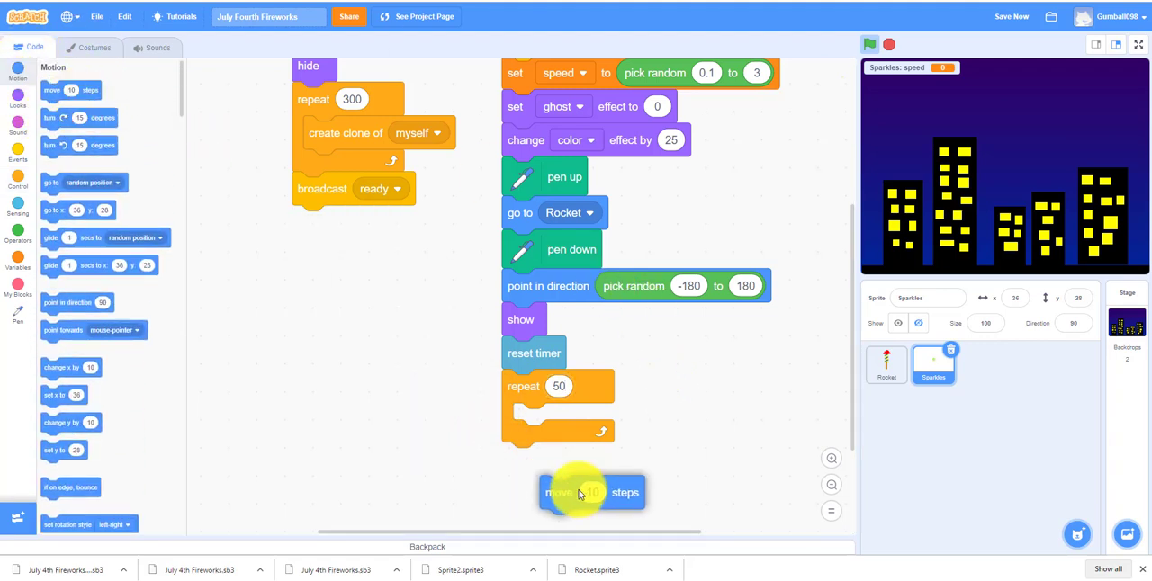
{"action": "left_click_drag", "start_coordinate": [592, 493], "coordinate": [565, 420]}
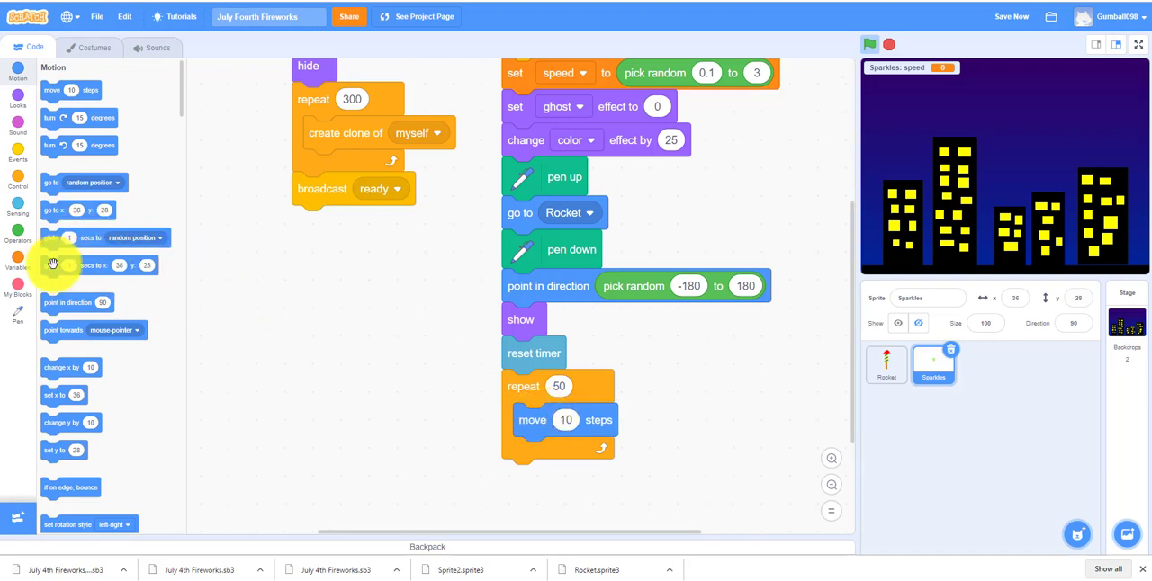
{"action": "left_click", "coordinate": [18, 257]}
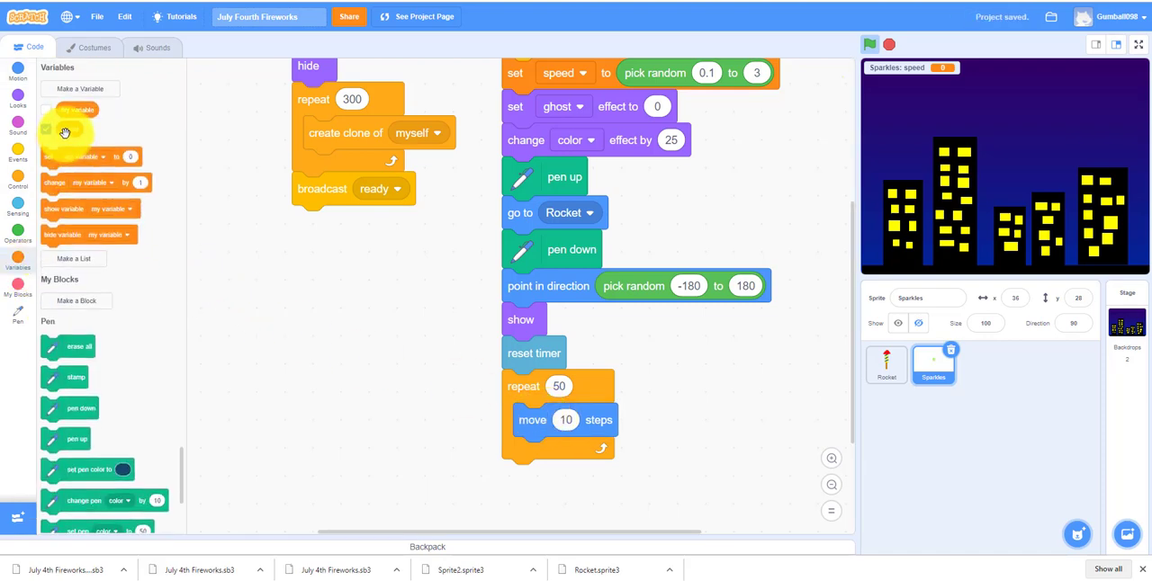
{"action": "left_click_drag", "start_coordinate": [69, 129], "coordinate": [575, 420]}
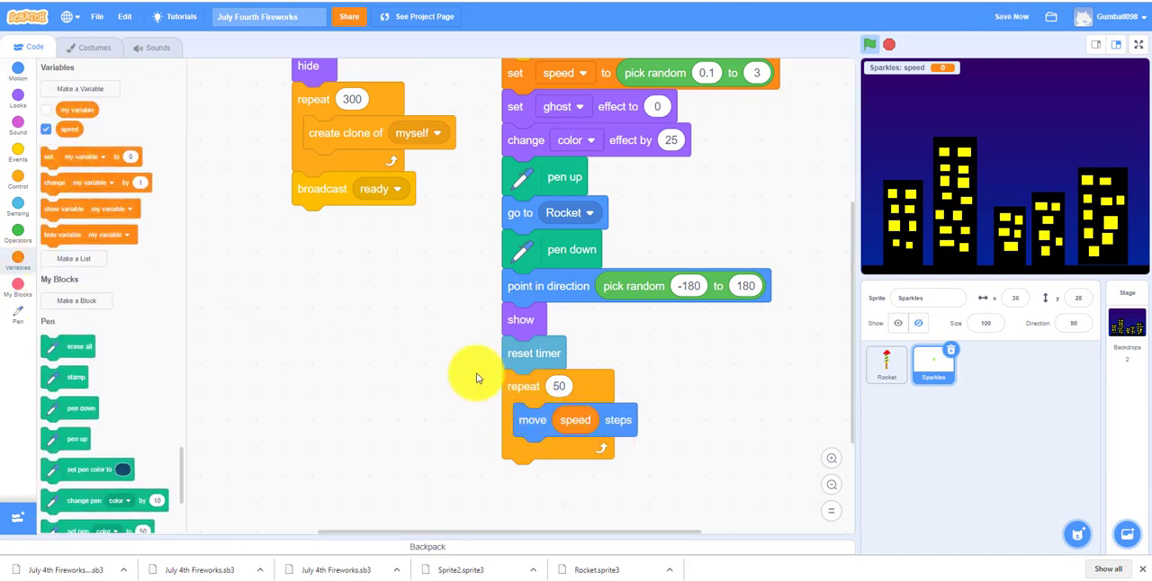
Add change y by 0 minus timer inside the repeat loop
{"action": "left_click", "coordinate": [18, 71]}
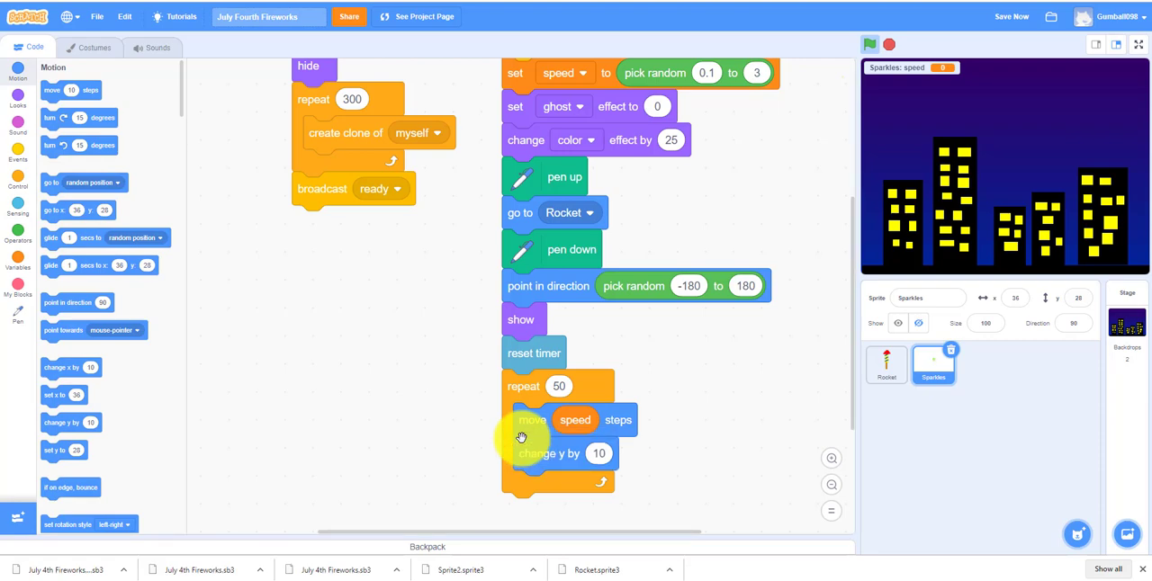
{"action": "mouse_move", "coordinate": [25, 232]}
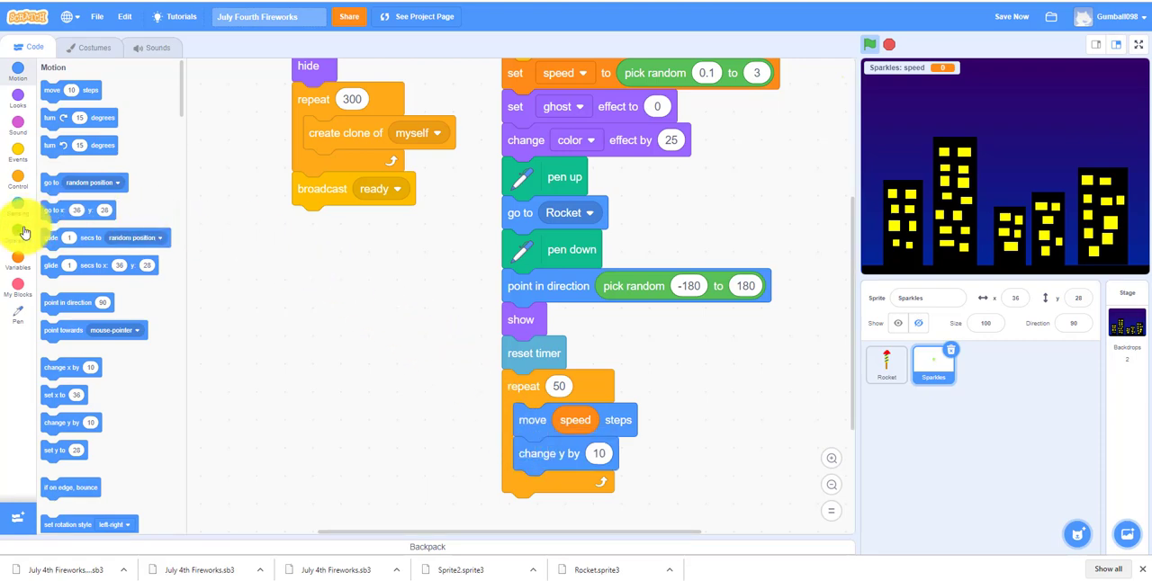
{"action": "left_click", "coordinate": [18, 229]}
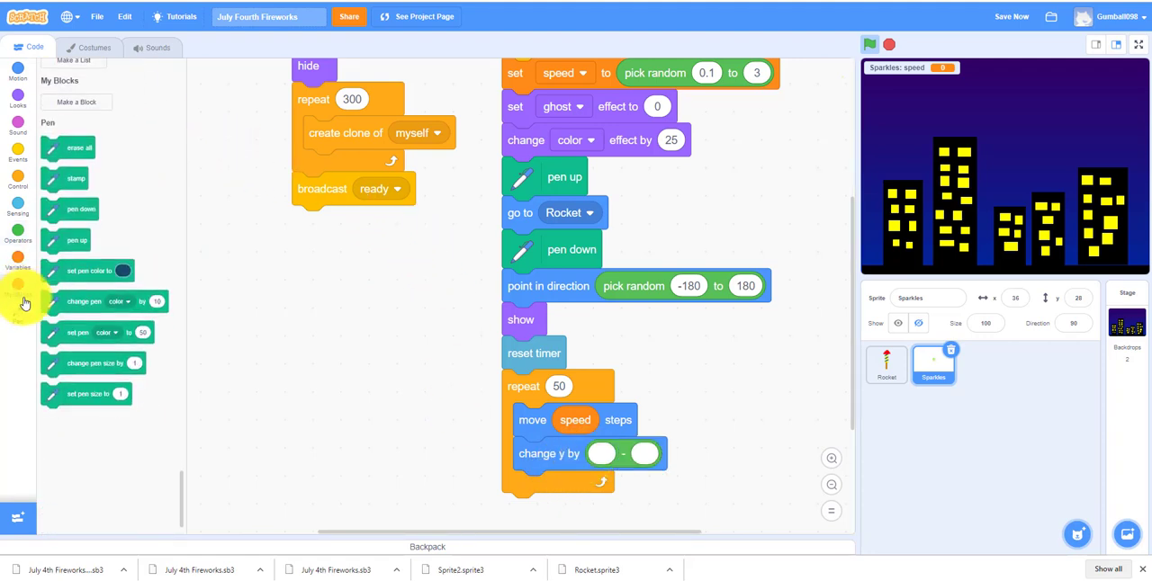
{"action": "left_click", "coordinate": [18, 261]}
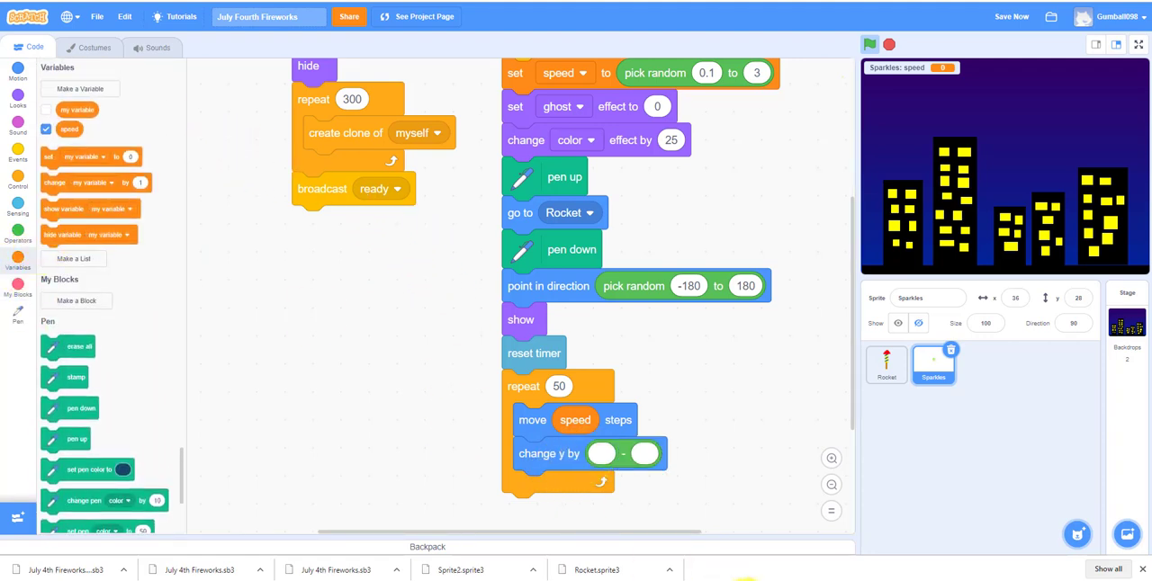
{"action": "left_click", "coordinate": [599, 454]}
{"action": "type", "text": "0"}
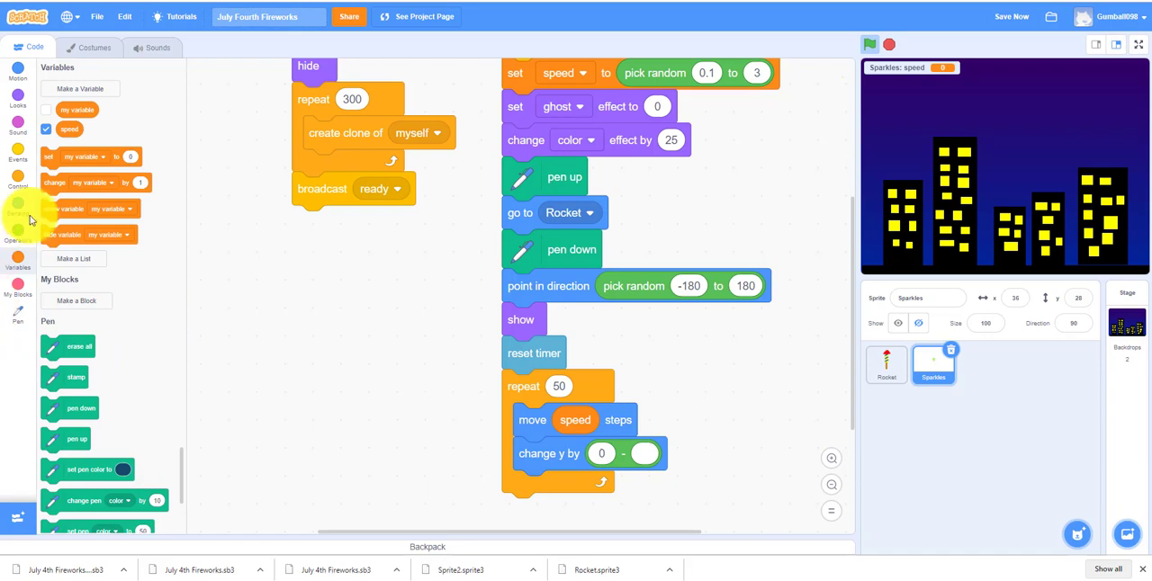
{"action": "left_click", "coordinate": [17, 207]}
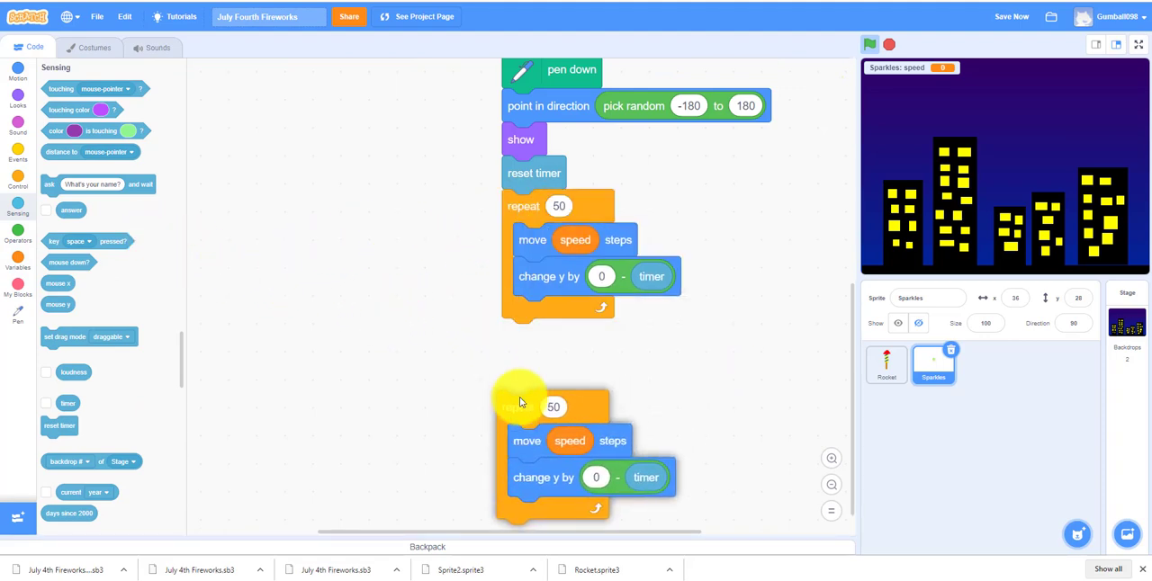
Attach the duplicated loop below the first and remove its change y block
{"action": "left_click_drag", "start_coordinate": [554, 407], "coordinate": [558, 335]}
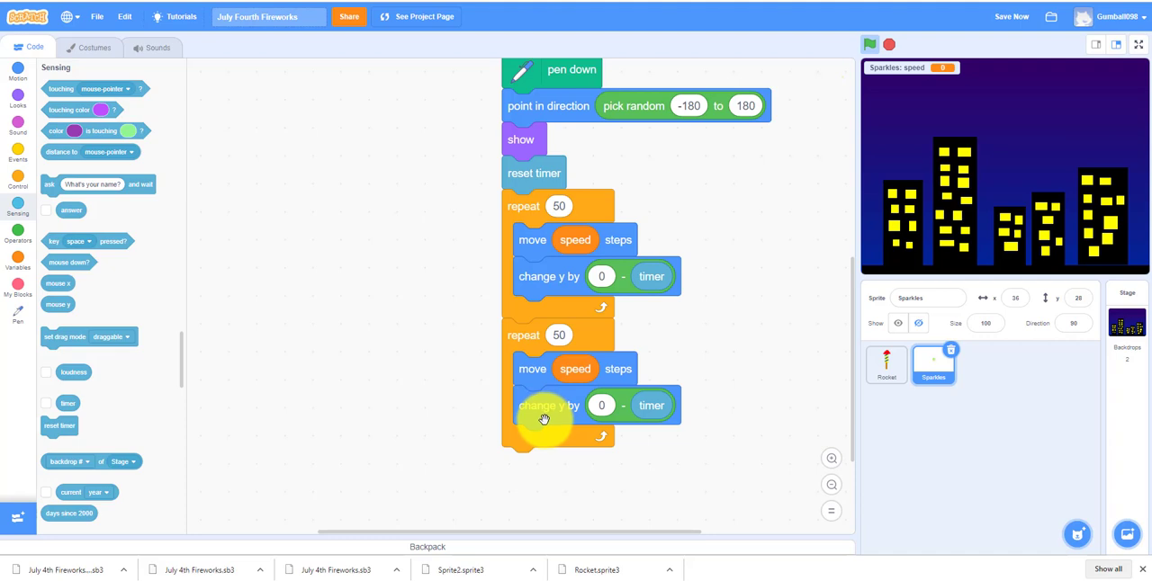
{"action": "left_click", "coordinate": [18, 99]}
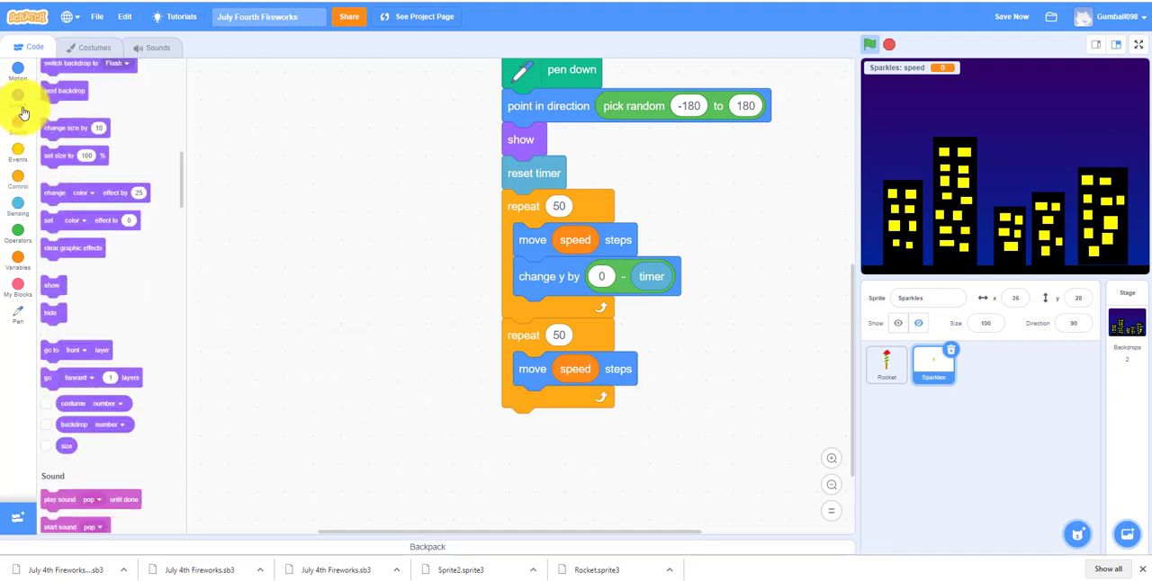
{"action": "left_click", "coordinate": [18, 97]}
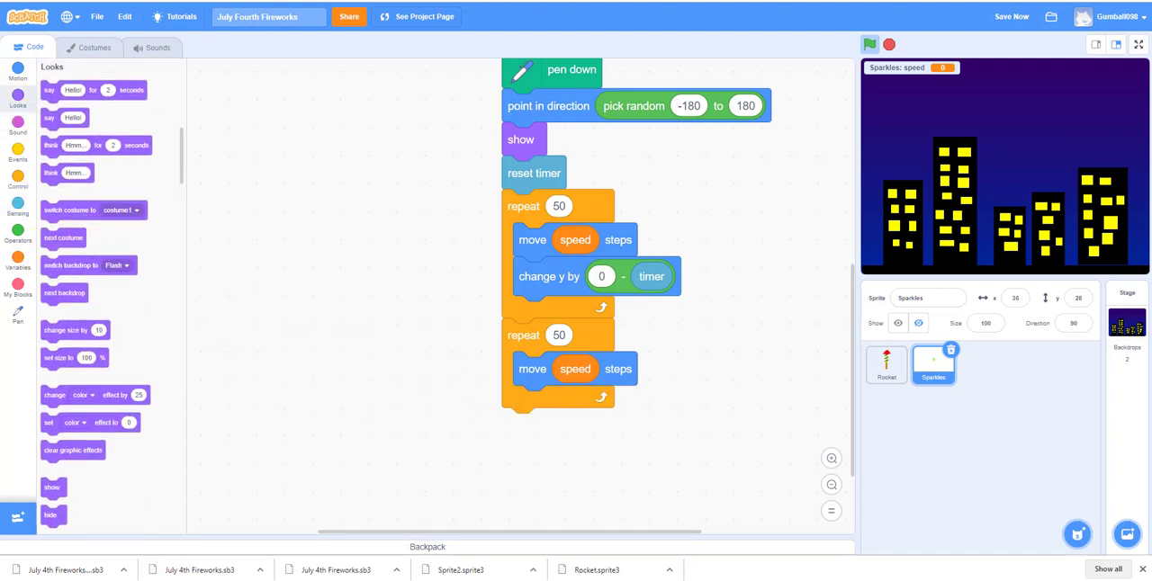
{"action": "mouse_move", "coordinate": [576, 450]}
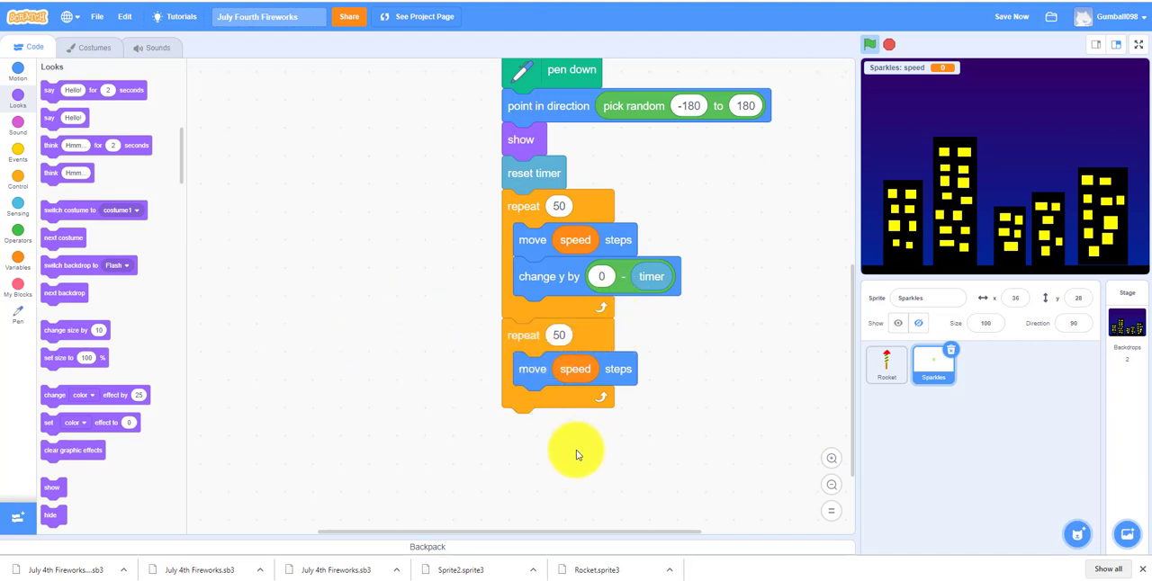
{"action": "mouse_move", "coordinate": [207, 284]}
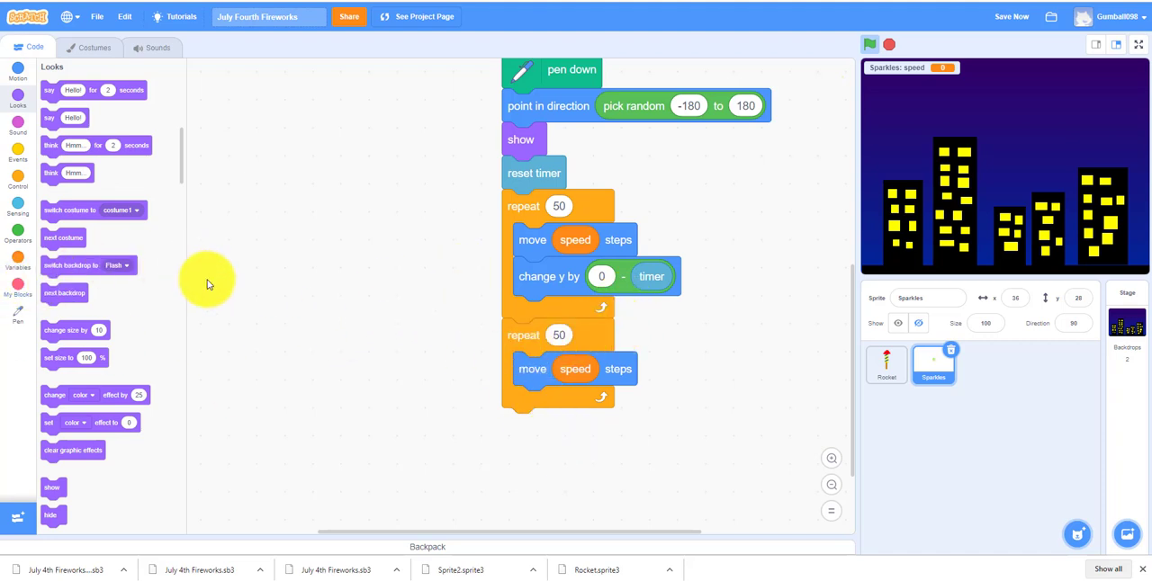
{"action": "mouse_move", "coordinate": [90, 236]}
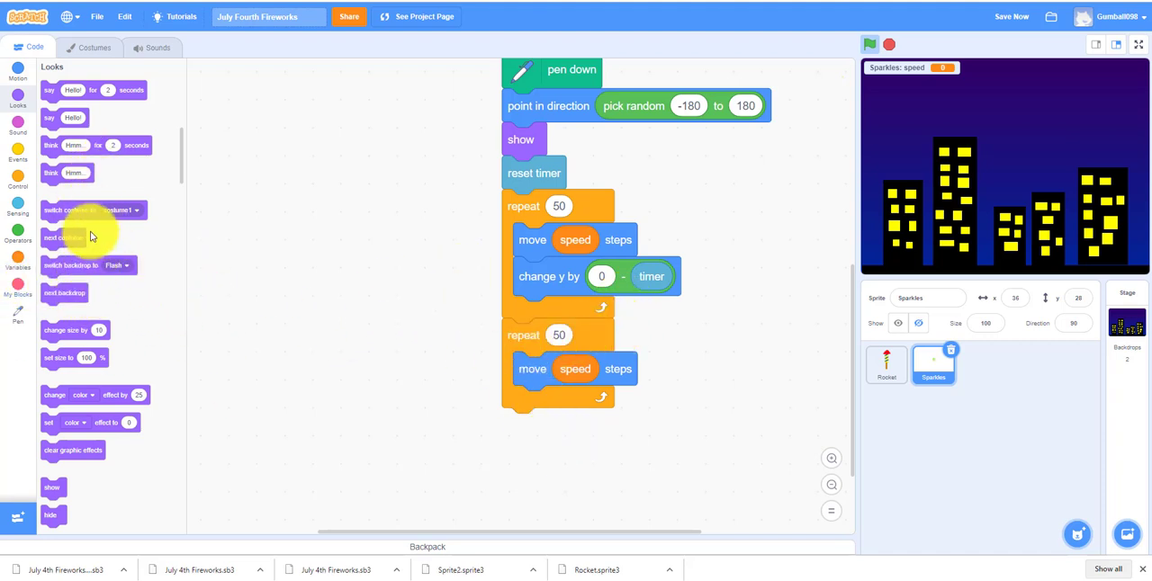
{"action": "left_click_drag", "start_coordinate": [90, 395], "coordinate": [198, 442]}
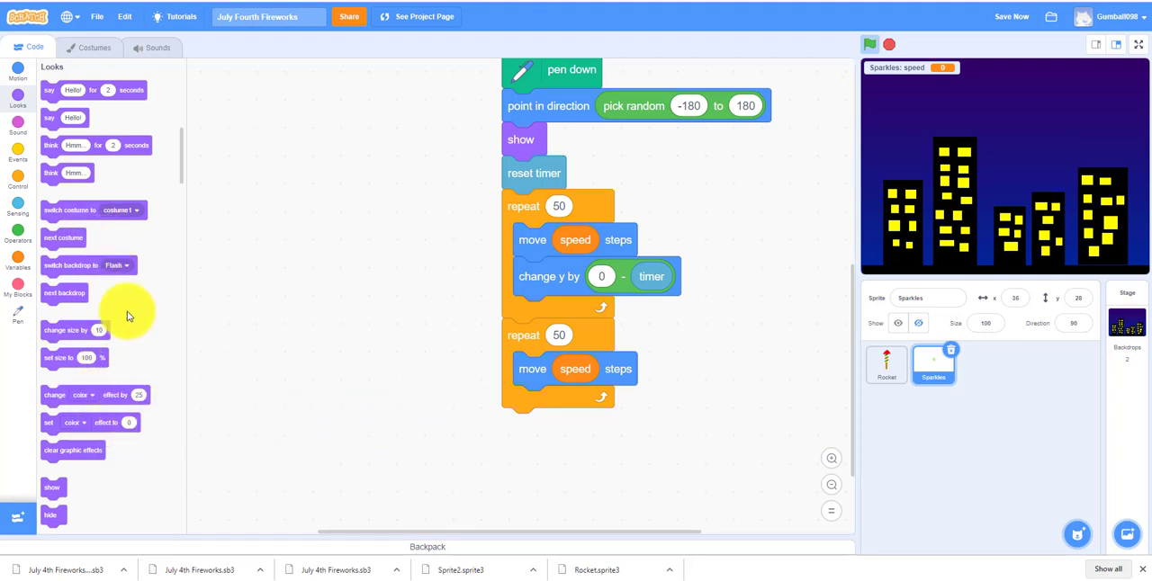
Insert set speed to speed * 0.9 into the second loop
{"action": "left_click", "coordinate": [18, 261]}
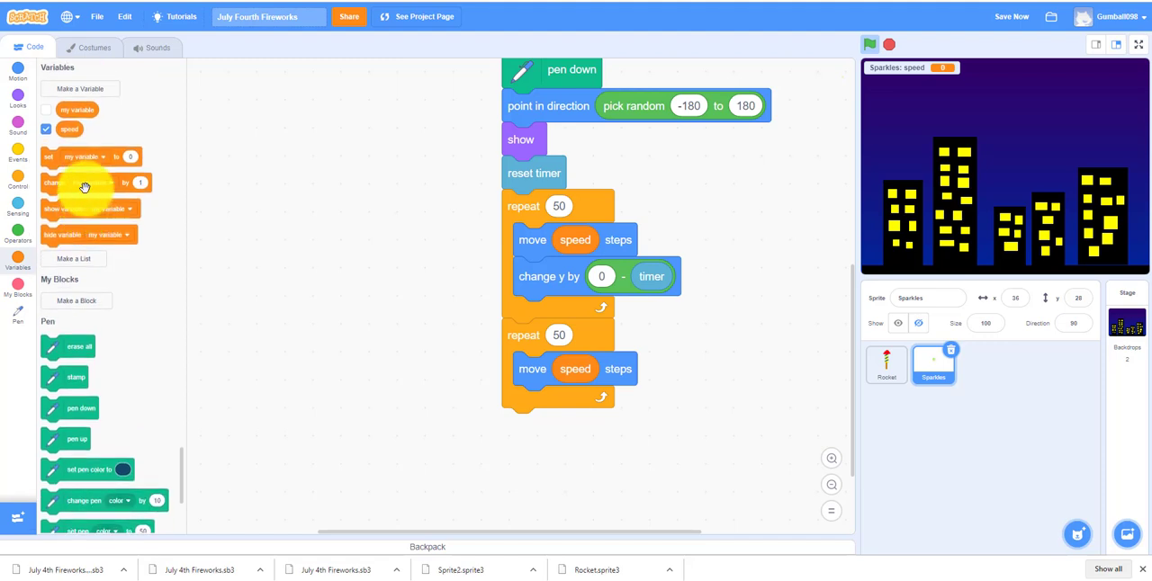
{"action": "left_click_drag", "start_coordinate": [90, 156], "coordinate": [567, 368]}
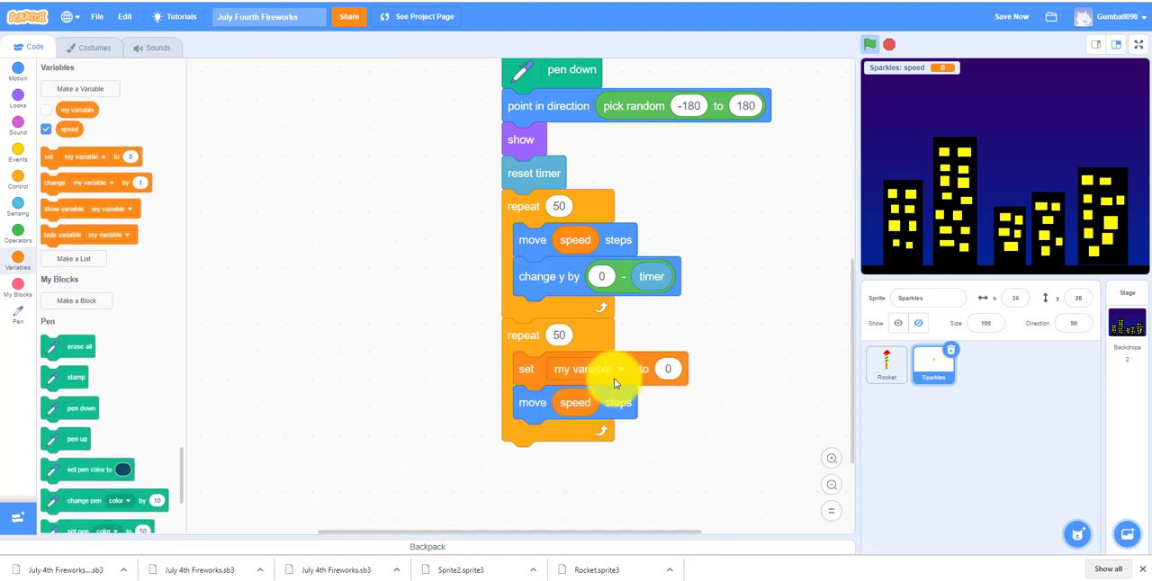
{"action": "left_click", "coordinate": [590, 369]}
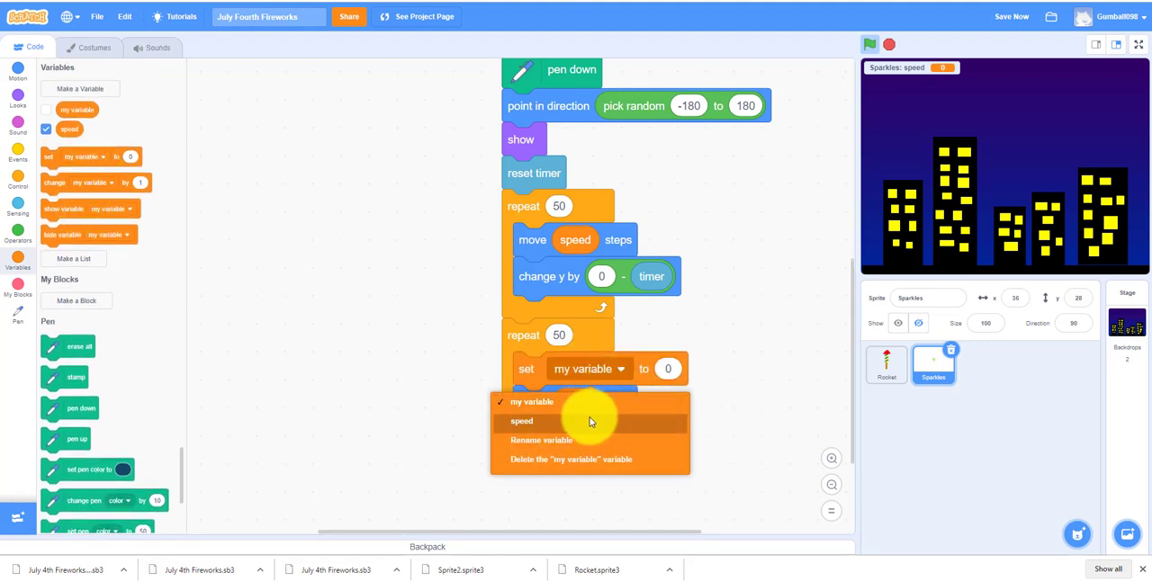
{"action": "left_click", "coordinate": [521, 421]}
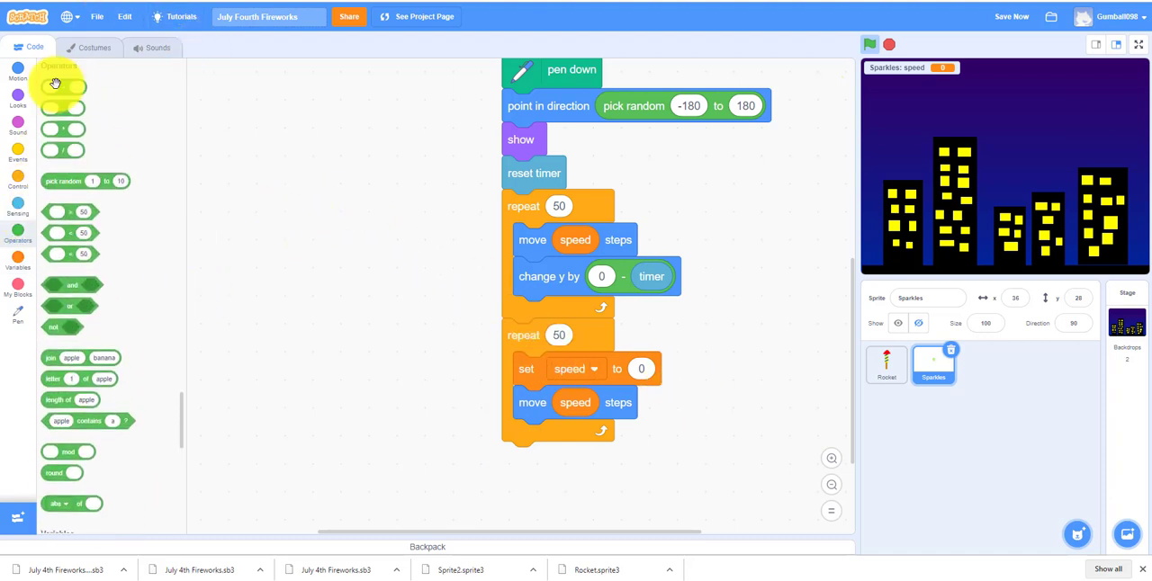
{"action": "left_click_drag", "start_coordinate": [63, 87], "coordinate": [414, 310]}
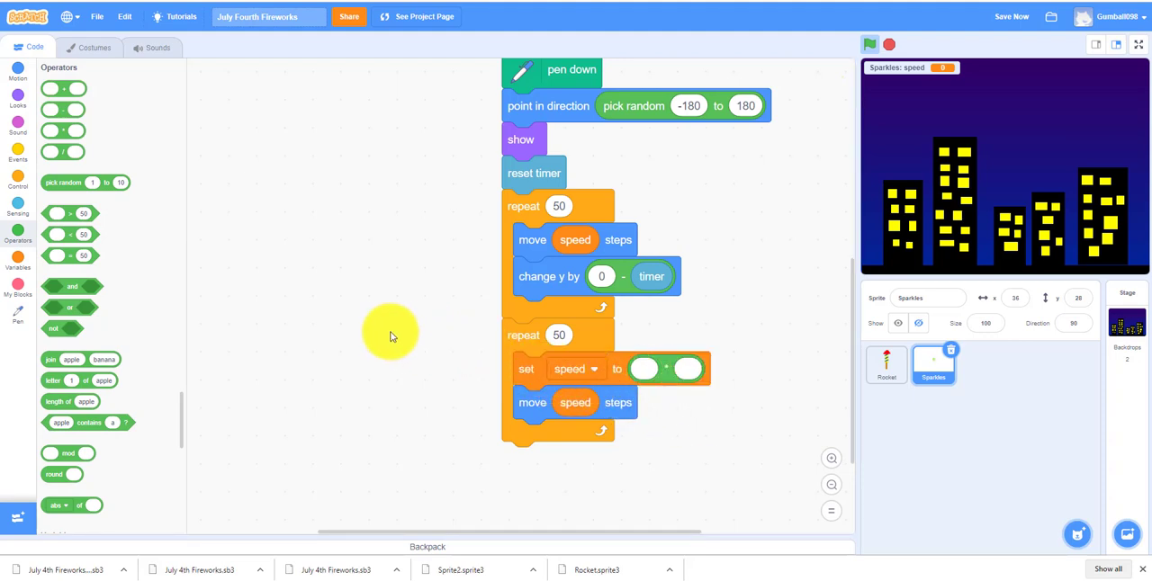
{"action": "mouse_move", "coordinate": [27, 276]}
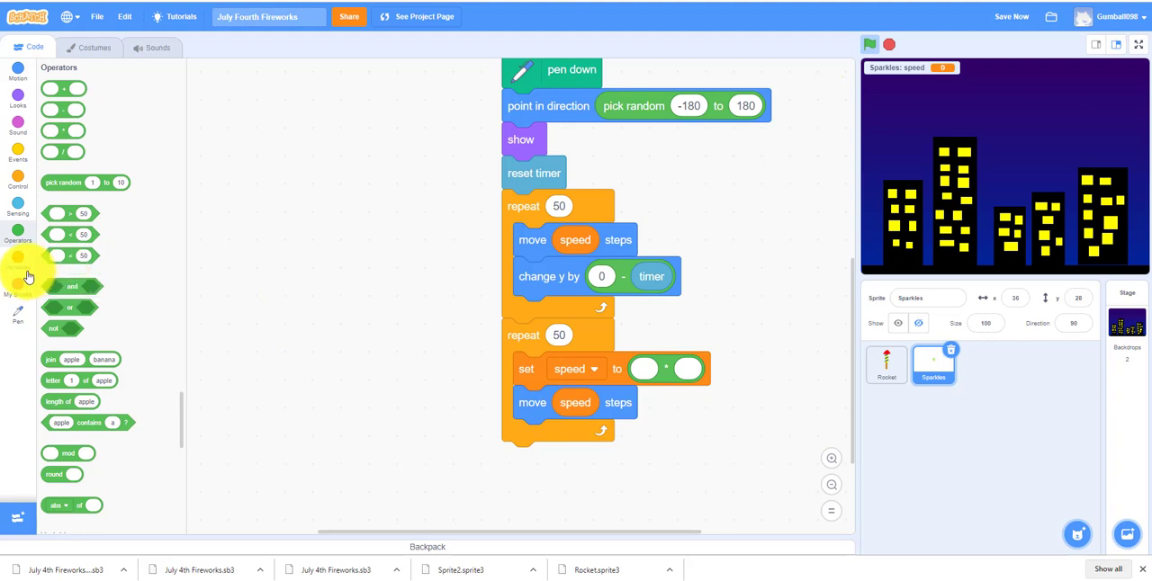
{"action": "left_click", "coordinate": [18, 261]}
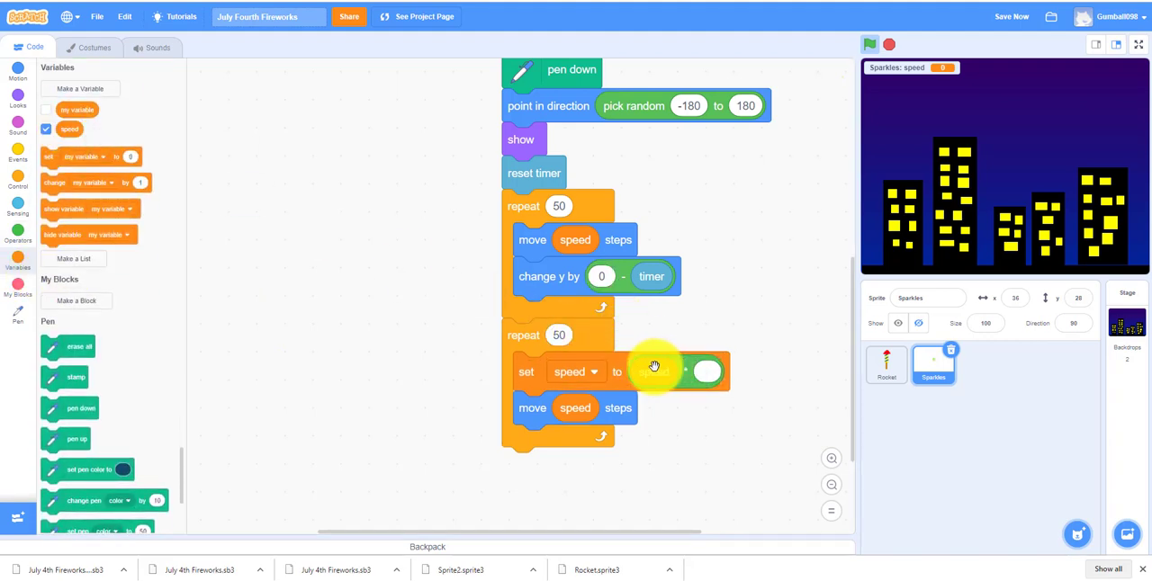
{"action": "left_click_drag", "start_coordinate": [654, 366], "coordinate": [652, 371]}
{"action": "type", "text": "0.9"}
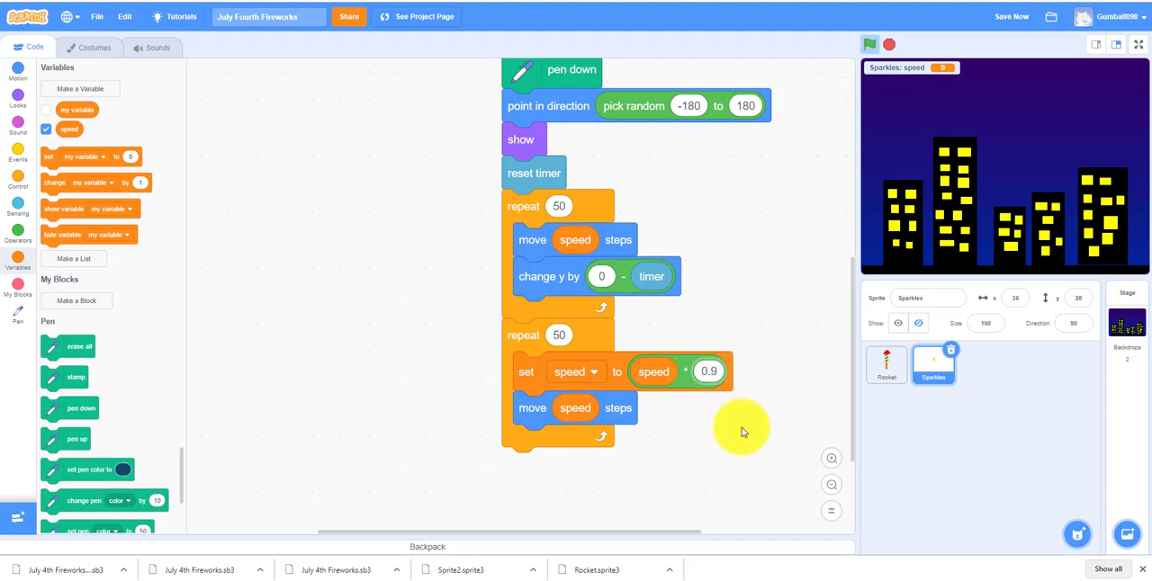
{"action": "mouse_move", "coordinate": [76, 109]}
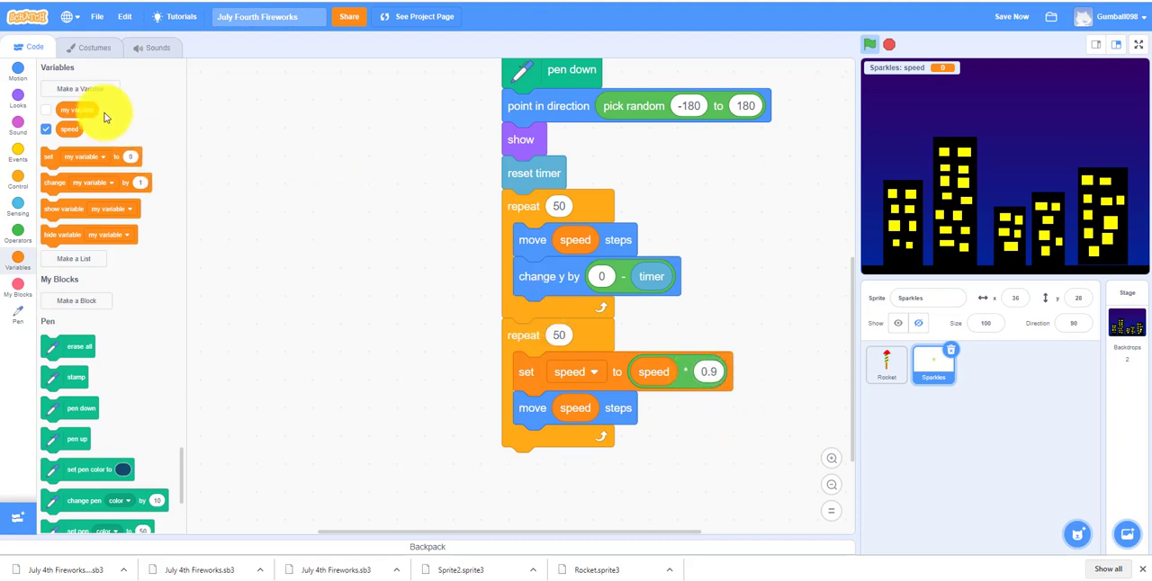
Add change ghost effect by pick random 1 to 3 inside the second loop
{"action": "left_click", "coordinate": [18, 99]}
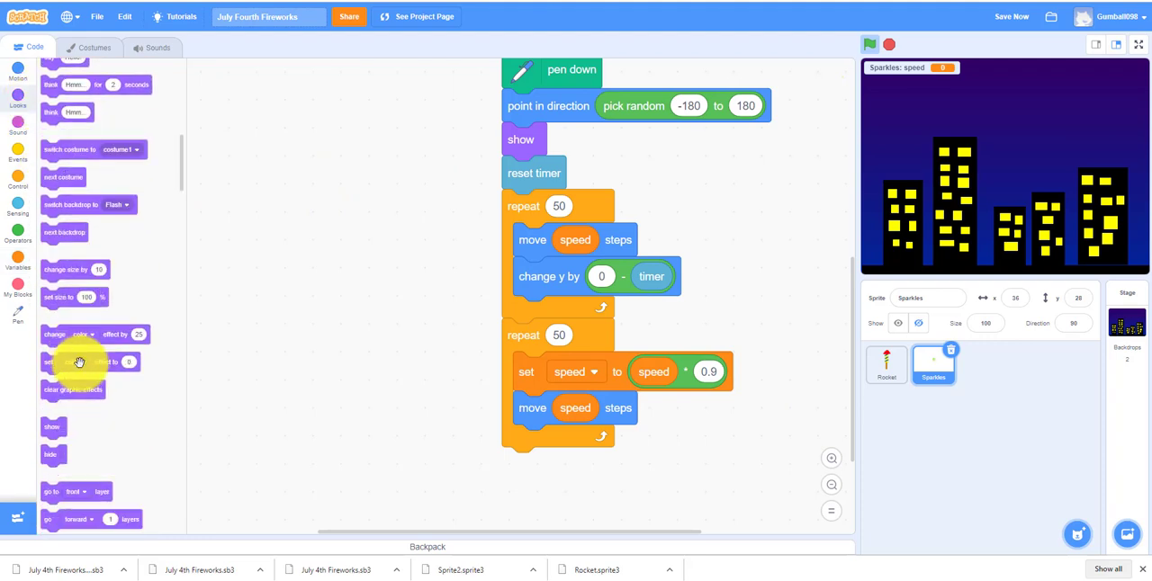
{"action": "left_click_drag", "start_coordinate": [77, 334], "coordinate": [576, 441]}
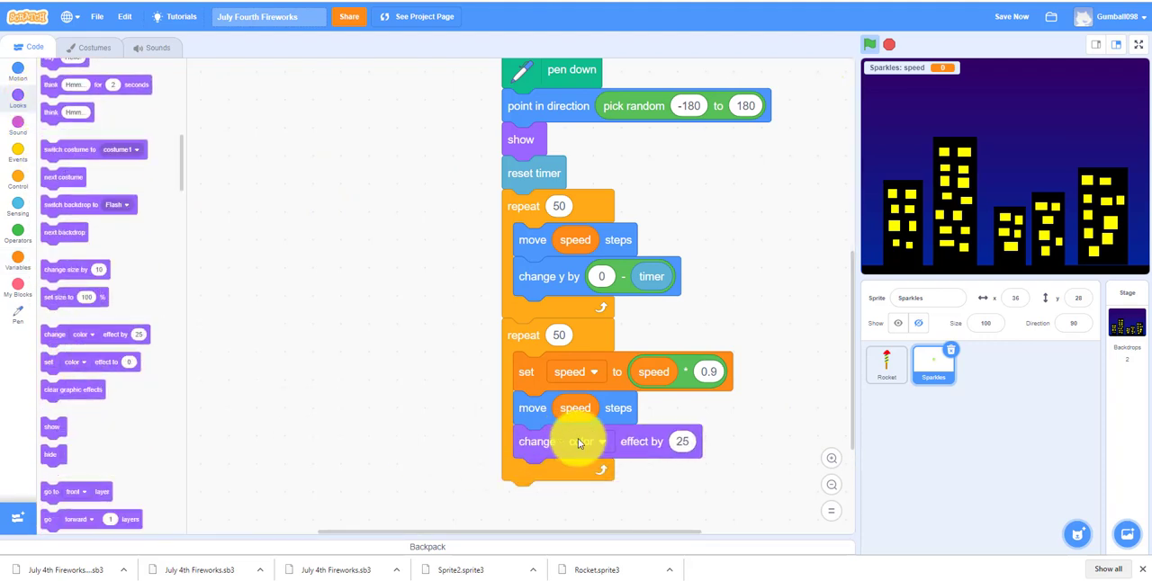
{"action": "left_click", "coordinate": [585, 440]}
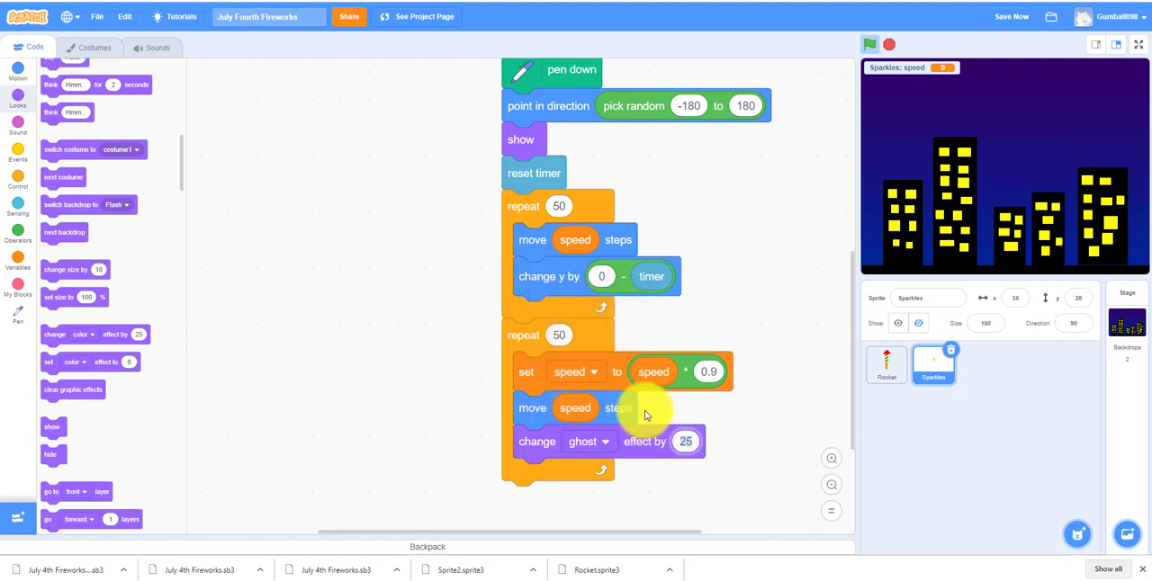
{"action": "mouse_move", "coordinate": [196, 234]}
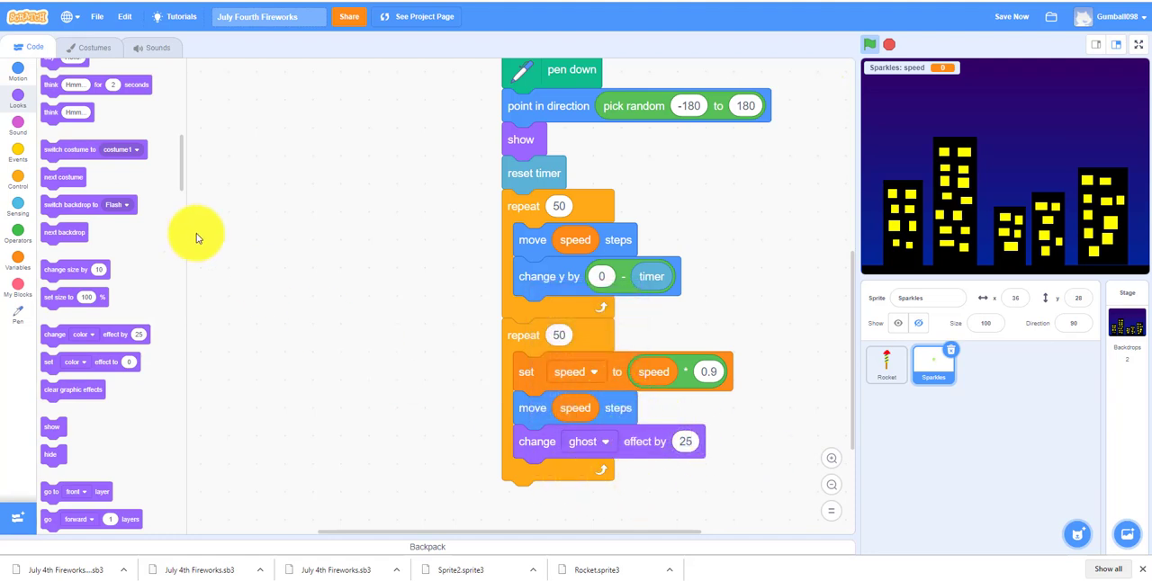
{"action": "left_click", "coordinate": [18, 229]}
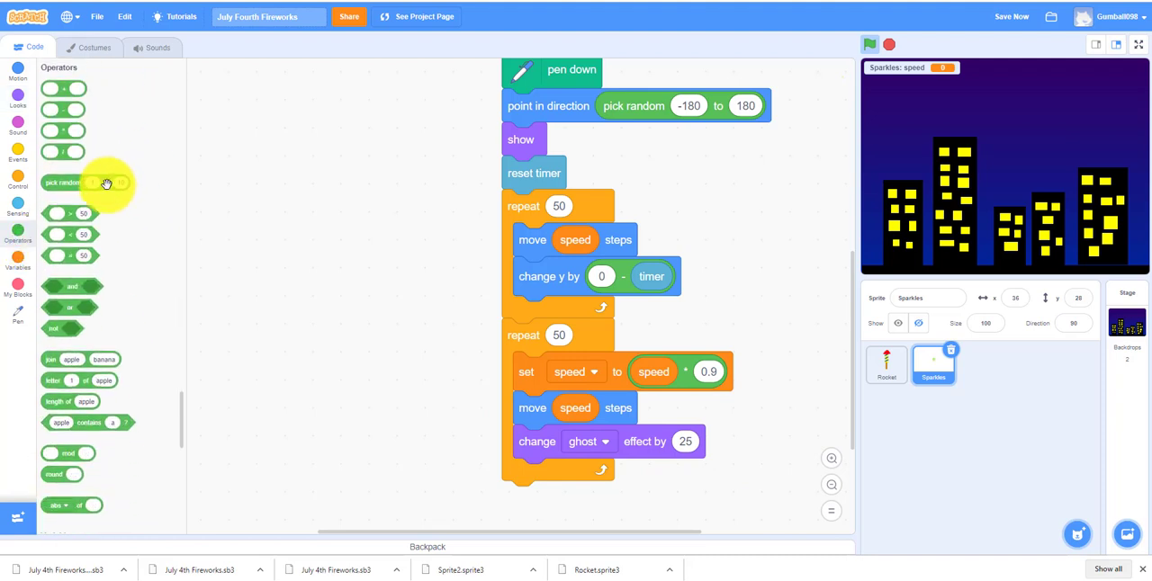
{"action": "left_click_drag", "start_coordinate": [63, 183], "coordinate": [747, 441]}
{"action": "type", "text": "3"}
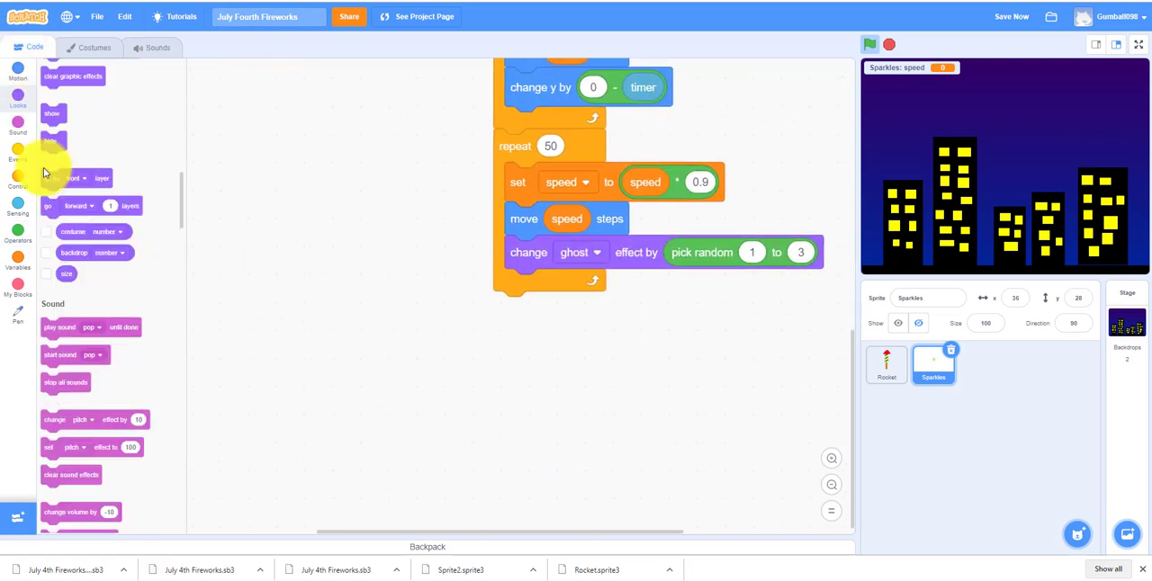
Add 'hide' then Pen 'erase all' after the second repeat loop in the Sparkles bang script
{"action": "left_click", "coordinate": [18, 99]}
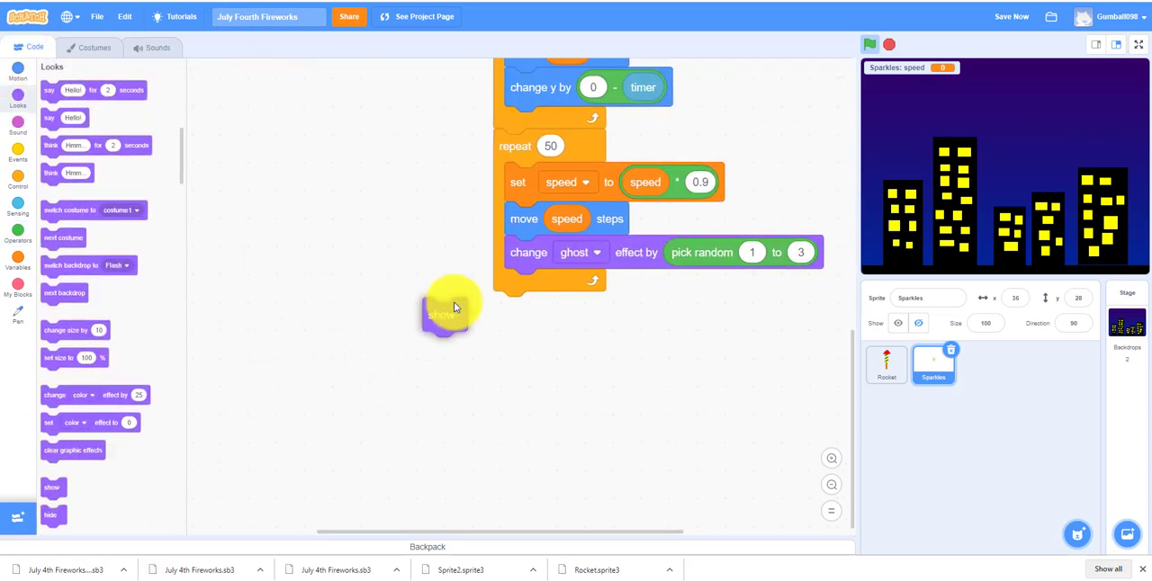
{"action": "left_click_drag", "start_coordinate": [450, 311], "coordinate": [513, 308]}
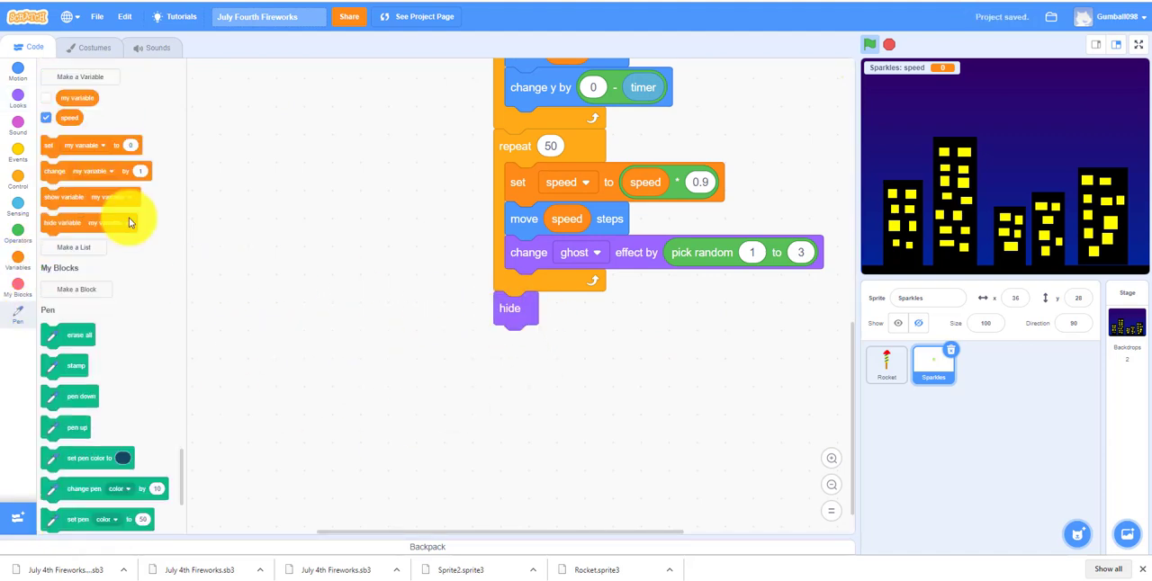
{"action": "scroll", "scroll_direction": "down", "scroll_amount": 3}
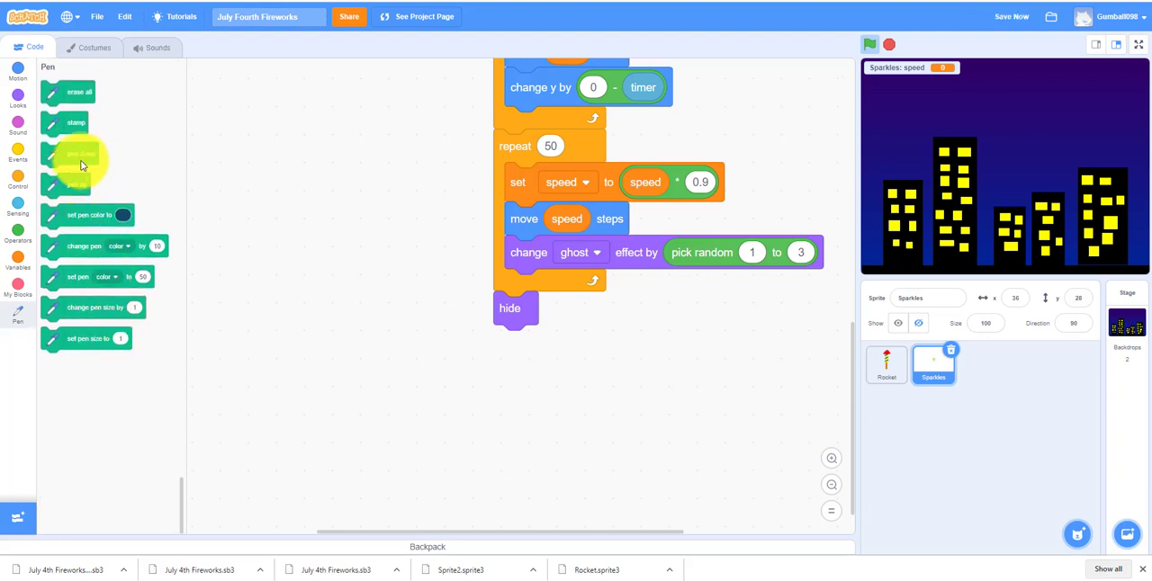
{"action": "left_click_drag", "start_coordinate": [79, 92], "coordinate": [540, 345]}
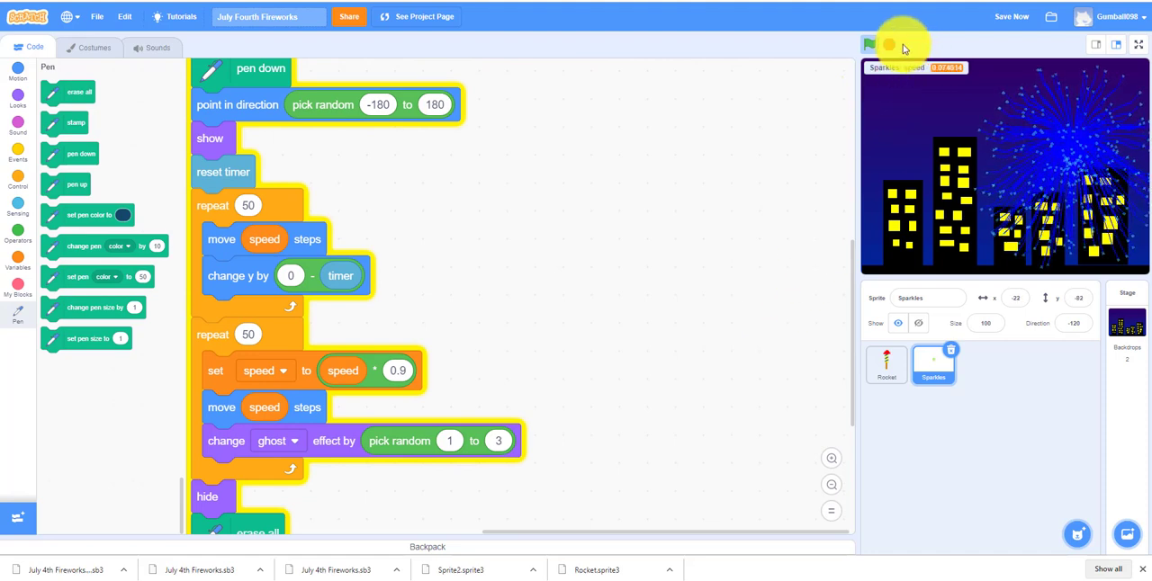
{"action": "left_click", "coordinate": [869, 43]}
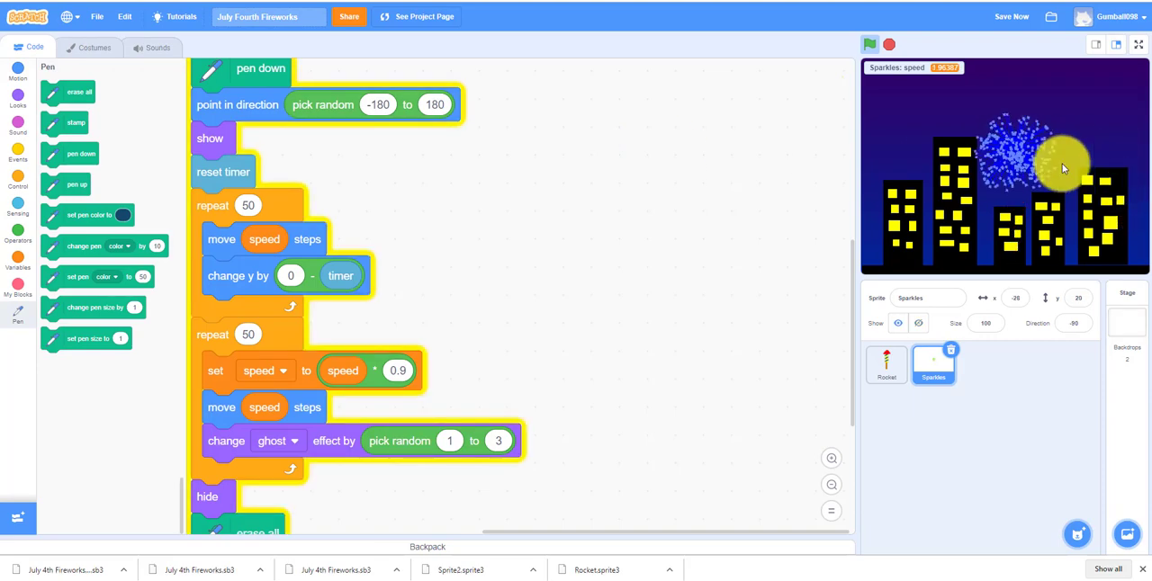
{"action": "left_click", "coordinate": [18, 261]}
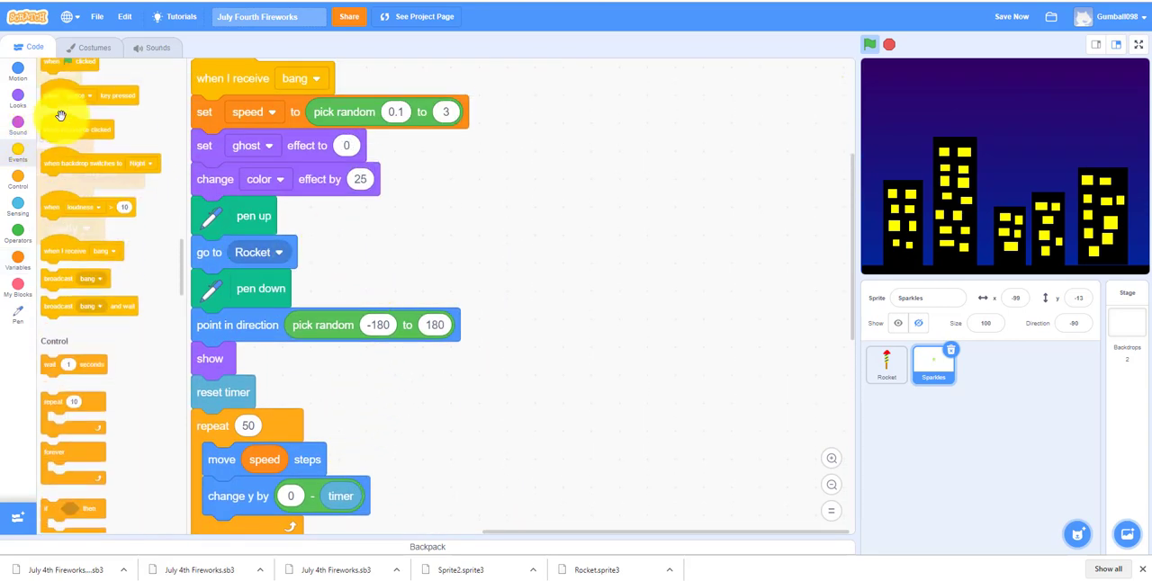
Place a 'change color effect by' block inside the new bang script's repeat 100 loop
{"action": "scroll", "scroll_direction": "up", "scroll_amount": 3}
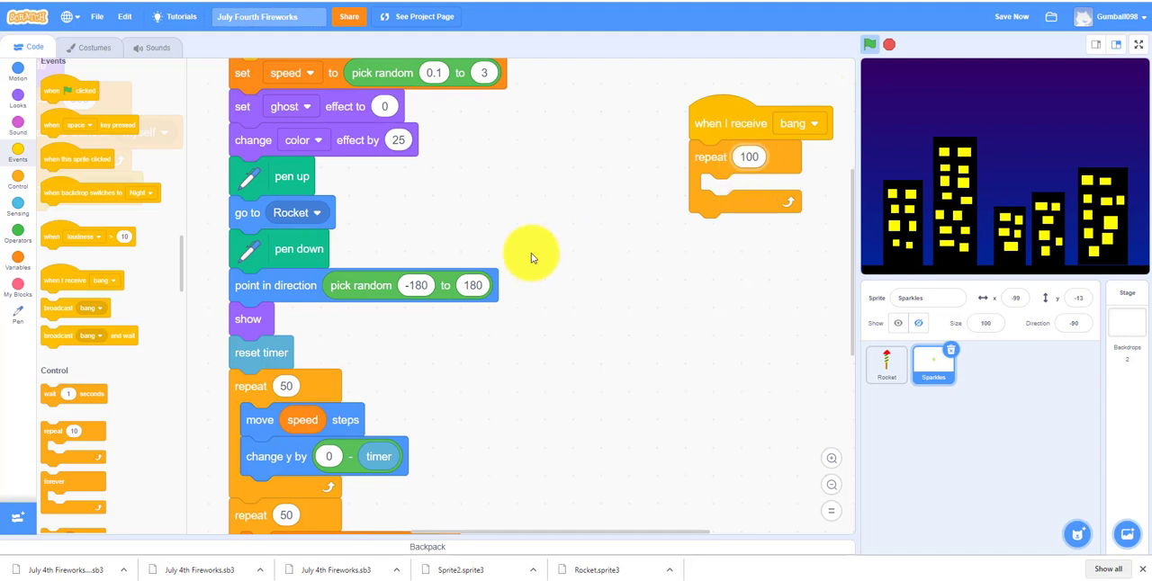
{"action": "left_click", "coordinate": [18, 105]}
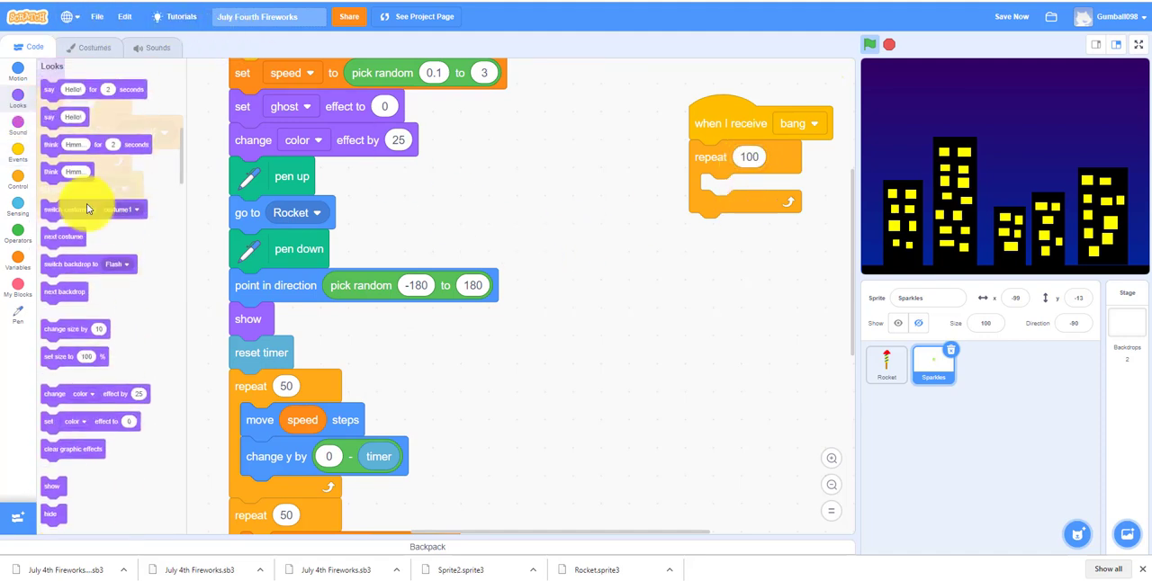
{"action": "left_click_drag", "start_coordinate": [74, 328], "coordinate": [675, 294]}
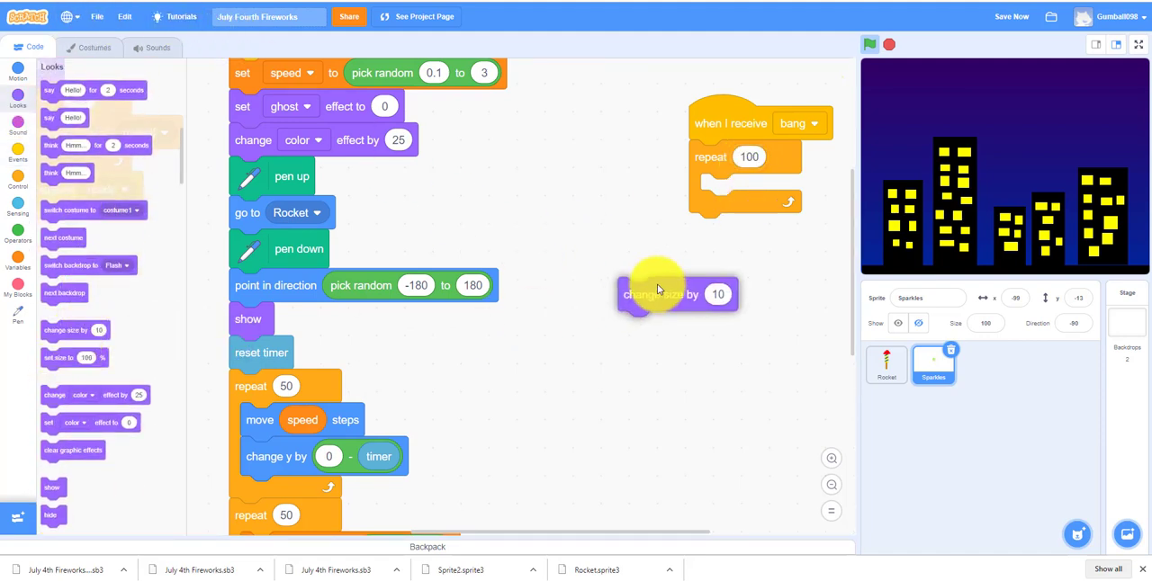
{"action": "left_click_drag", "start_coordinate": [675, 295], "coordinate": [135, 226]}
{"action": "type", "text": "2"}
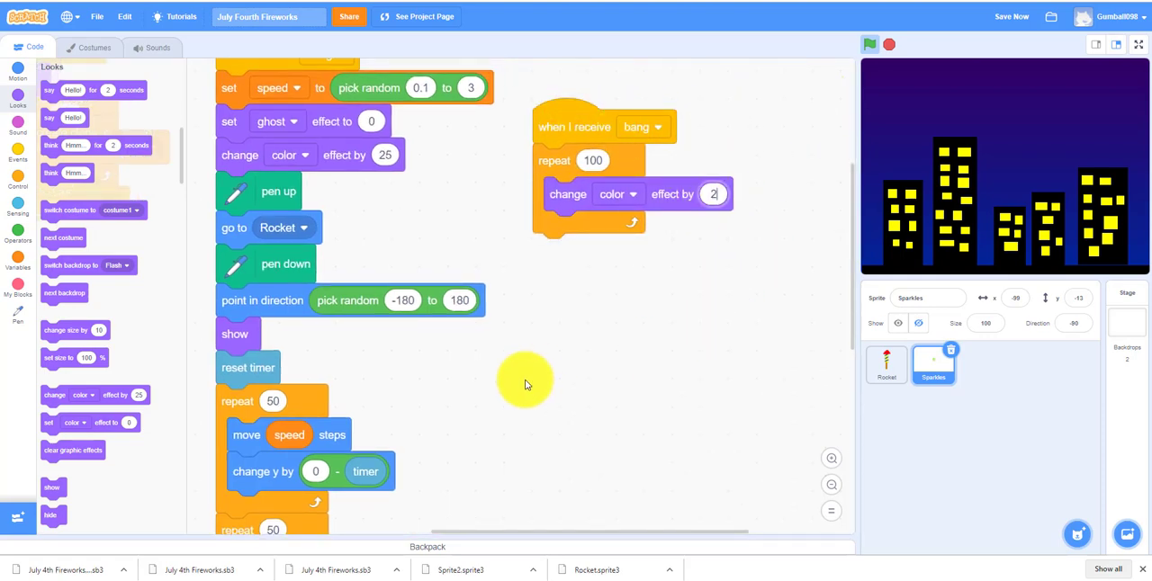
{"action": "mouse_move", "coordinate": [312, 139]}
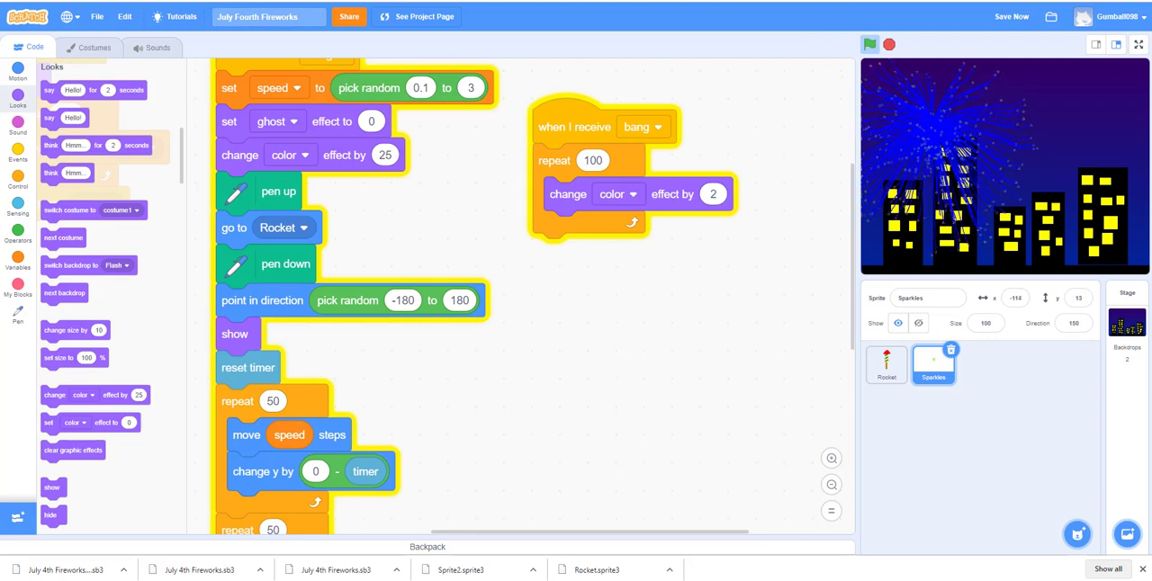
Stop and rerun the fireworks with the green flag to test the colour shifting
{"action": "left_click", "coordinate": [868, 44]}
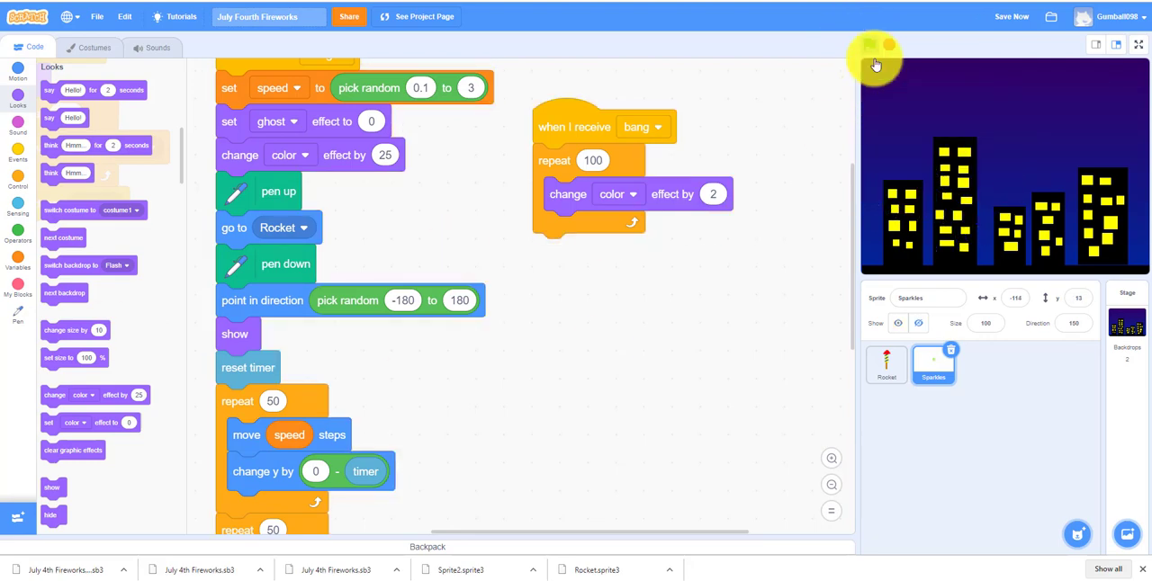
{"action": "left_click", "coordinate": [869, 44]}
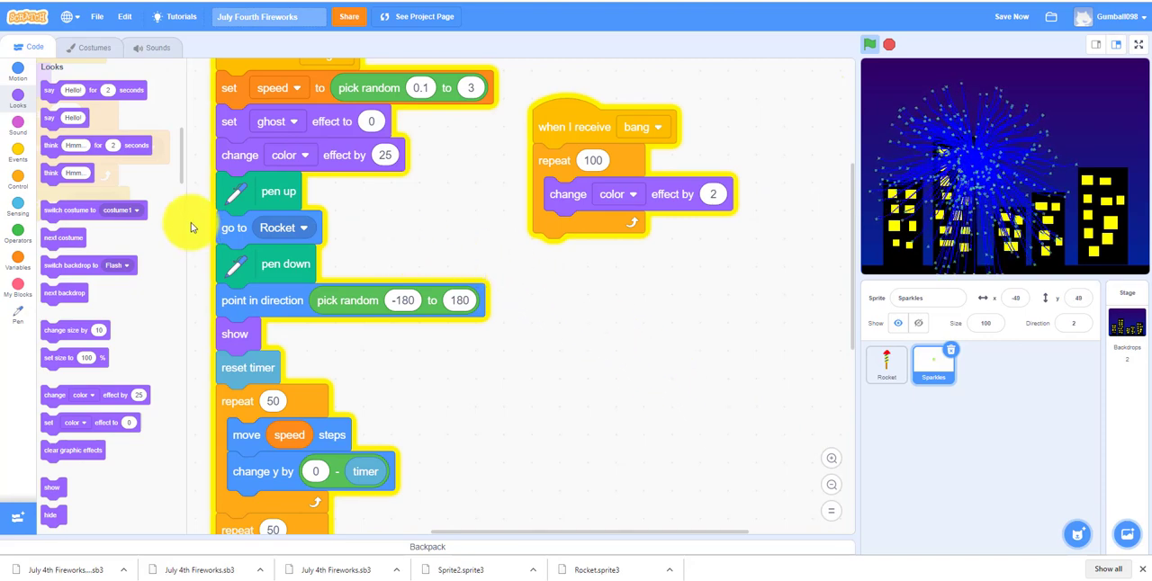
{"action": "left_click", "coordinate": [18, 153]}
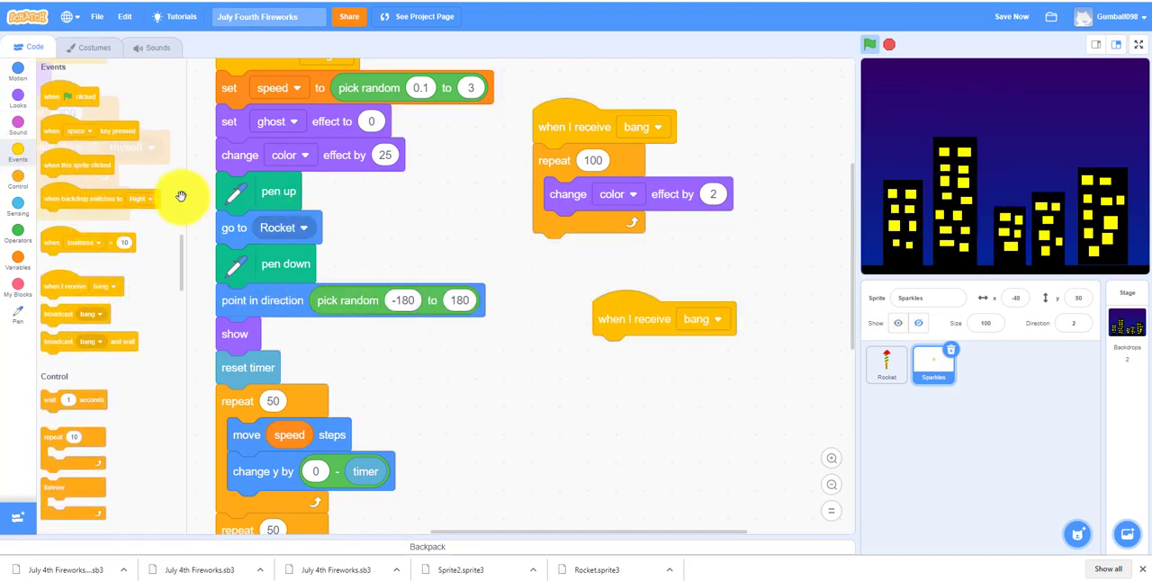
Attach 'set color effect to' under the third bang hat, with a 'pick random' value inside
{"action": "left_click", "coordinate": [18, 97]}
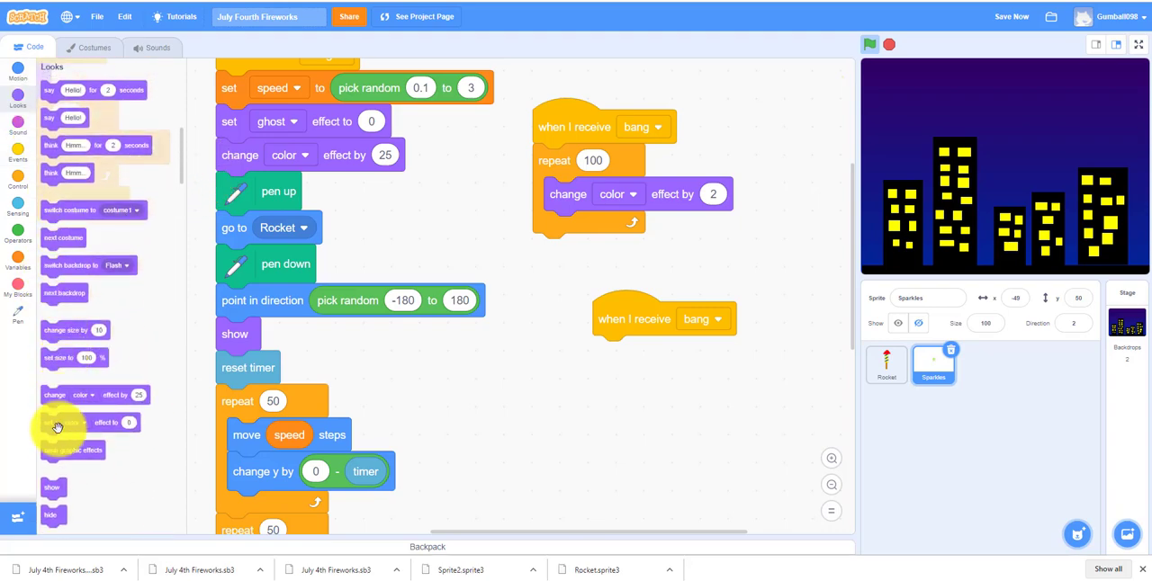
{"action": "left_click_drag", "start_coordinate": [90, 422], "coordinate": [612, 351]}
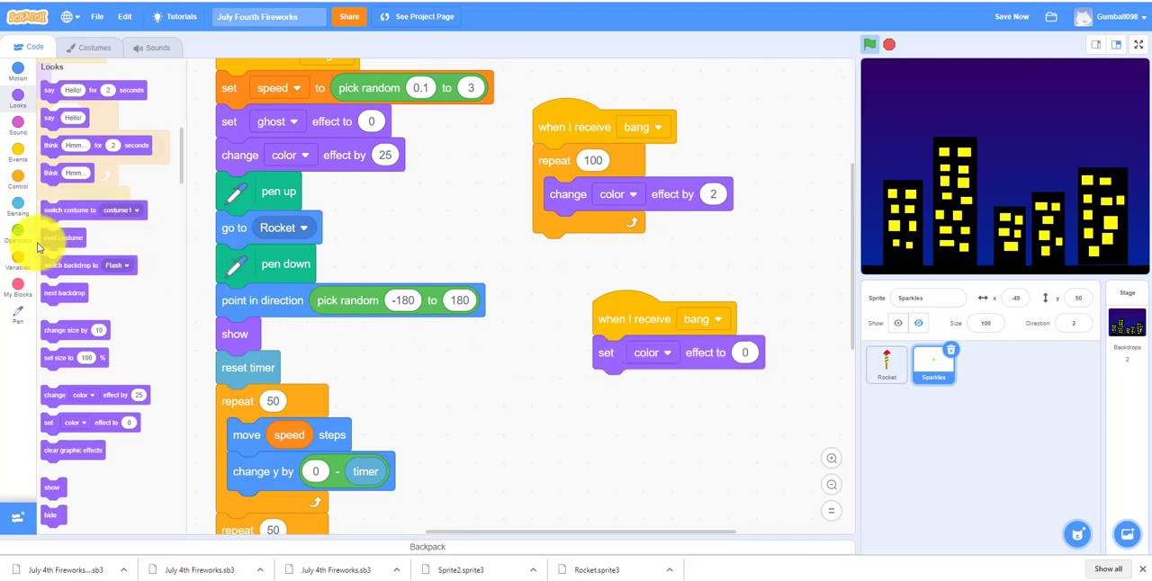
{"action": "left_click", "coordinate": [18, 228]}
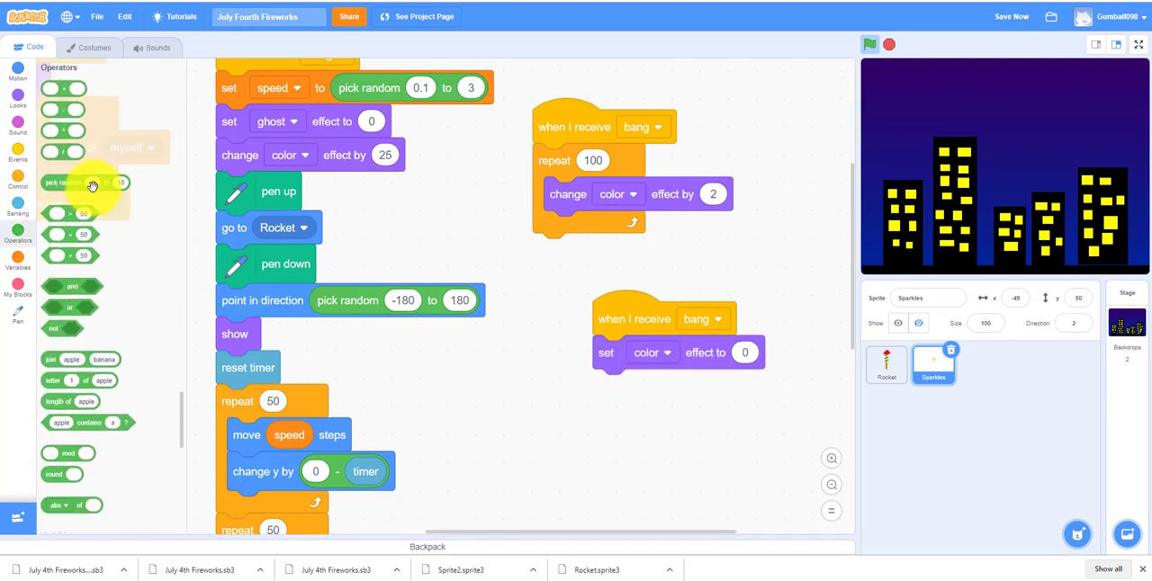
{"action": "left_click_drag", "start_coordinate": [63, 182], "coordinate": [797, 352]}
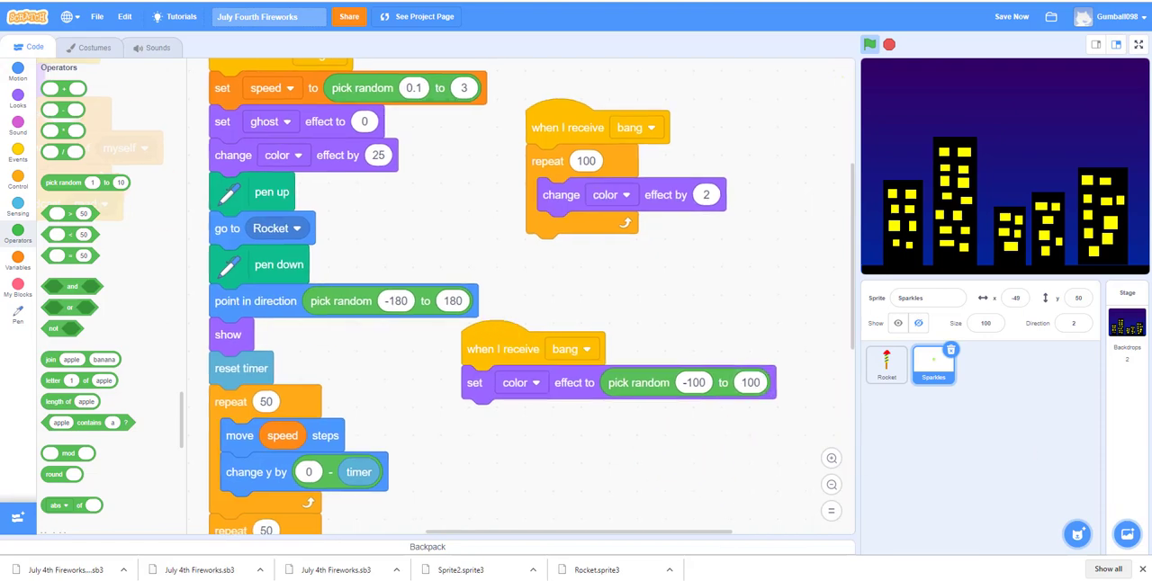
{"action": "left_click", "coordinate": [869, 44]}
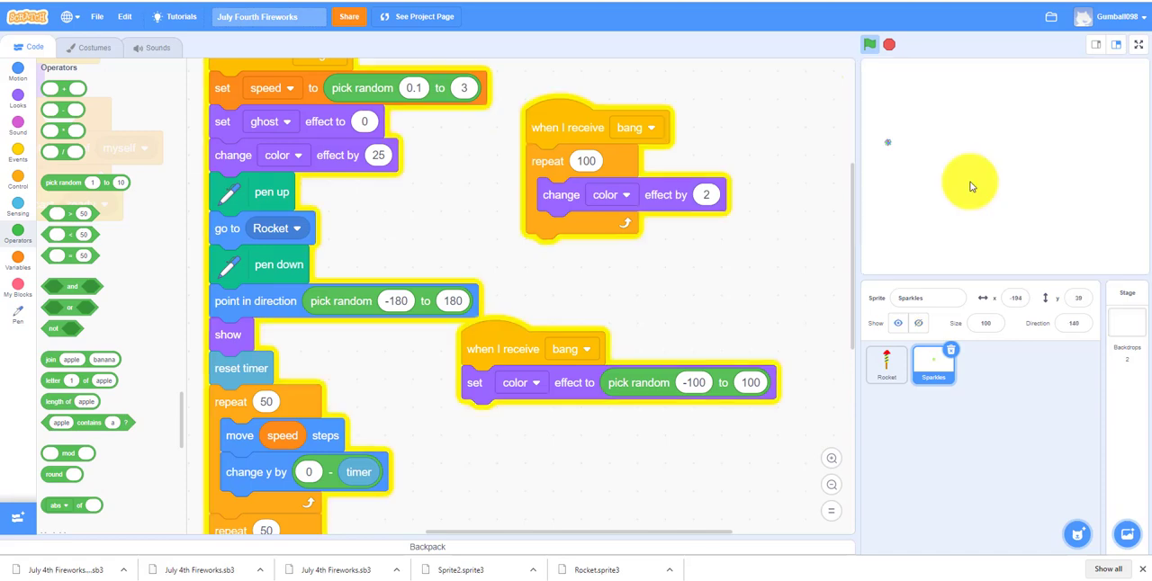
{"action": "left_click", "coordinate": [868, 44]}
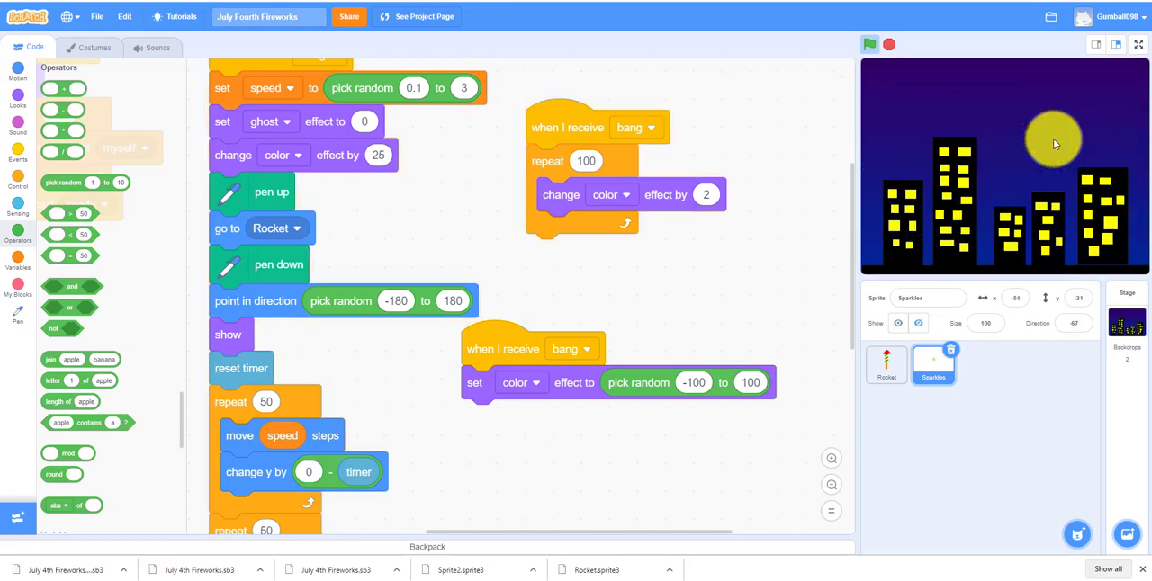
{"action": "mouse_move", "coordinate": [1023, 143]}
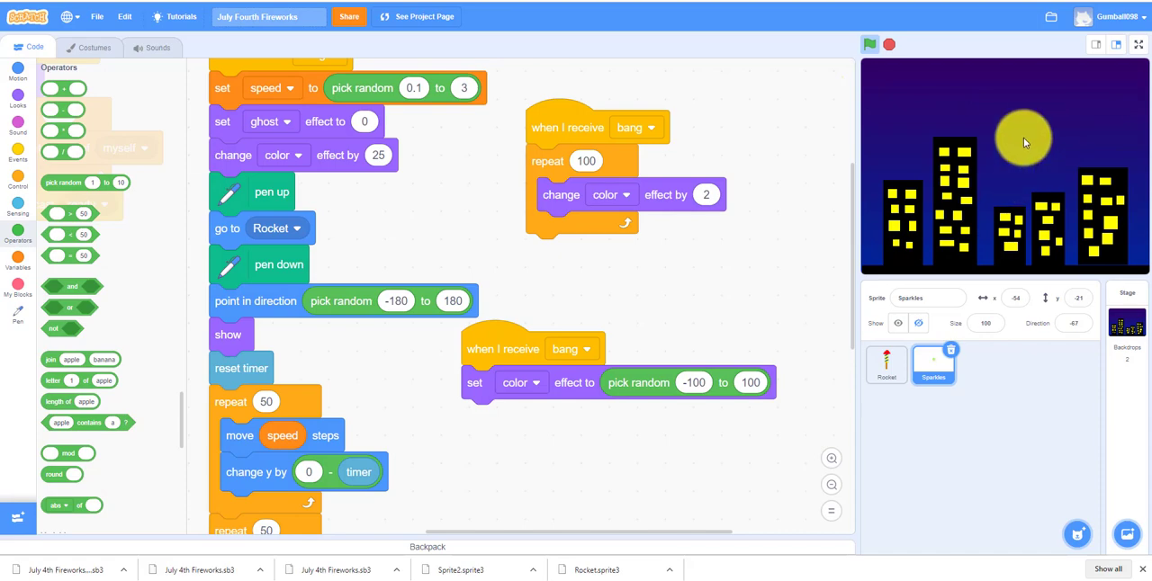
{"action": "mouse_move", "coordinate": [1057, 160]}
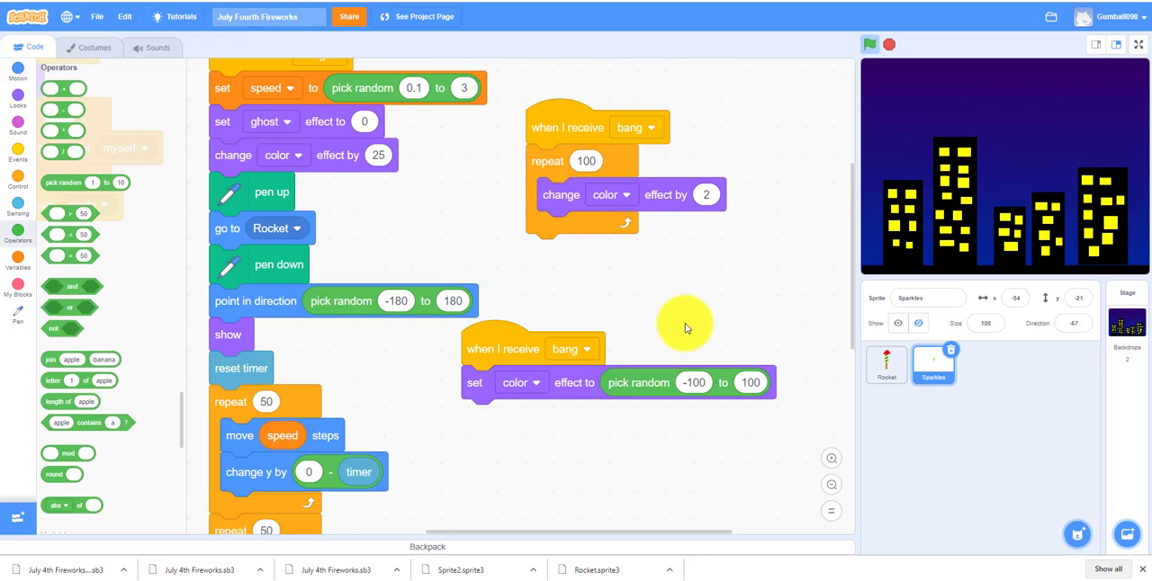
{"action": "mouse_move", "coordinate": [686, 324]}
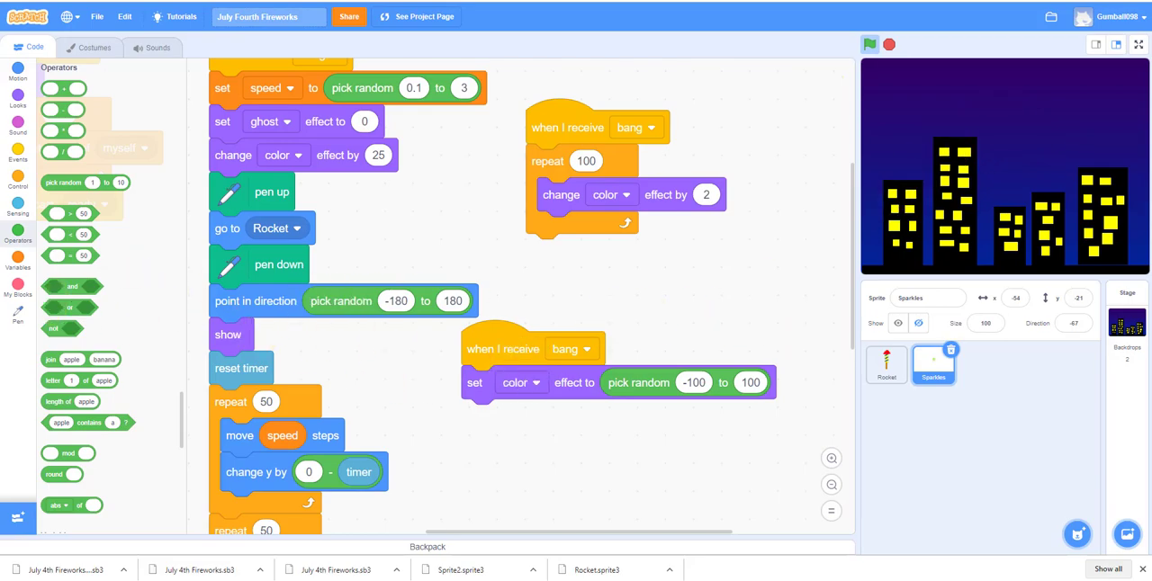